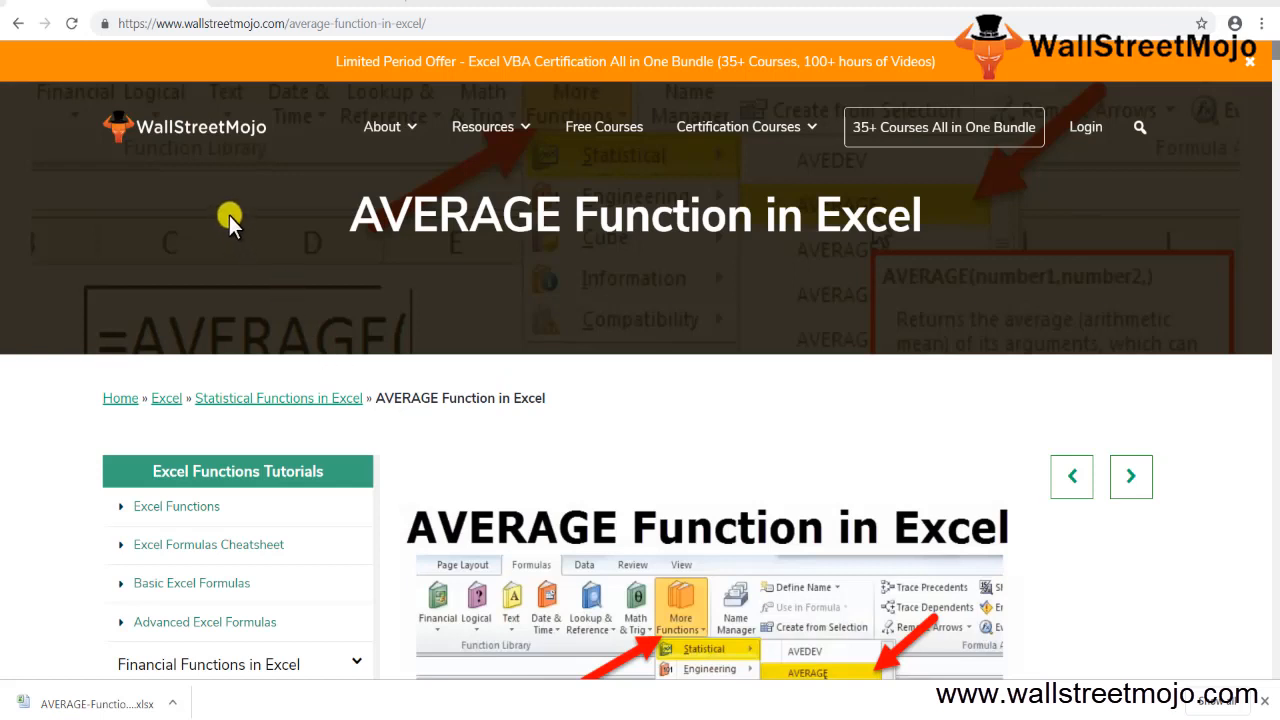
{"action": "mouse_move", "coordinate": [516, 290]}
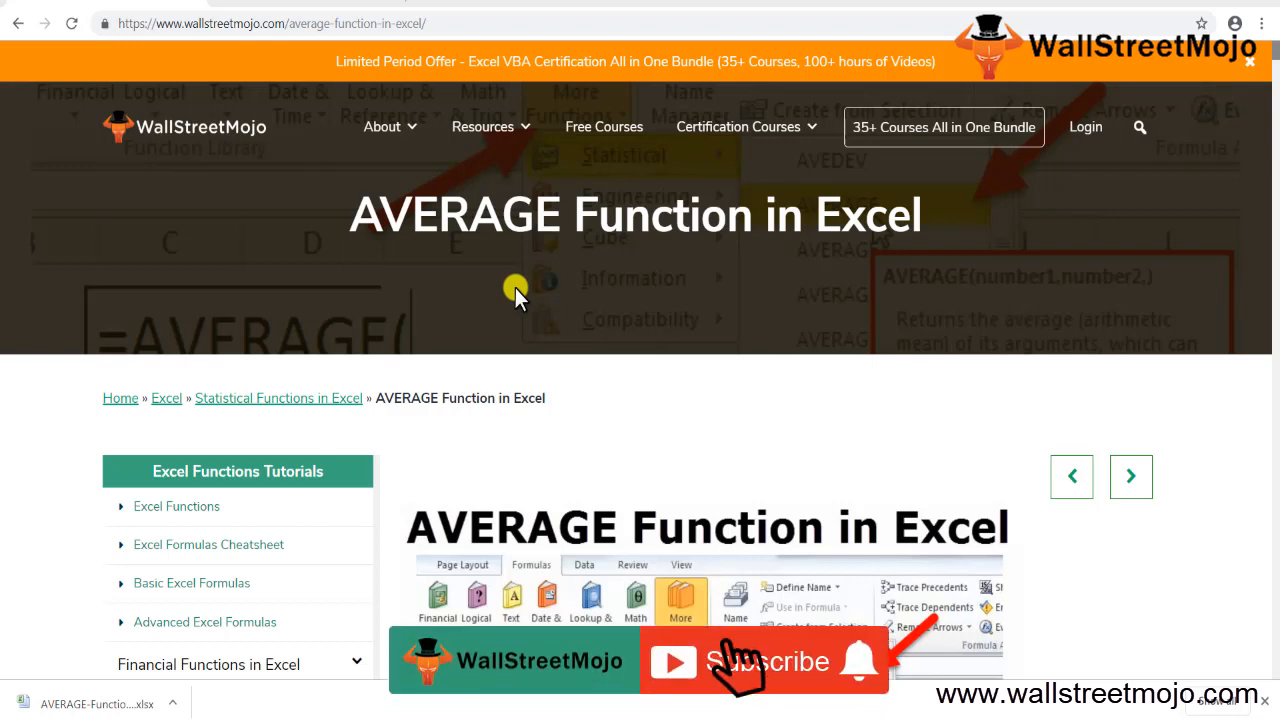
- Open the downloaded AVERAGE function workbook from the browser's download bar
{"action": "left_click", "coordinate": [764, 660]}
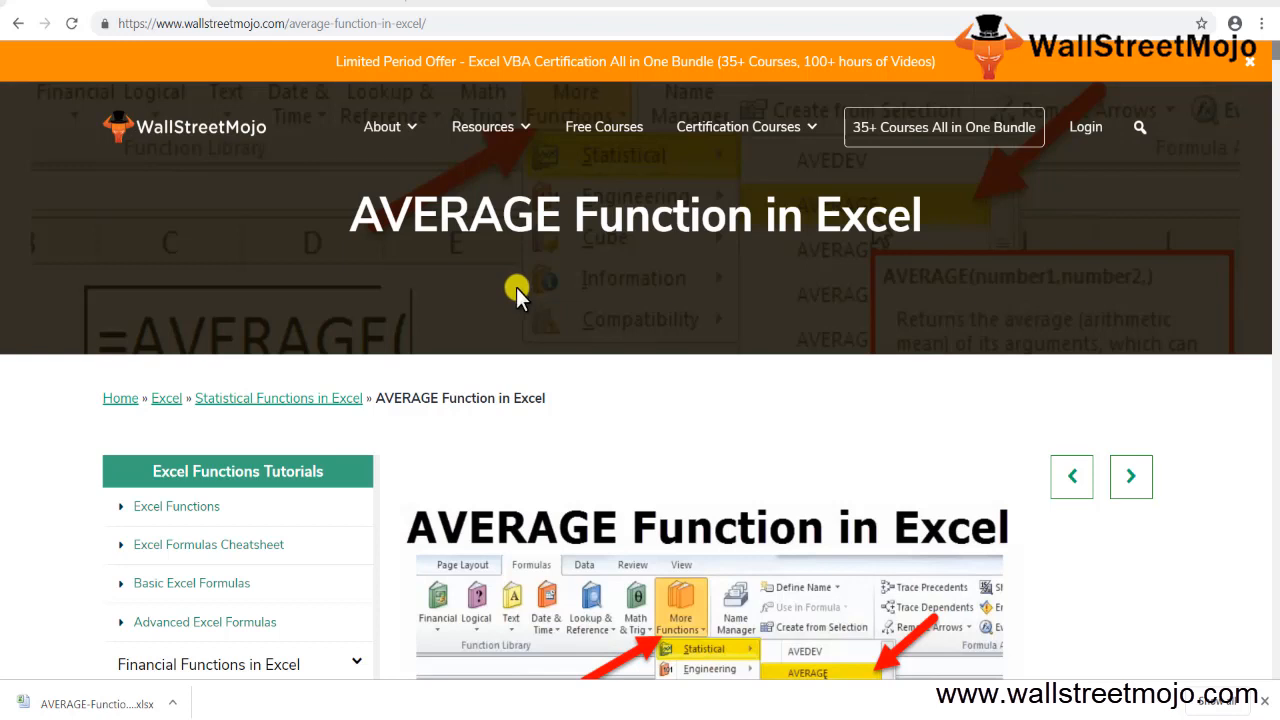
{"action": "mouse_move", "coordinate": [524, 304]}
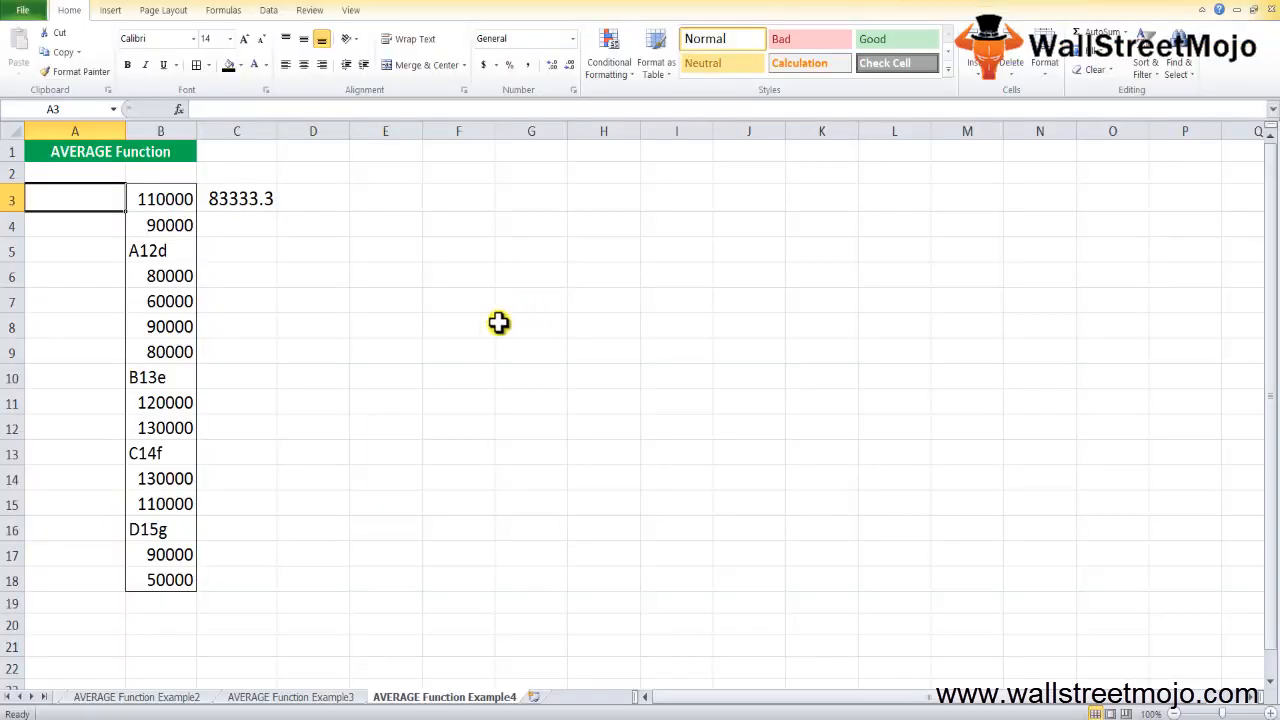
- Switch via the cover sheet to the Illustration sheet and move down to cell D10
{"action": "left_click", "coordinate": [108, 696]}
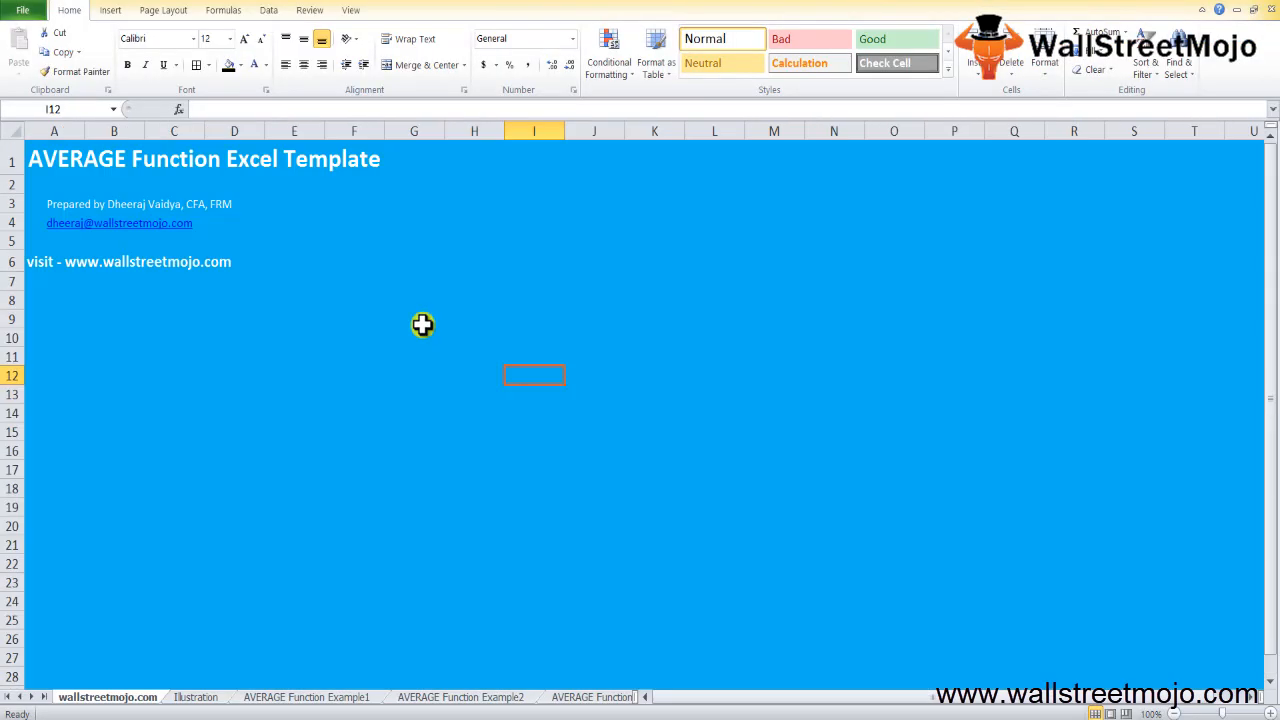
{"action": "left_click", "coordinate": [196, 696]}
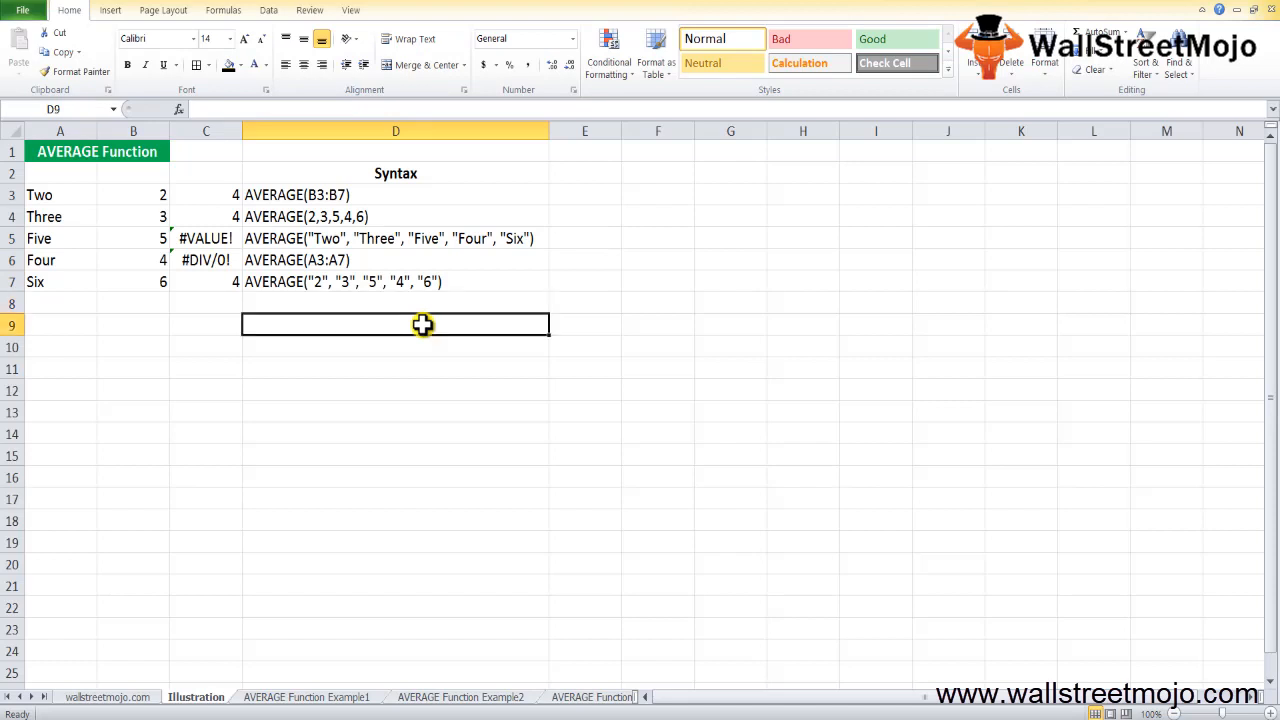
{"action": "key", "text": "down"}
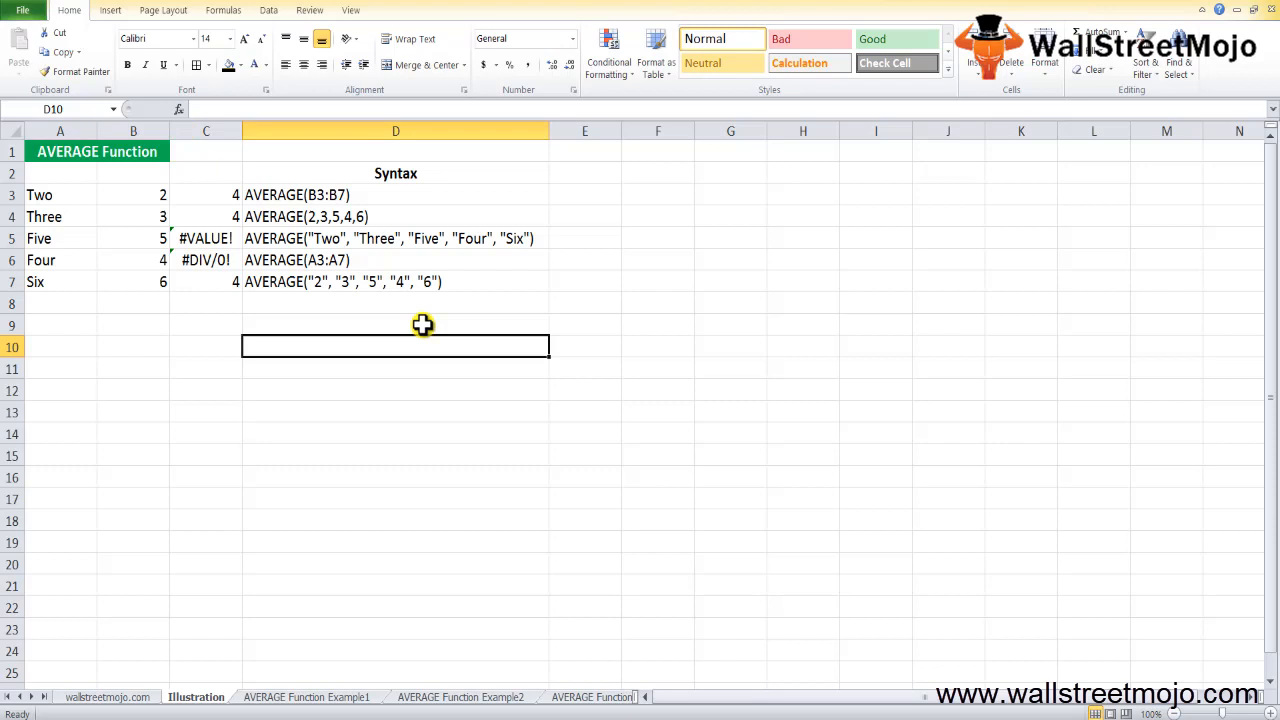
- Type the notes "Arithmetic mean of the supplied set of numeric values" and "Statistical Function" in D10 and D12
{"action": "type", "text": "Arit"}
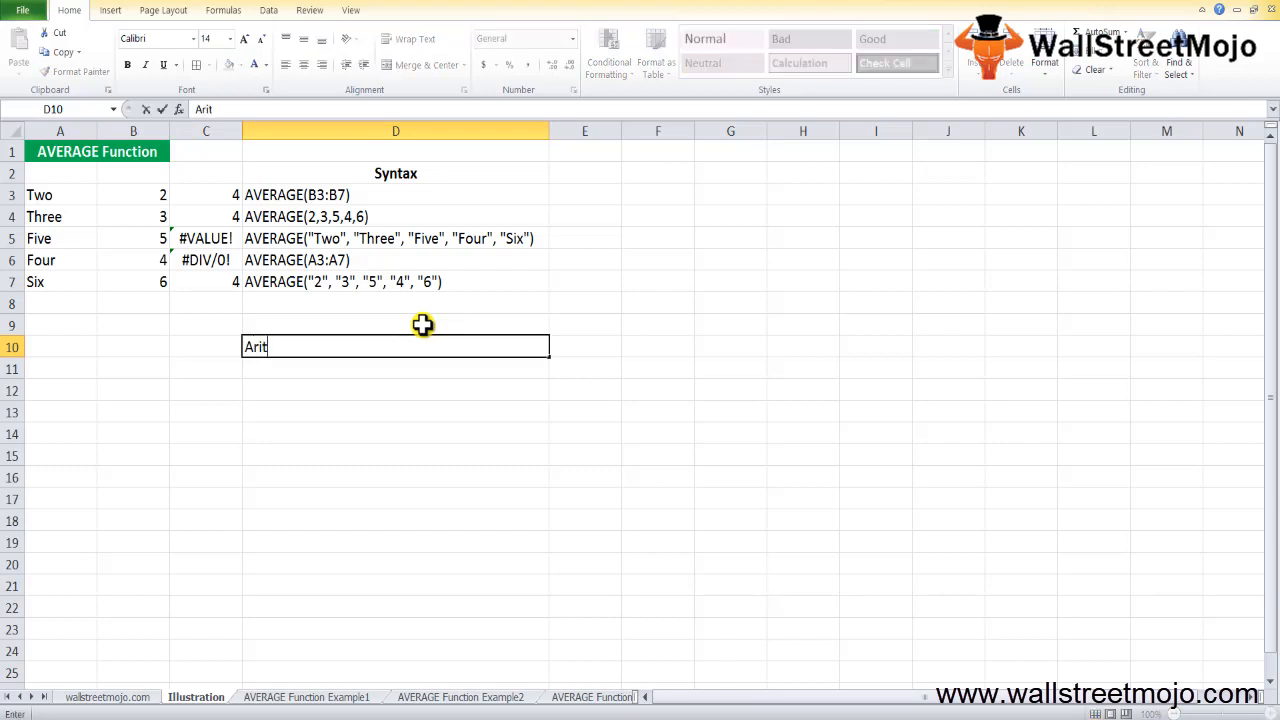
{"action": "type", "text": "hem"}
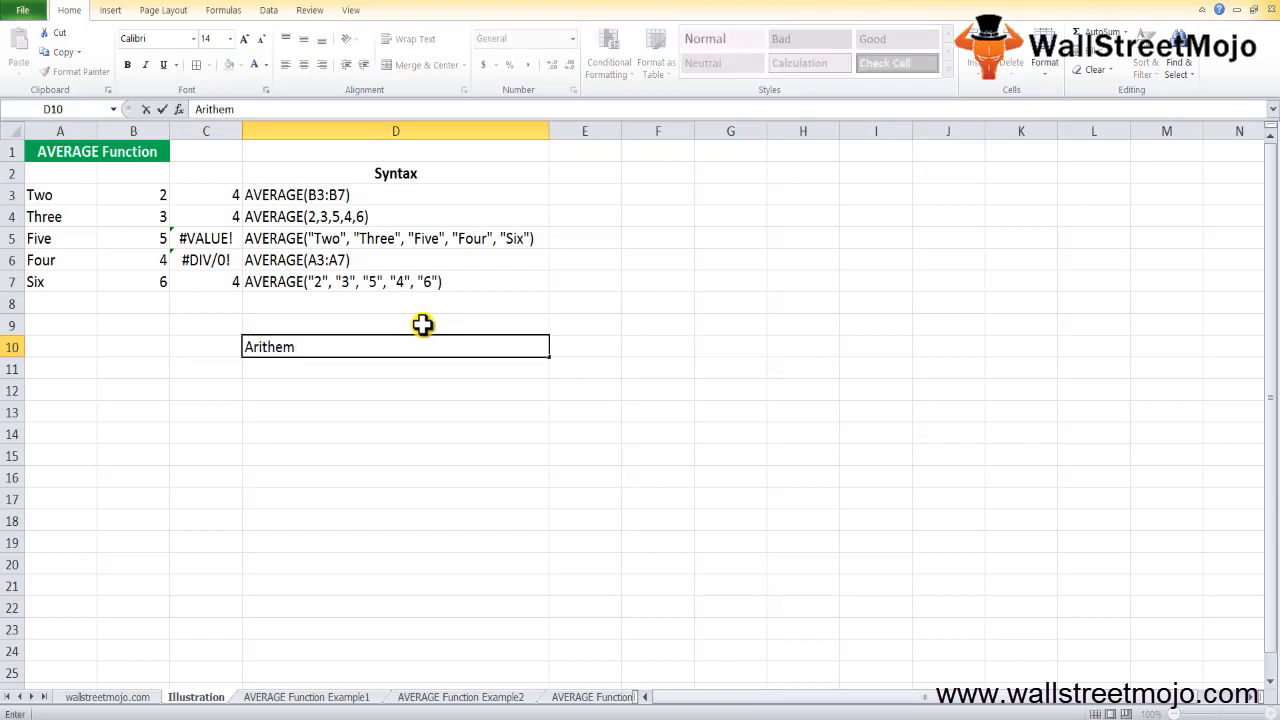
{"action": "key", "text": "Backspace"}
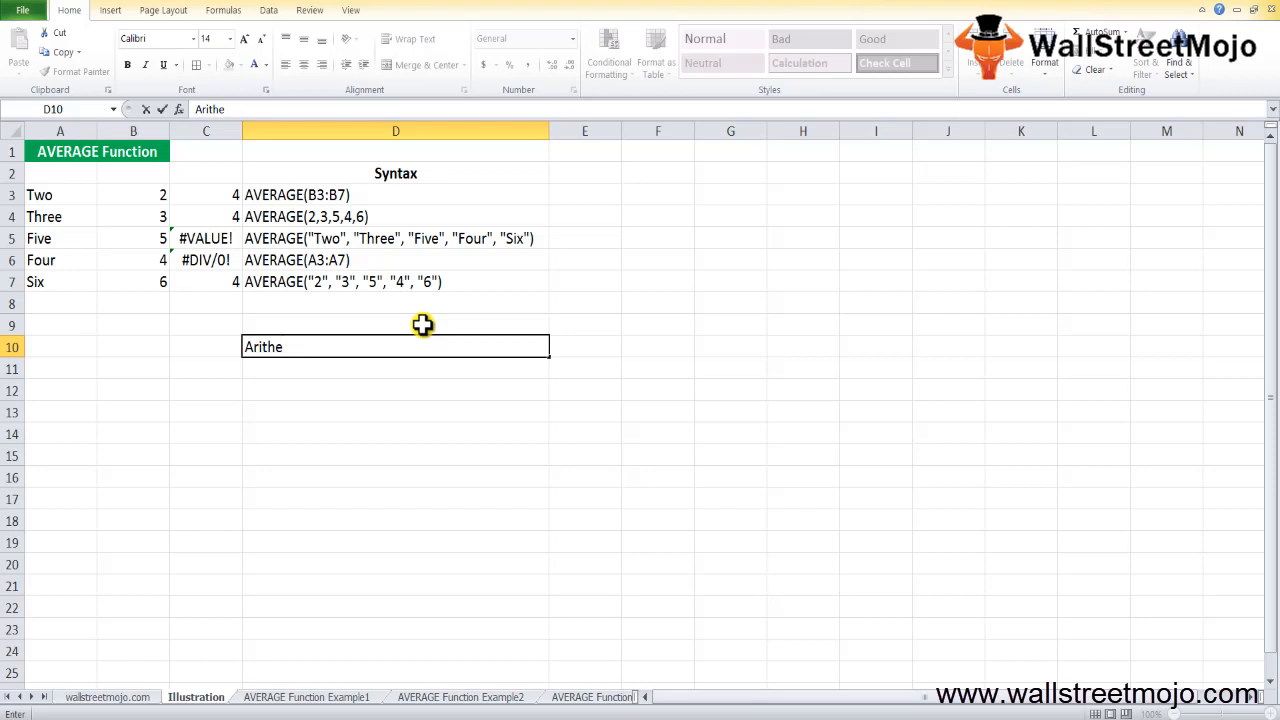
{"action": "type", "text": "met"}
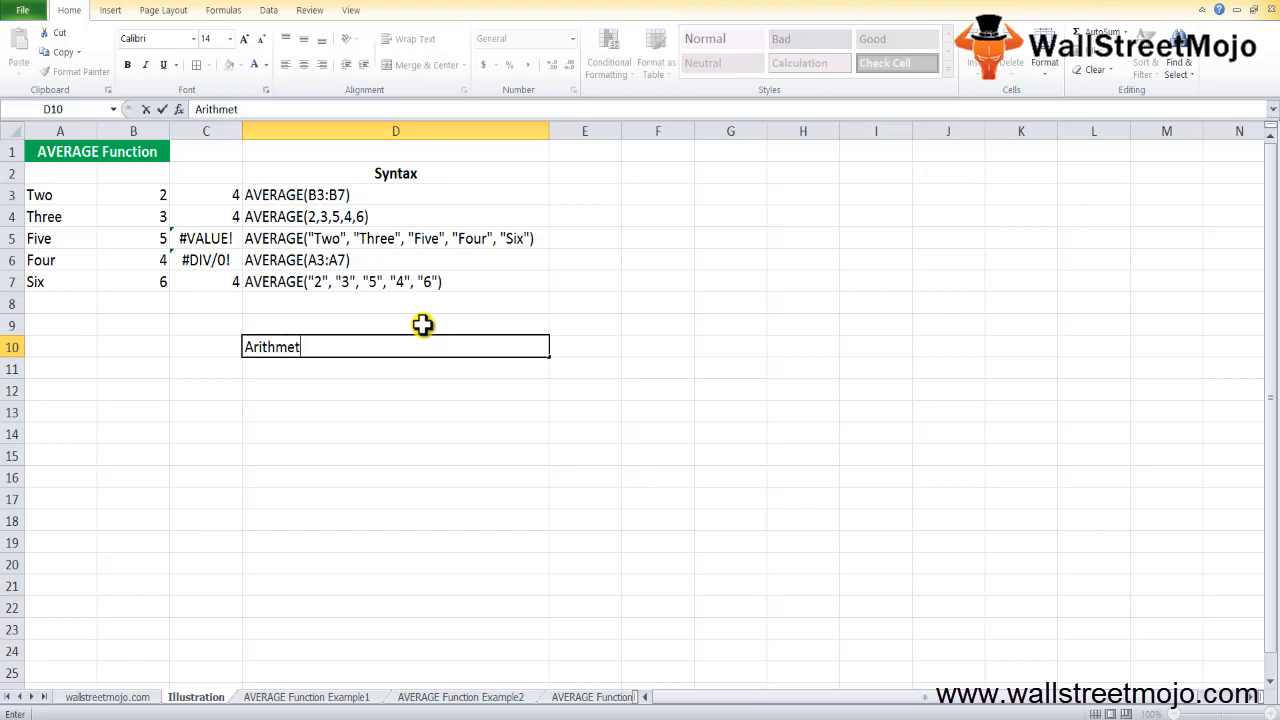
{"action": "type", "text": "ic mean of"}
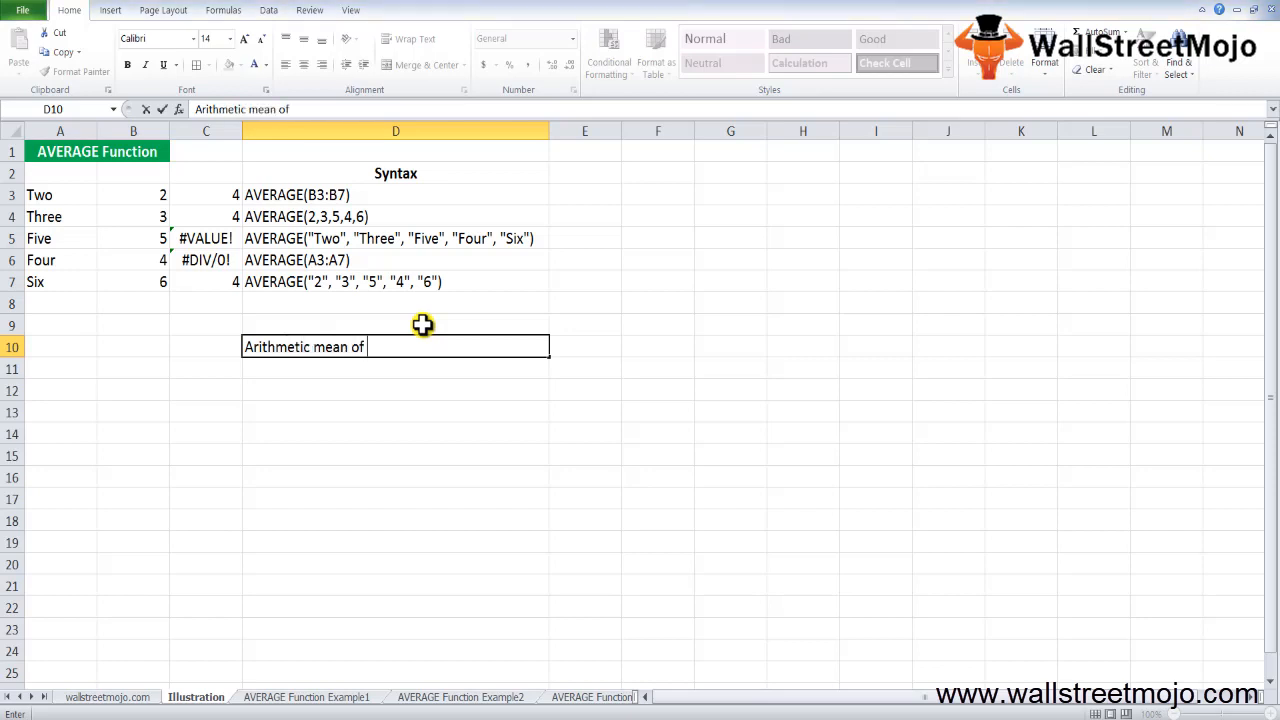
{"action": "type", "text": "the supplied"}
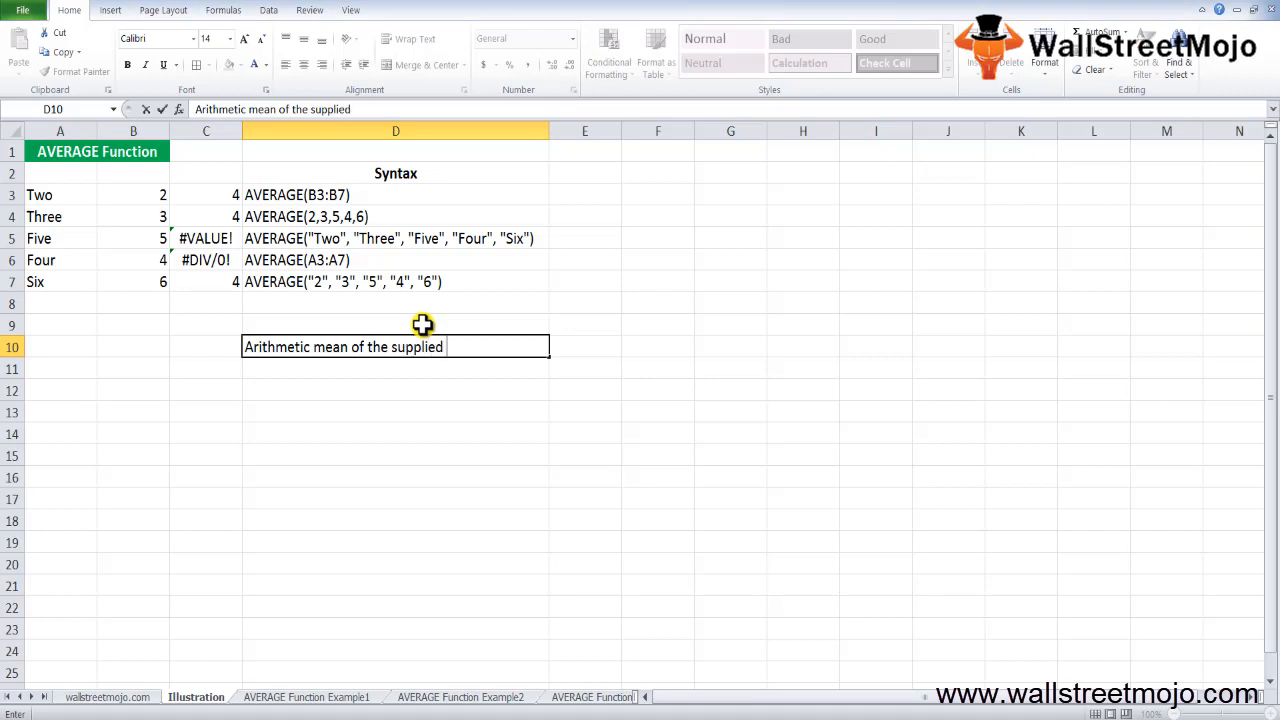
{"action": "type", "text": "set of n"}
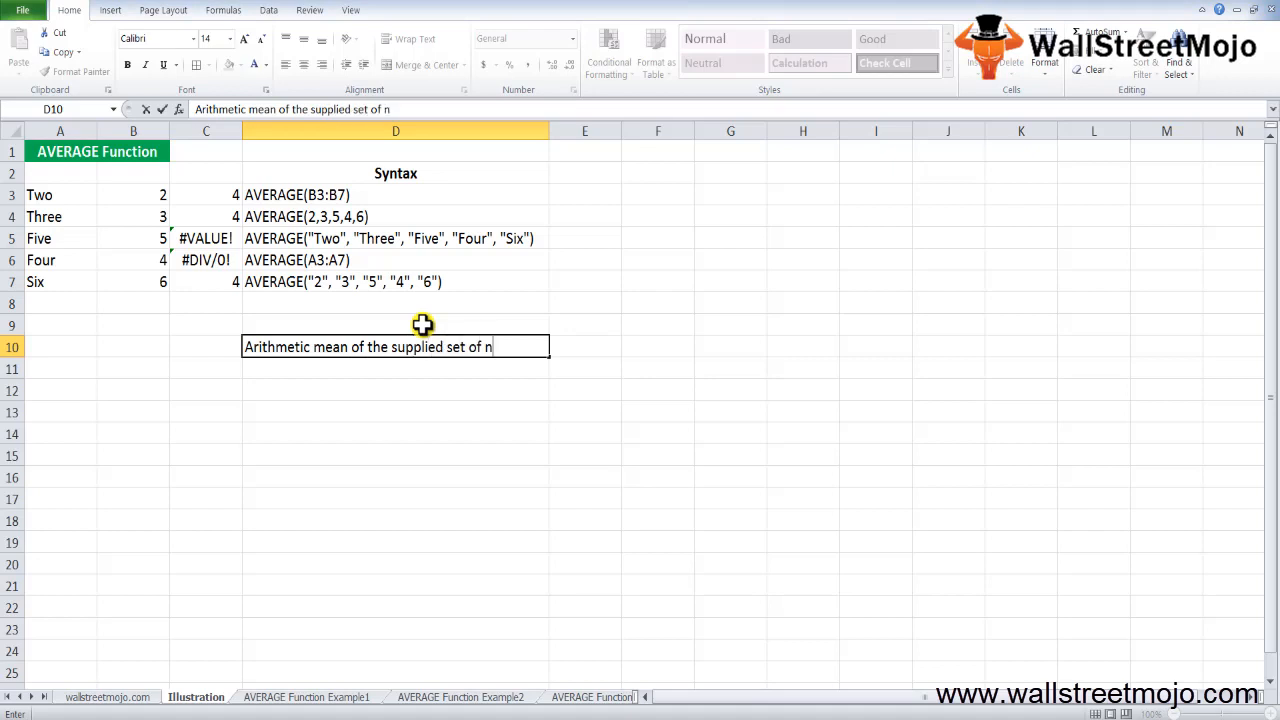
{"action": "type", "text": "umeric values"}
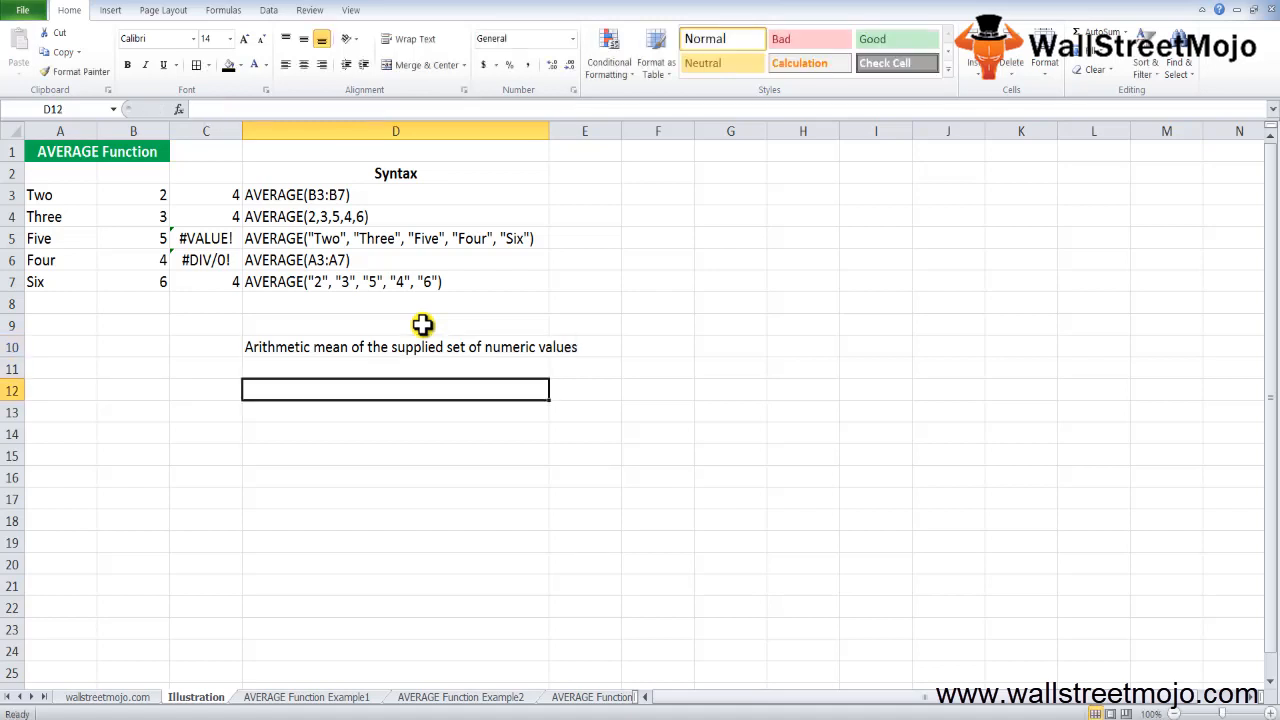
{"action": "type", "text": "Statistical Function"}
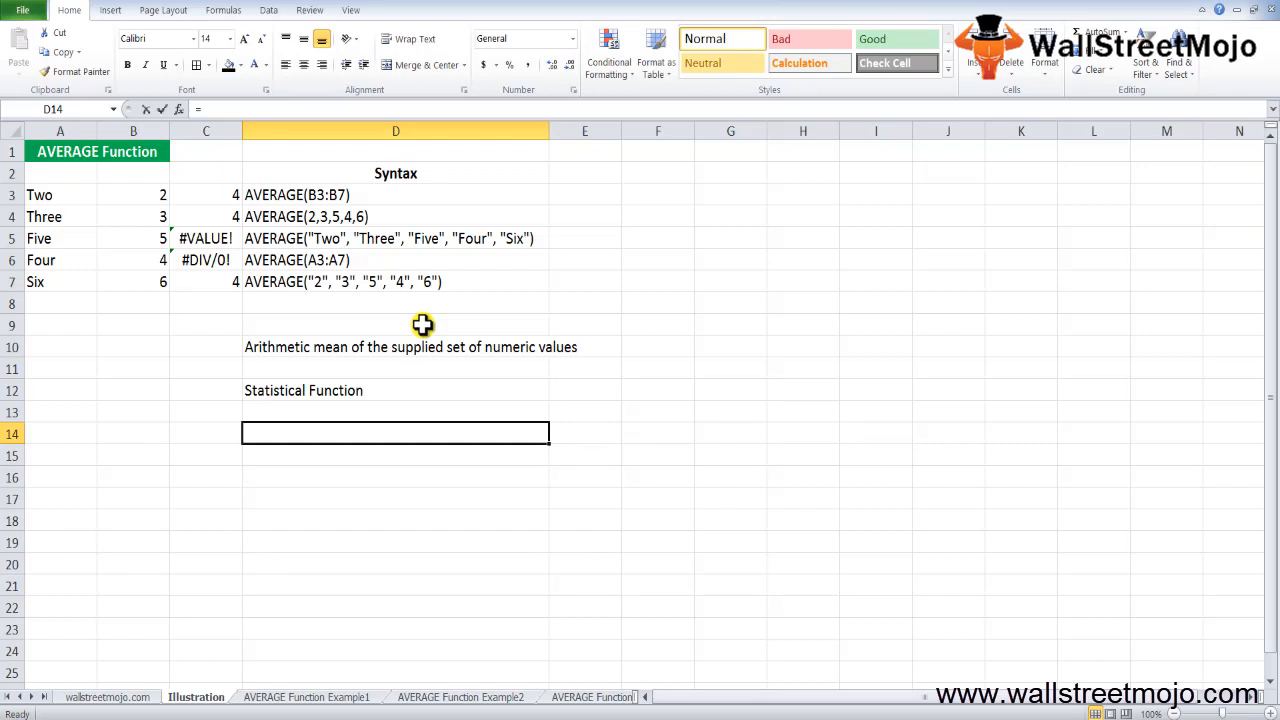
{"action": "type", "text": "=AVERAGE("}
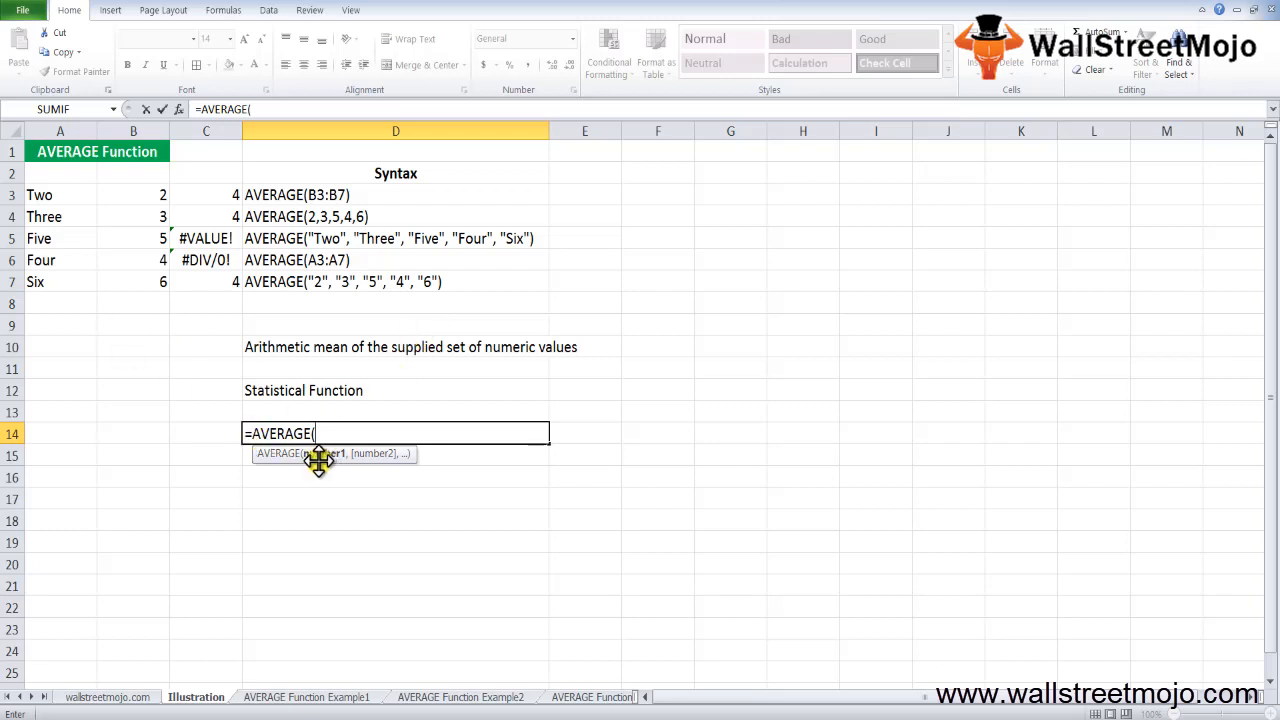
{"action": "mouse_move", "coordinate": [376, 456]}
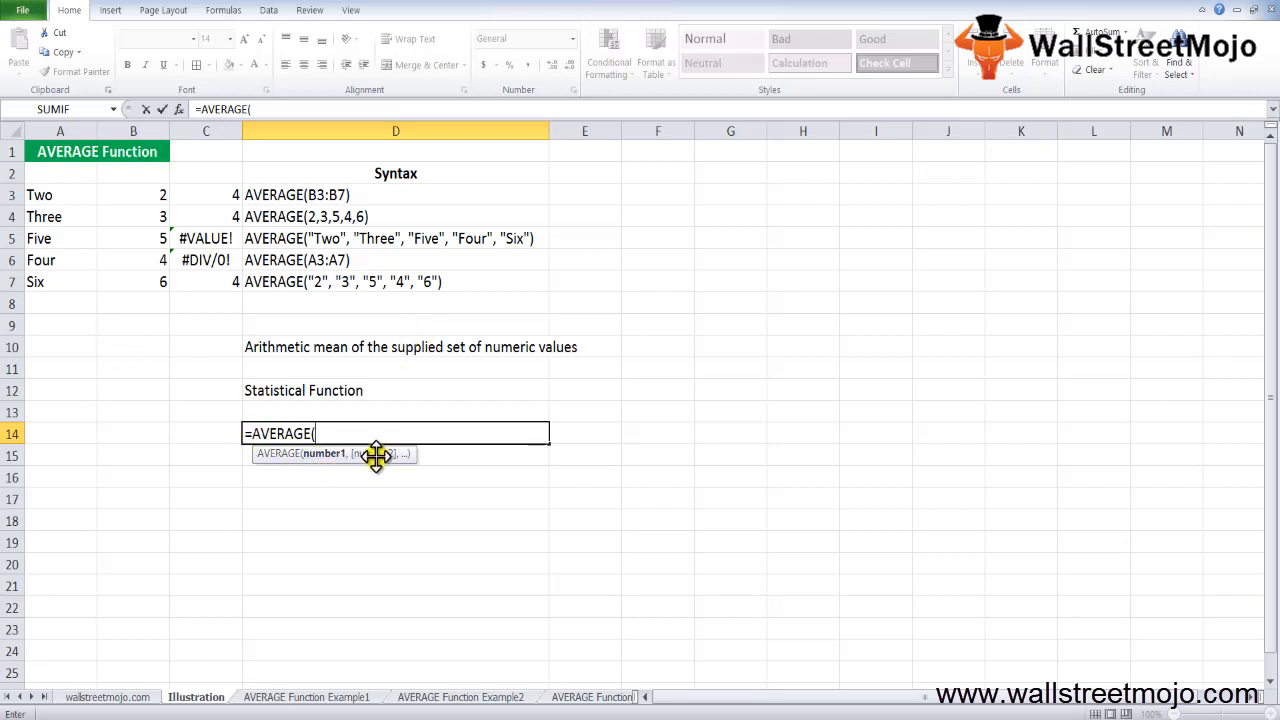
{"action": "mouse_move", "coordinate": [350, 500]}
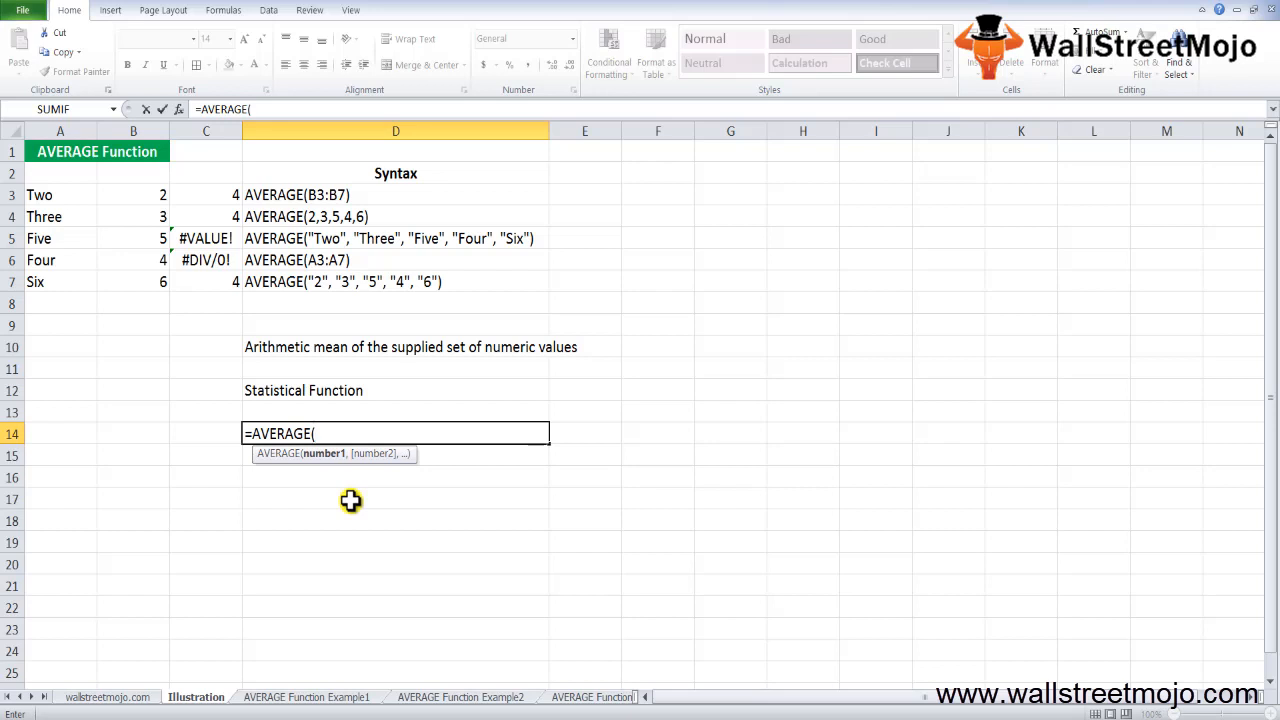
{"action": "mouse_move", "coordinate": [316, 516]}
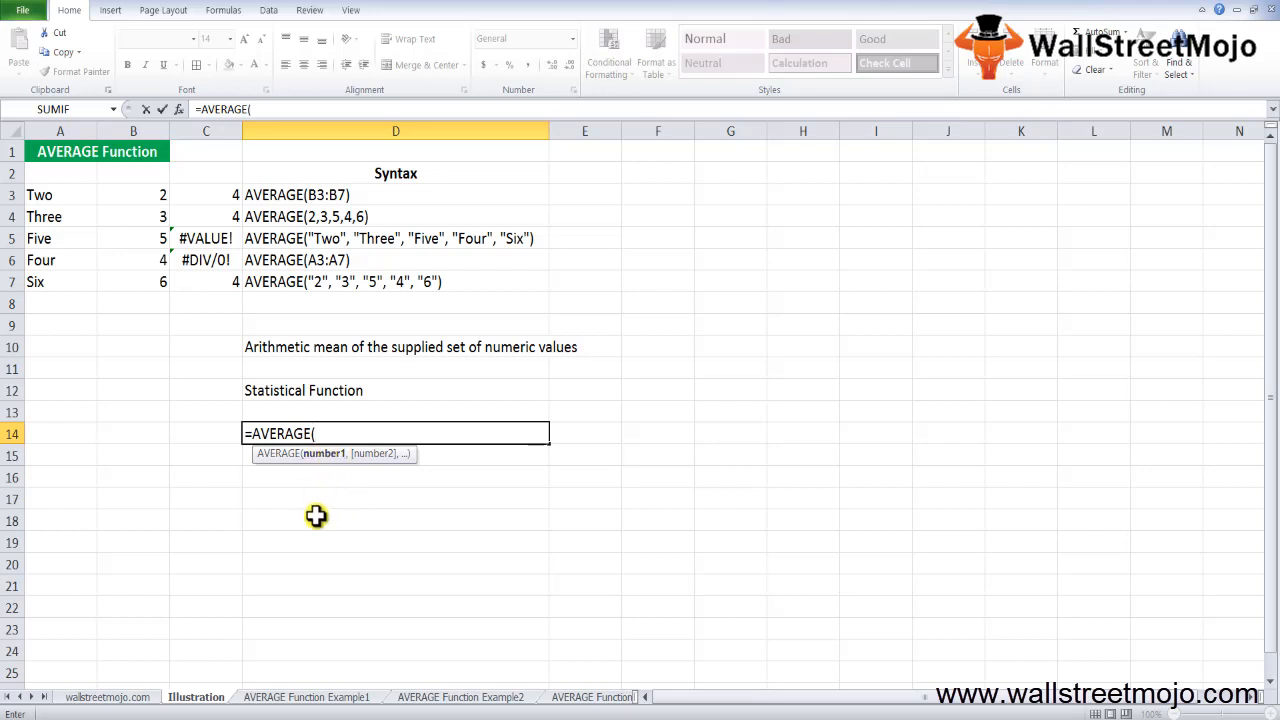
{"action": "mouse_move", "coordinate": [314, 544]}
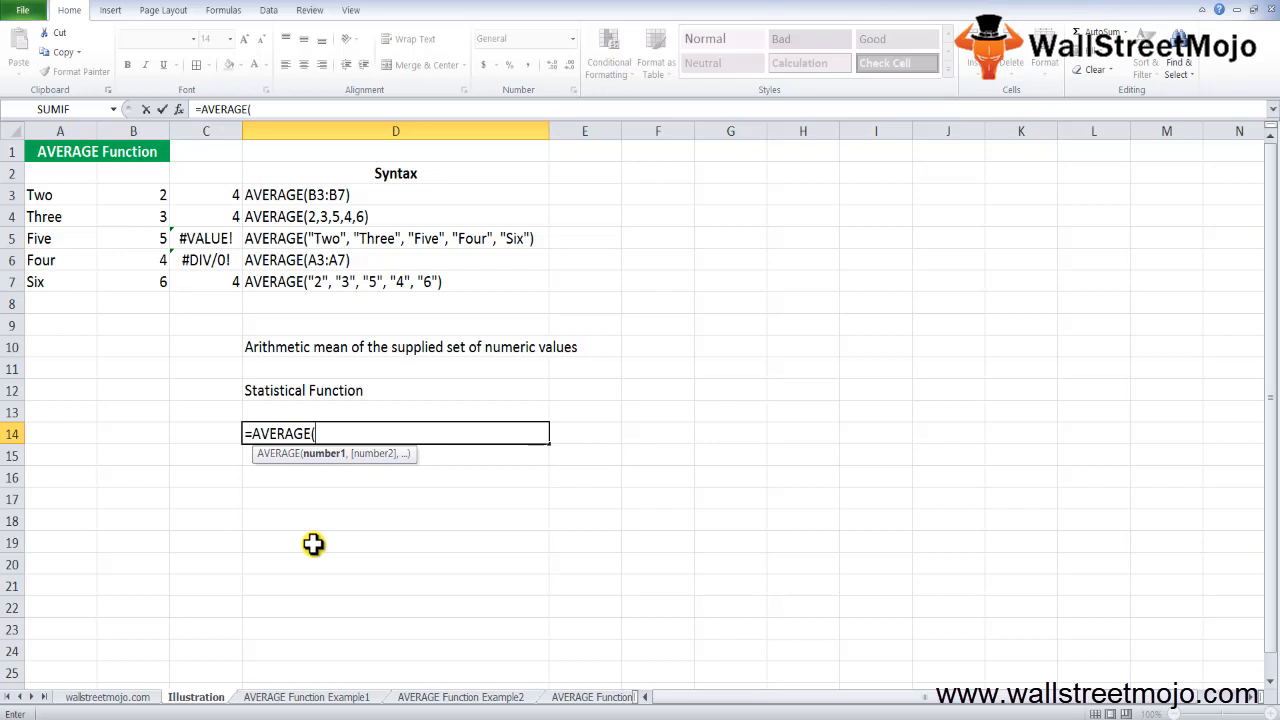
{"action": "mouse_move", "coordinate": [304, 568]}
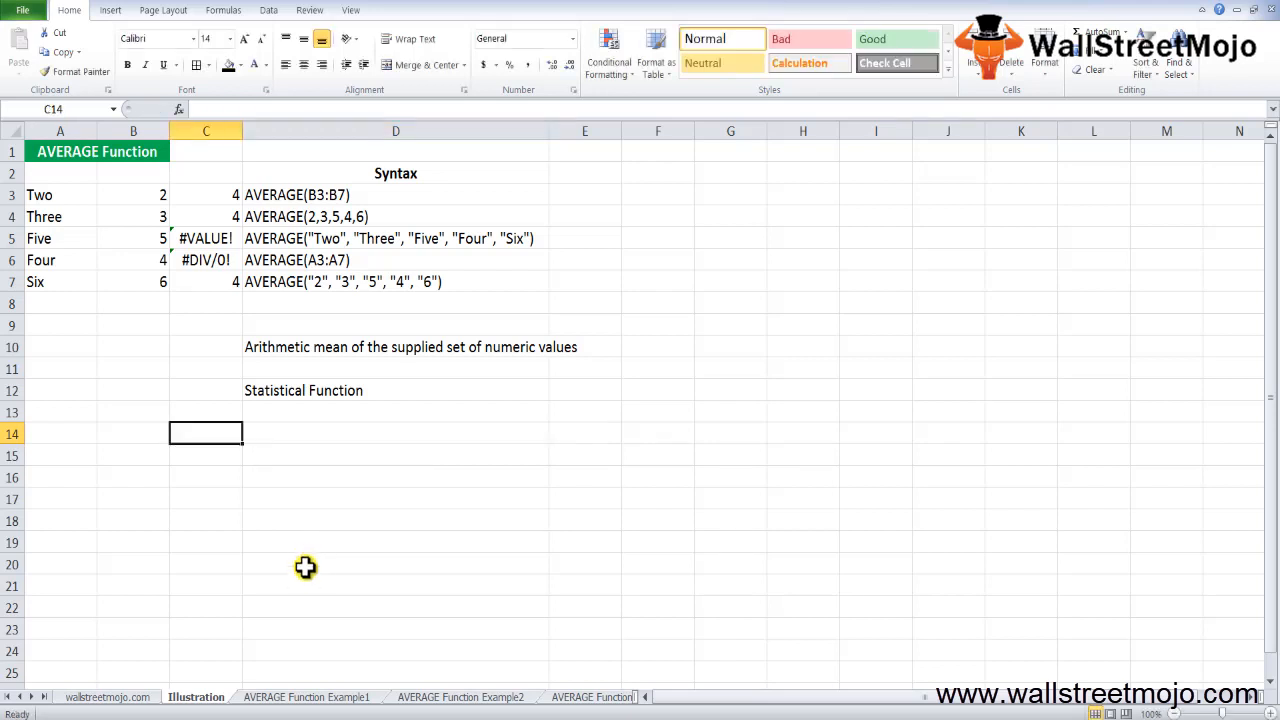
- List Numbers, named Ranges, Excel Operations and 255 Indivual arguments in D14:D17, then start the Returns note
{"action": "type", "text": "Numbers"}
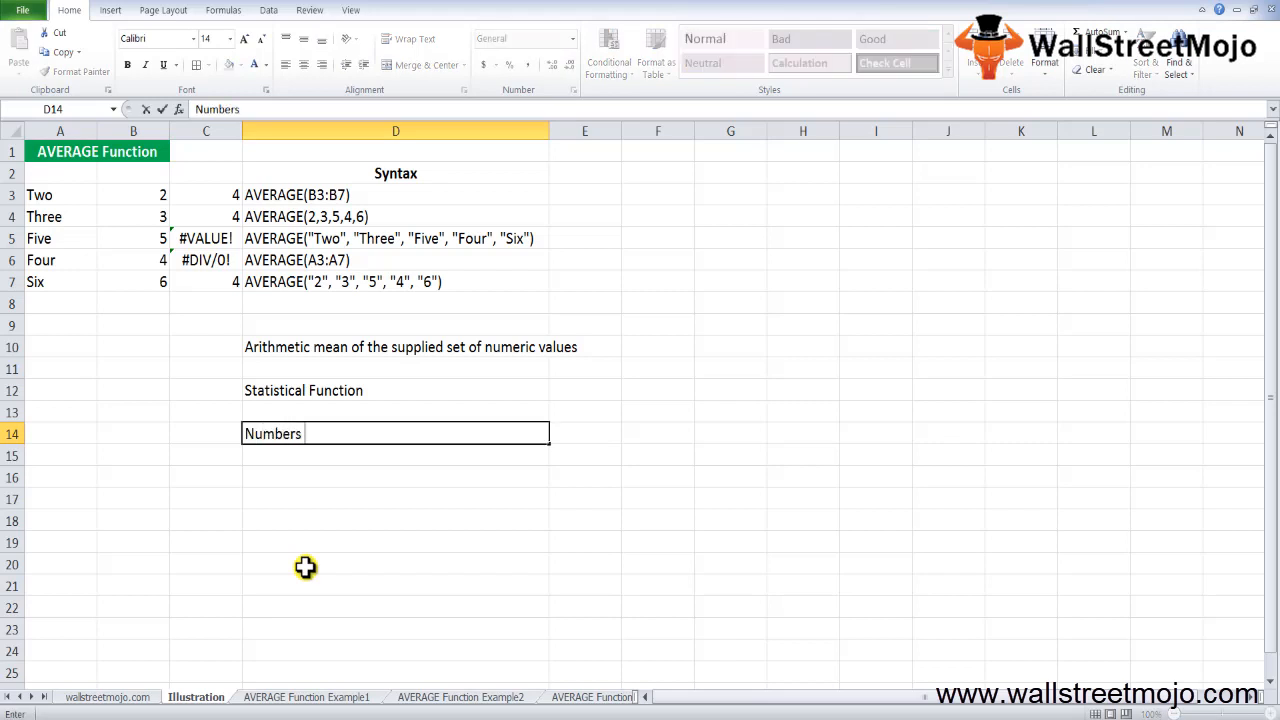
{"action": "type", "text": "named Ranges"}
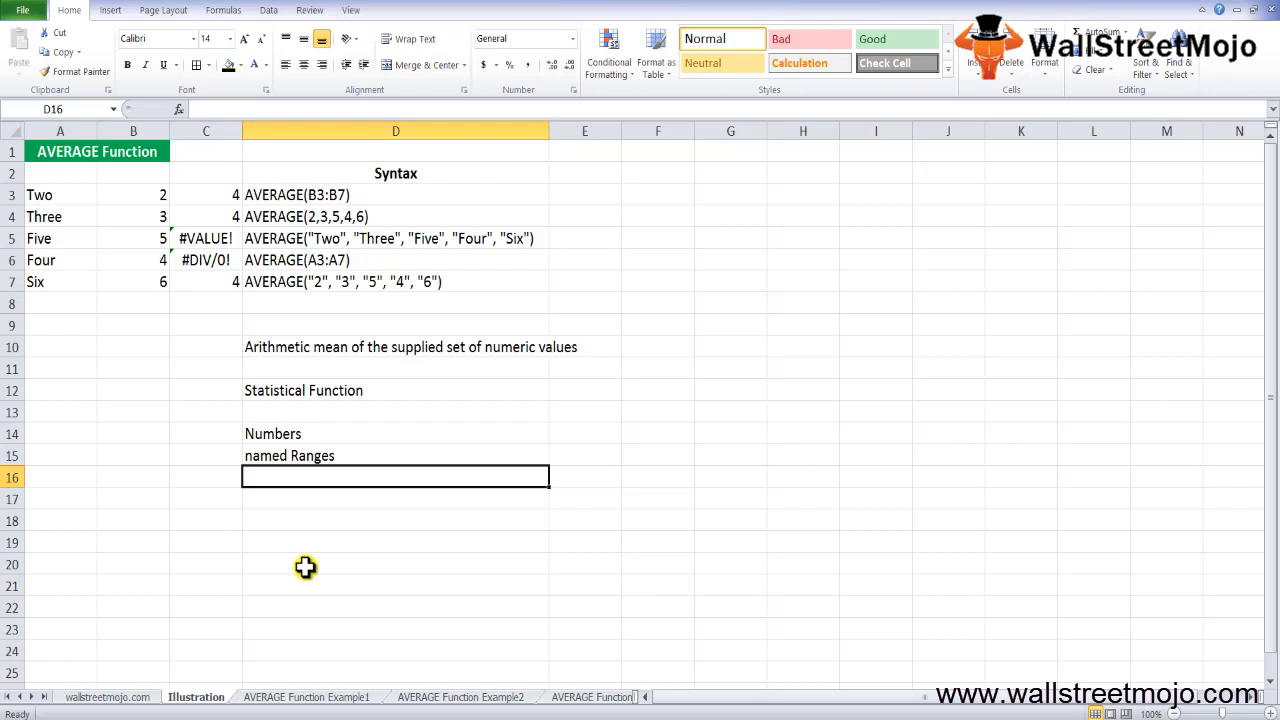
{"action": "type", "text": "Excel Operations"}
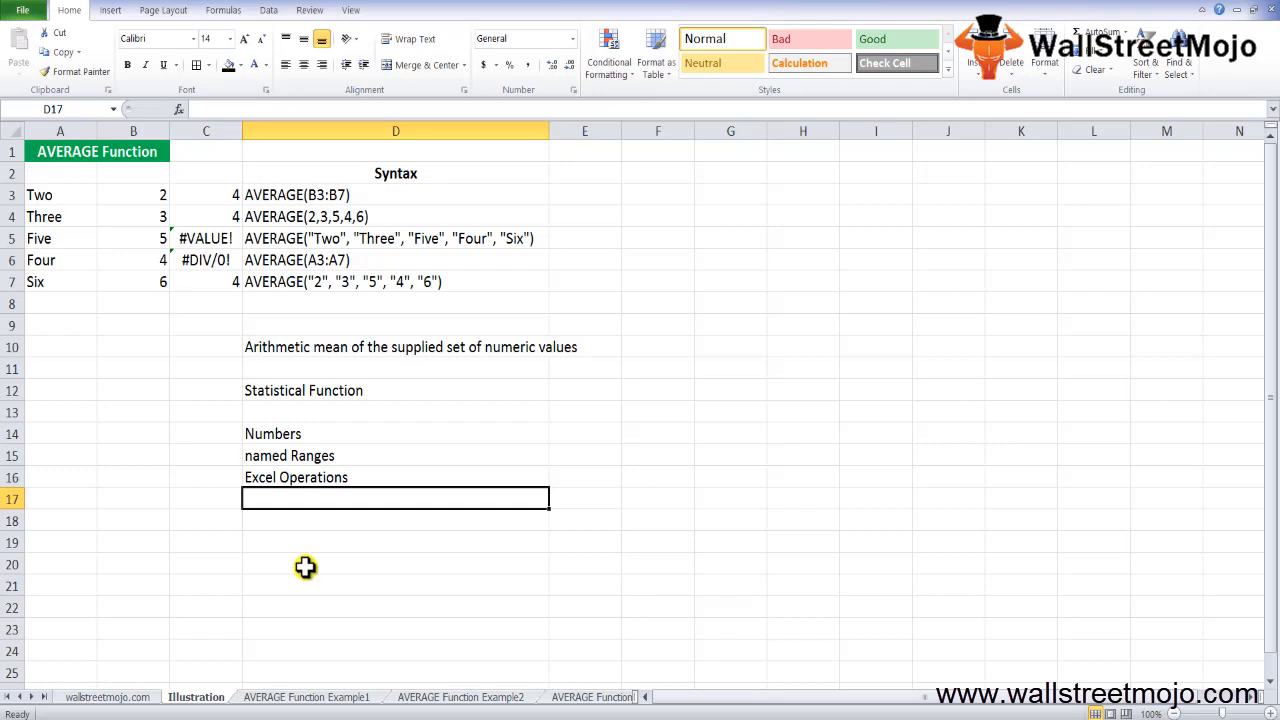
{"action": "type", "text": "255 Indivual"}
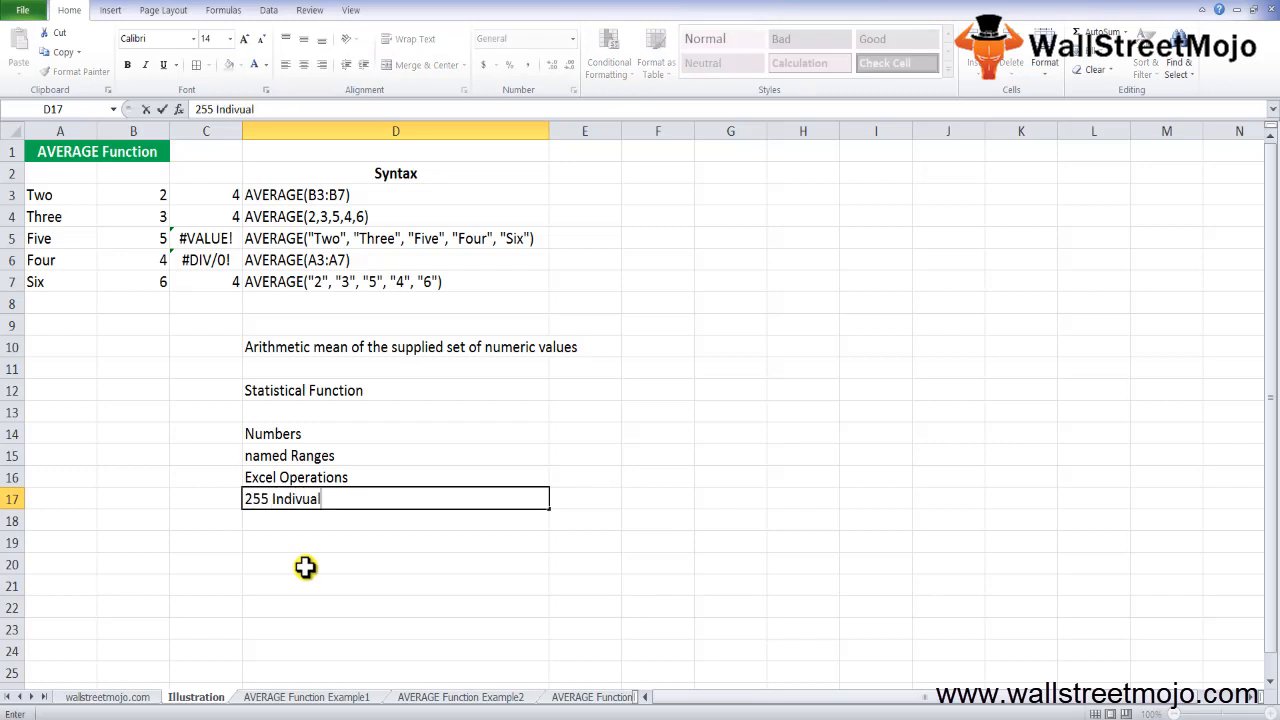
{"action": "type", "text": "argum"}
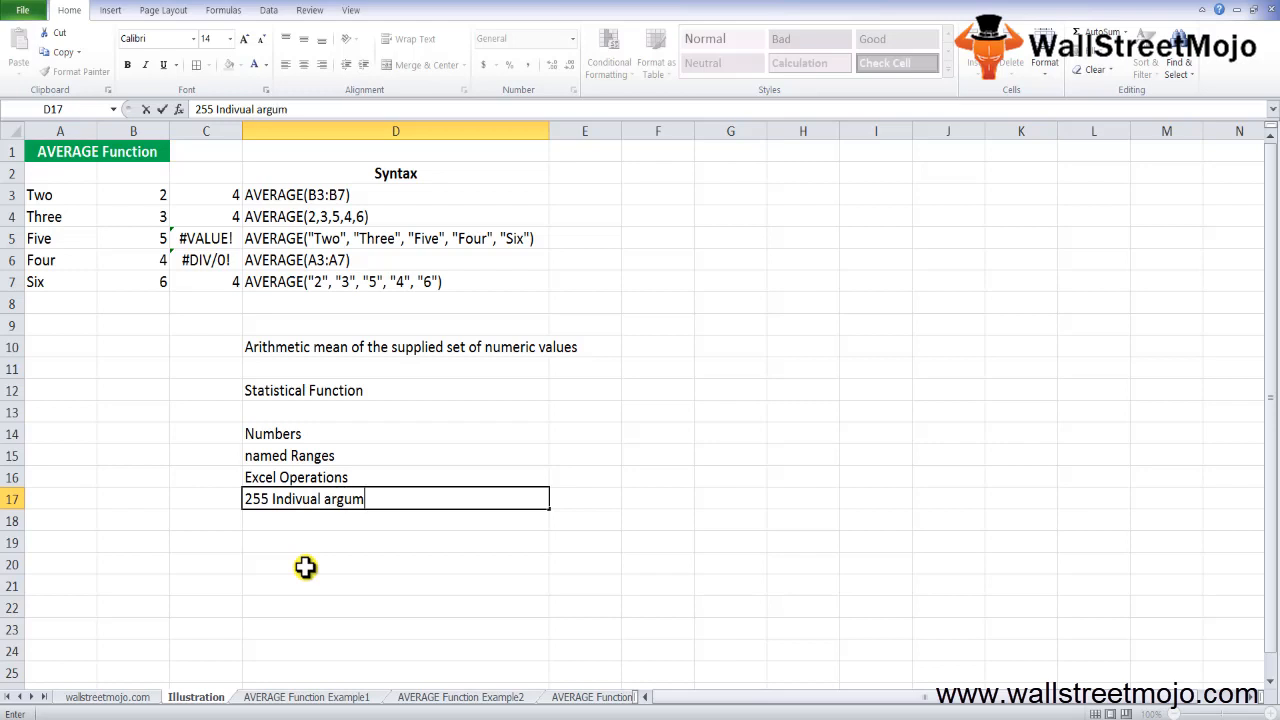
{"action": "key", "text": "enter"}
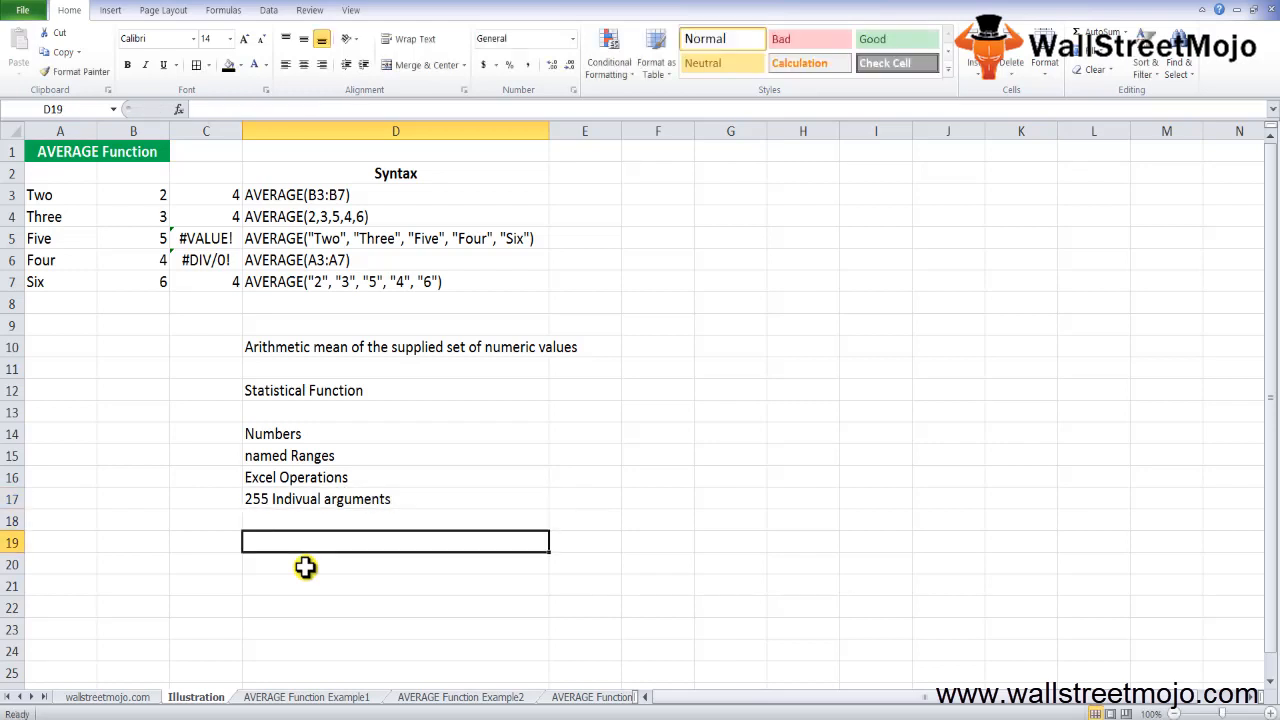
{"action": "type", "text": "Returns"}
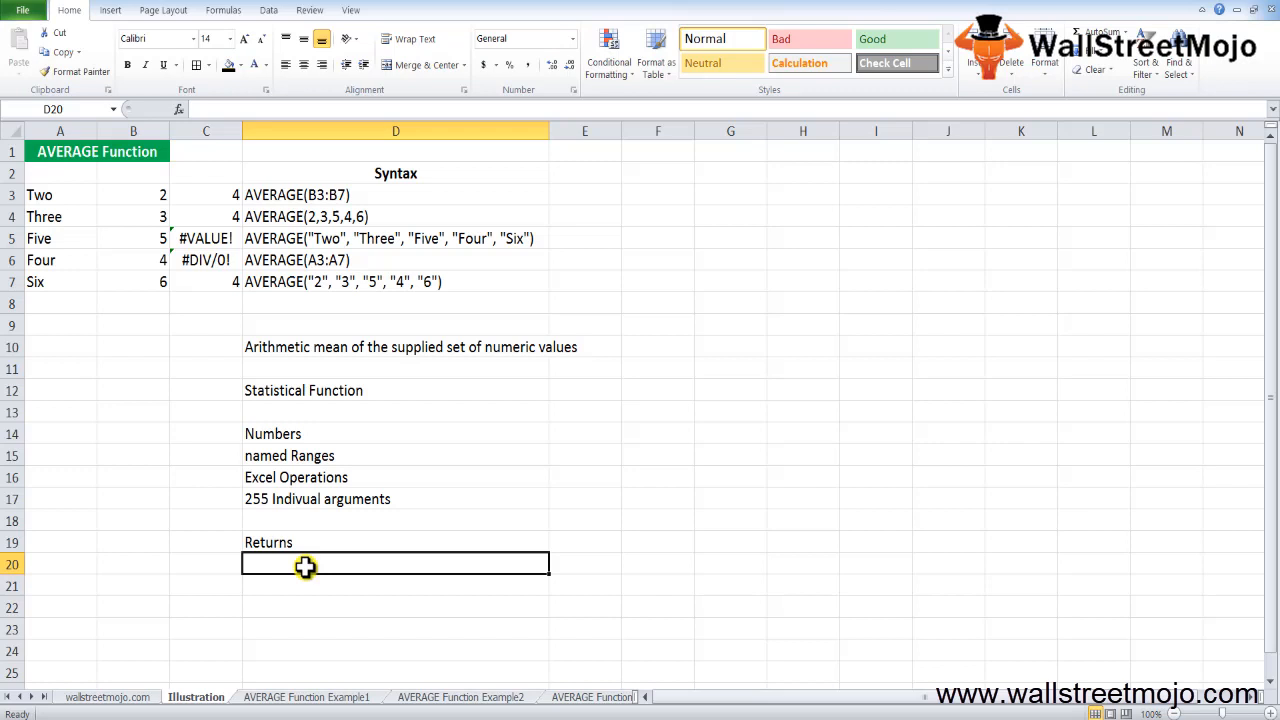
- Add the Returns notes Logical values, Texts, Empty cells, Numeric value, Non Numeric and Div 0
{"action": "type", "text": "Logical values"}
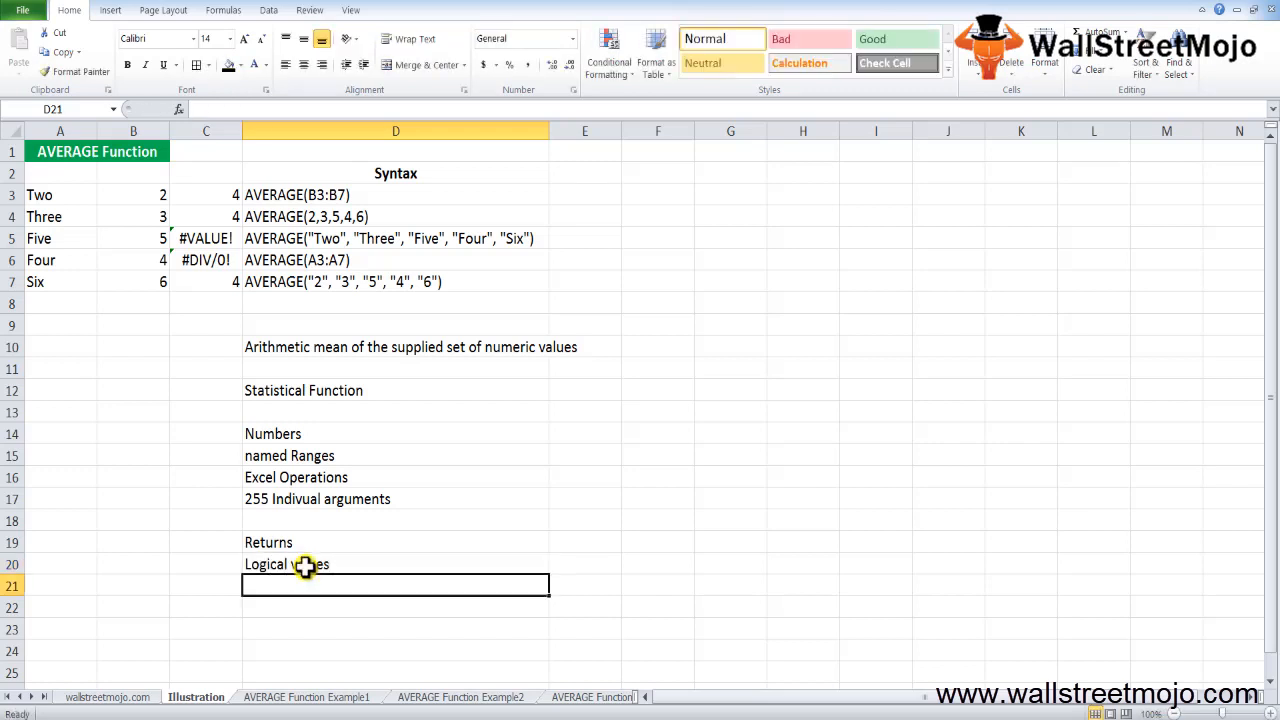
{"action": "type", "text": "Texts"}
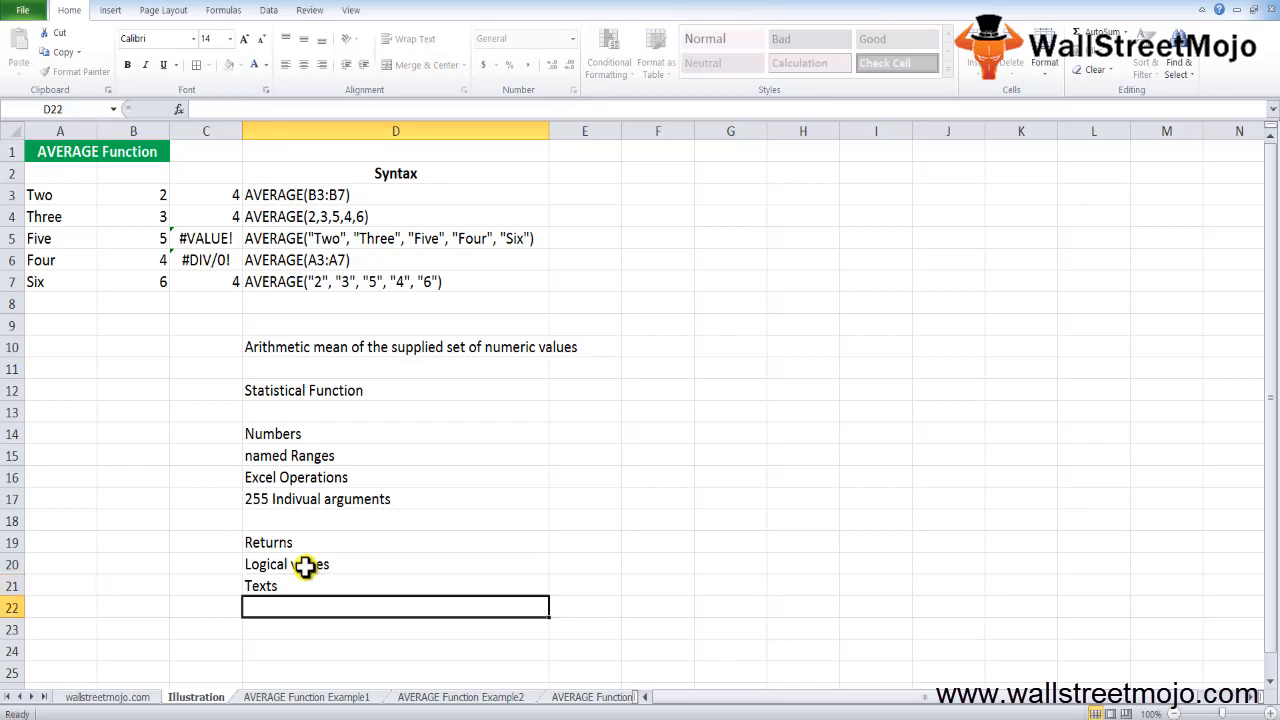
{"action": "type", "text": "Empty"}
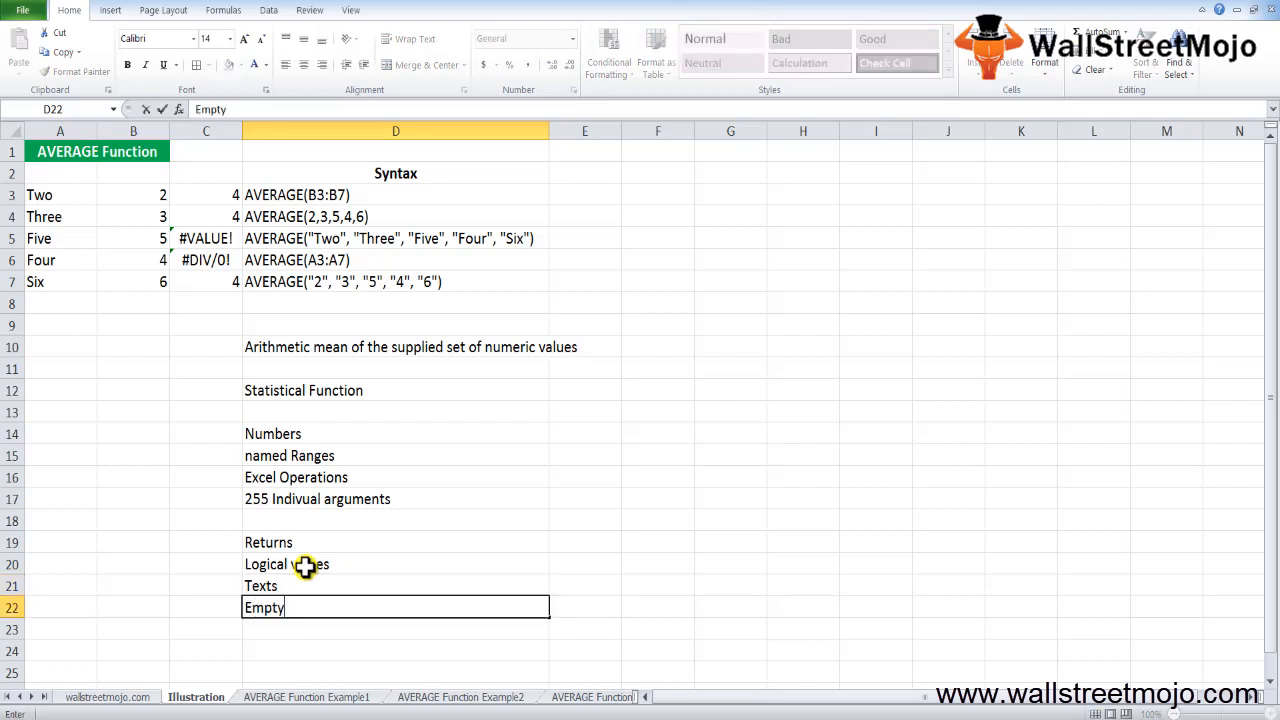
{"action": "type", "text": "cells"}
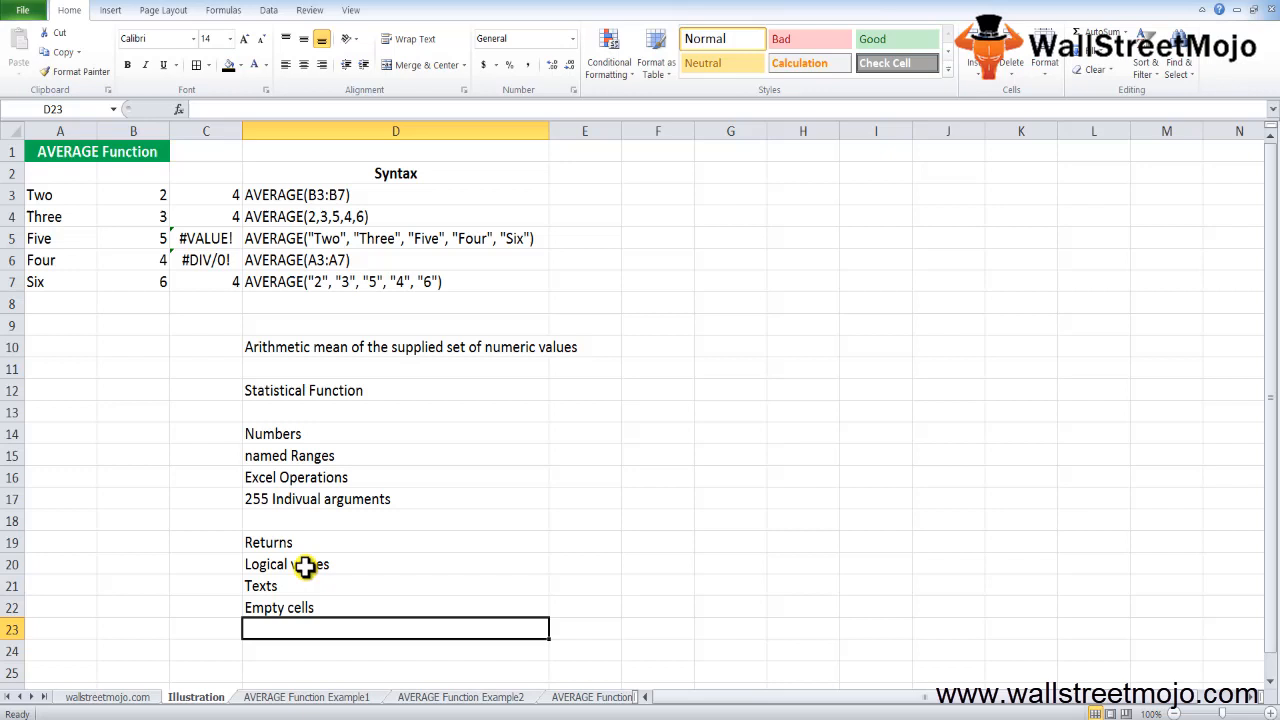
{"action": "scroll", "scroll_direction": "down", "scroll_amount": 3}
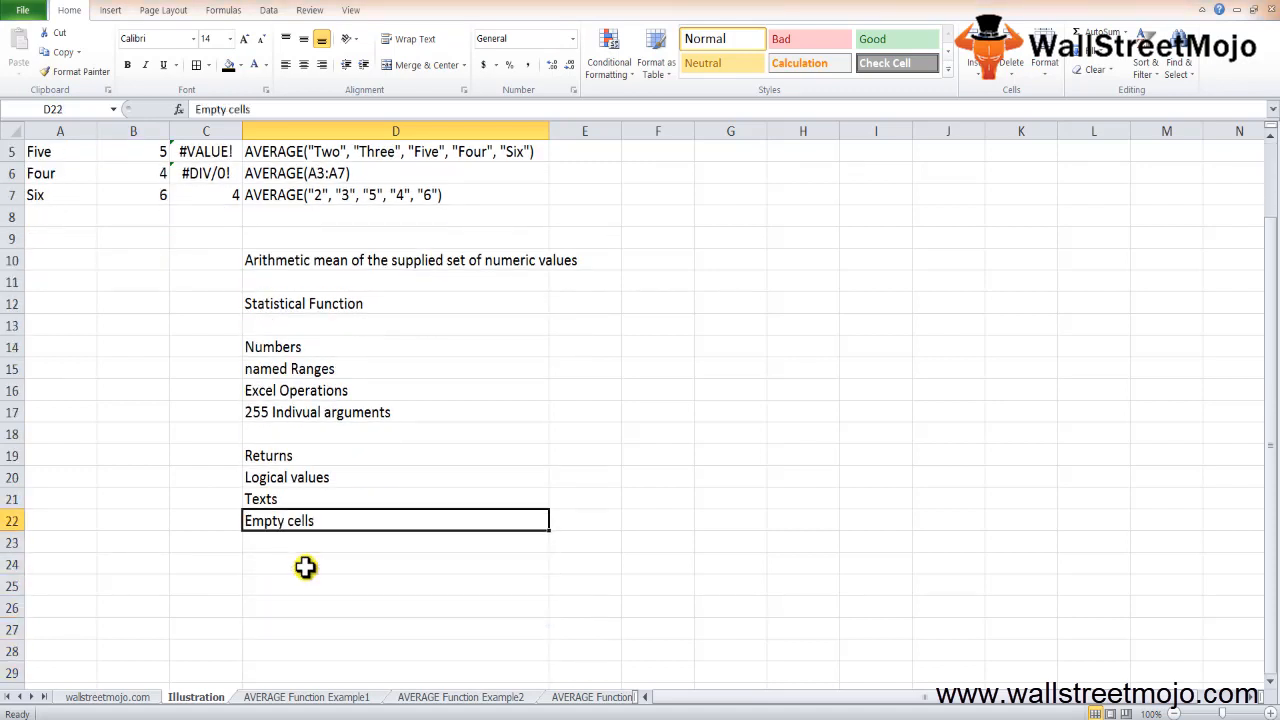
{"action": "type", "text": "Numeric valu"}
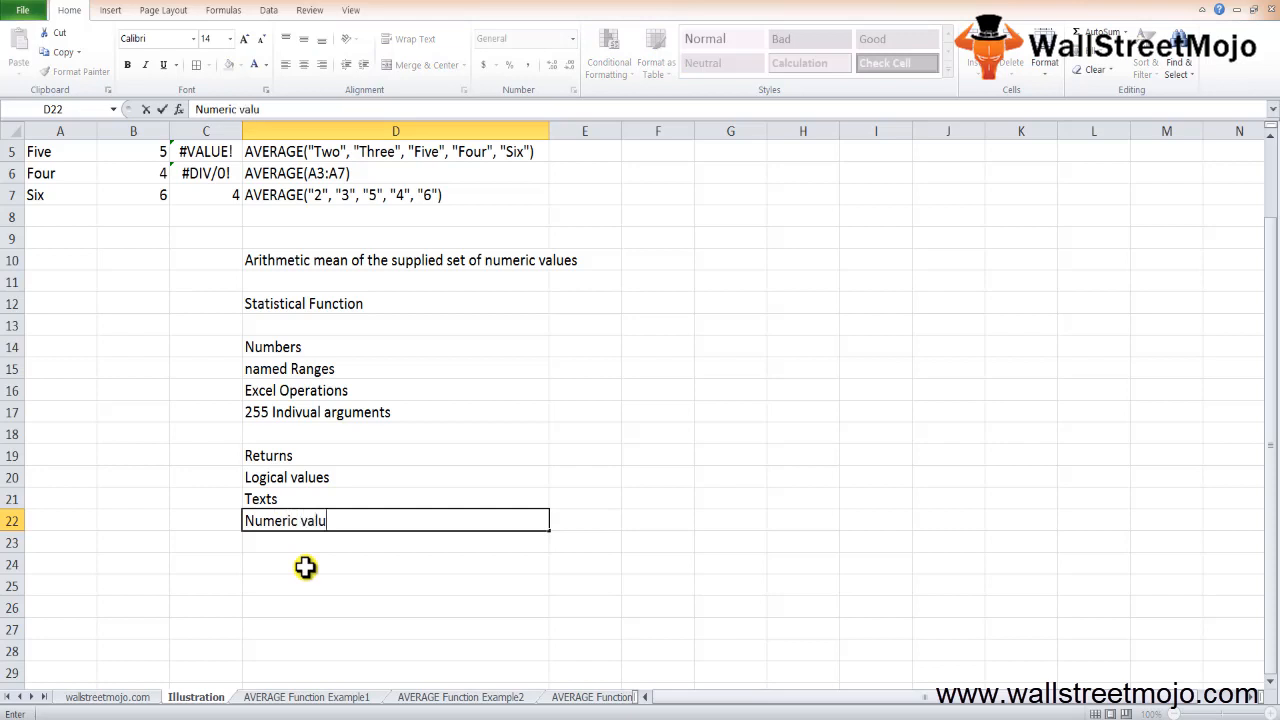
{"action": "key", "text": "enter"}
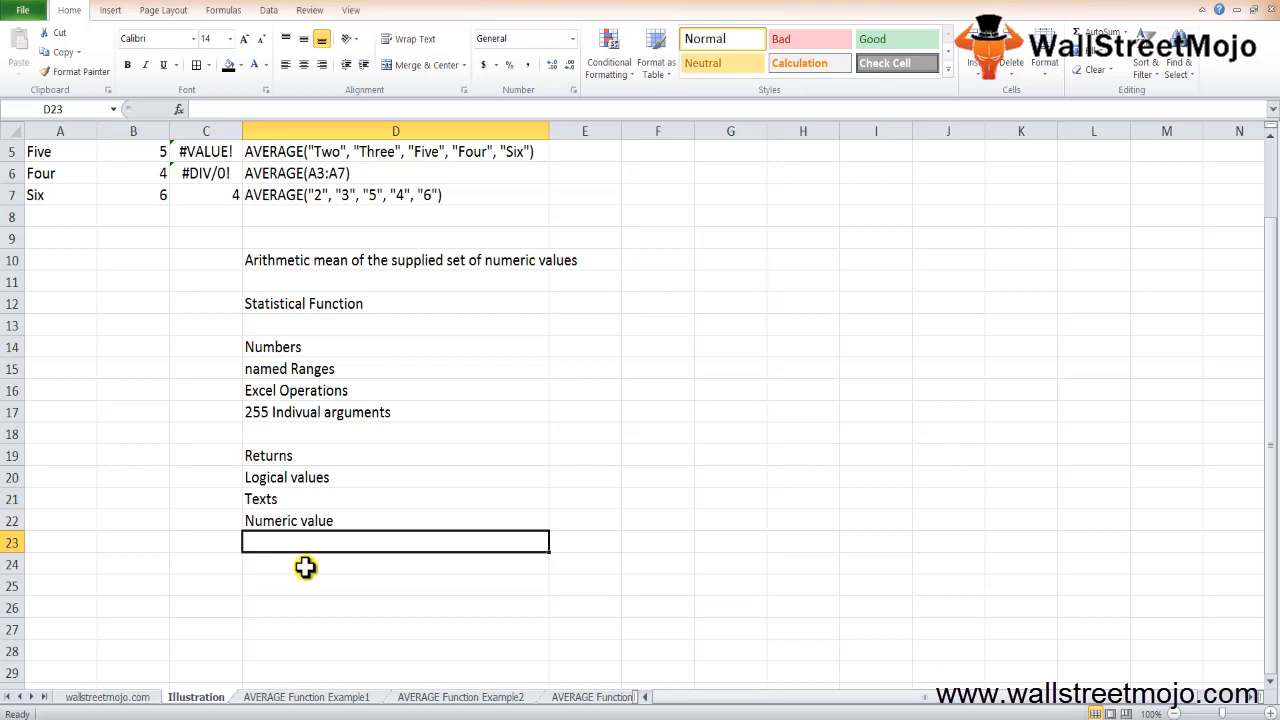
{"action": "type", "text": "Non Numeric"}
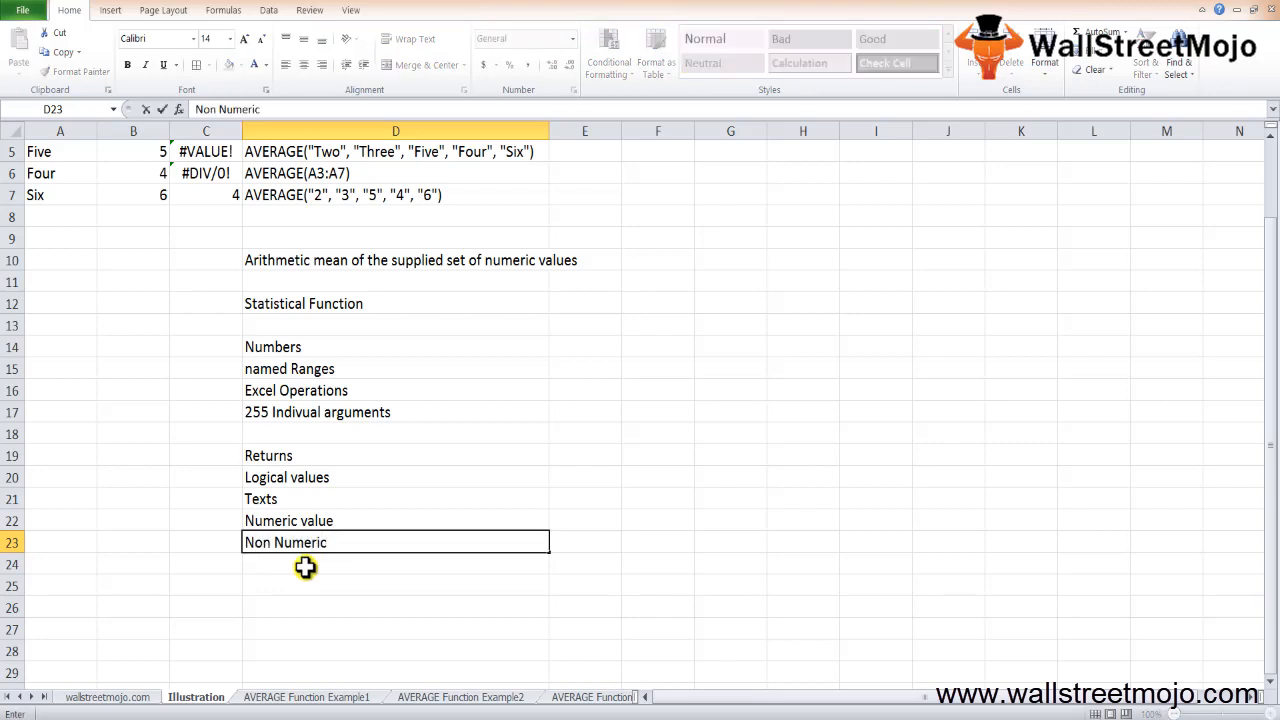
{"action": "type", "text": "Div"}
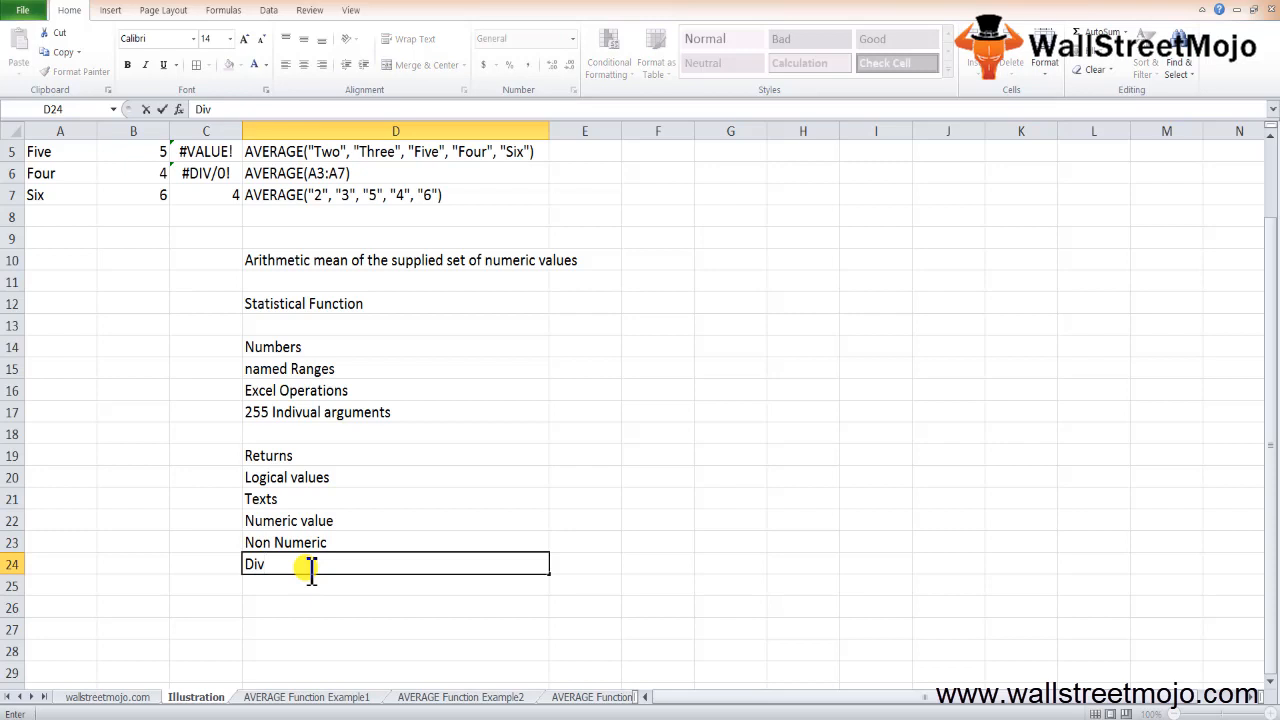
{"action": "type", "text": "0"}
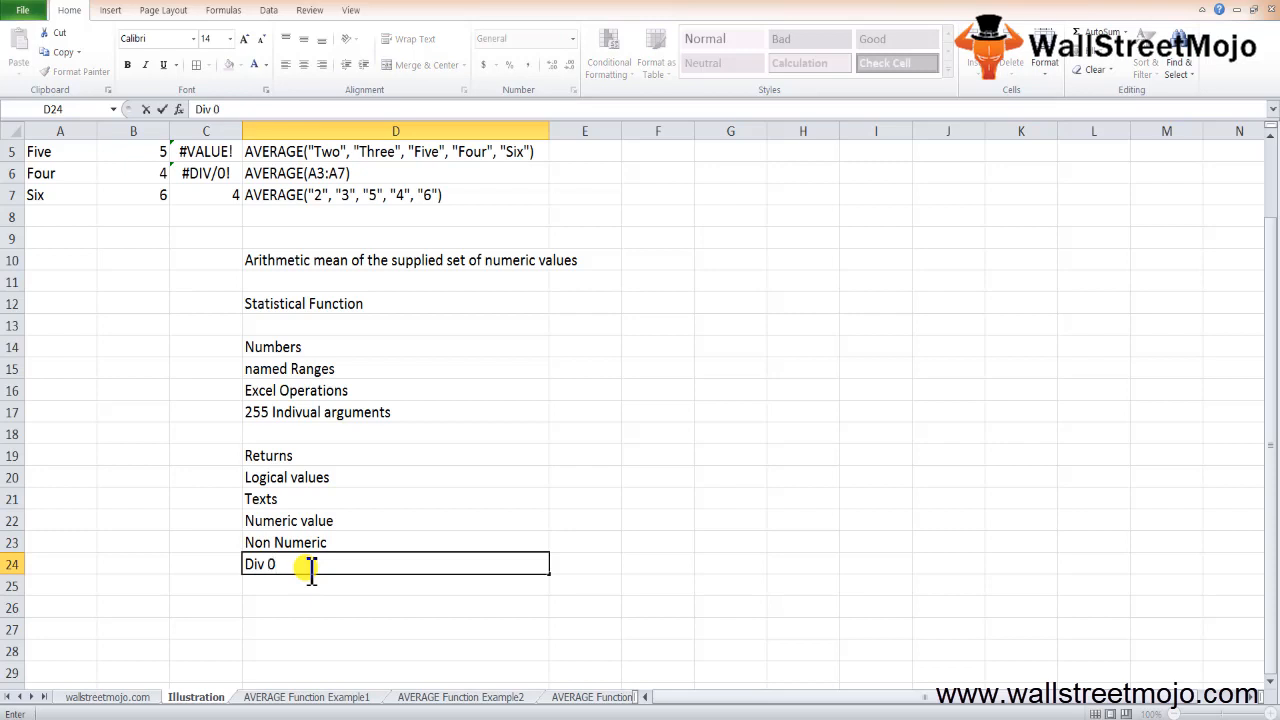
{"action": "key", "text": "enter"}
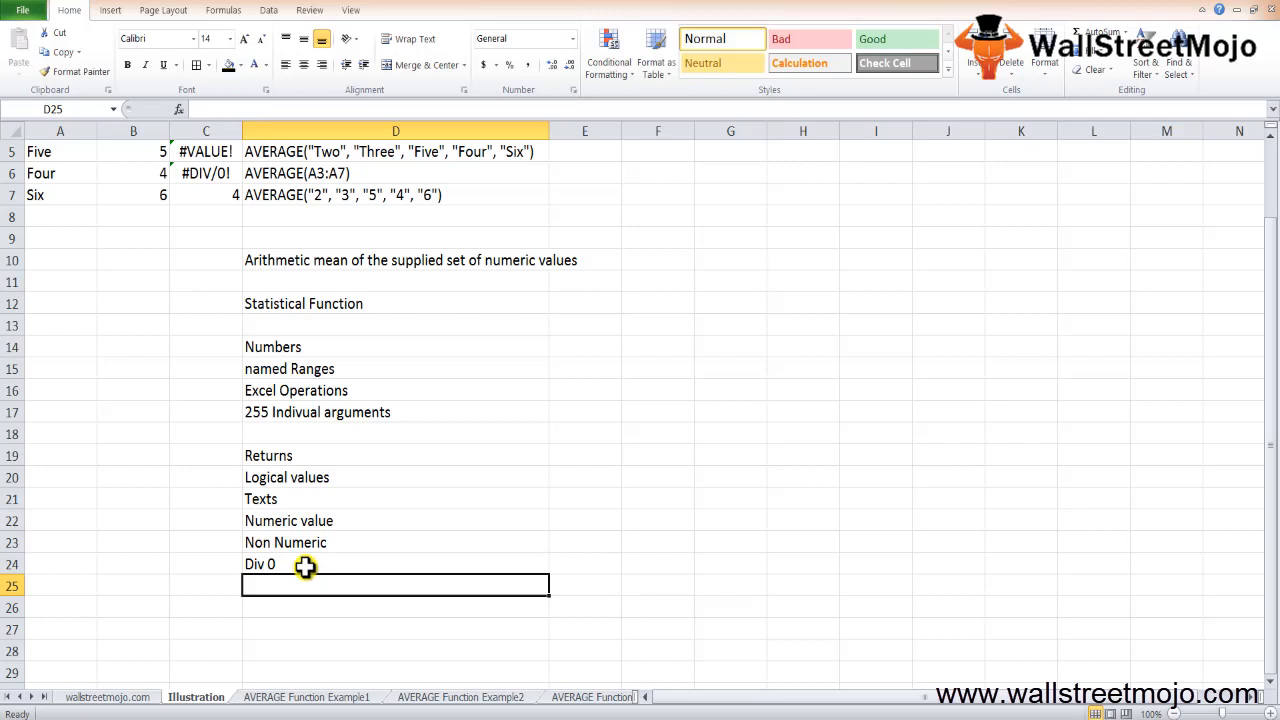
- Move back up the sheet to the numeric values around B7
{"action": "left_click", "coordinate": [396, 520]}
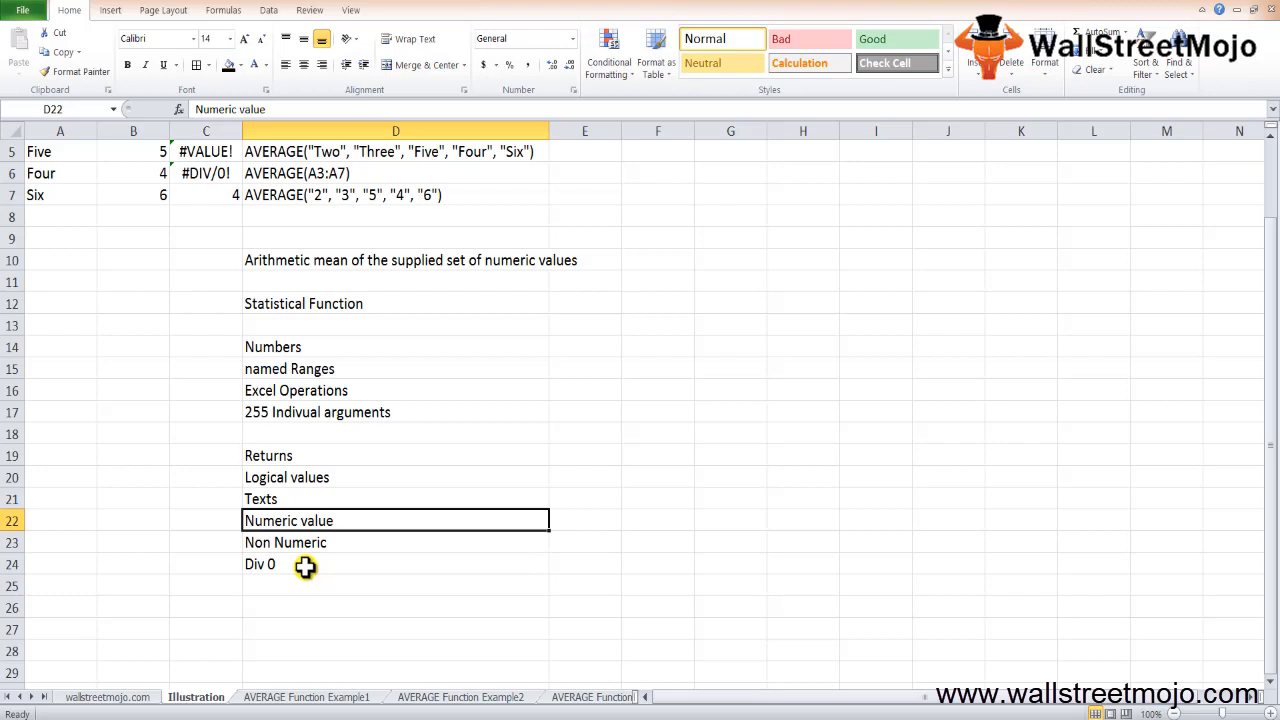
{"action": "scroll", "scroll_direction": "down", "scroll_amount": 3}
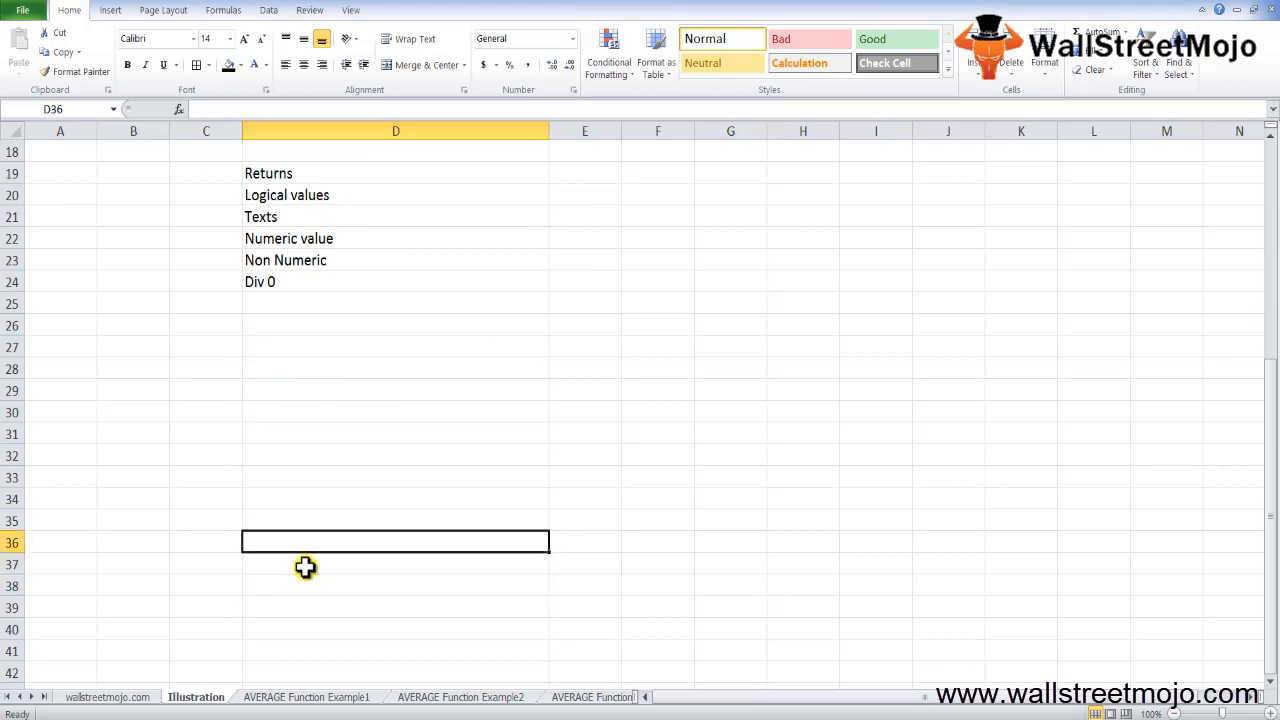
{"action": "left_click", "coordinate": [396, 390]}
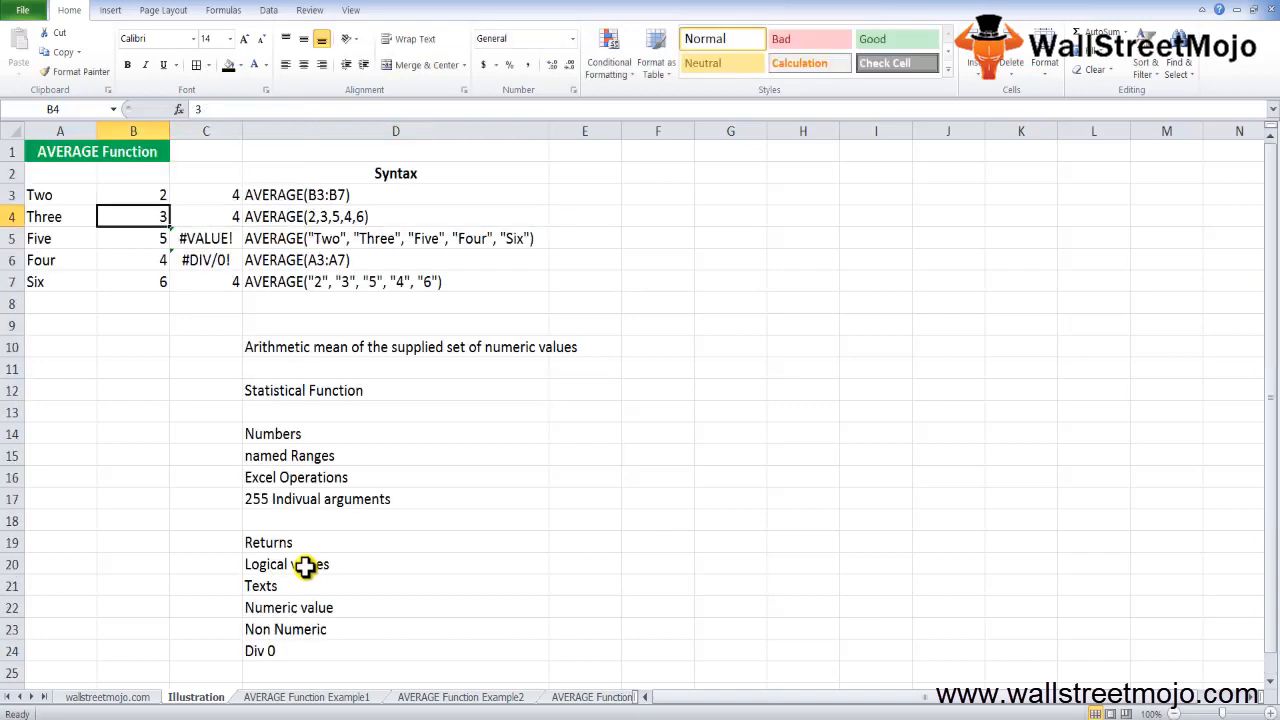
{"action": "left_click", "coordinate": [132, 238]}
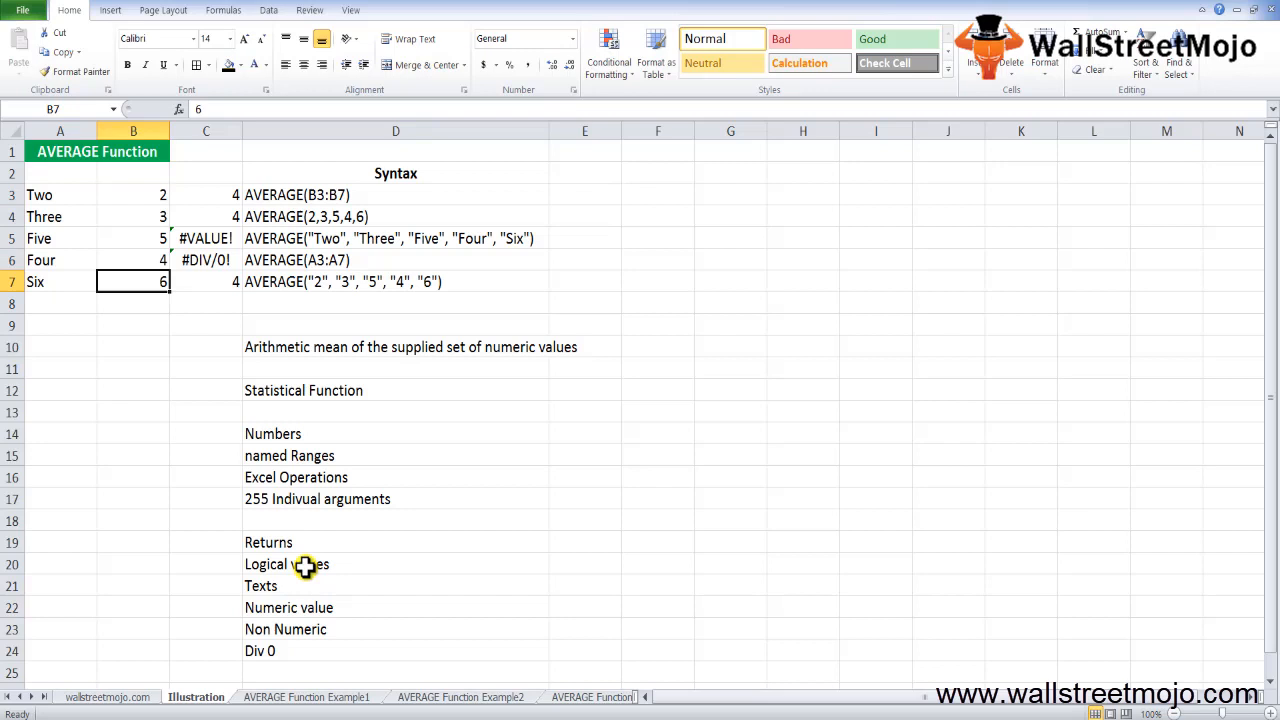
- Start an AVERAGE formula in B9 referencing the values B3:B7
{"action": "left_click", "coordinate": [132, 304]}
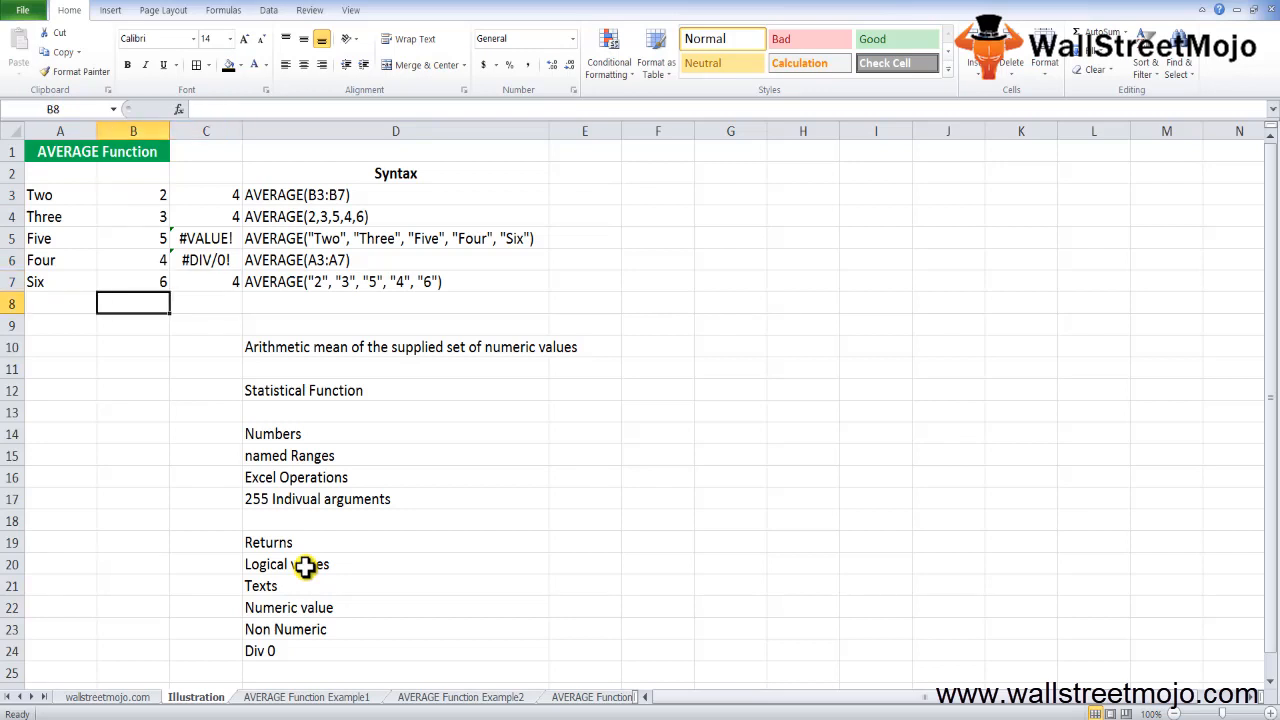
{"action": "left_click", "coordinate": [132, 260]}
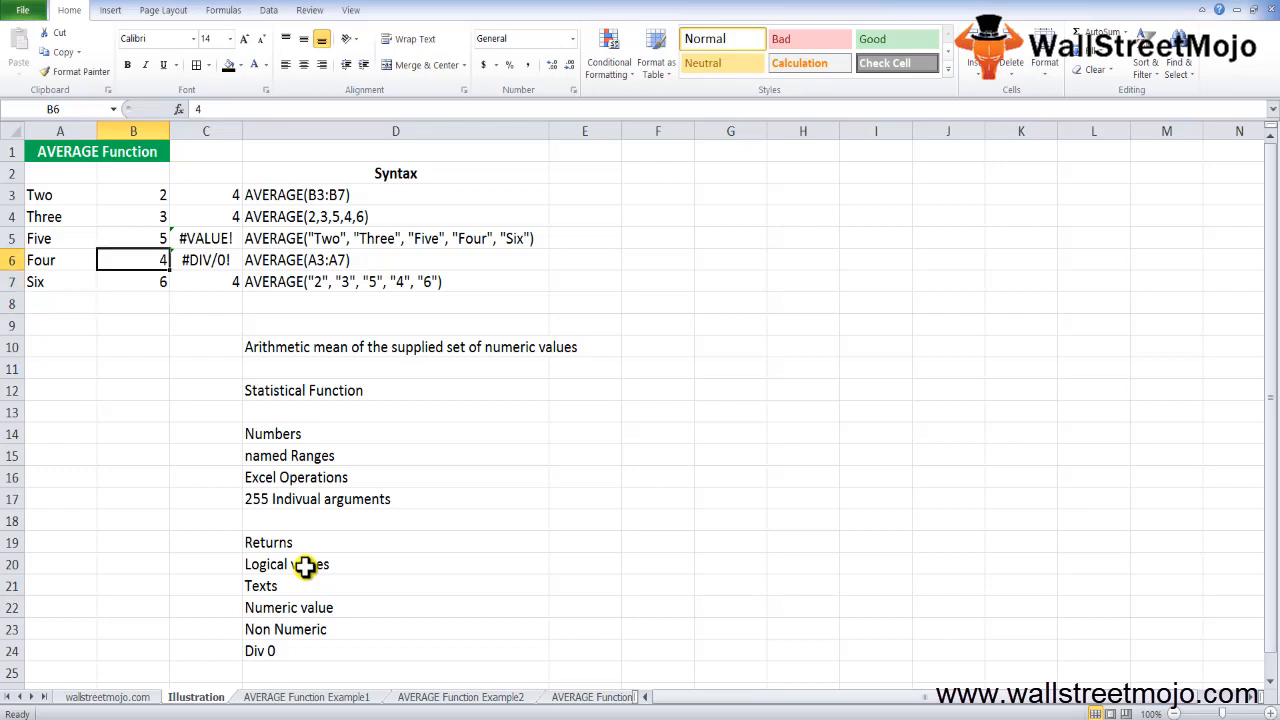
{"action": "type", "text": "=a"}
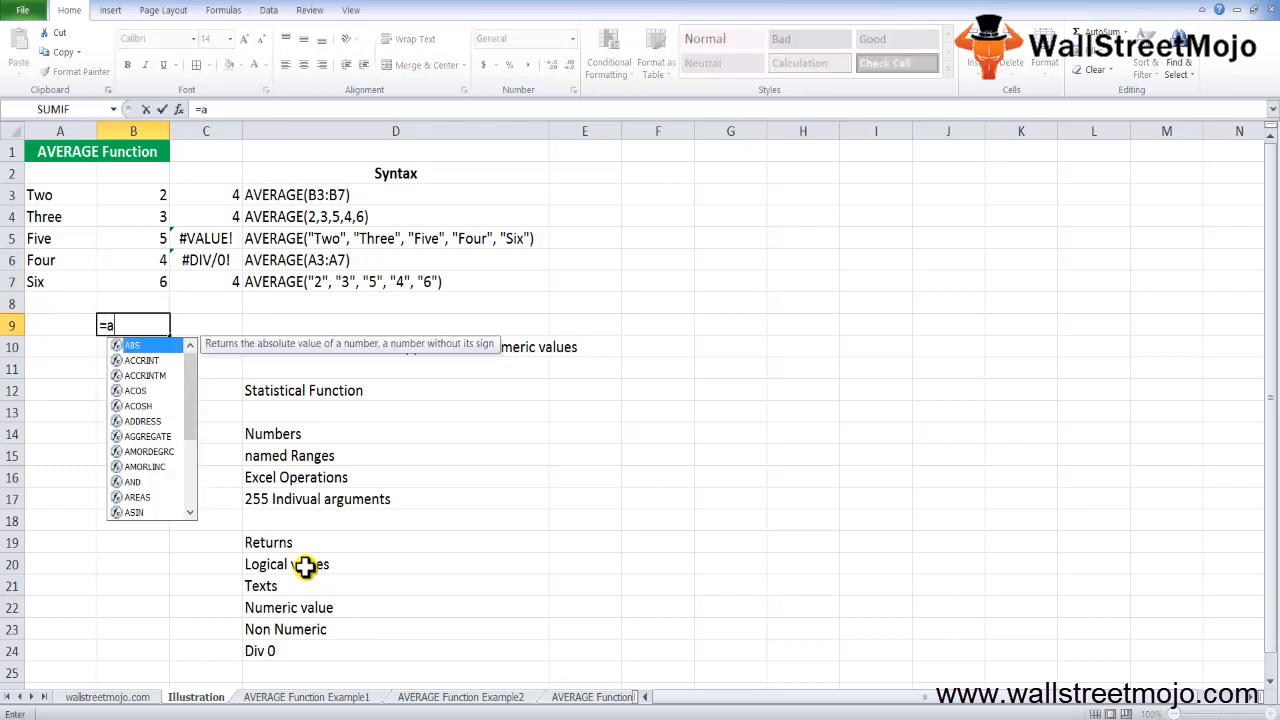
{"action": "type", "text": "AVERAGE(B6"}
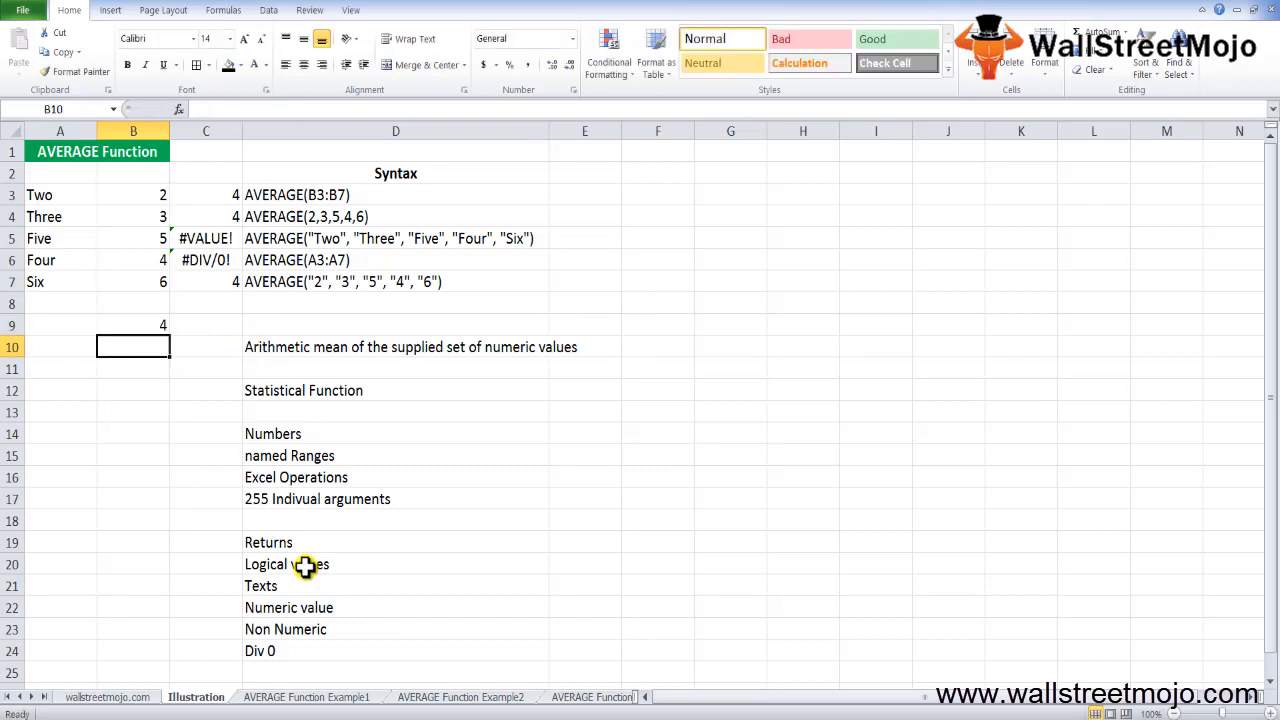
{"action": "left_click", "coordinate": [132, 280]}
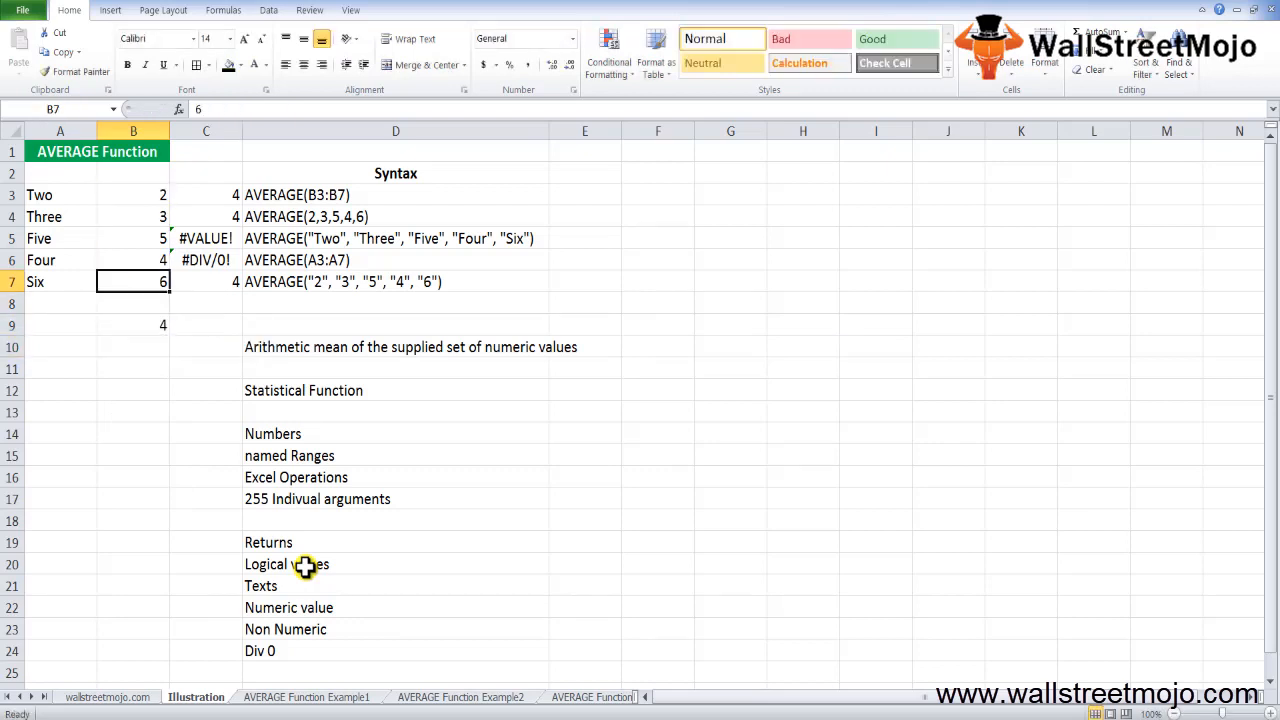
{"action": "left_click", "coordinate": [132, 238]}
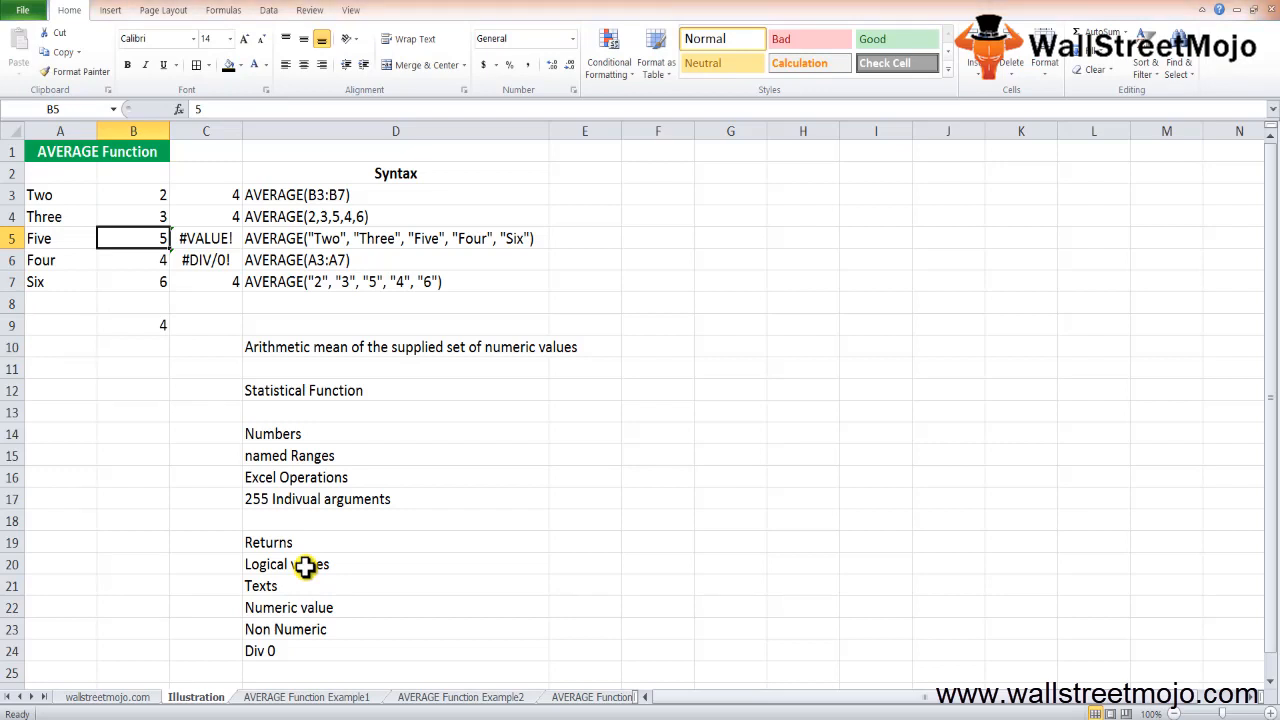
{"action": "type", "text": "=AVERAGE(B3:B7)"}
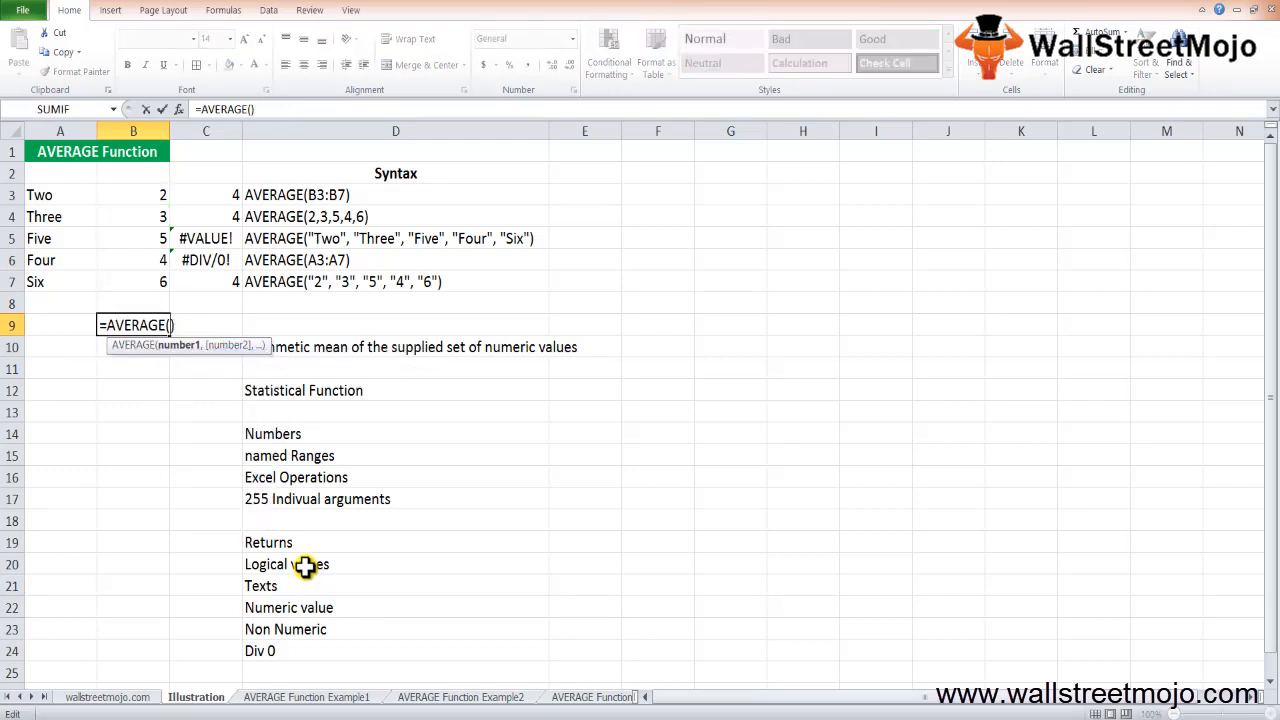
- Enter =AVERAGE(2,3,4,5,6) in B9 to return 4
{"action": "type", "text": "2,3"}
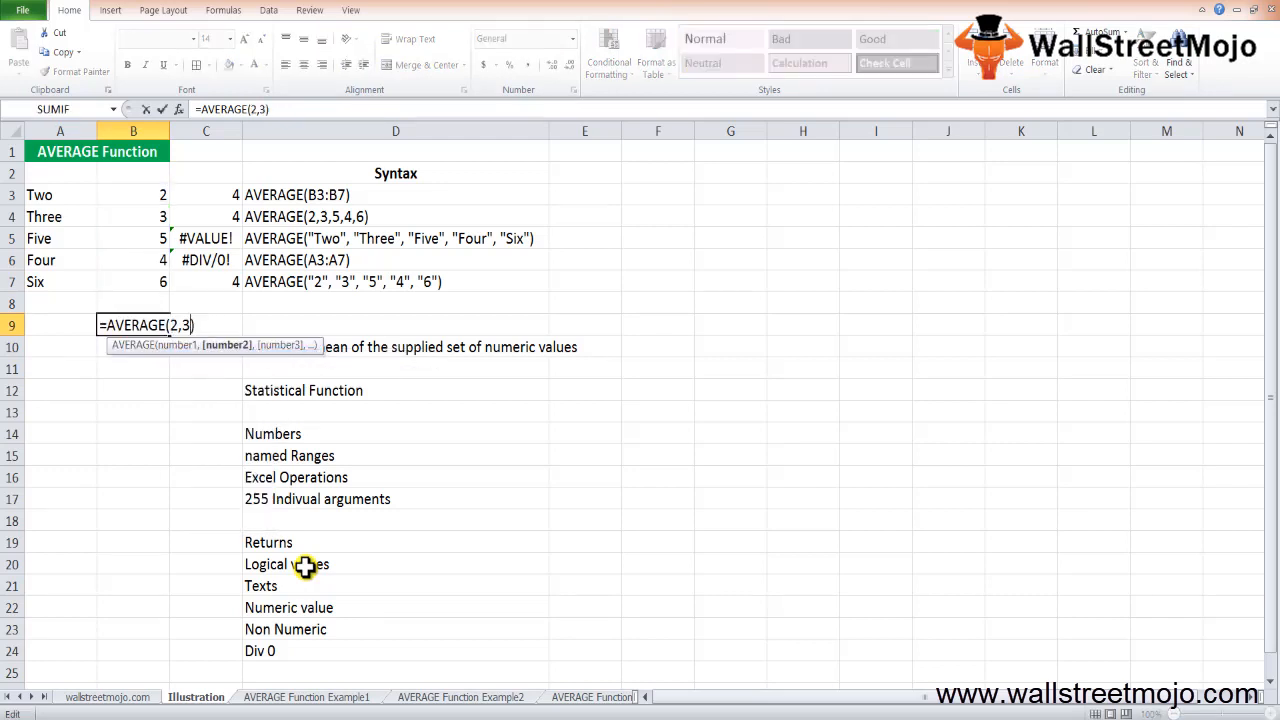
{"action": "type", "text": ",4,"}
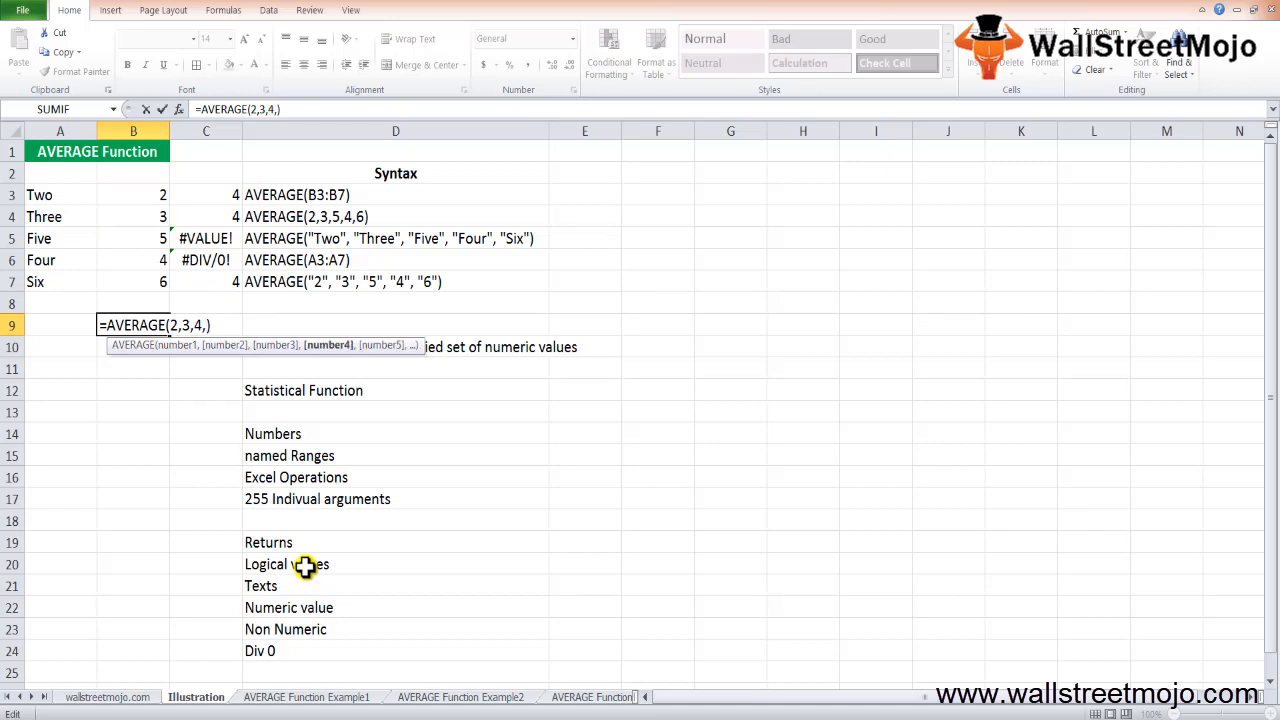
{"action": "type", "text": "5,6"}
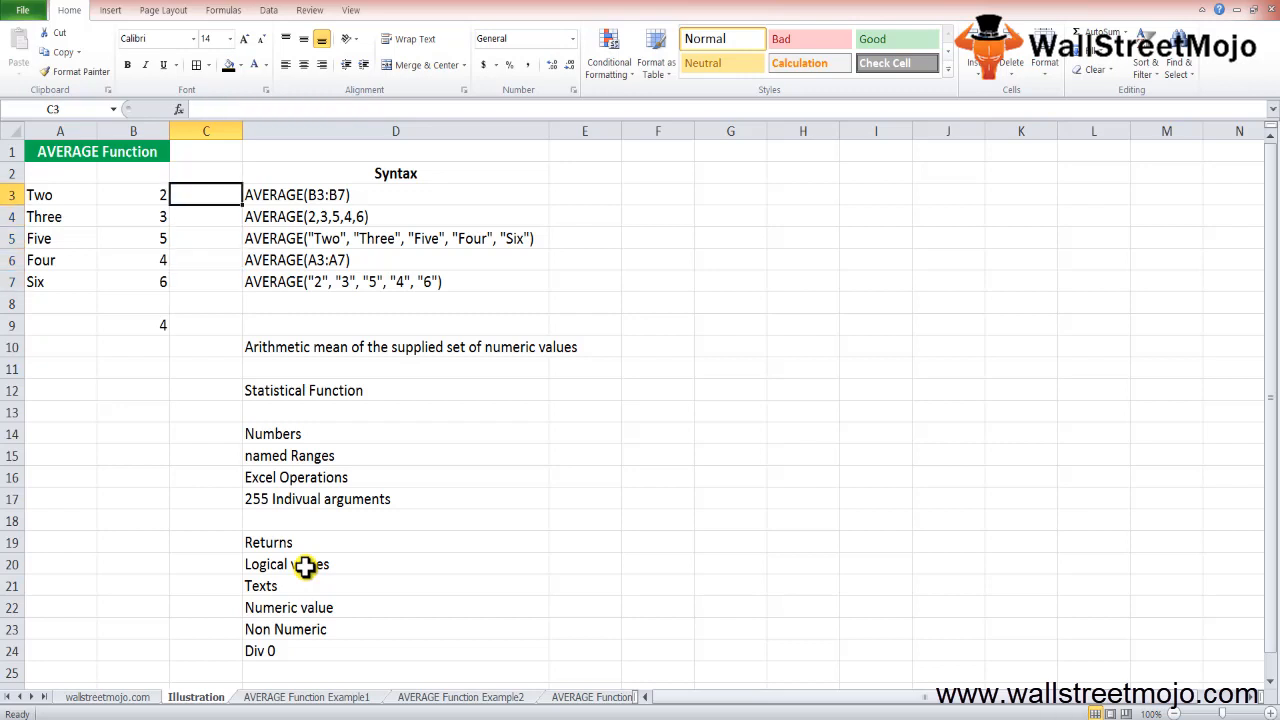
{"action": "type", "text": "=sum(B3:B7"}
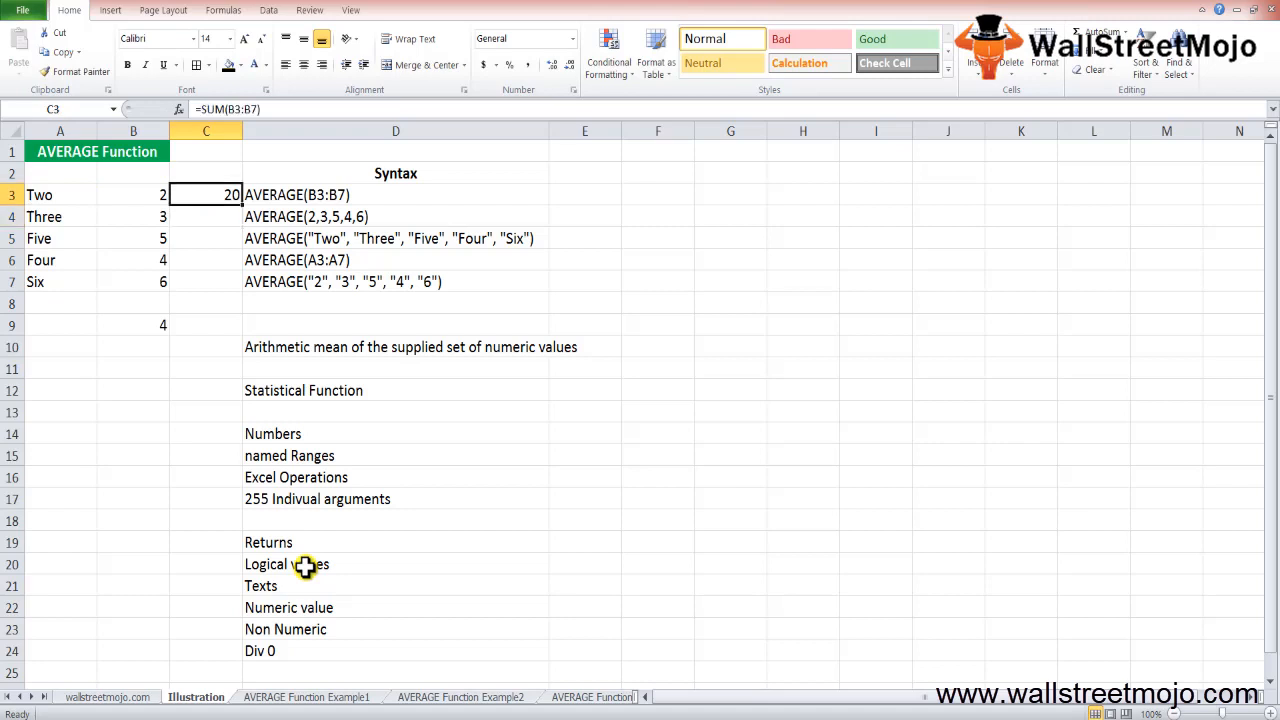
{"action": "type", "text": "=AVERAGE("}
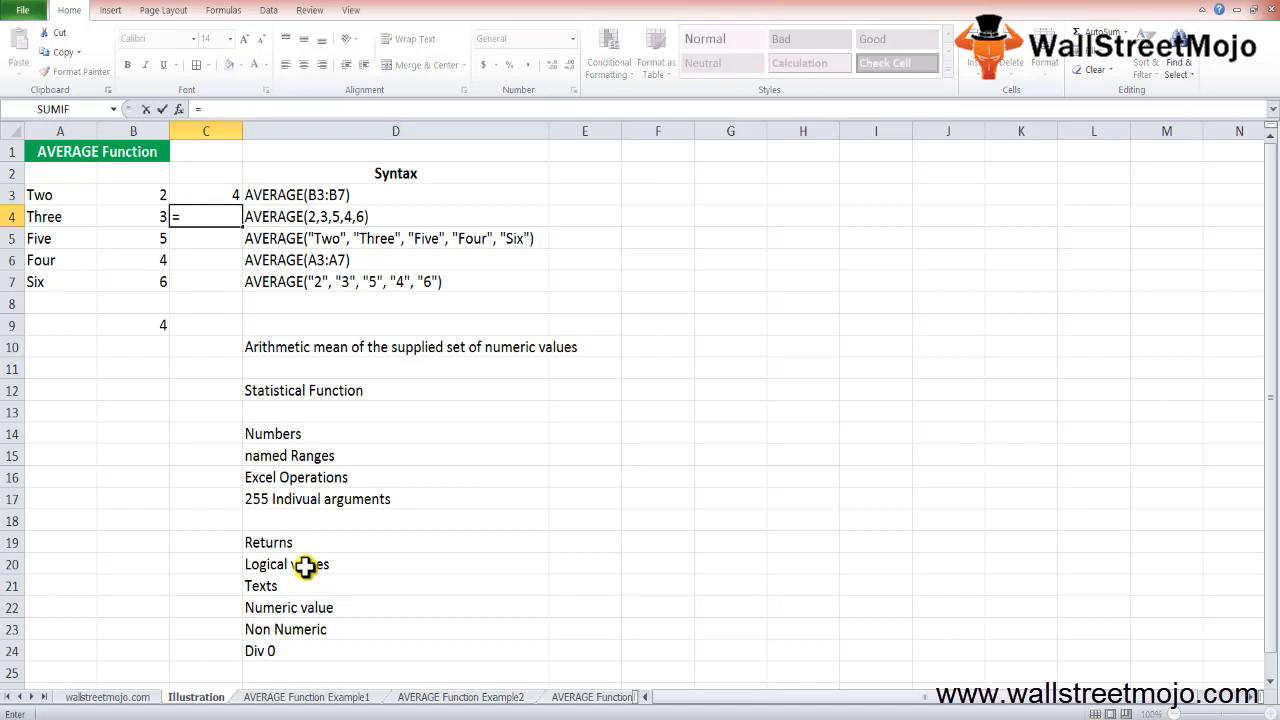
{"action": "type", "text": "=aver"}
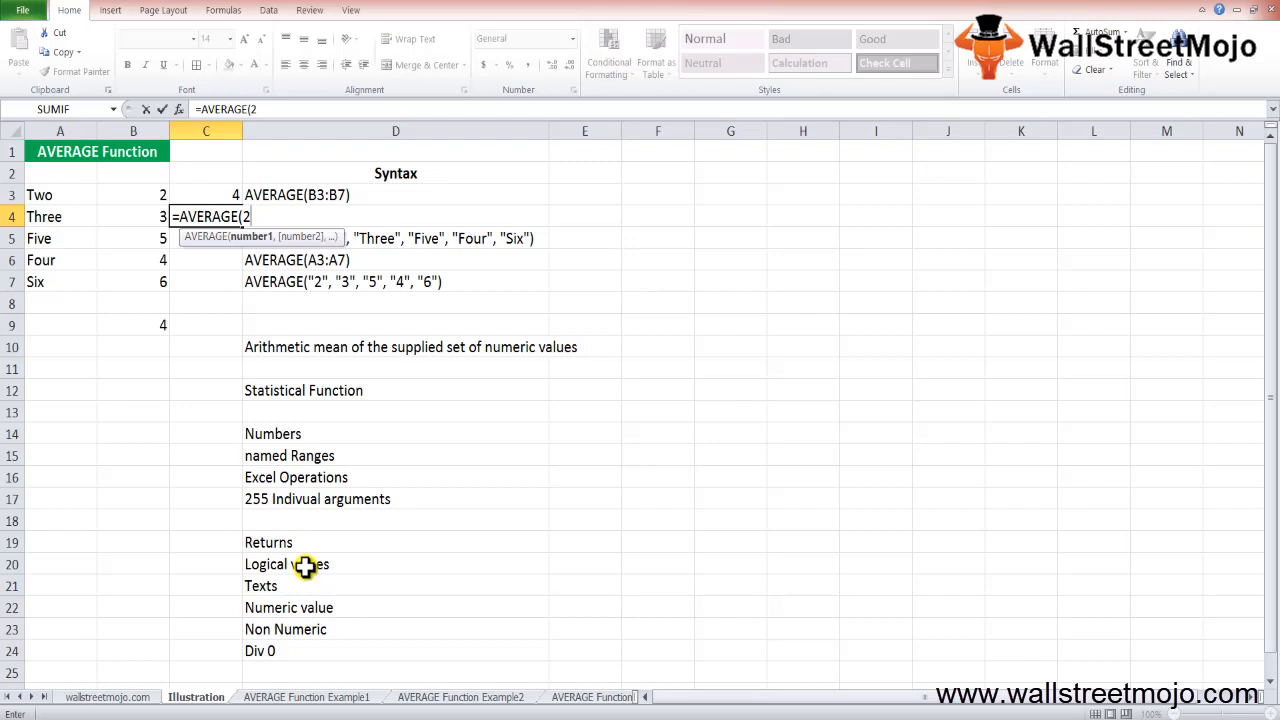
{"action": "type", "text": "3,"}
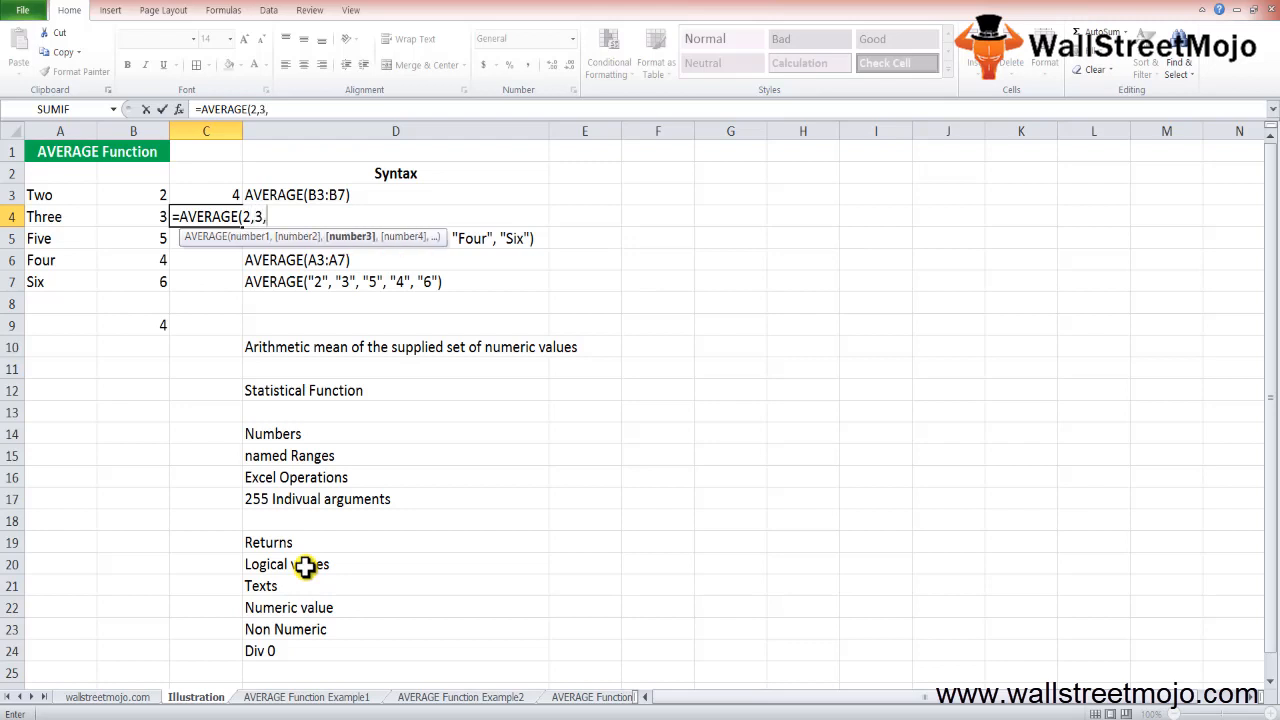
{"action": "type", "text": "5,4,6"}
{"action": "left_click", "coordinate": [206, 238]}
{"action": "type", "text": "="}
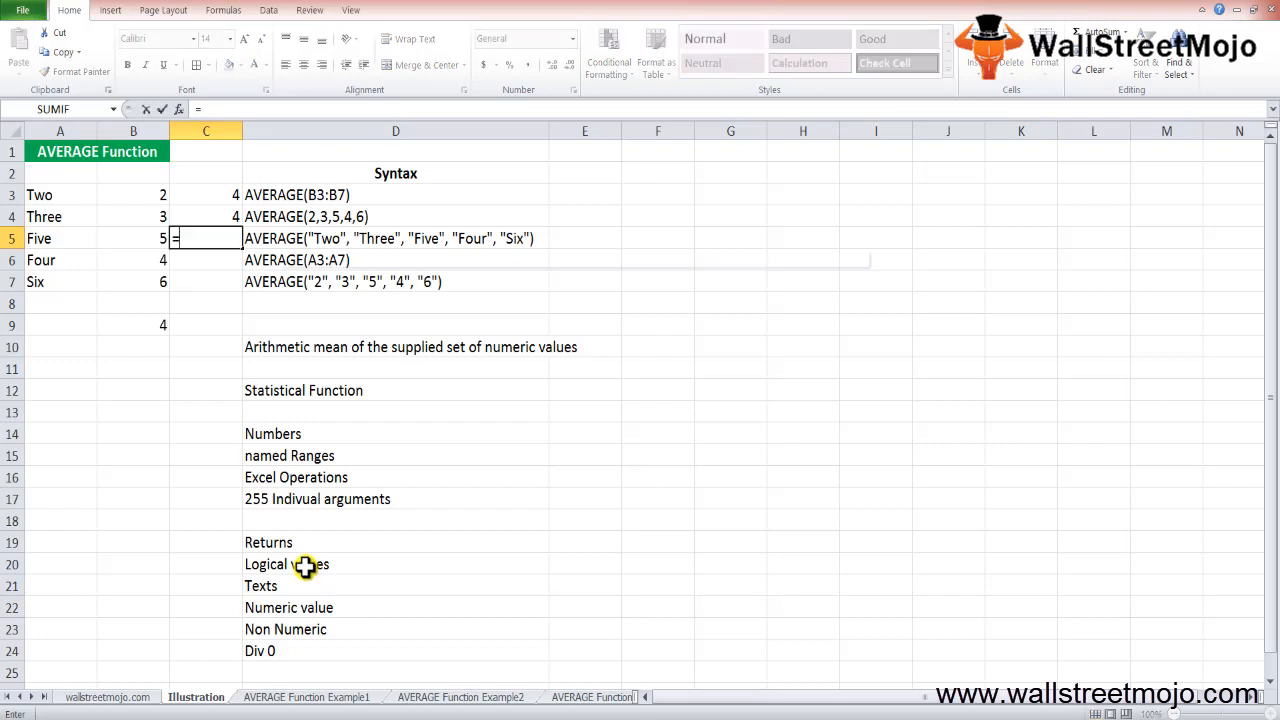
{"action": "type", "text": "sum("}
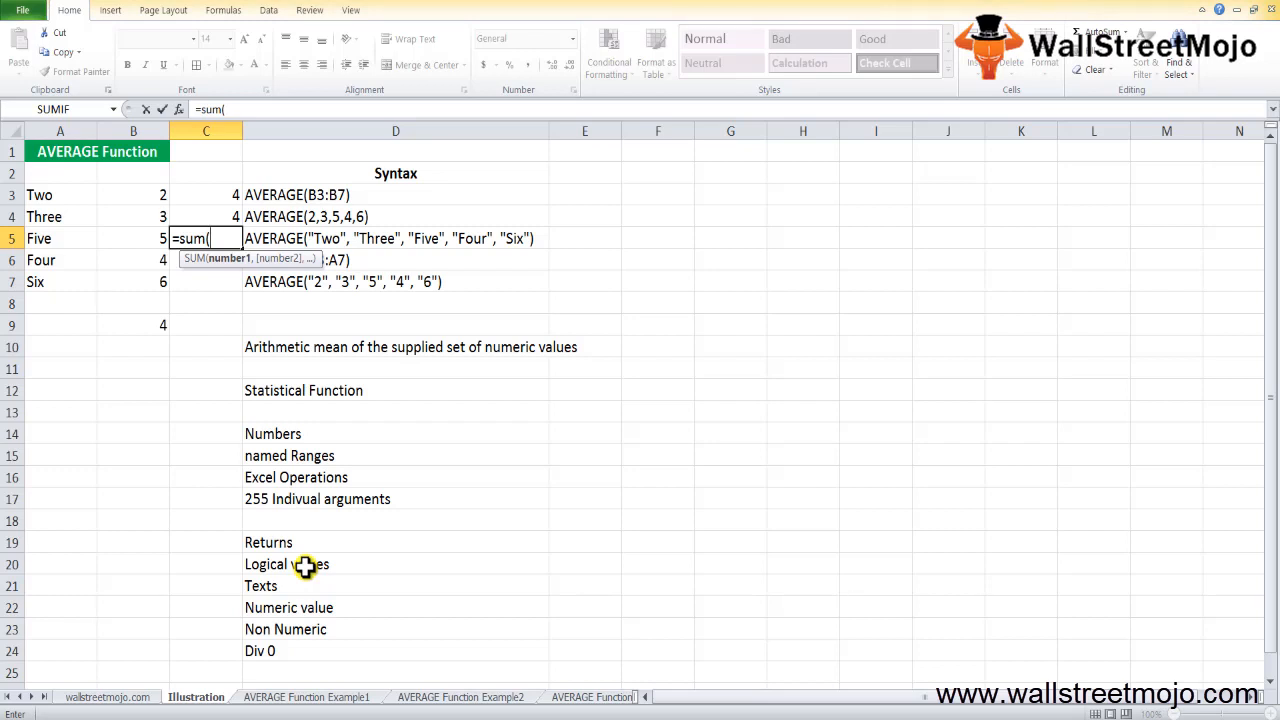
{"action": "key", "text": "Escape"}
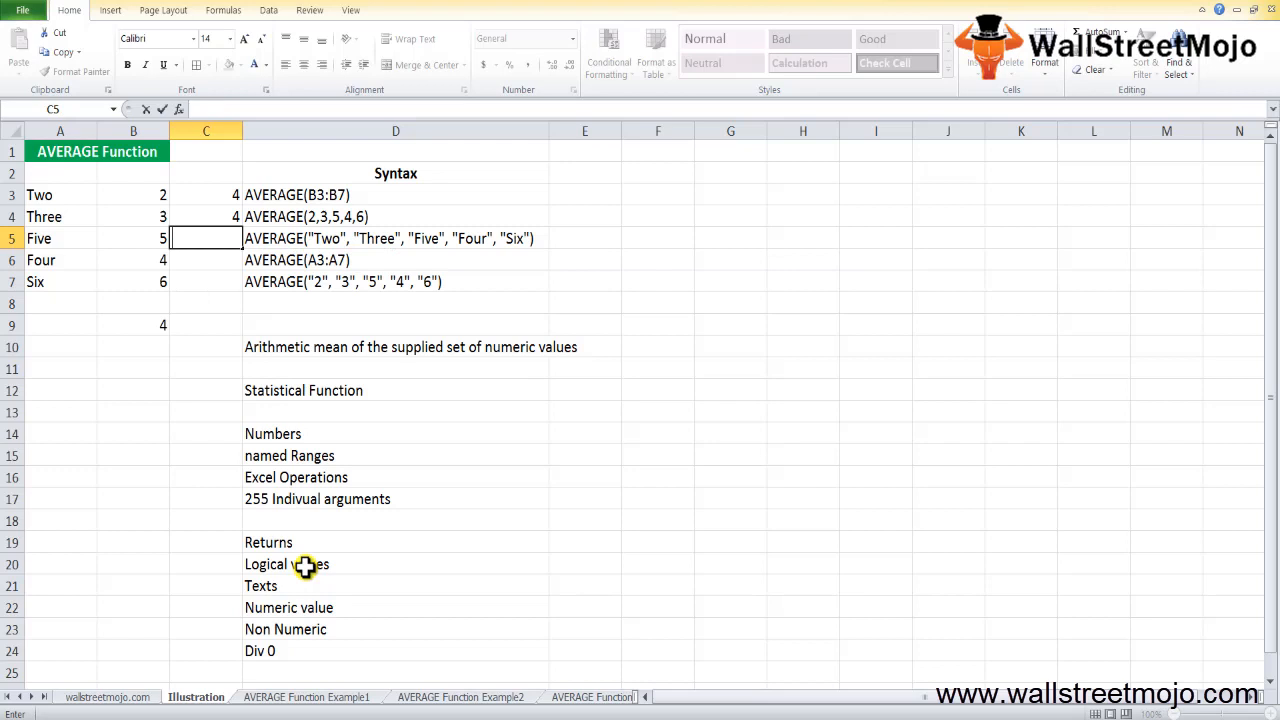
{"action": "type", "text": "=s"}
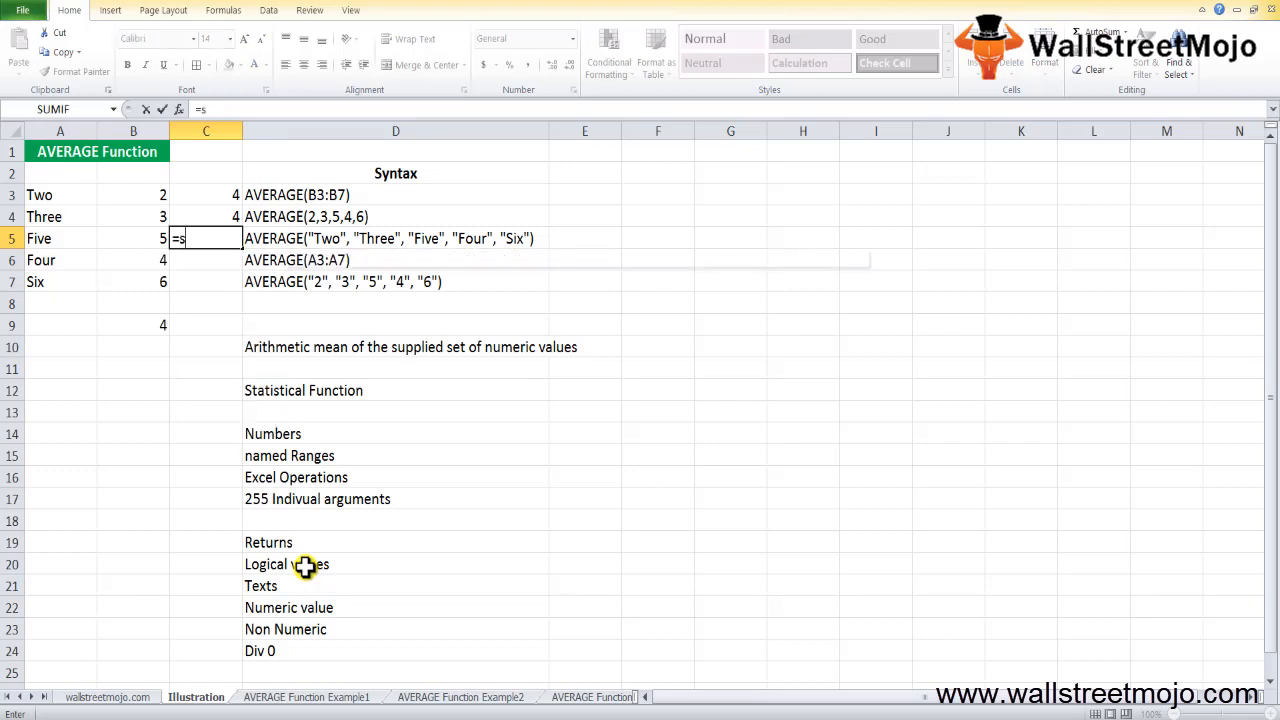
{"action": "type", "text": "um("}
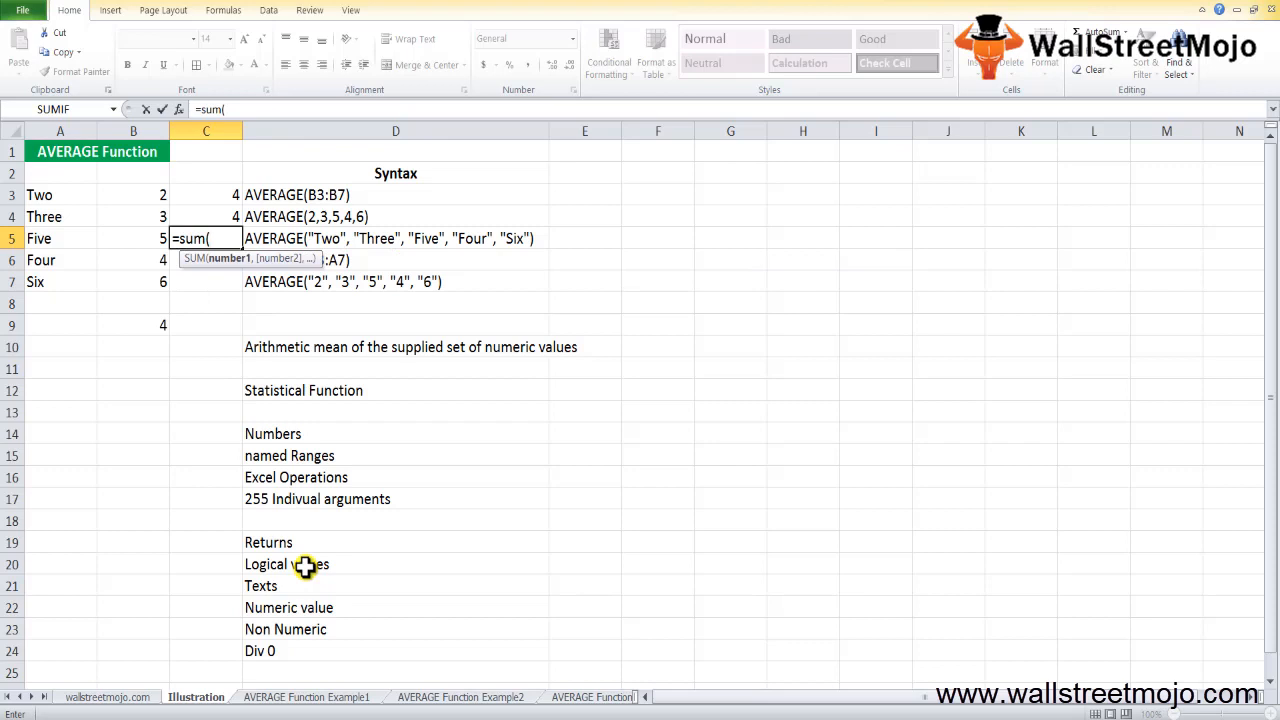
{"action": "key", "text": "Escape"}
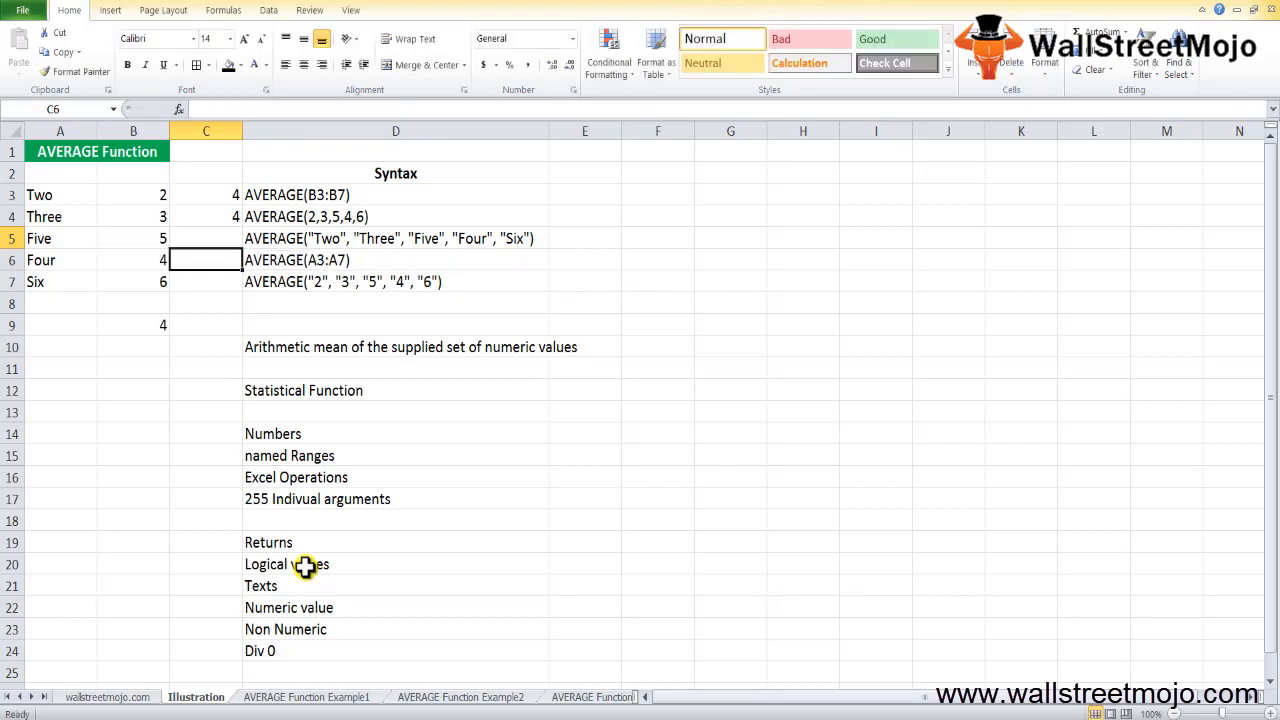
- Begin the text-word formula =AVERAGE("Two",...) in C5, which returns #VALUE!
{"action": "left_click", "coordinate": [132, 238]}
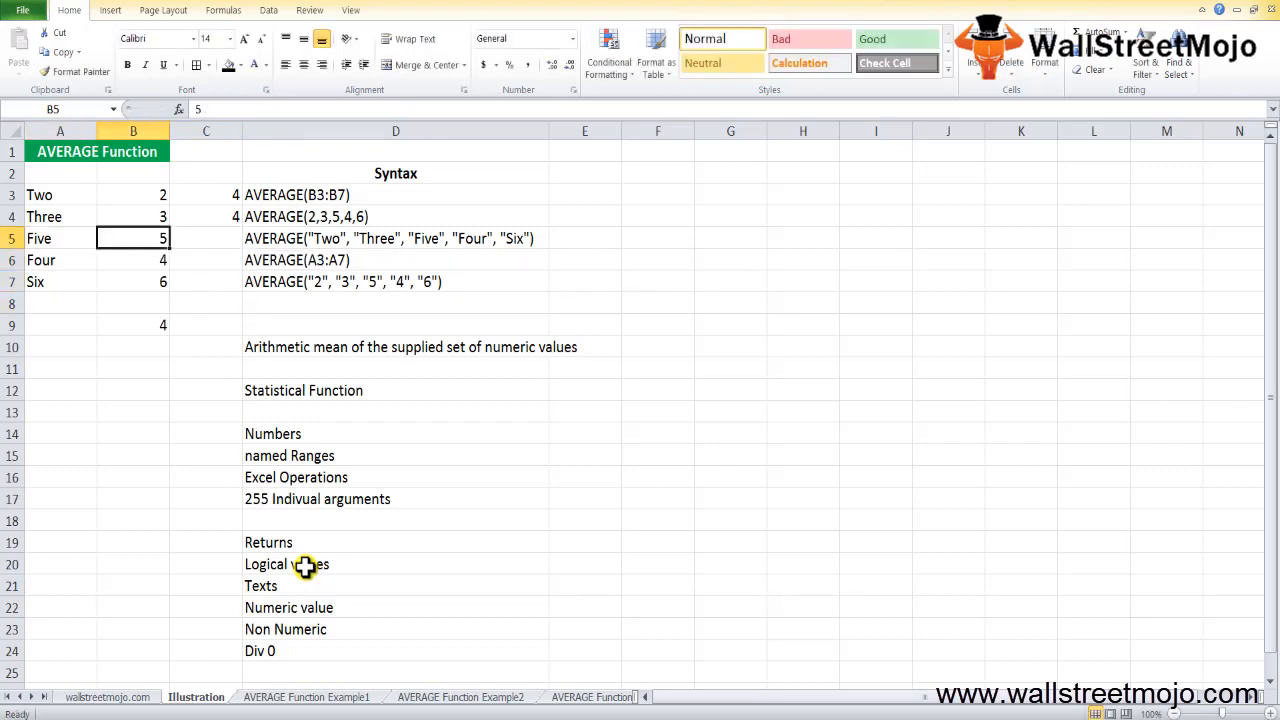
{"action": "left_click", "coordinate": [206, 238]}
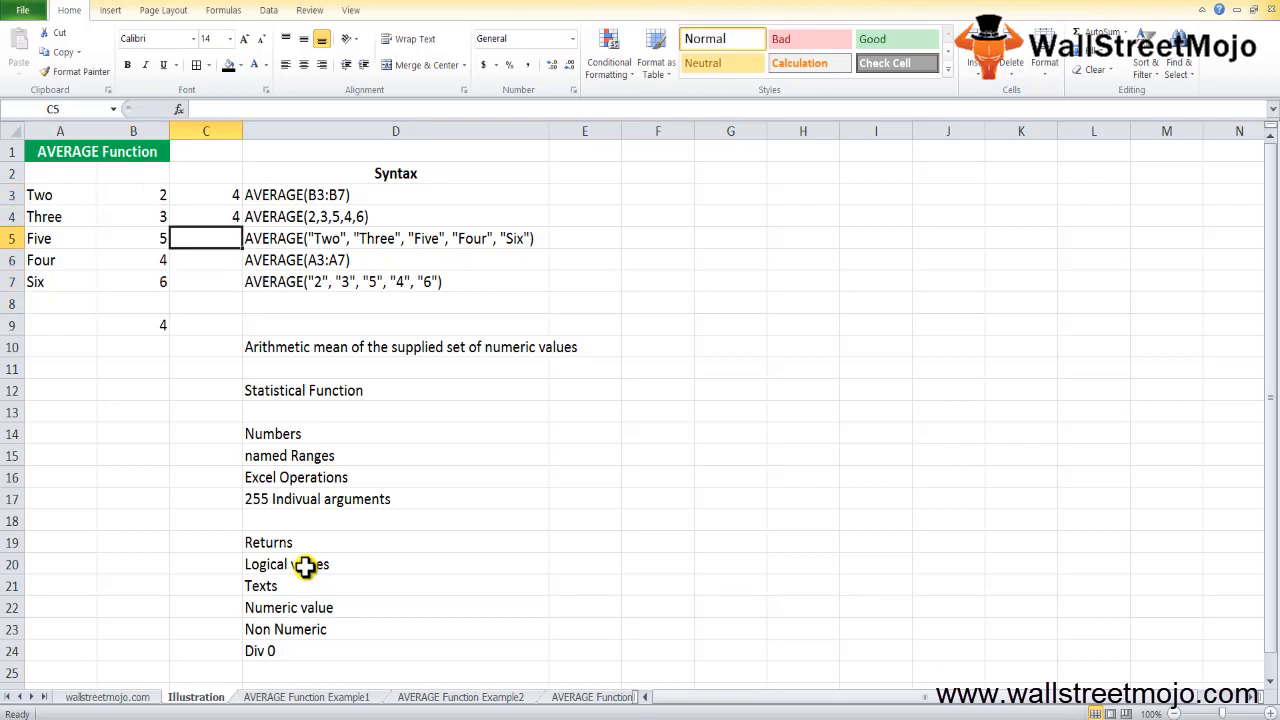
{"action": "type", "text": "="}
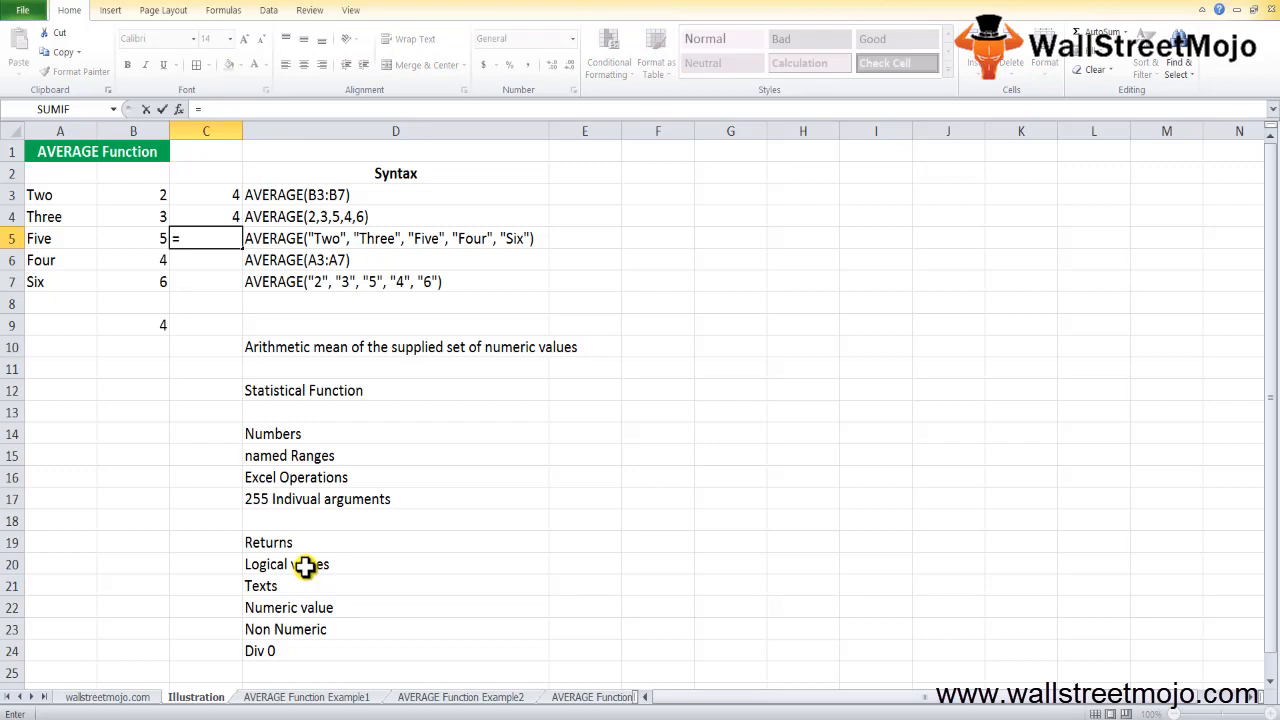
{"action": "type", "text": "AVERAGE("}
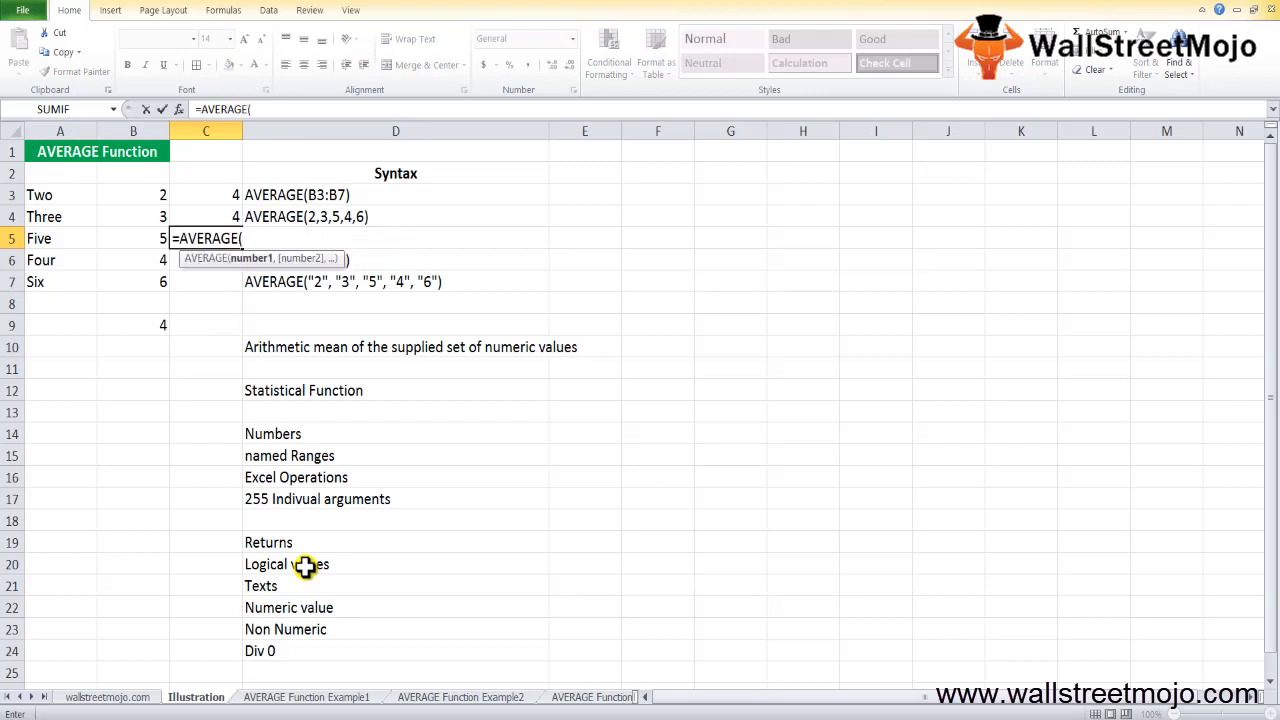
{"action": "type", "text": "\"Tow"}
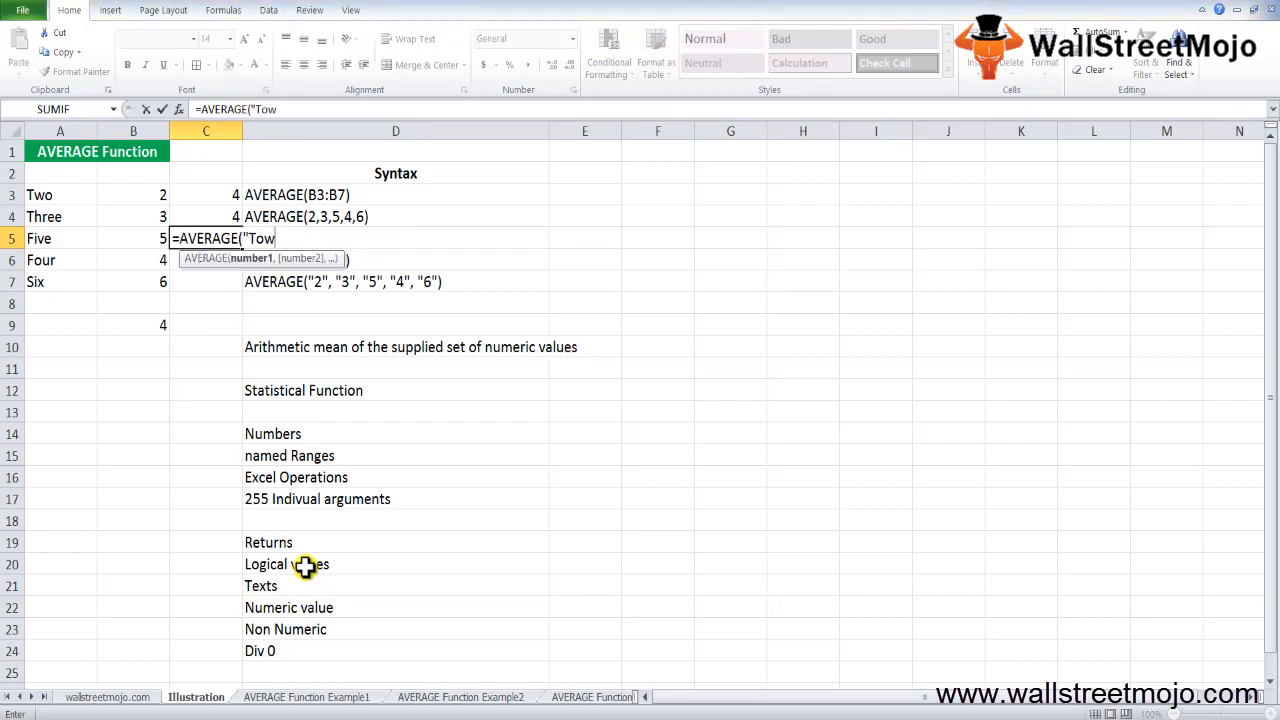
{"action": "key", "text": "Backspace"}
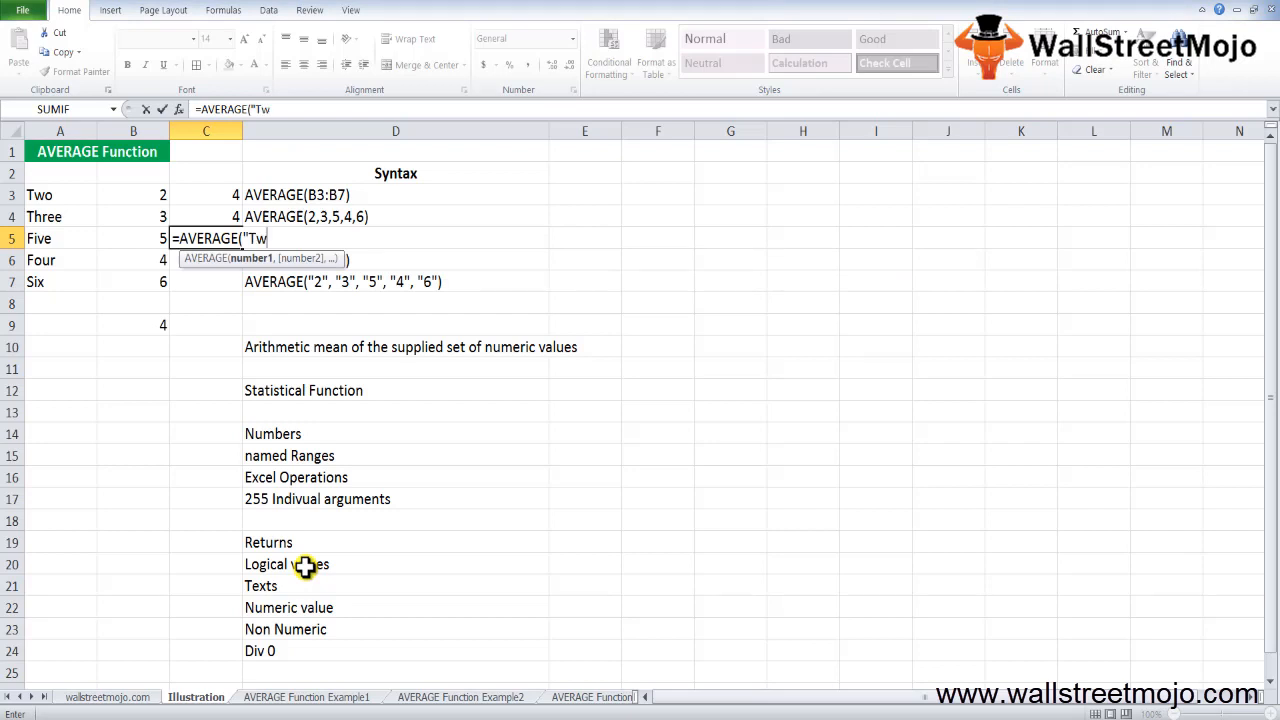
{"action": "type", "text": "o\","}
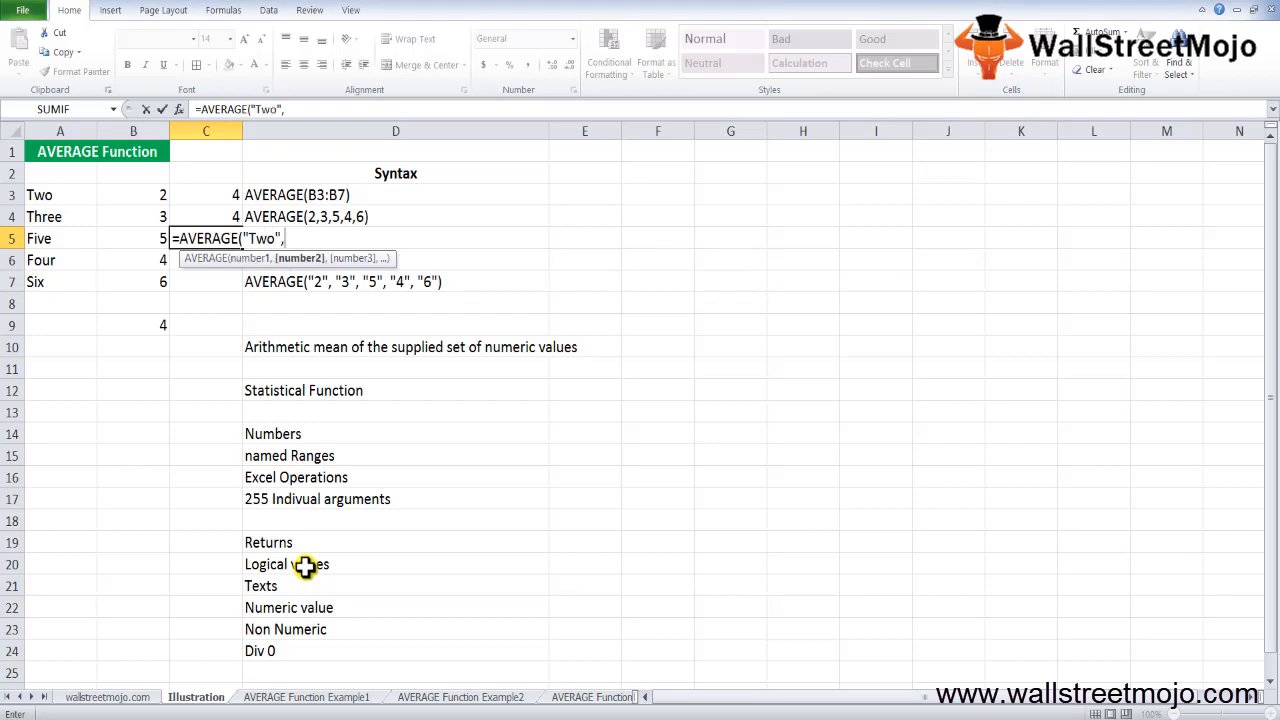
{"action": "key", "text": "enter"}
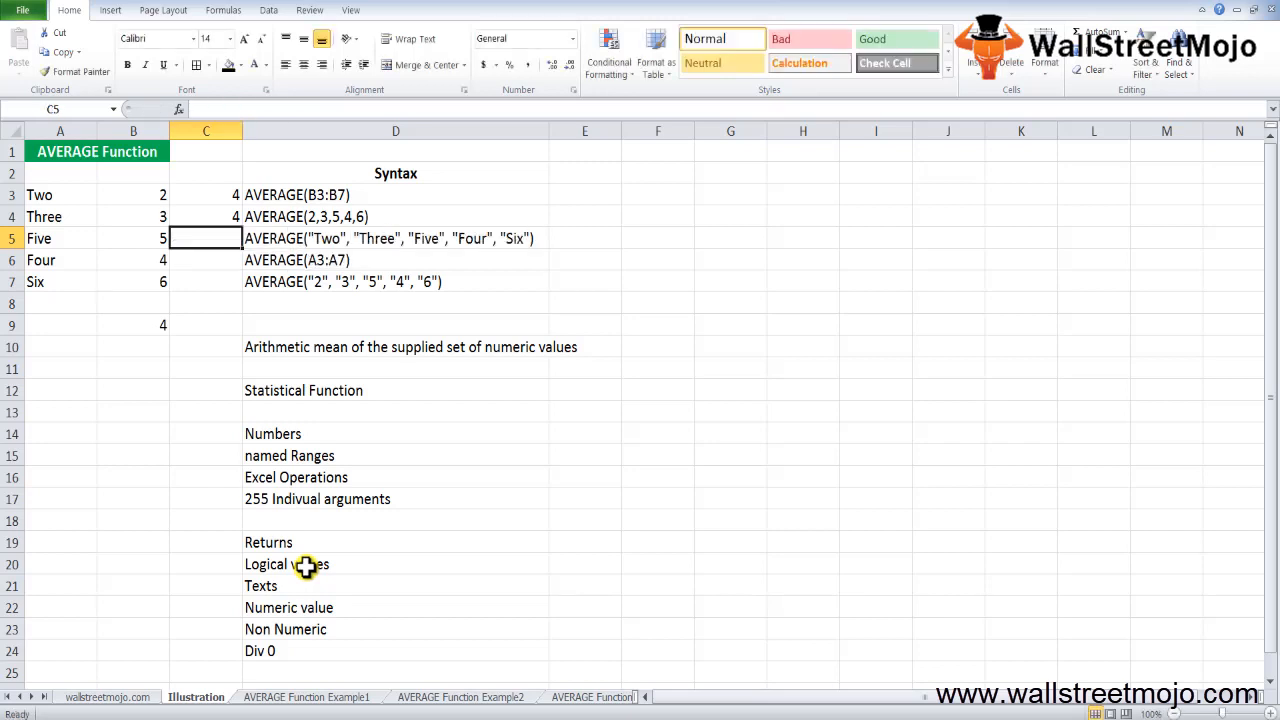
- Enter =AVERAGE(A3:A7) for the text range, returning #DIV/0!
{"action": "left_click", "coordinate": [396, 238]}
{"action": "type", "text": "=AVERAGE(\"Two\", \"Three\", \"Five\", \"Four\", \"Six\")"}
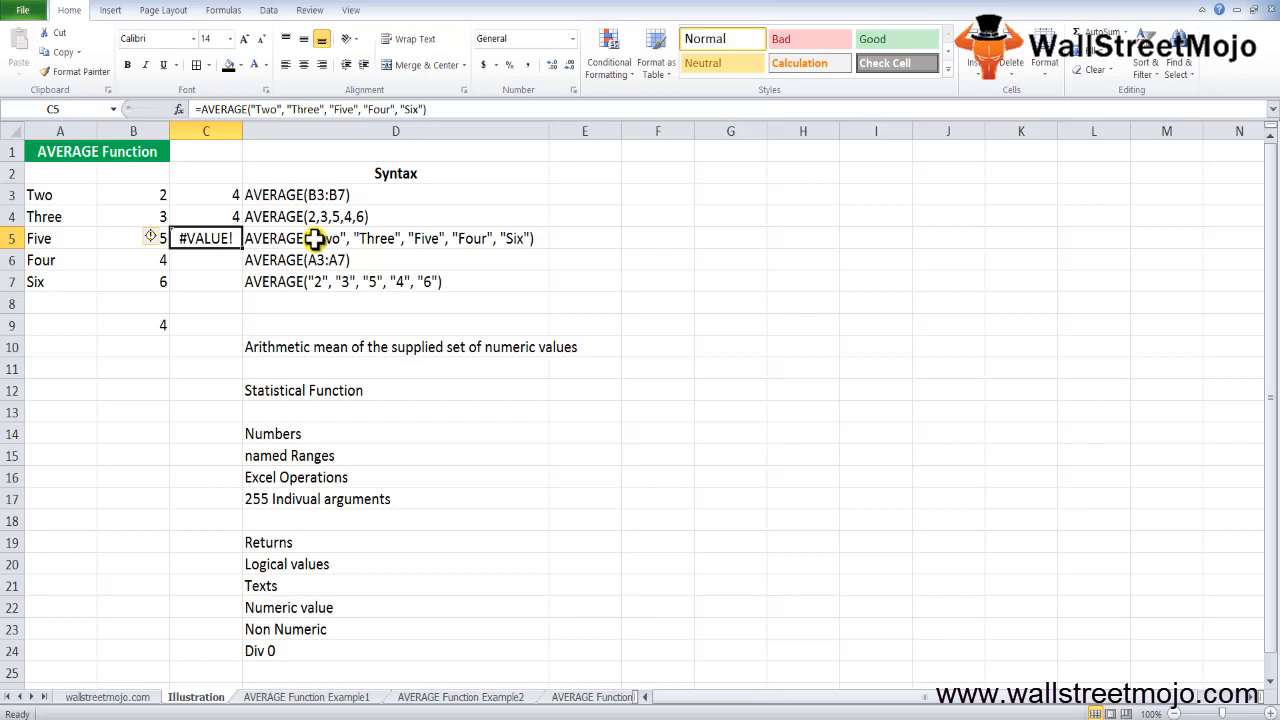
{"action": "left_click", "coordinate": [396, 260]}
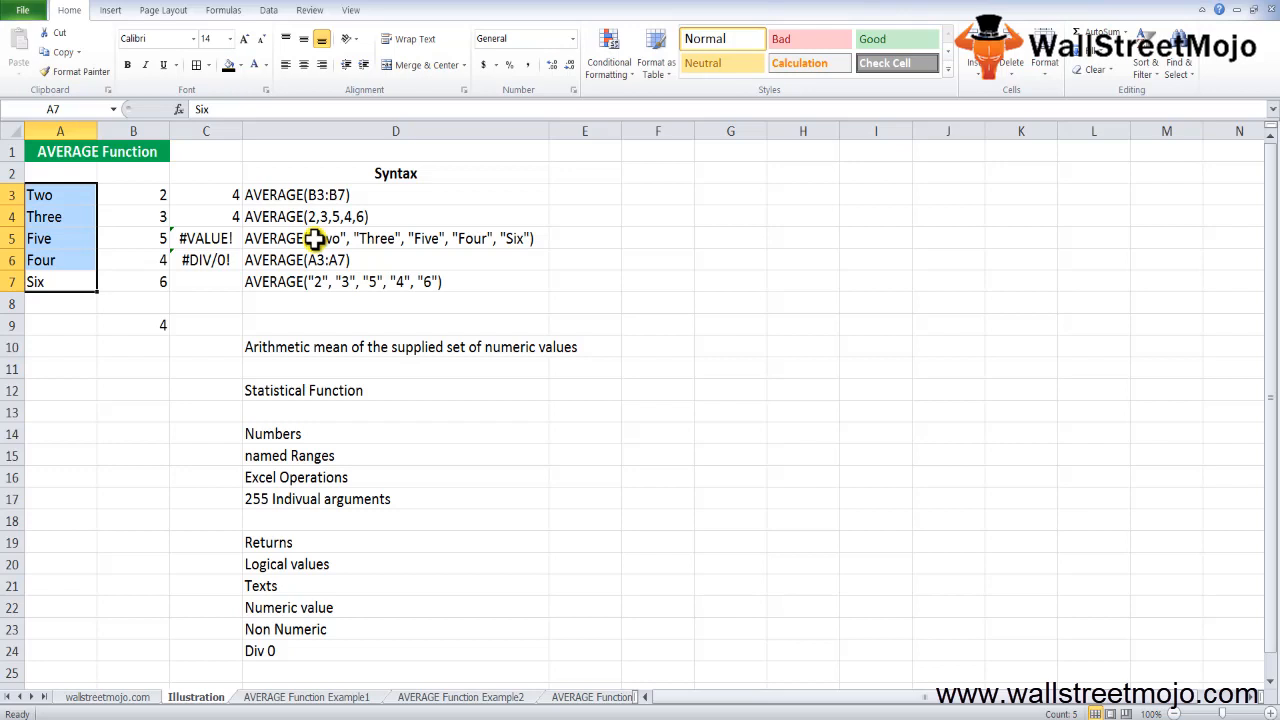
- Enter =AVERAGE("2","3","5","4","6") for the quoted-numbers example, returning 4
{"action": "left_click", "coordinate": [204, 324]}
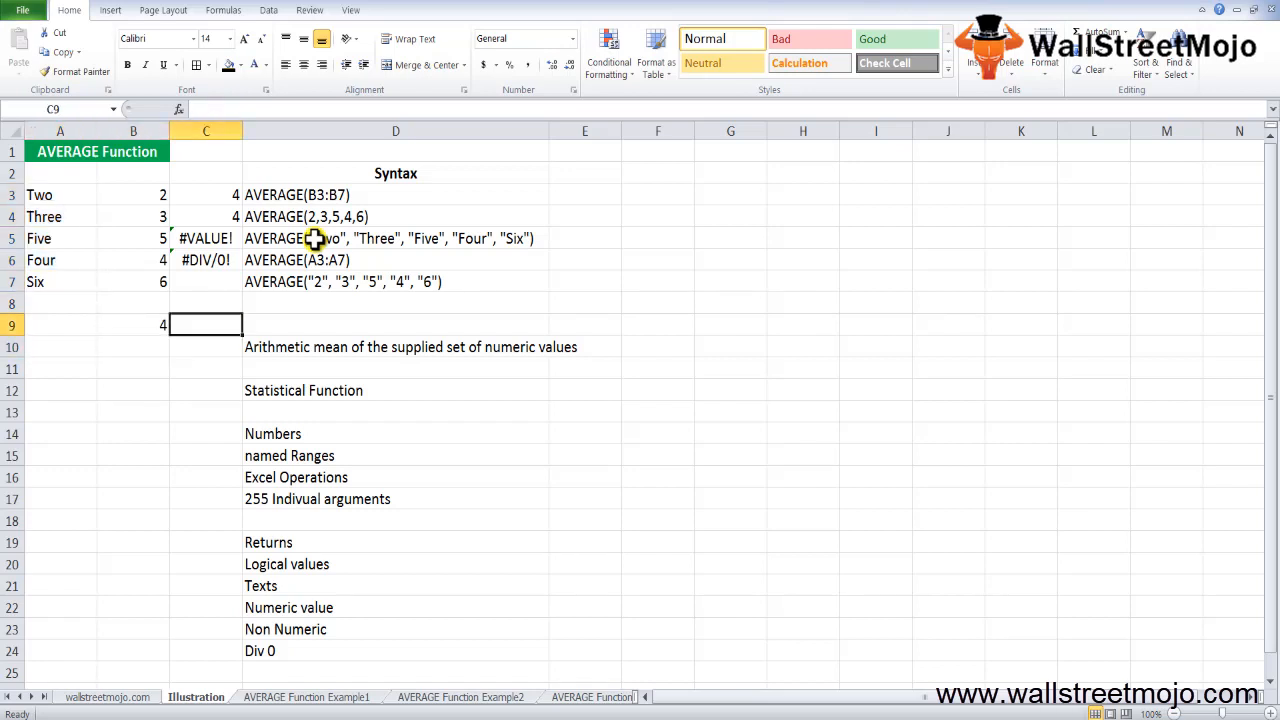
{"action": "left_click", "coordinate": [396, 280]}
{"action": "type", "text": "=AVERAGE(\"2\", \"3\", \"5\", \"4\", \"6\")"}
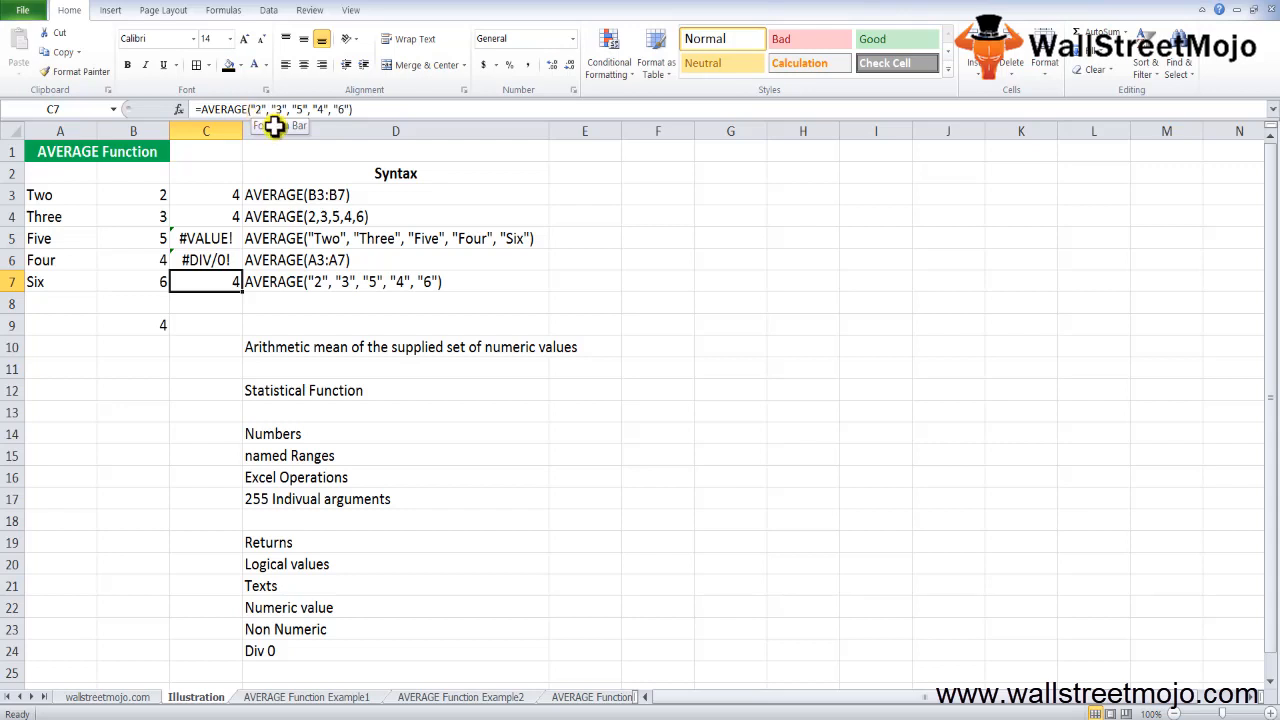
{"action": "left_click", "coordinate": [584, 520]}
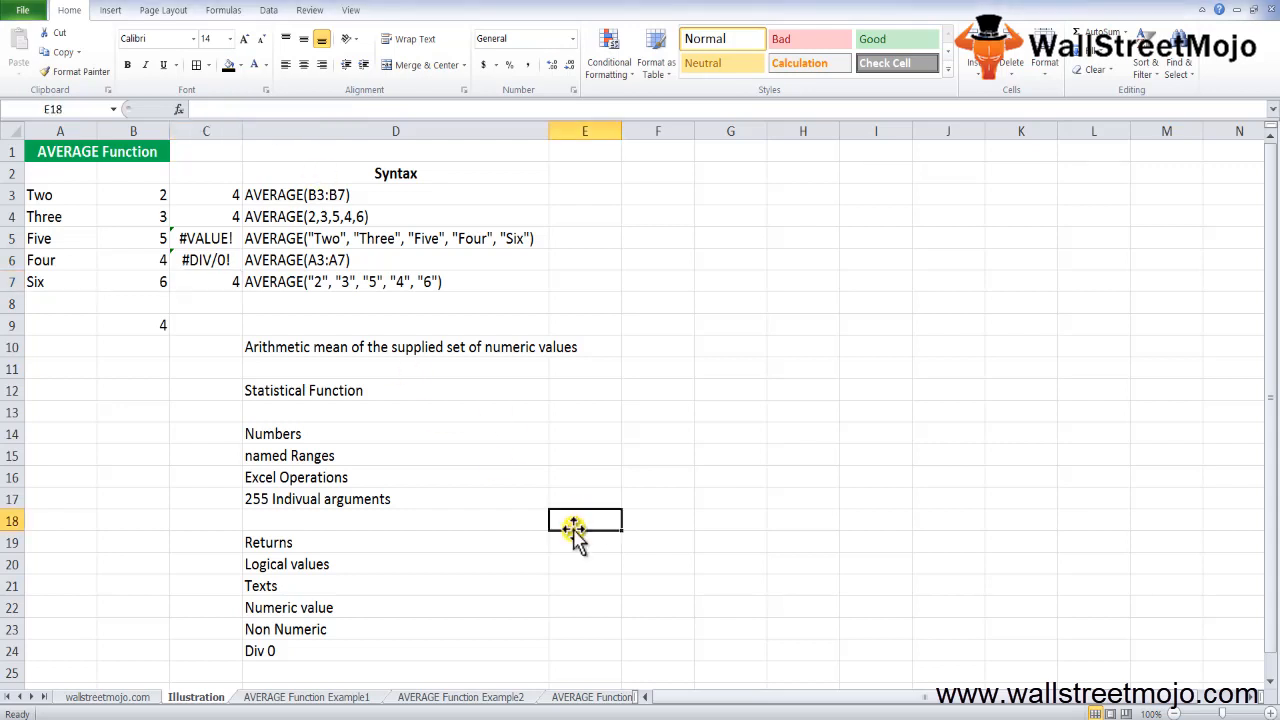
- Type the notes Statistical Function, Most used function in excel, sales and revenue from D28 down
{"action": "scroll", "scroll_direction": "down", "scroll_amount": 3}
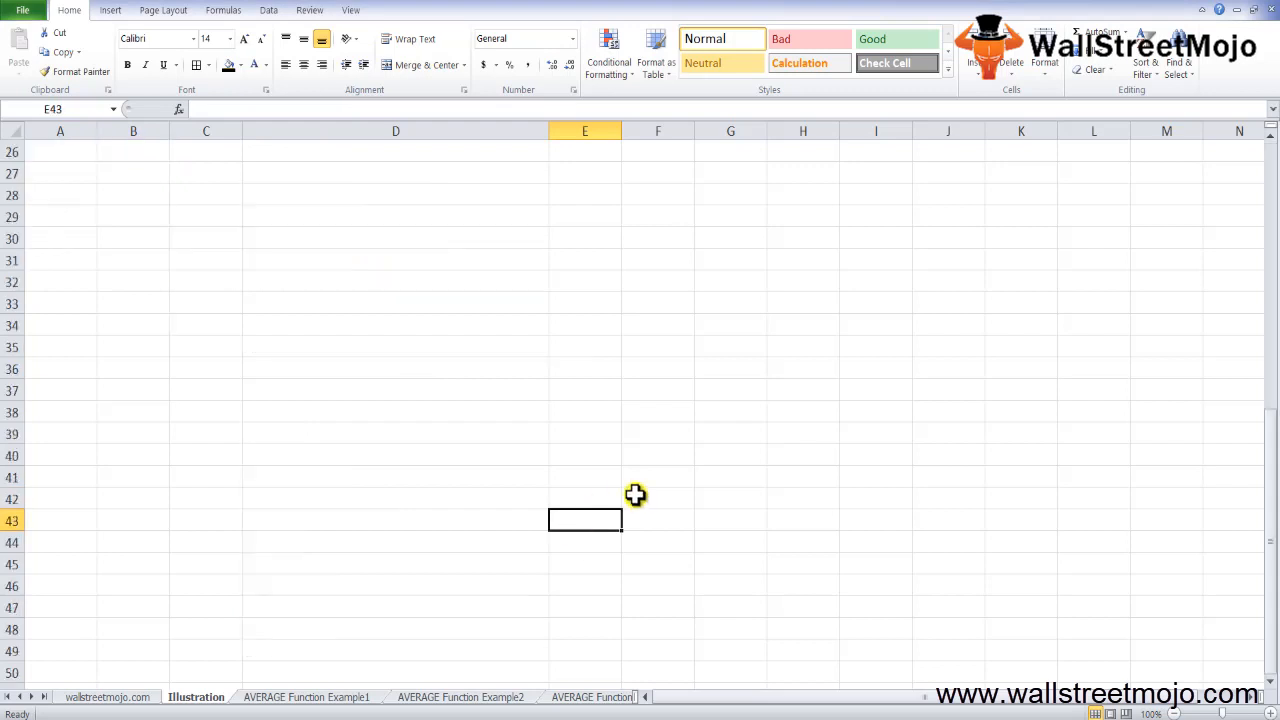
{"action": "left_click", "coordinate": [396, 196]}
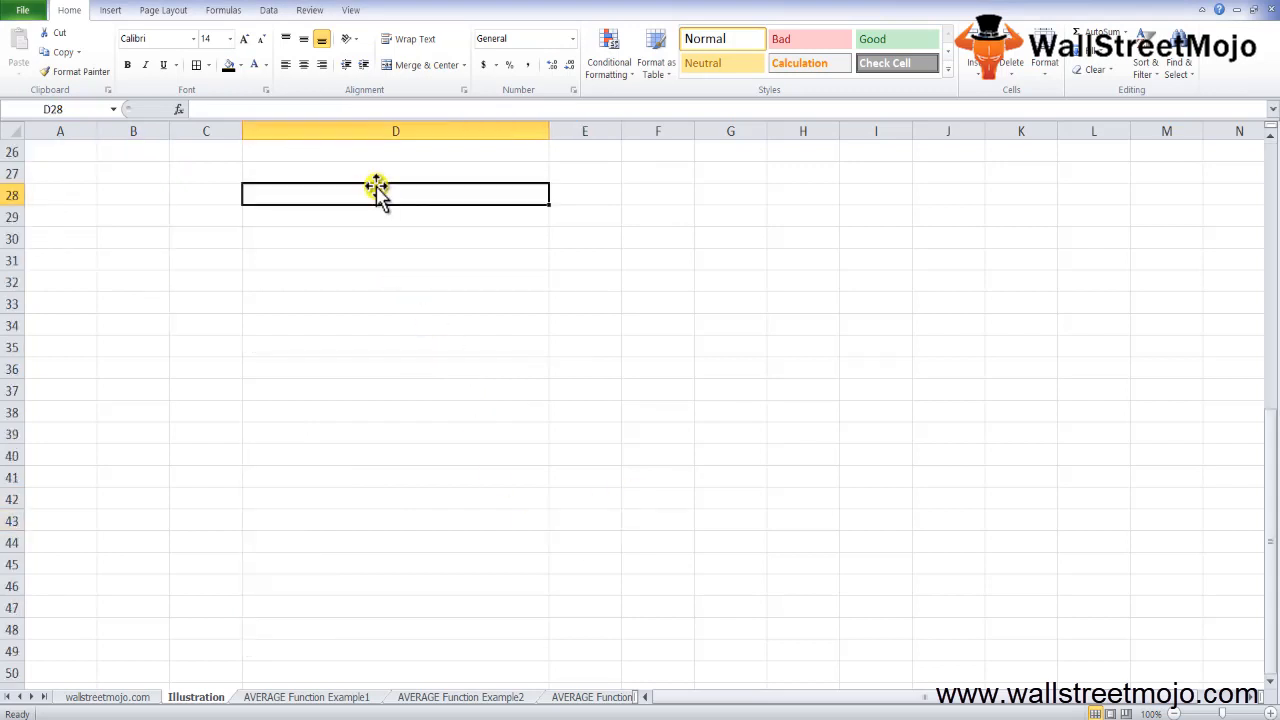
{"action": "type", "text": "Statis"}
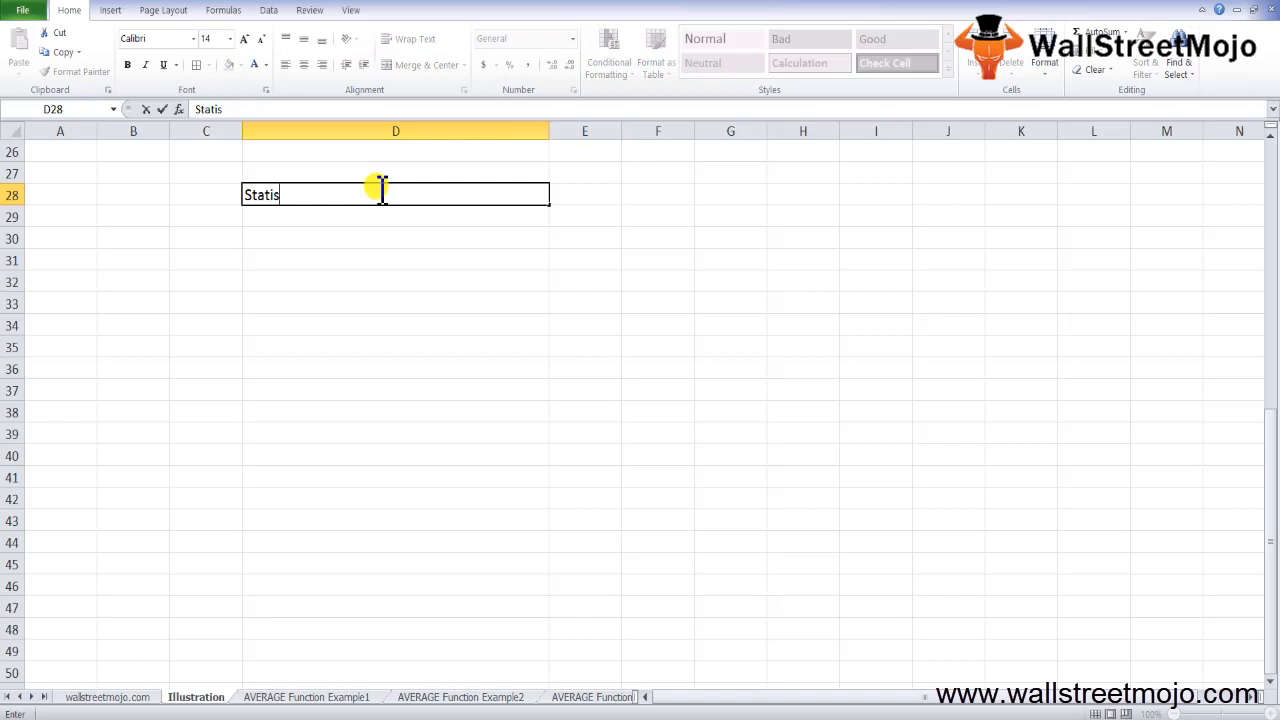
{"action": "type", "text": "tical Function"}
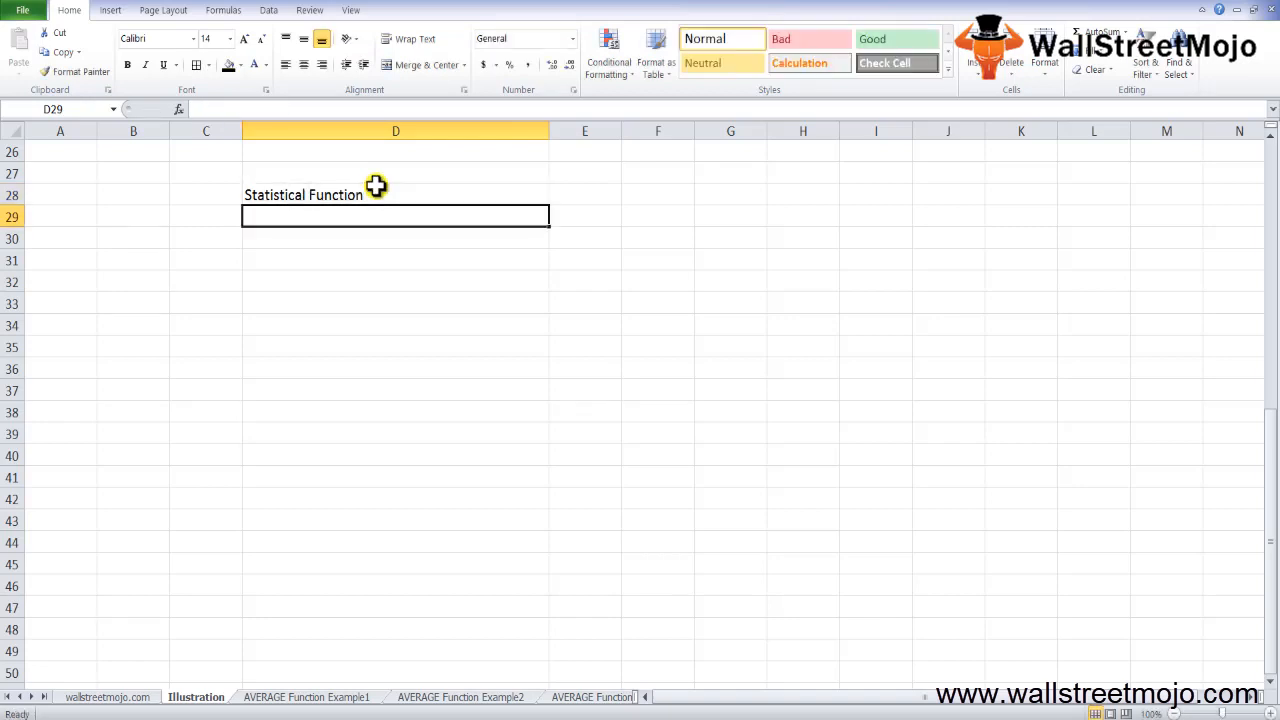
{"action": "type", "text": "Most used fu"}
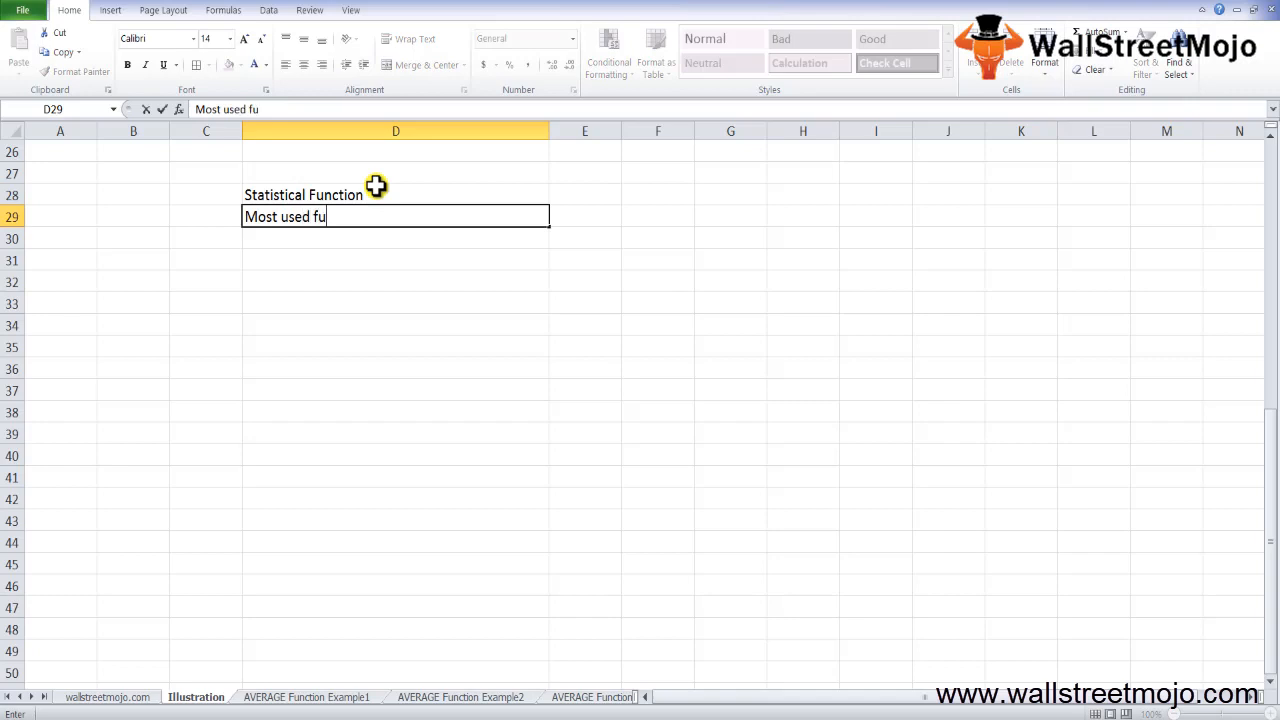
{"action": "type", "text": "nction i"}
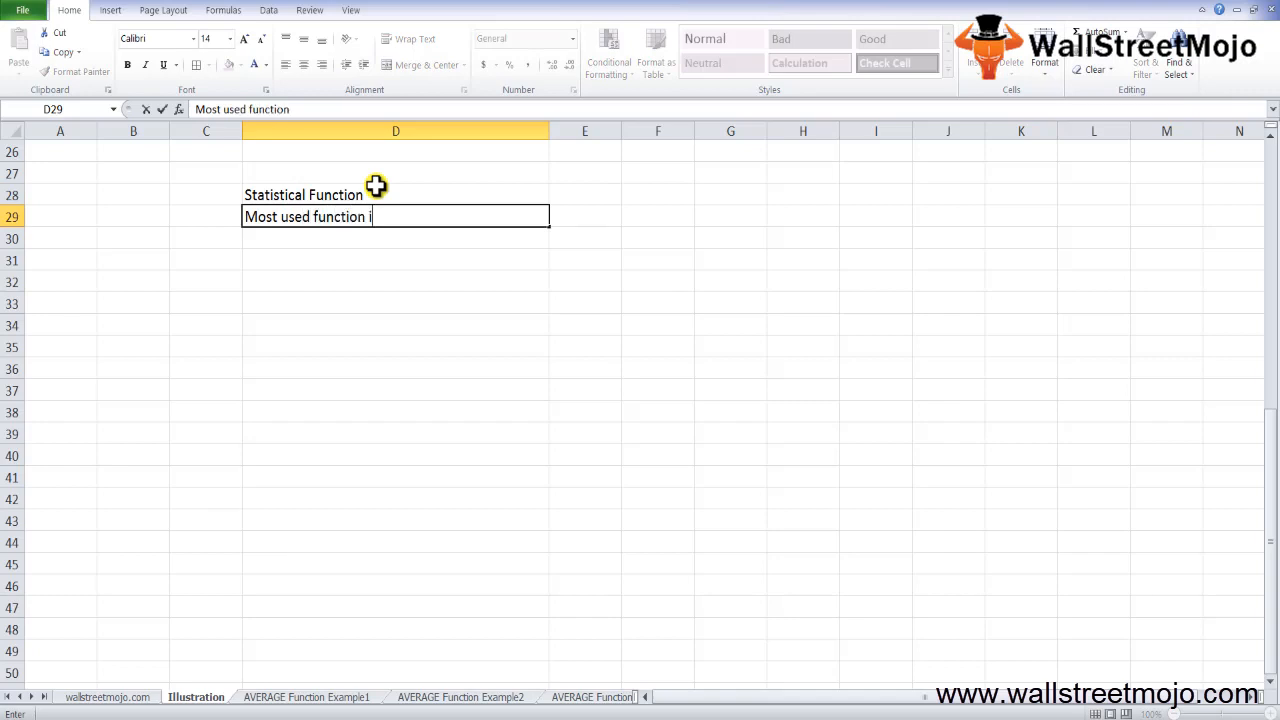
{"action": "type", "text": "in exv"}
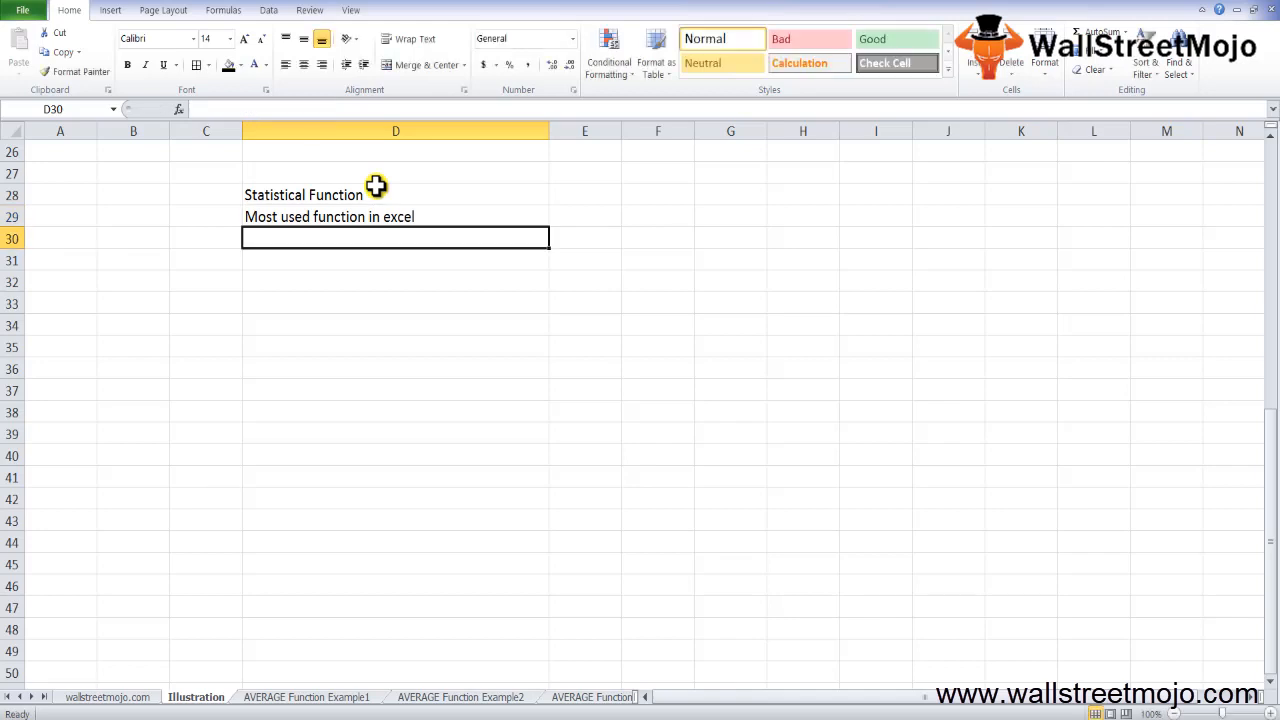
{"action": "type", "text": "sales"}
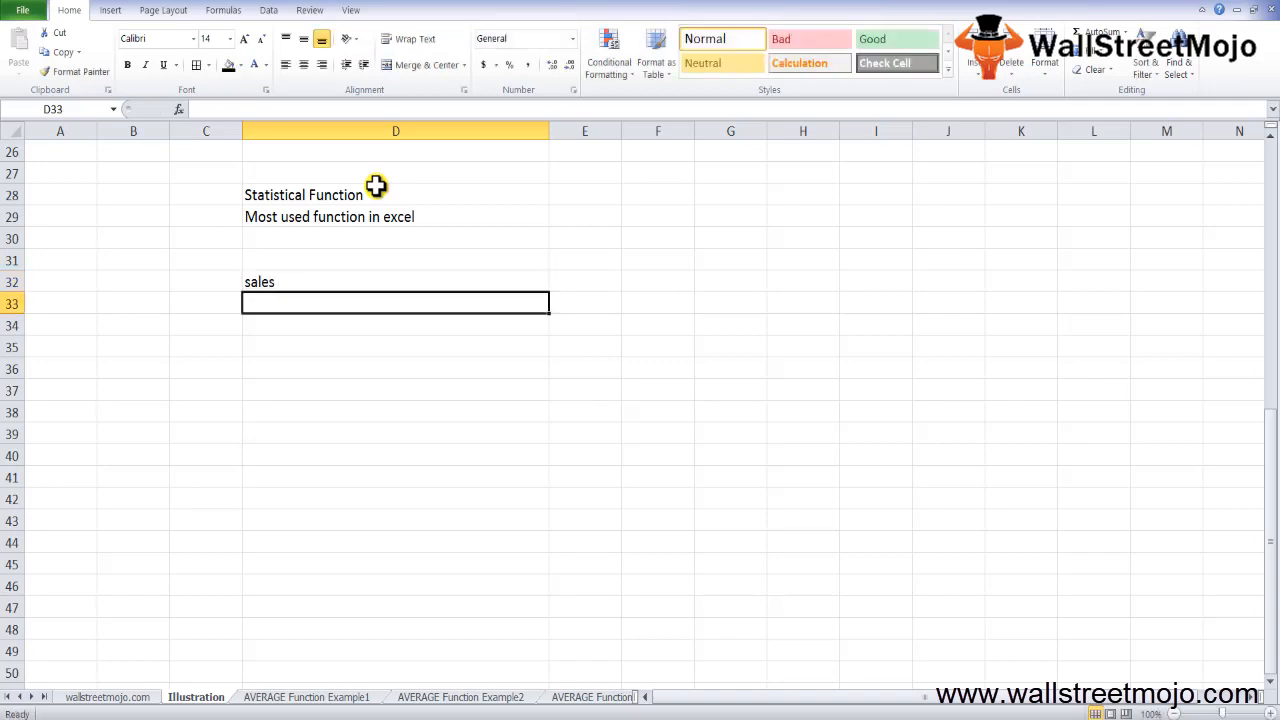
{"action": "type", "text": "revenue"}
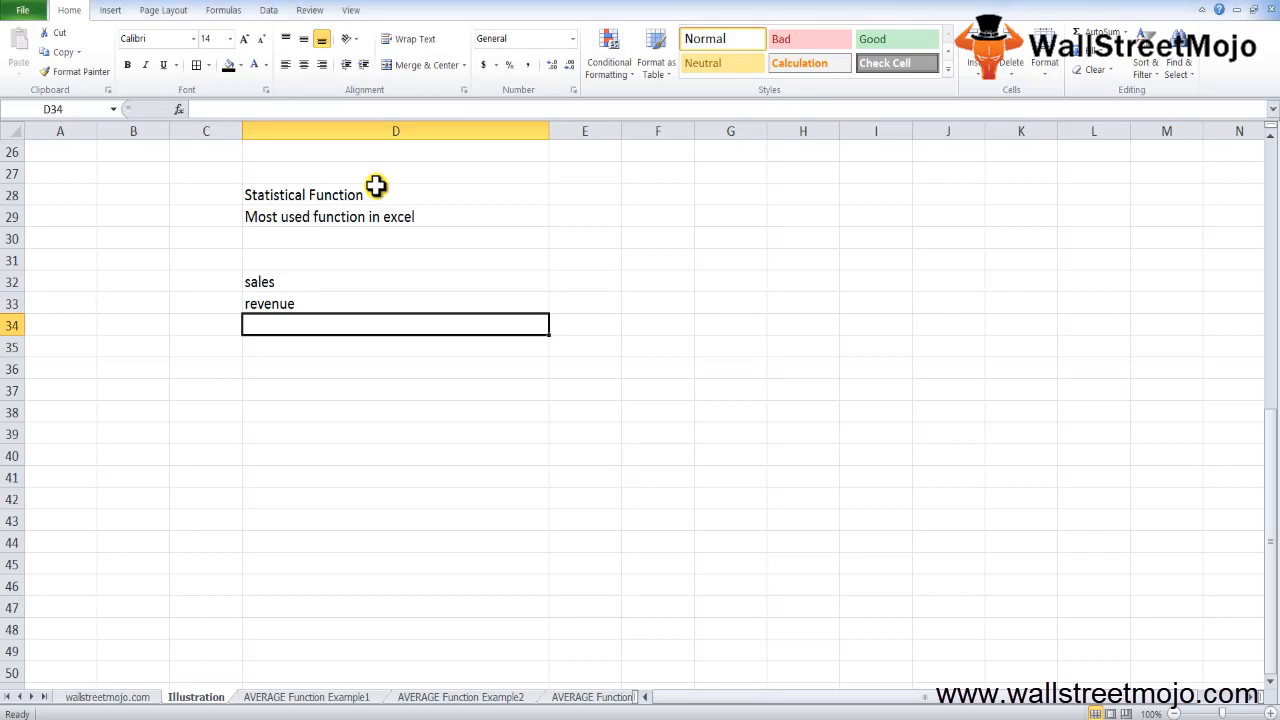
- Switch to the AVERAGE Function Example1 student-scores sheet
{"action": "left_click", "coordinate": [304, 696]}
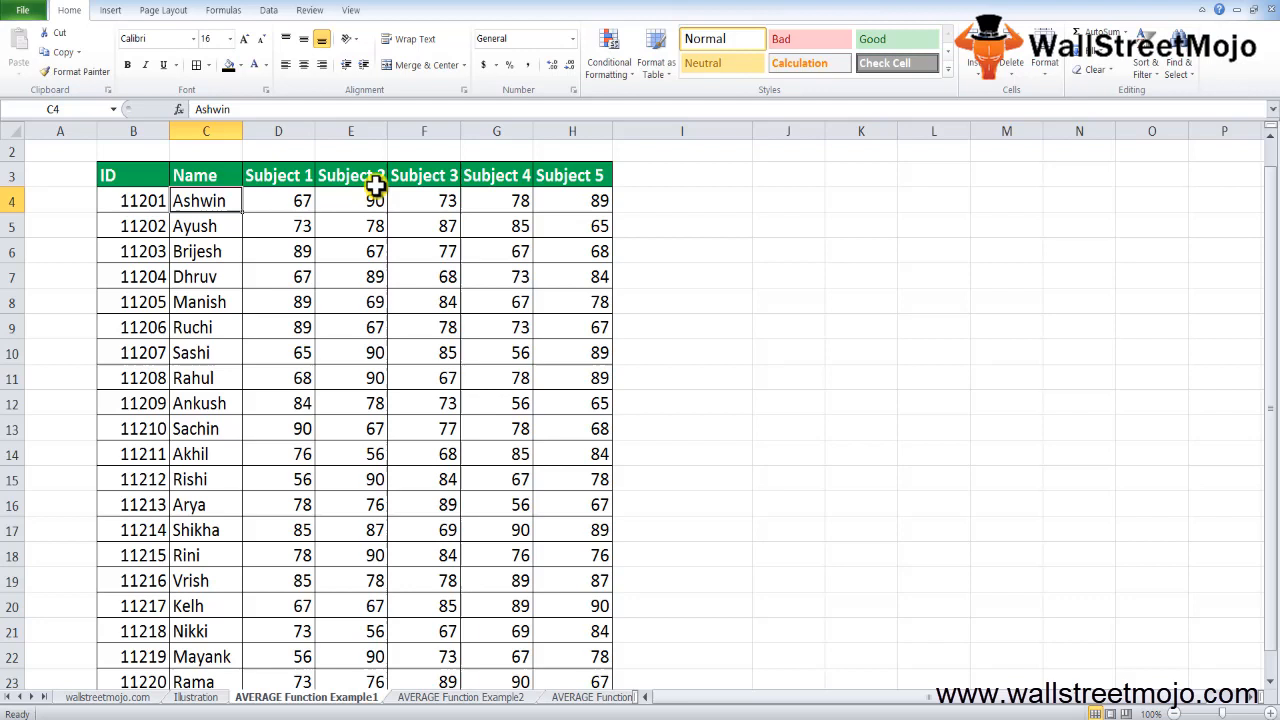
- Review Ashwin's subject marks and enter =AVERAGE(D4:H4) in I4 for his 79.4 average
{"action": "left_click", "coordinate": [204, 224]}
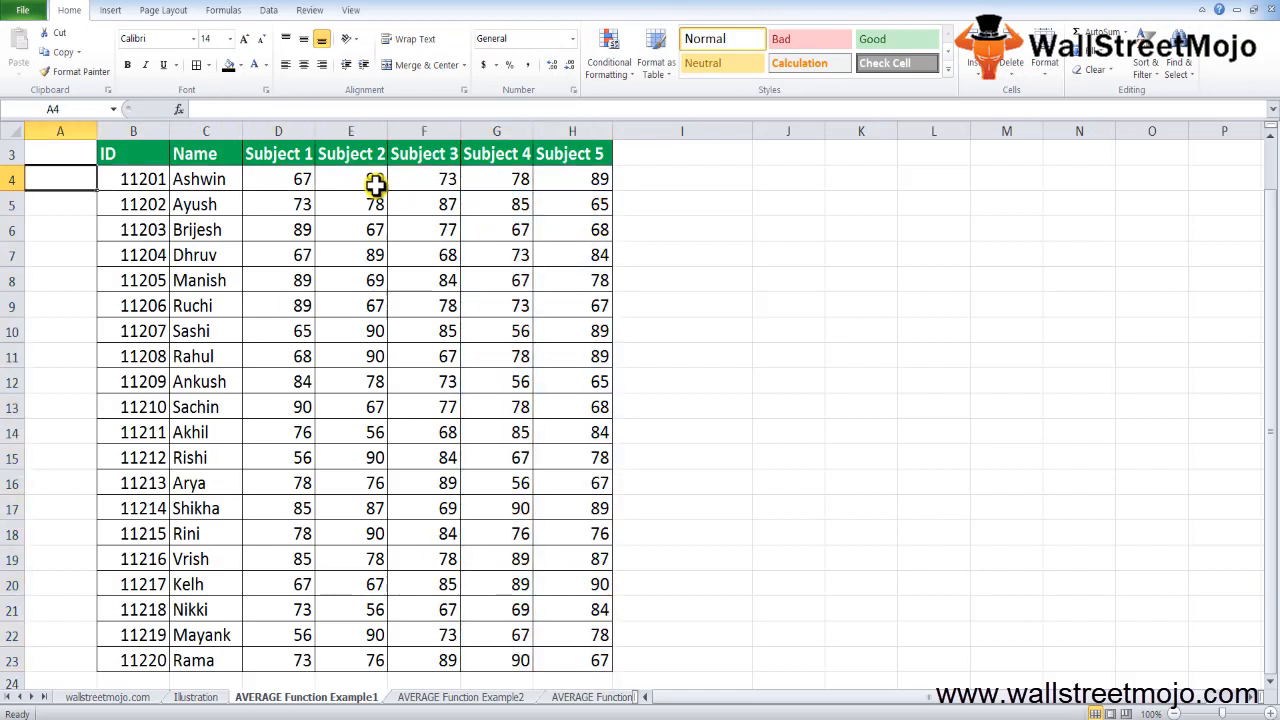
{"action": "left_click", "coordinate": [278, 180]}
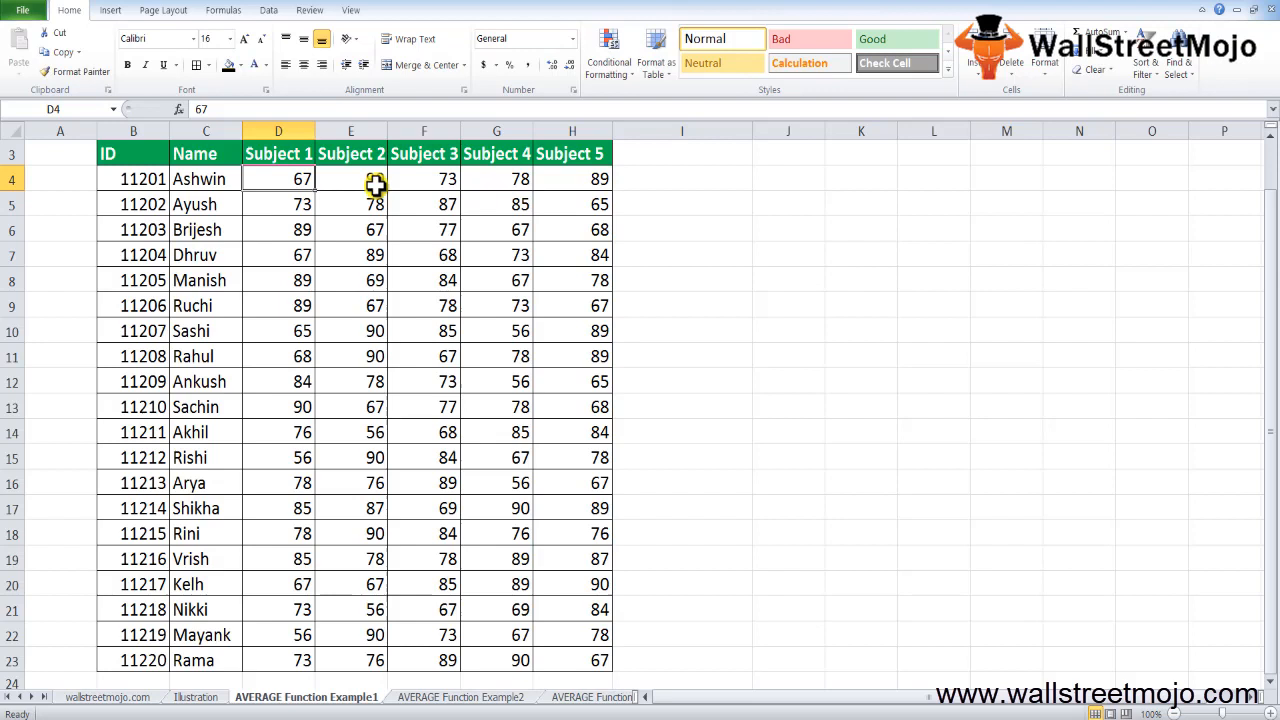
{"action": "left_click", "coordinate": [350, 178]}
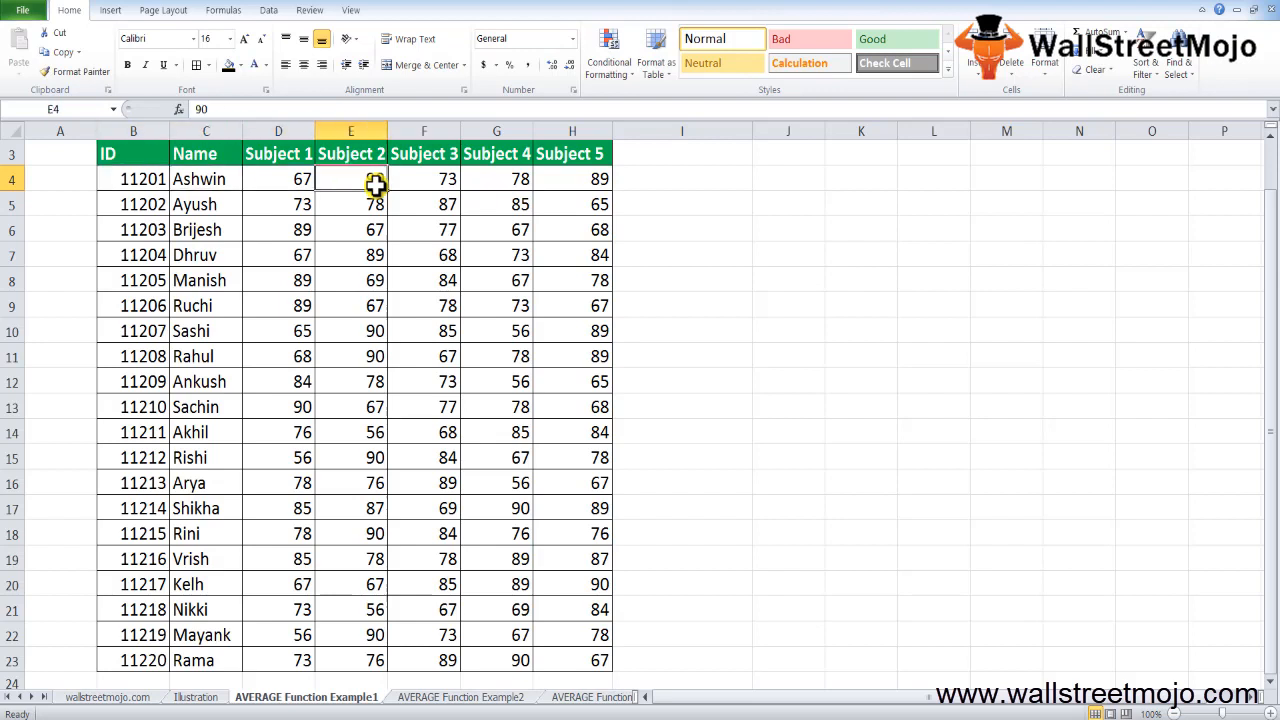
{"action": "left_click", "coordinate": [278, 178]}
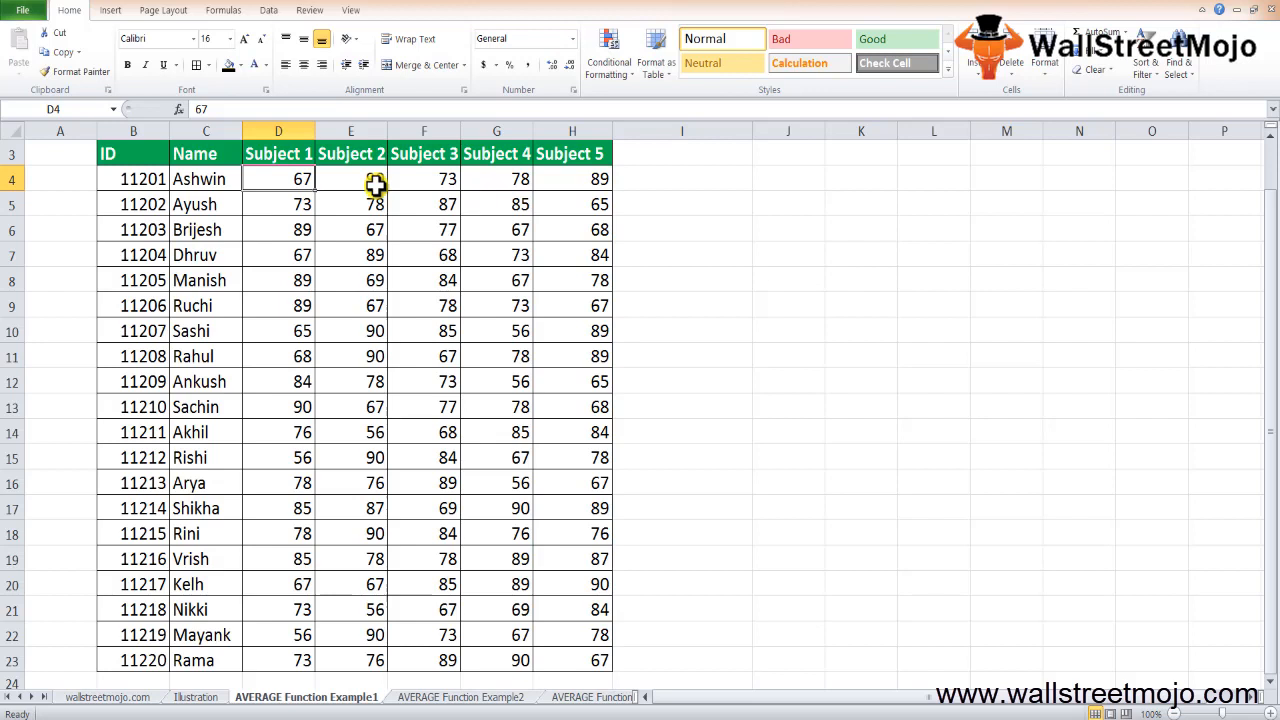
{"action": "type", "text": "=ave"}
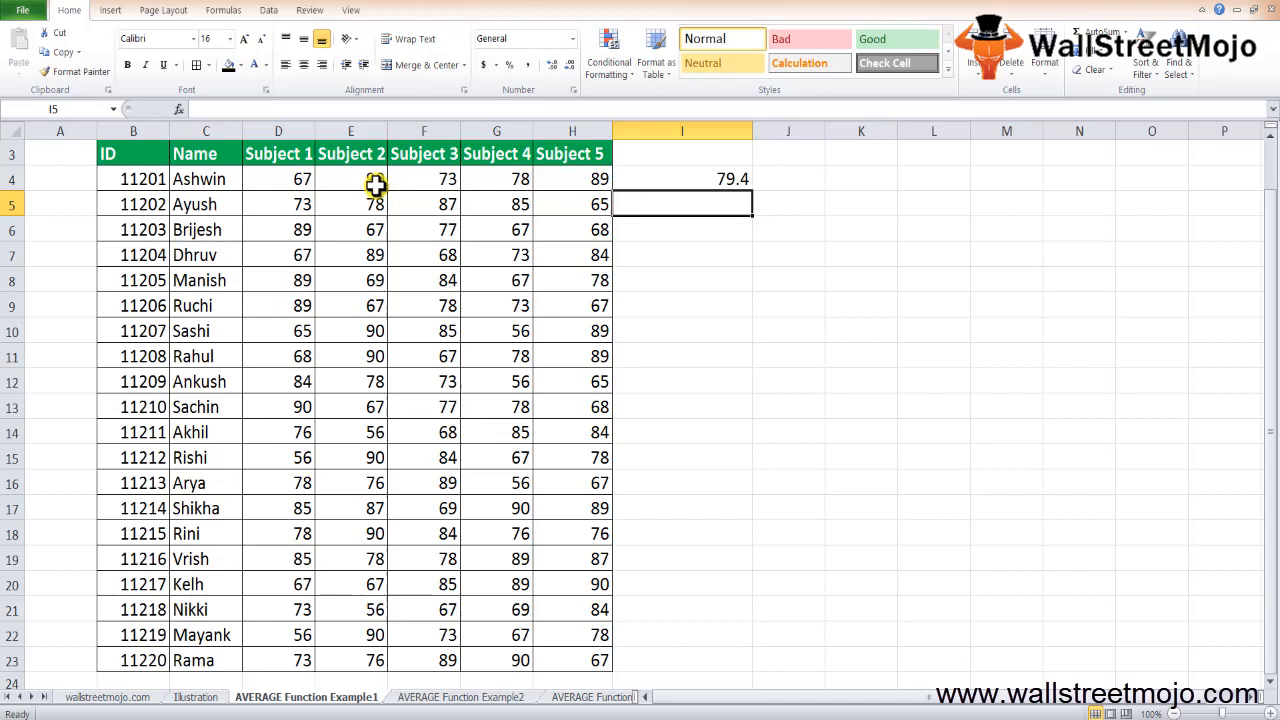
- Rename the D3:H3 headings from Subject 1–5 to Runs 1–5, then review a few name cells
{"action": "left_click", "coordinate": [682, 178]}
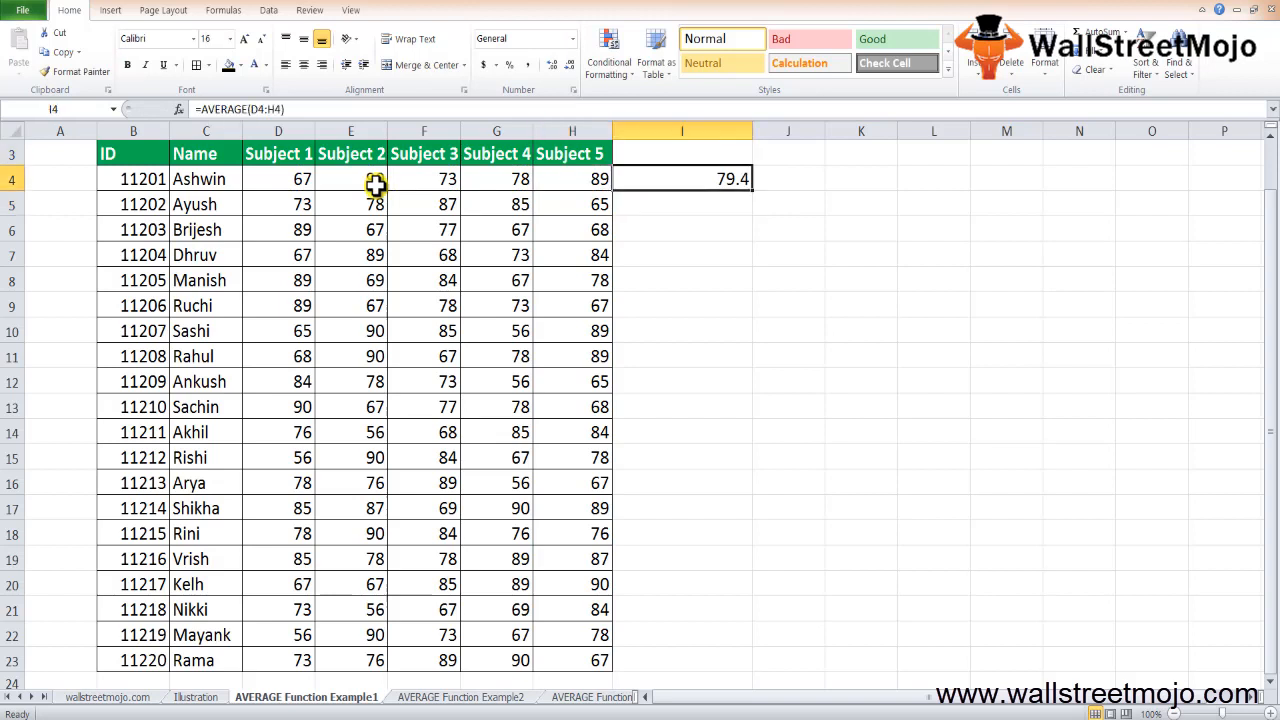
{"action": "left_click", "coordinate": [424, 152]}
{"action": "type", "text": "Runs"}
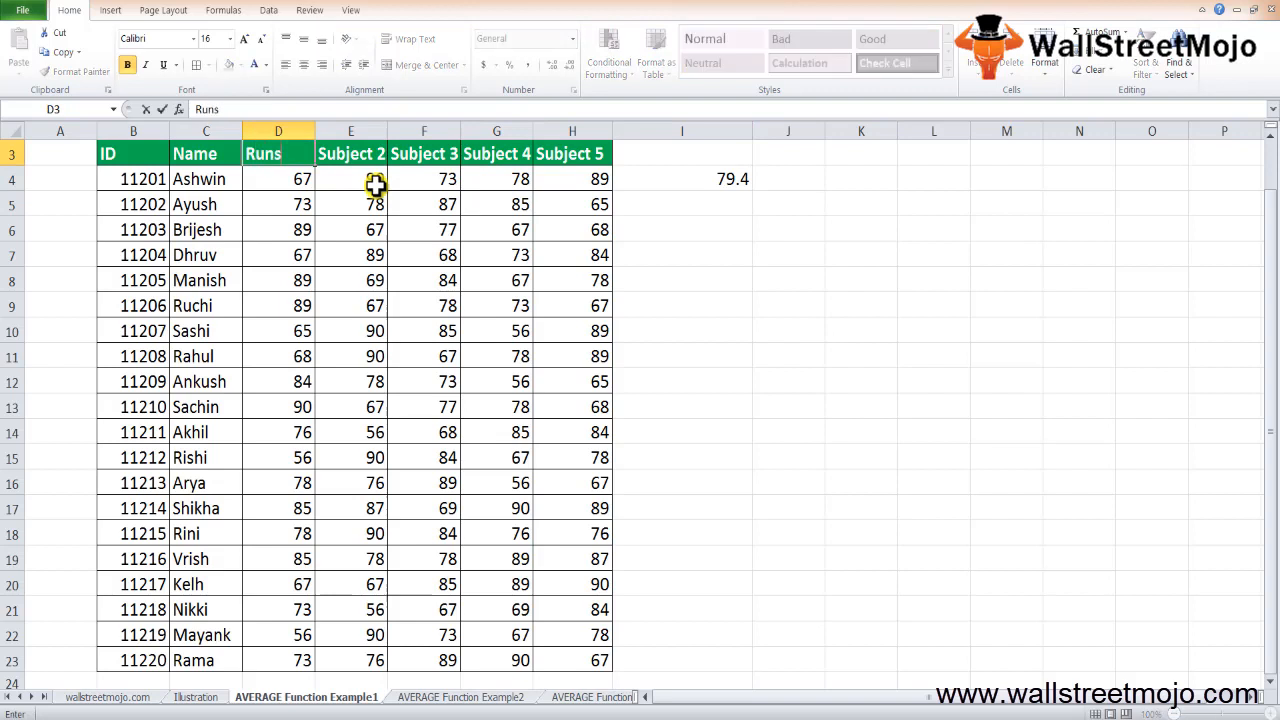
{"action": "left_click", "coordinate": [352, 152]}
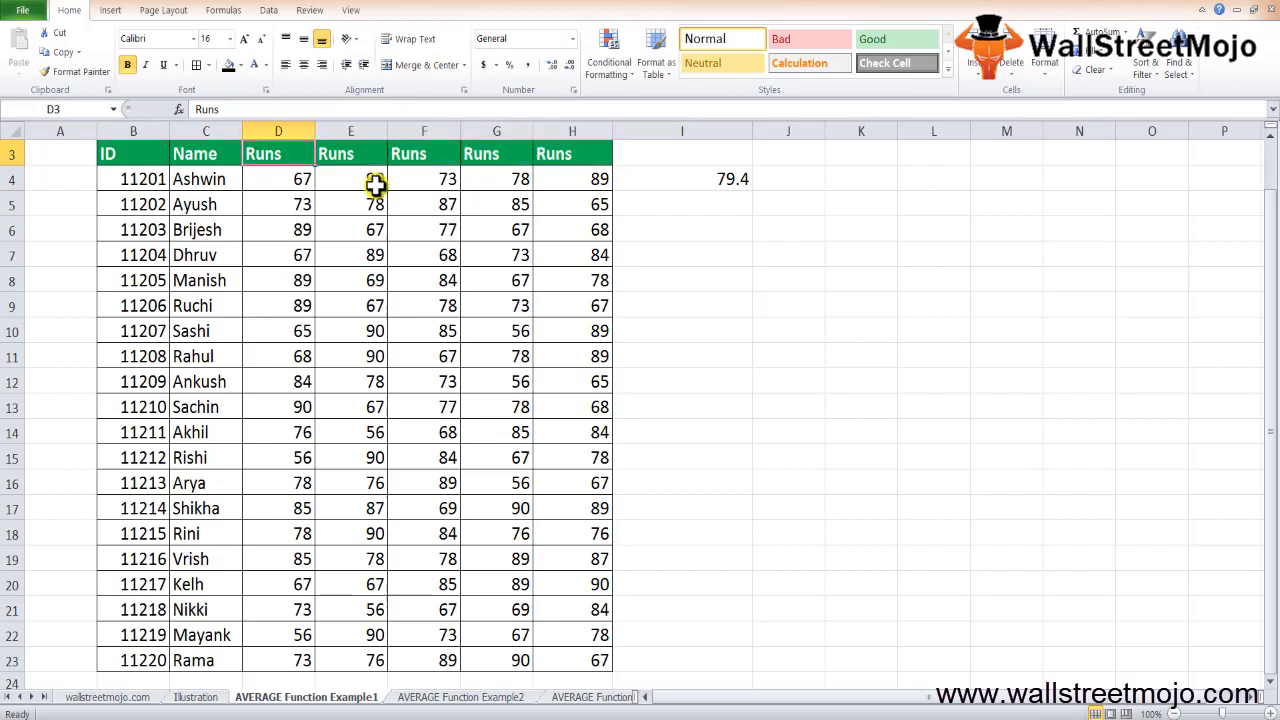
{"action": "type", "text": "1"}
{"action": "left_click", "coordinate": [352, 154]}
{"action": "type", "text": "2"}
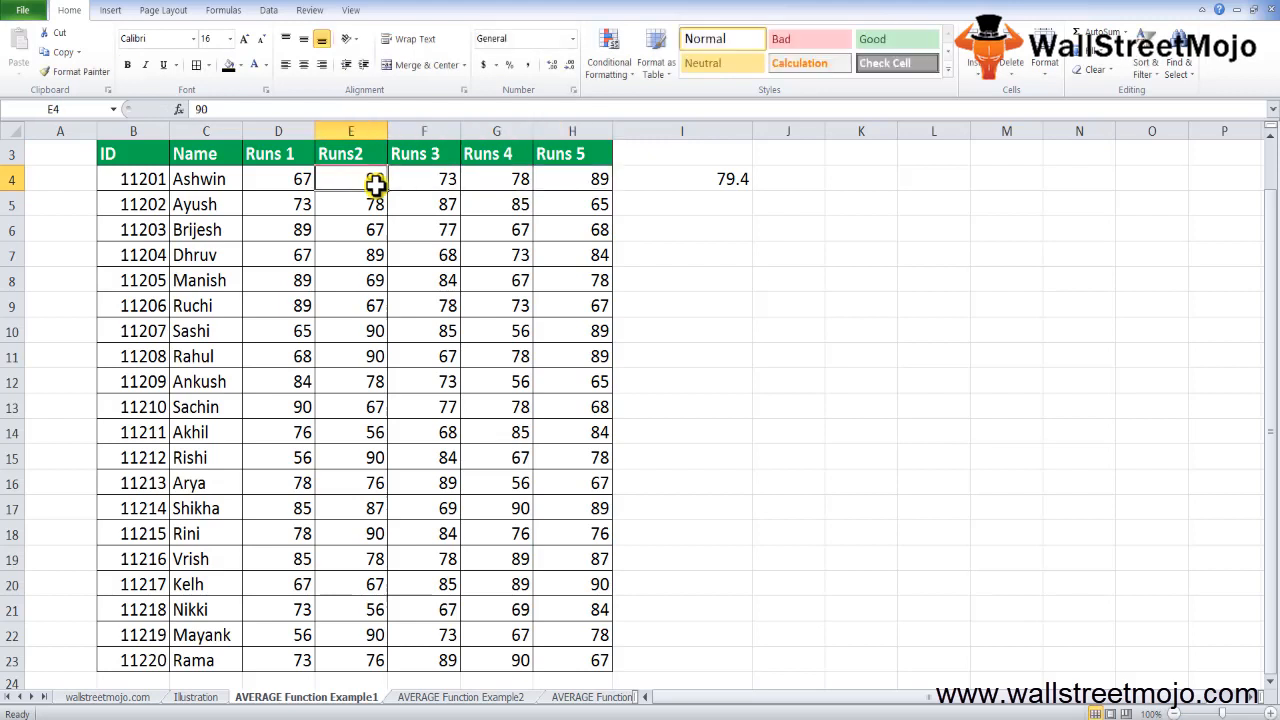
{"action": "left_click", "coordinate": [204, 254]}
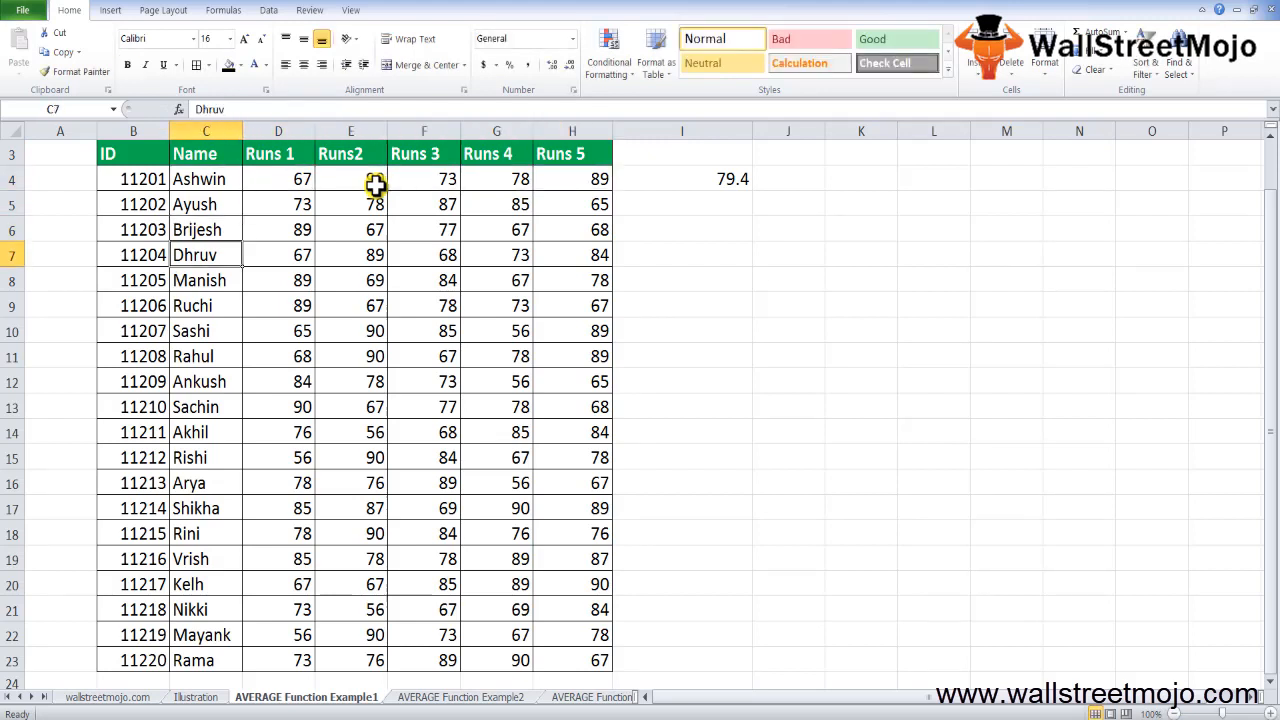
{"action": "left_click", "coordinate": [204, 330]}
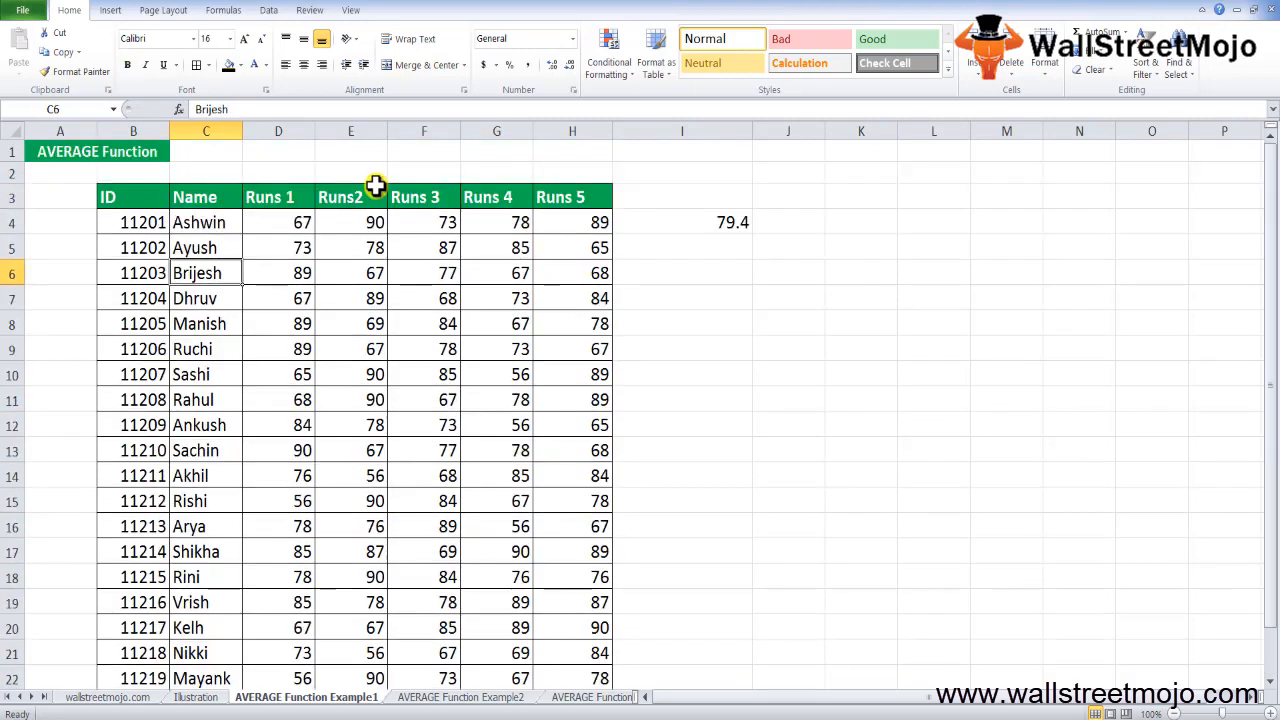
- Copy Ashwin's AVERAGE formula in I4 down to I23 for every student
{"action": "left_click", "coordinate": [424, 248]}
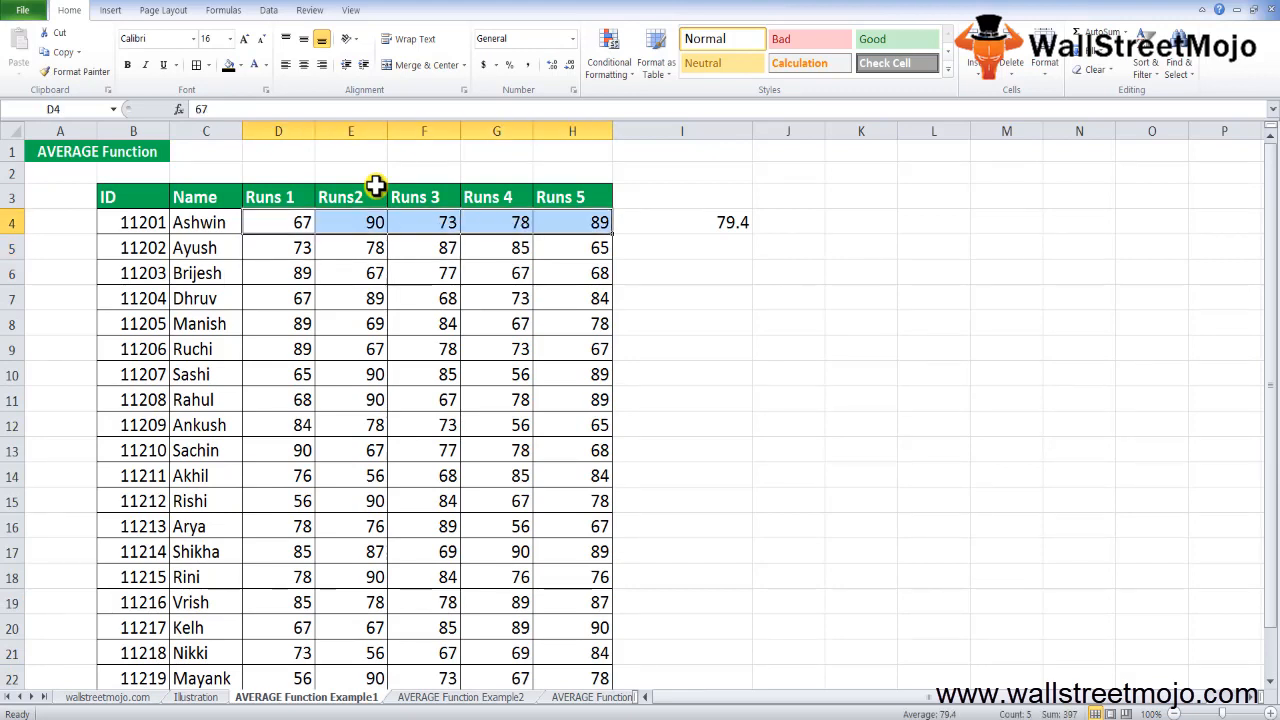
{"action": "left_click", "coordinate": [424, 222]}
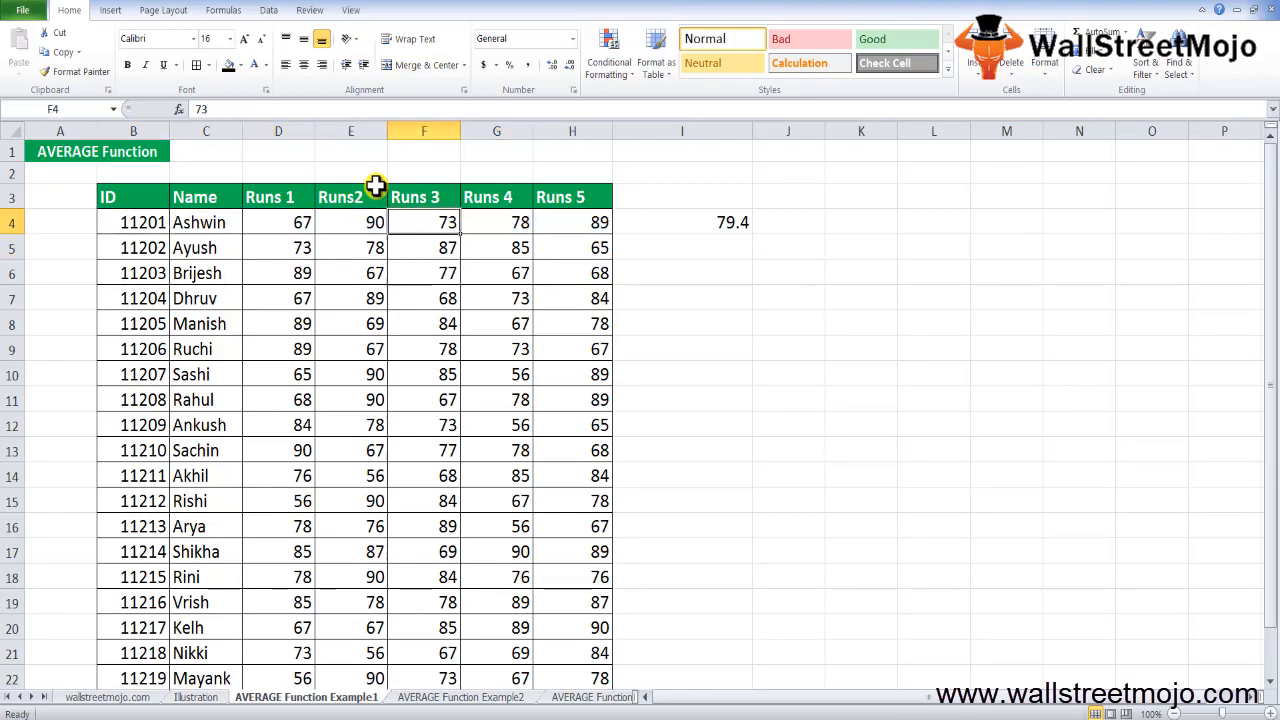
{"action": "left_click", "coordinate": [682, 222]}
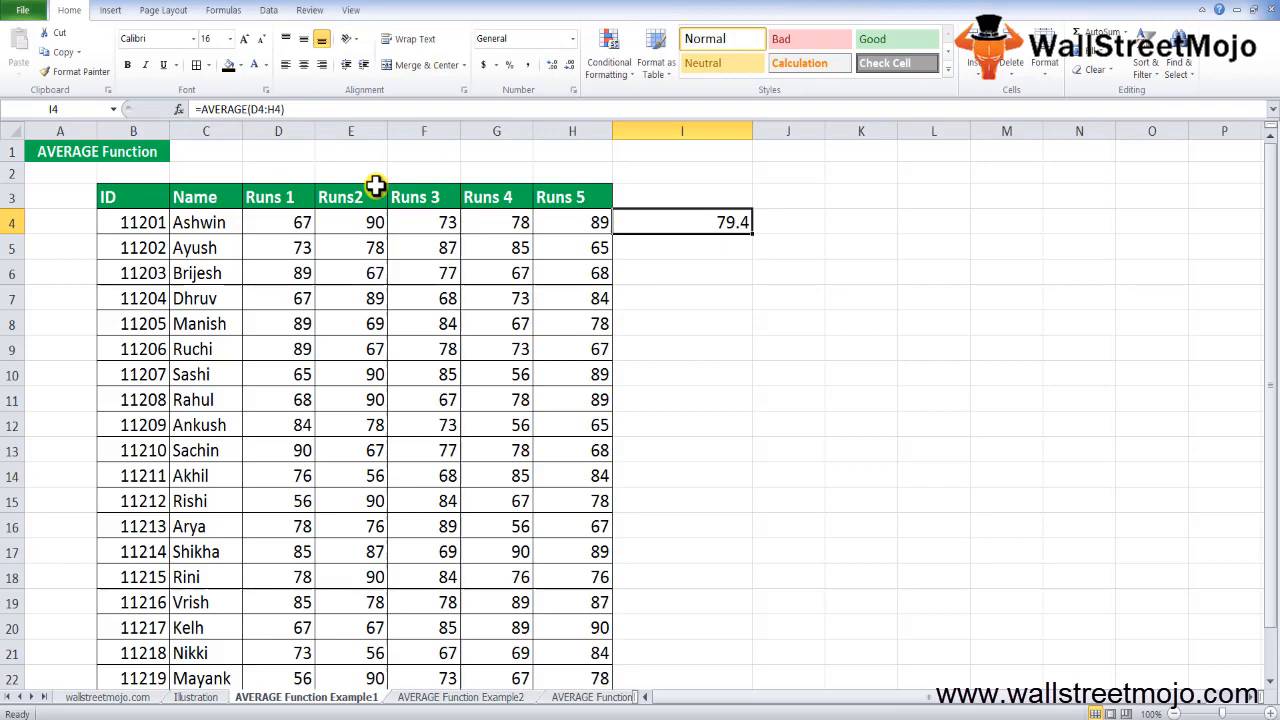
{"action": "left_click_drag", "start_coordinate": [682, 222], "coordinate": [682, 590]}
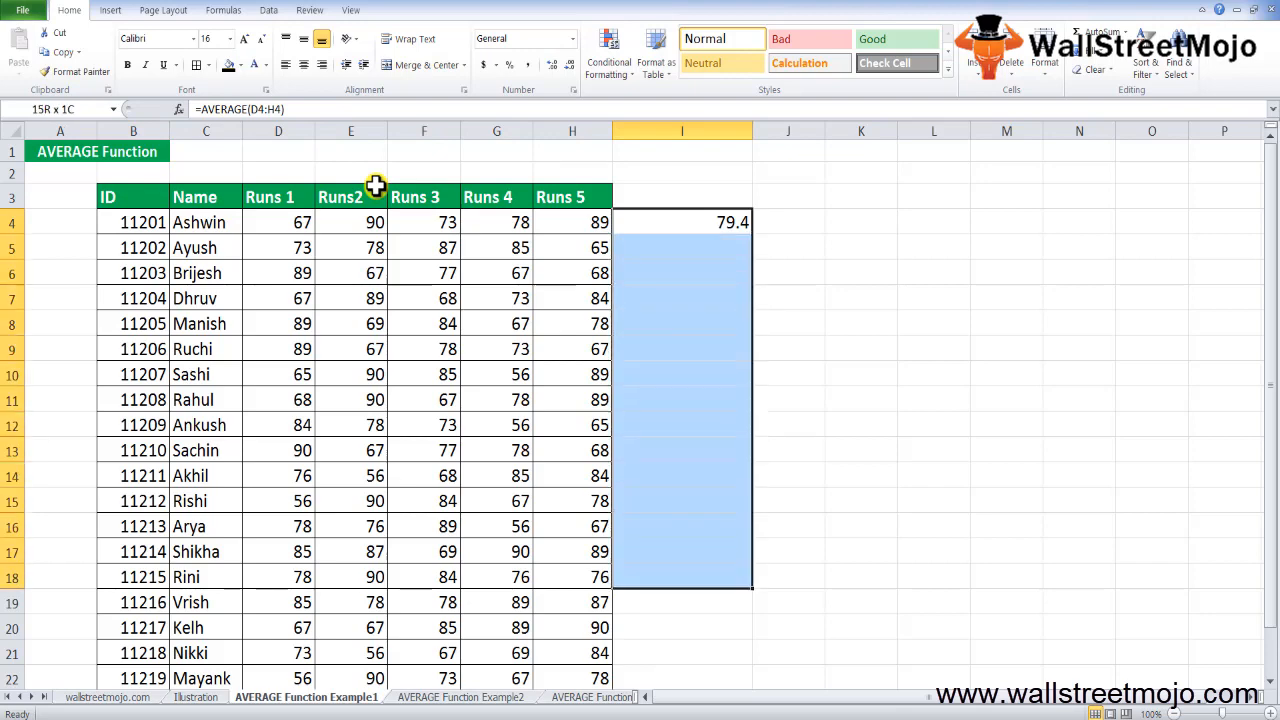
{"action": "scroll", "scroll_direction": "down", "scroll_amount": 3}
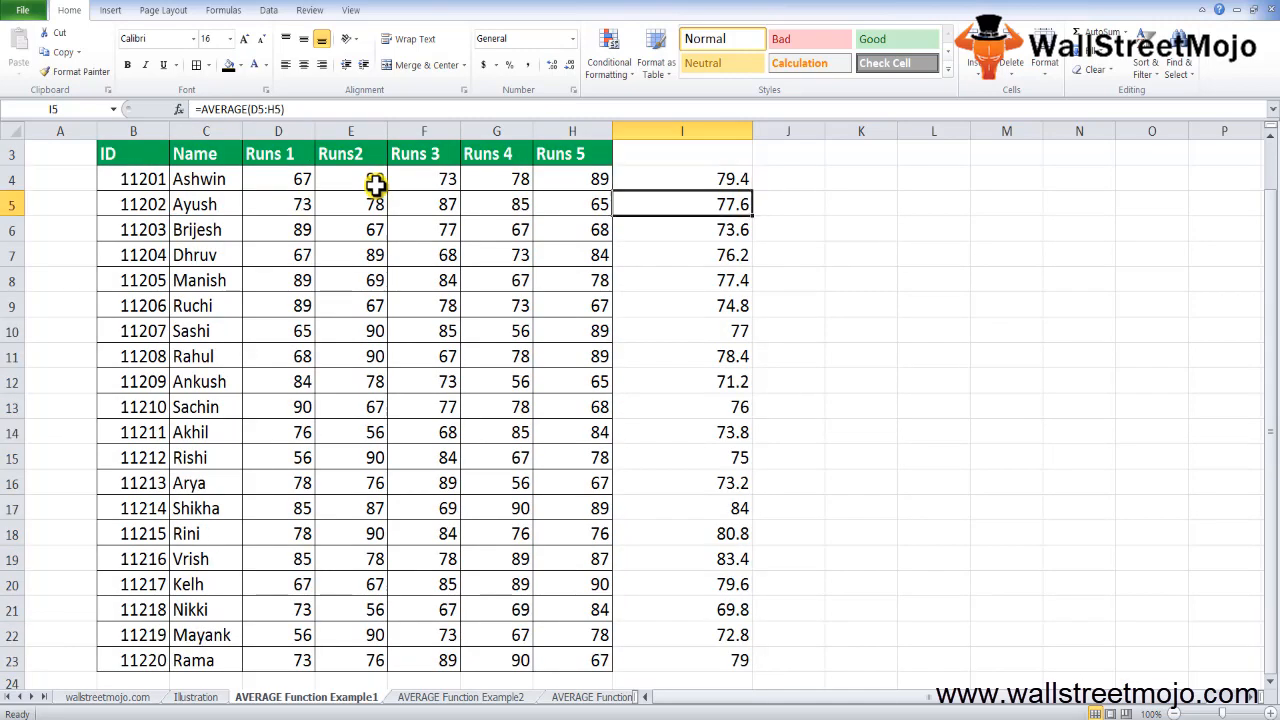
- Check the copied average formulas for Shikha and Sashi, starting a =max entry
{"action": "left_click", "coordinate": [682, 508]}
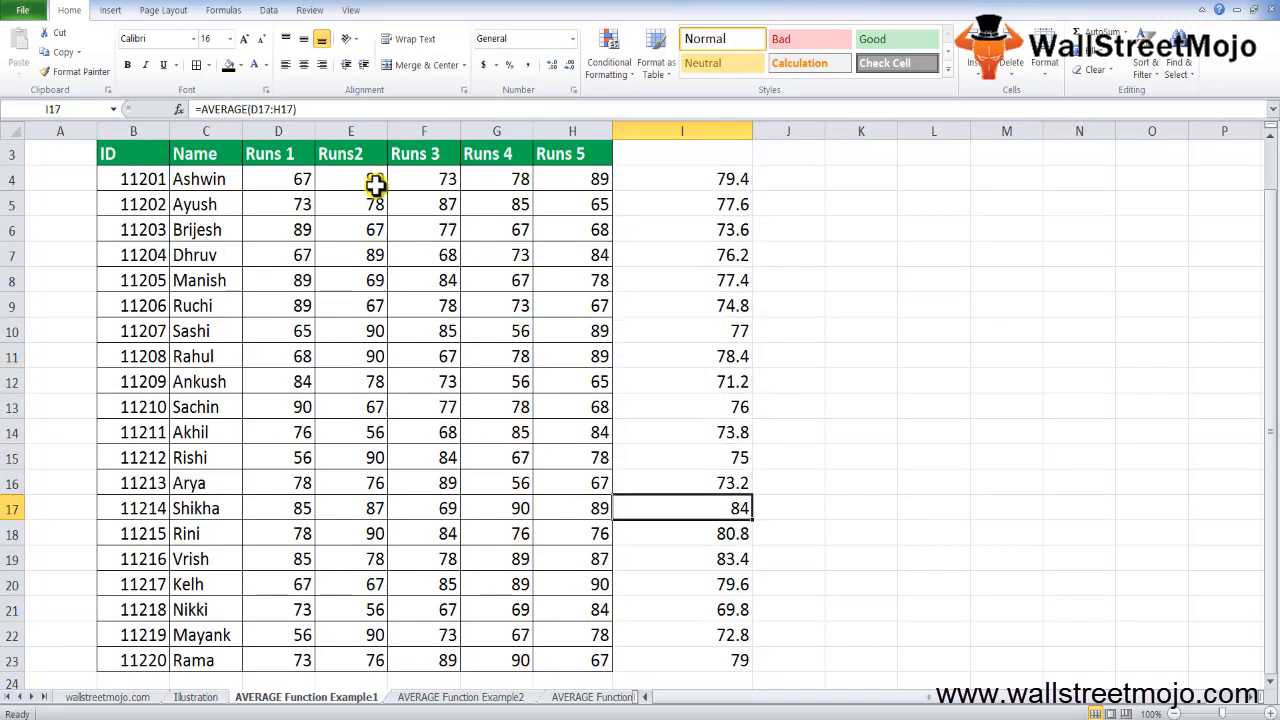
{"action": "scroll", "scroll_direction": "down", "scroll_amount": 3}
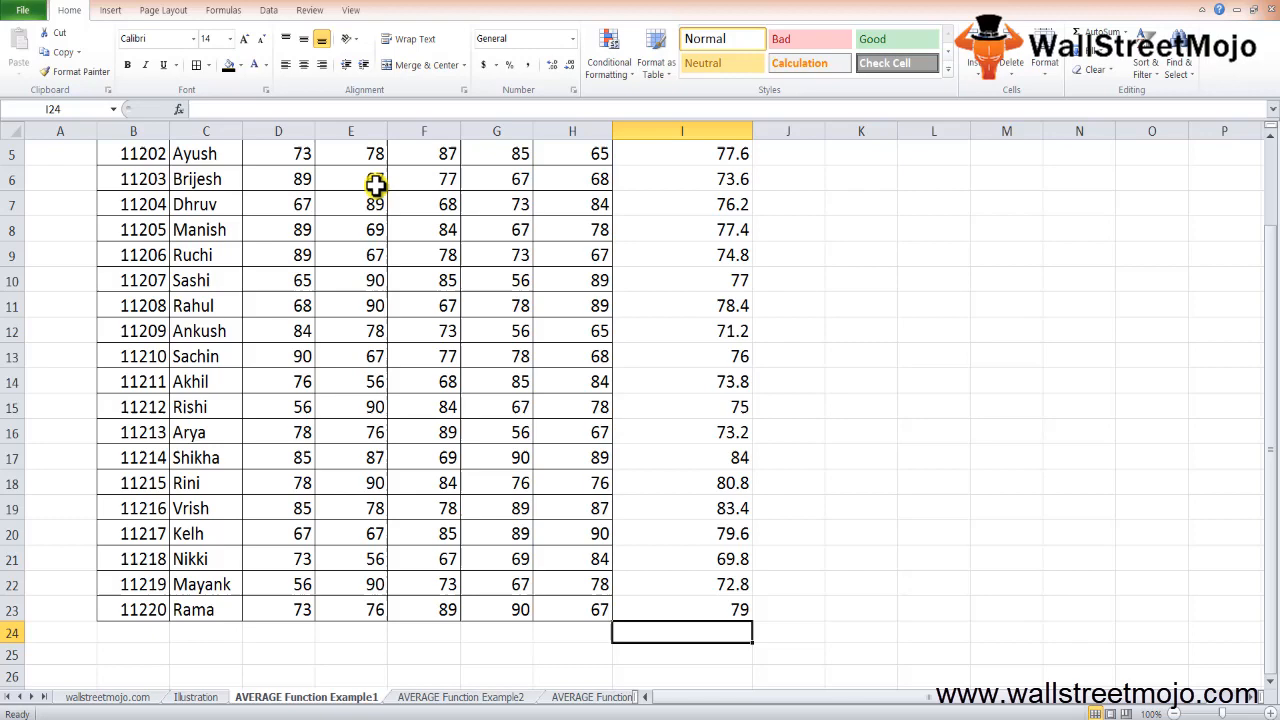
{"action": "type", "text": "=max"}
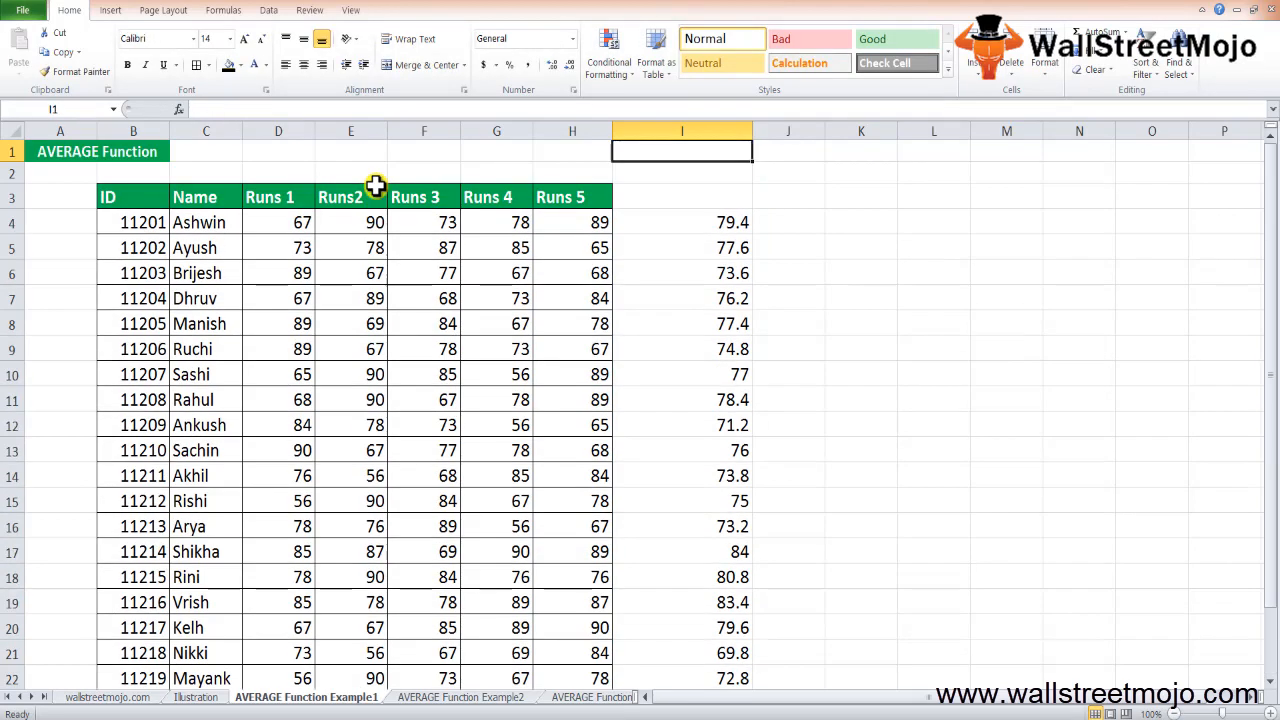
{"action": "left_click", "coordinate": [680, 374]}
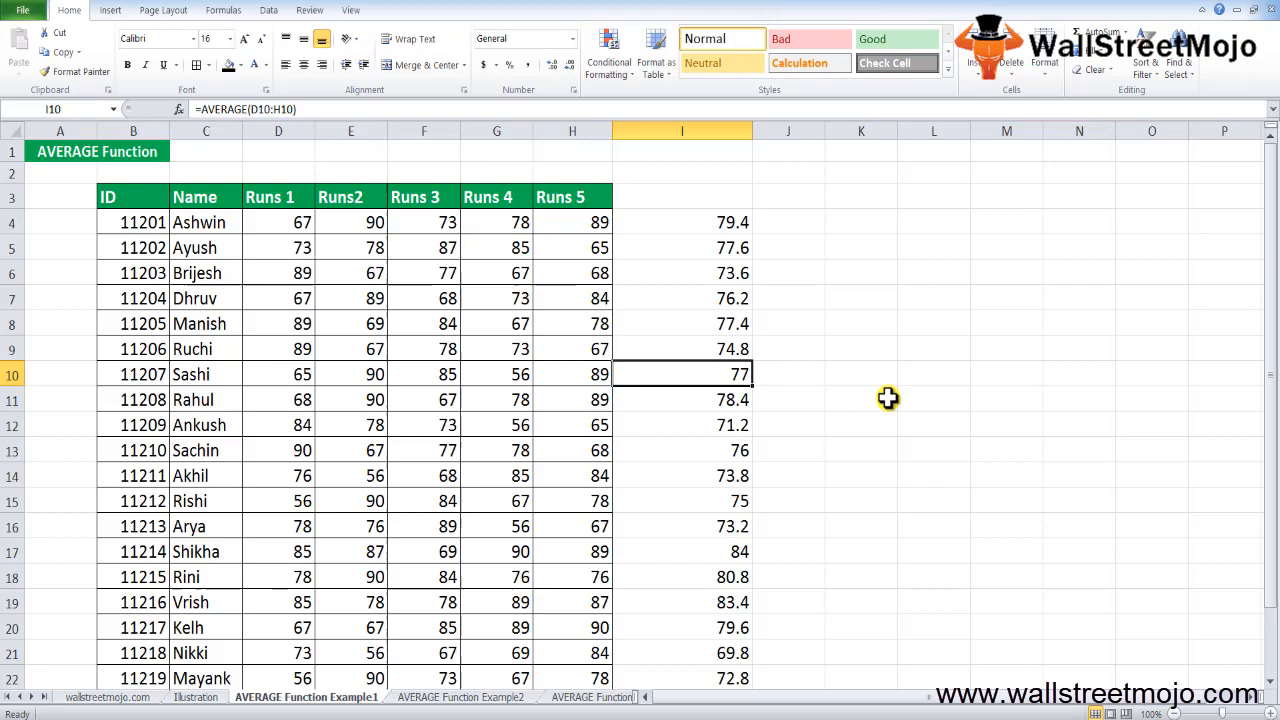
- Switch to the AVERAGE Function Example2 sheet and begin =AVERAGE( in G4 for January
{"action": "left_click", "coordinate": [460, 696]}
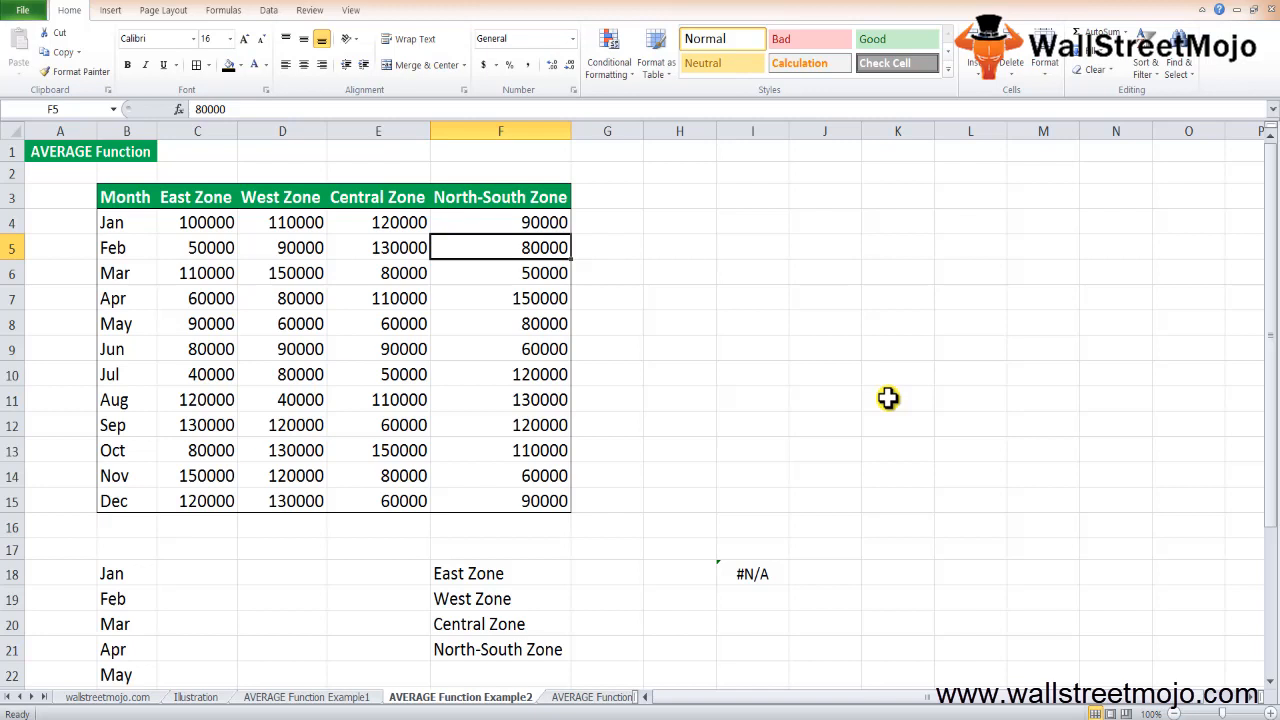
{"action": "left_click", "coordinate": [376, 196]}
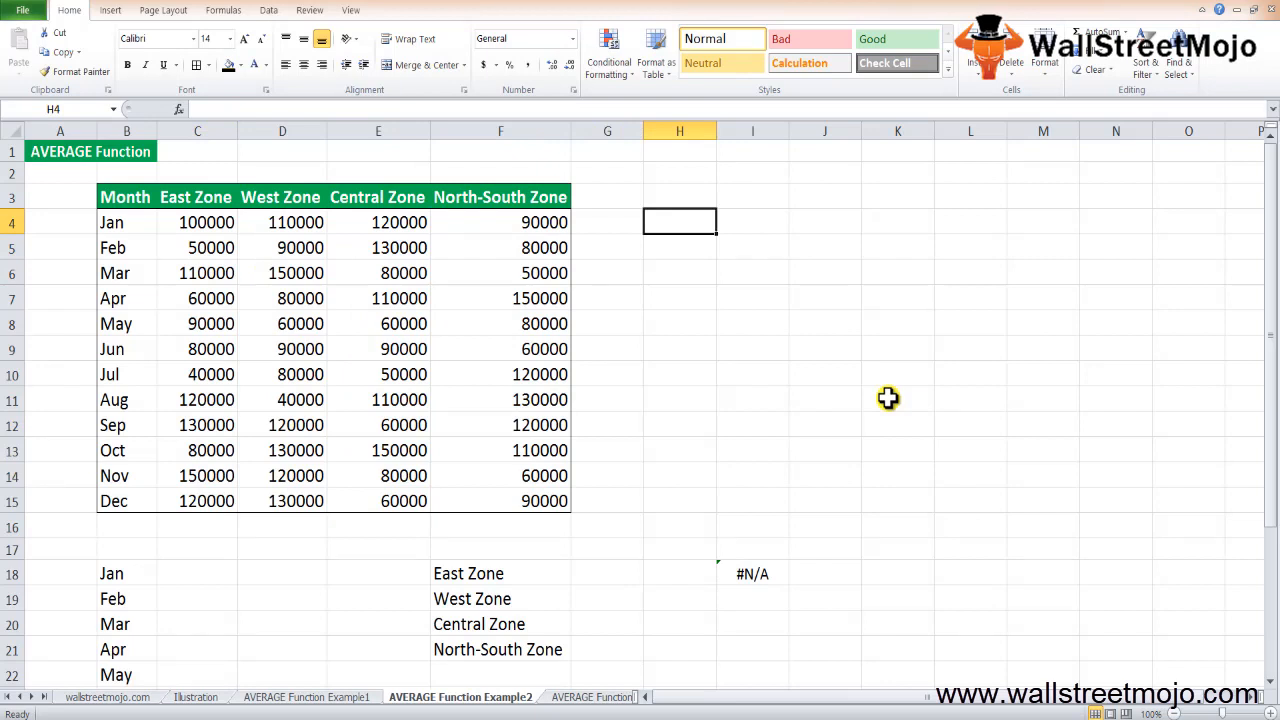
{"action": "left_click", "coordinate": [608, 222]}
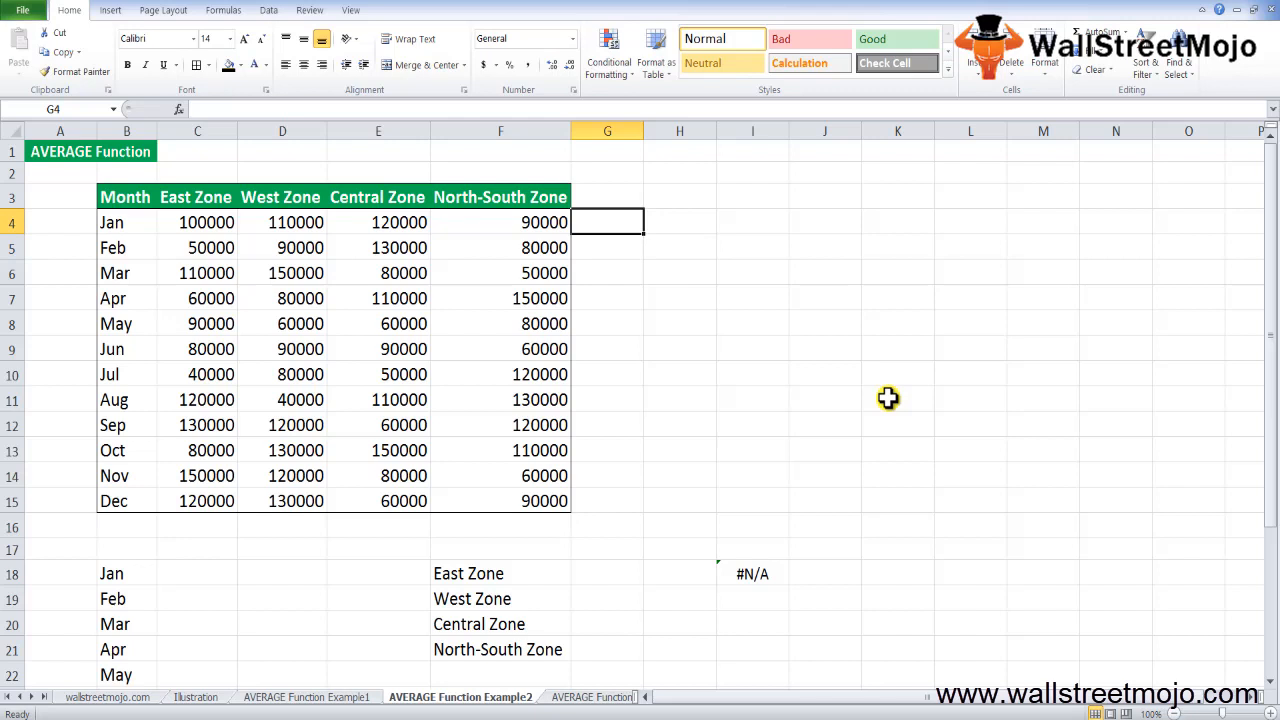
{"action": "type", "text": "=AVERAGE("}
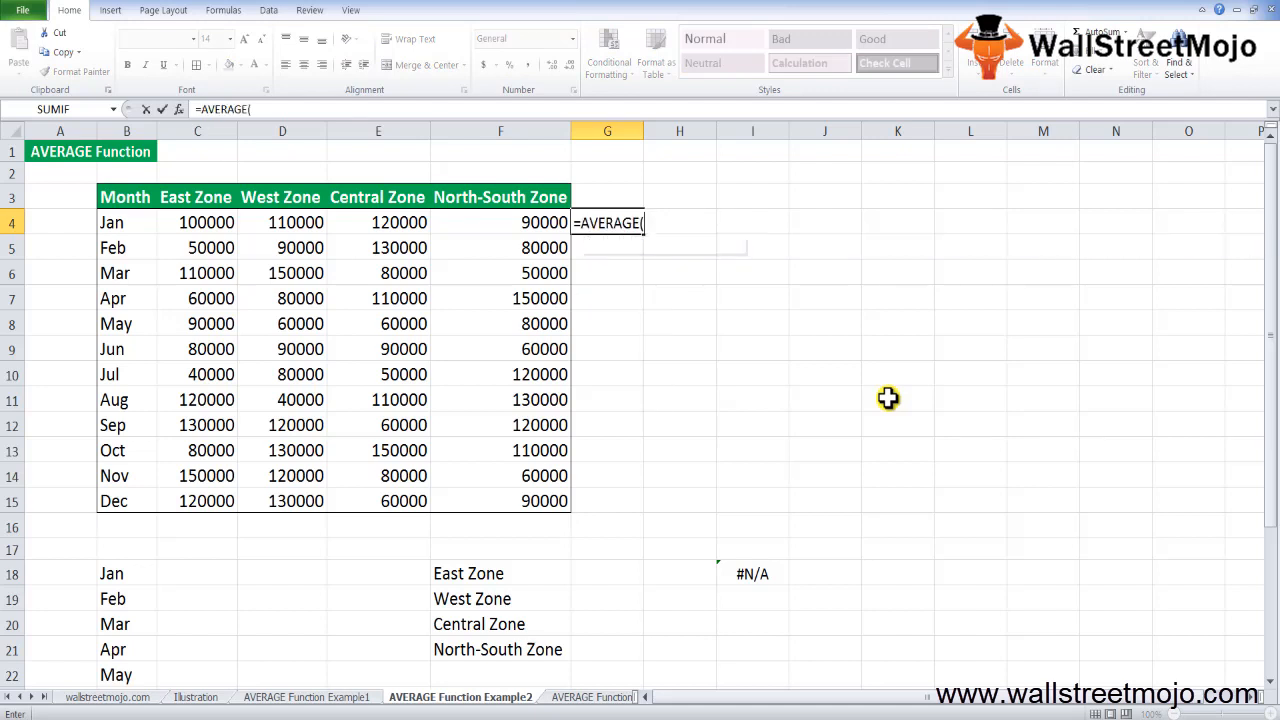
- Average January's C4:F4 zone sales in G4 and fill it down to December in G15
{"action": "left_click_drag", "start_coordinate": [196, 222], "coordinate": [608, 222]}
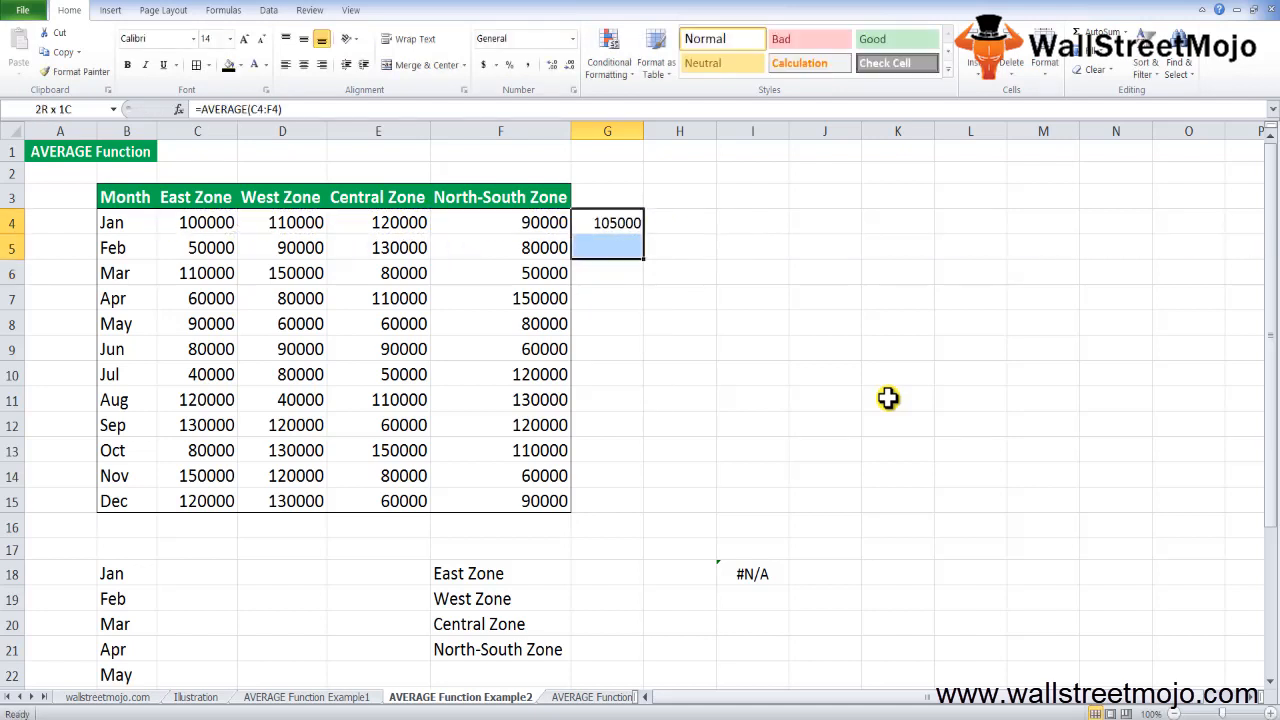
{"action": "left_click_drag", "start_coordinate": [608, 222], "coordinate": [608, 500]}
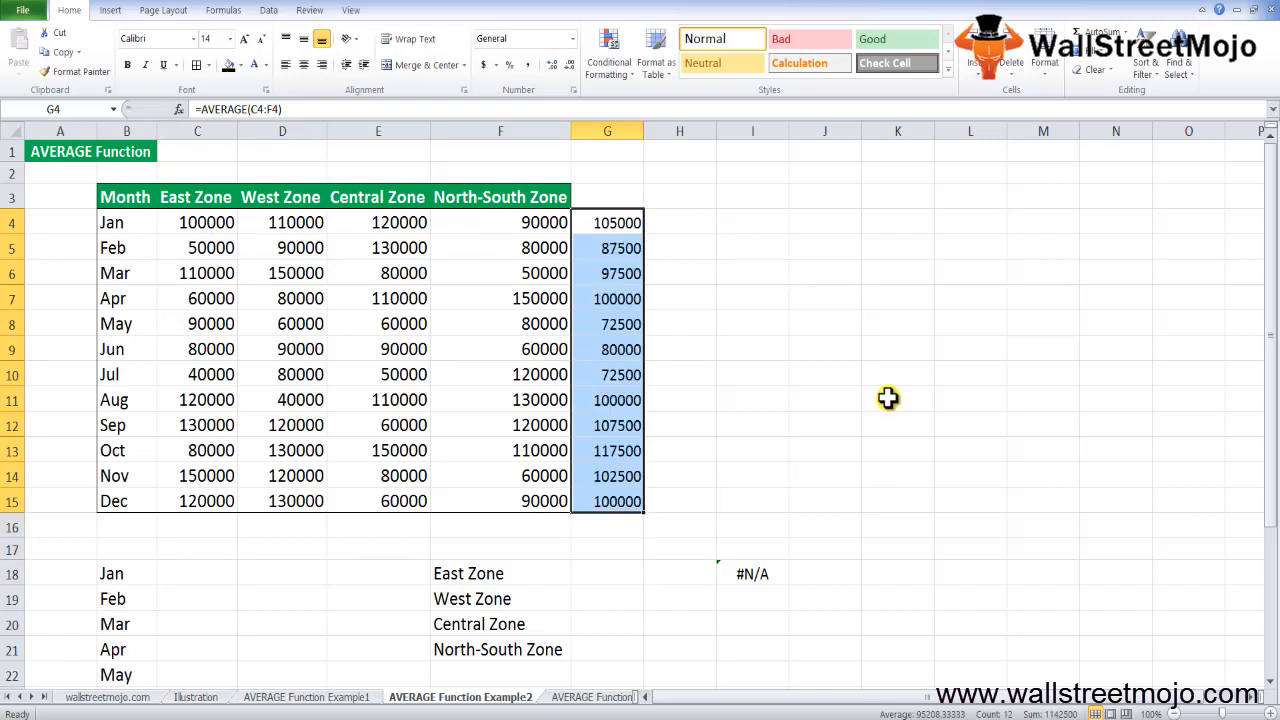
{"action": "left_click", "coordinate": [608, 500]}
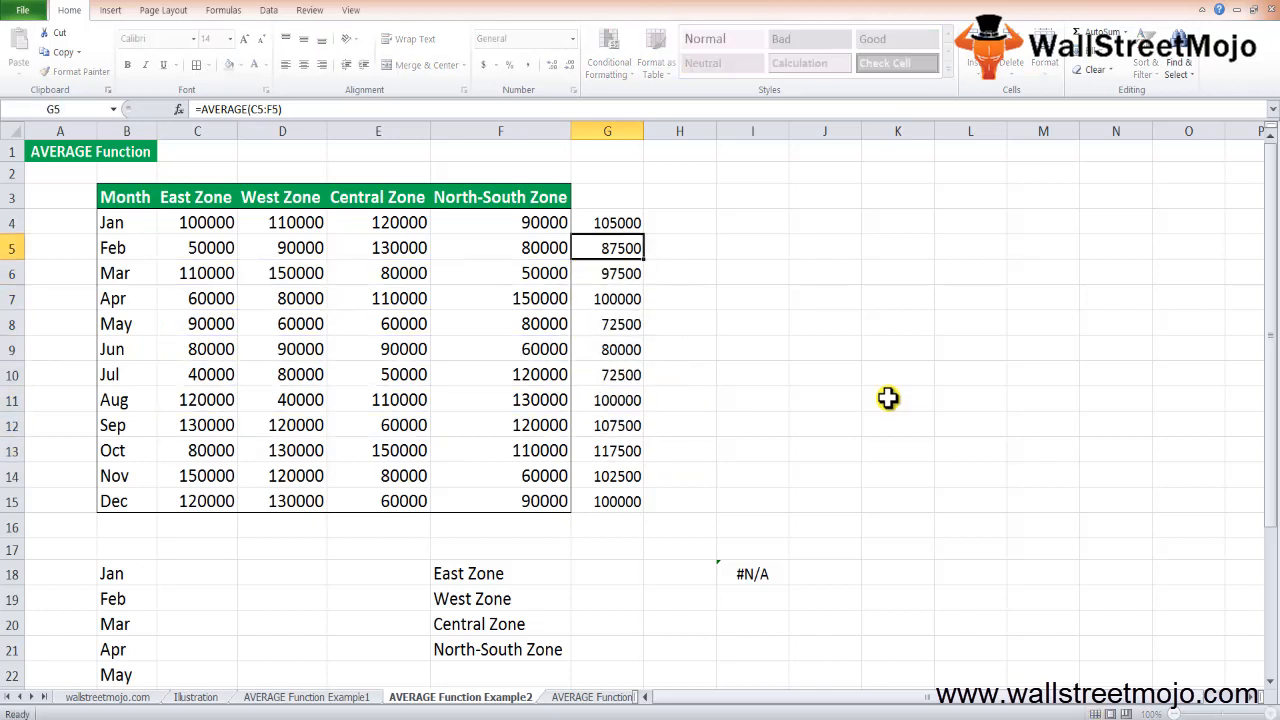
{"action": "left_click", "coordinate": [608, 548]}
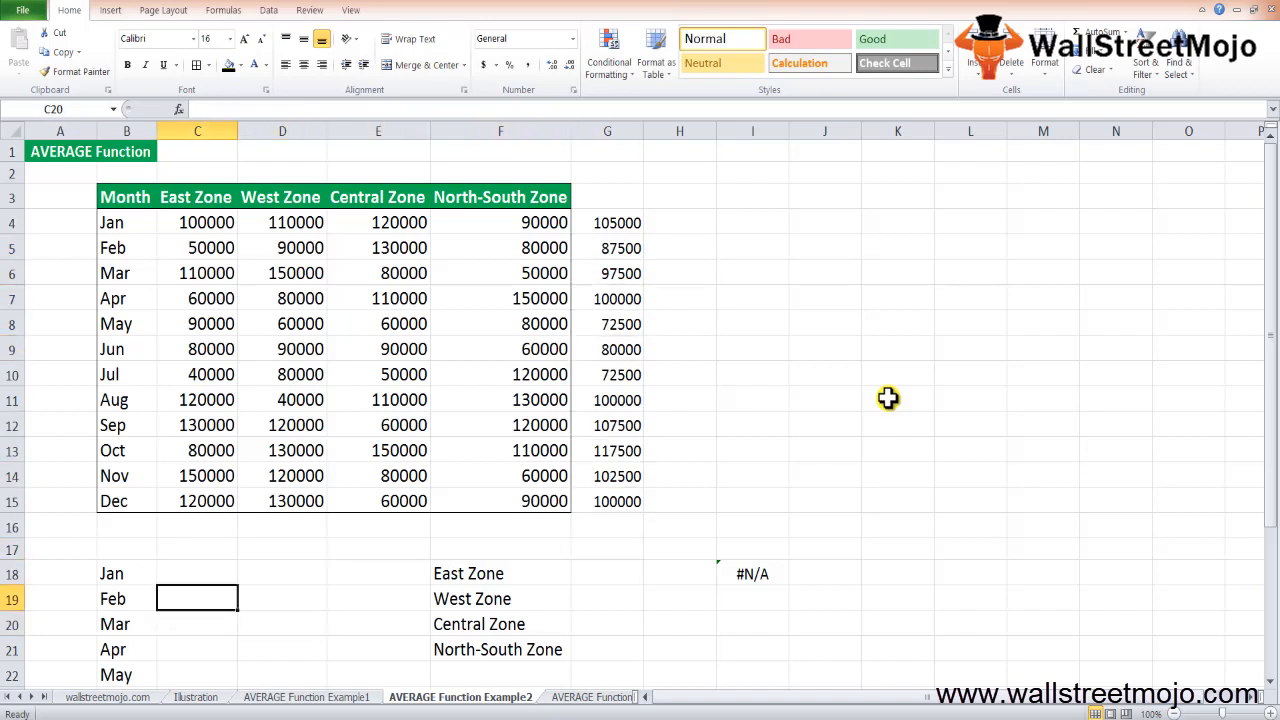
- Enter =AVERAGE(C4:F4) in the lower month table and fill it down through Dec
{"action": "left_click", "coordinate": [196, 572]}
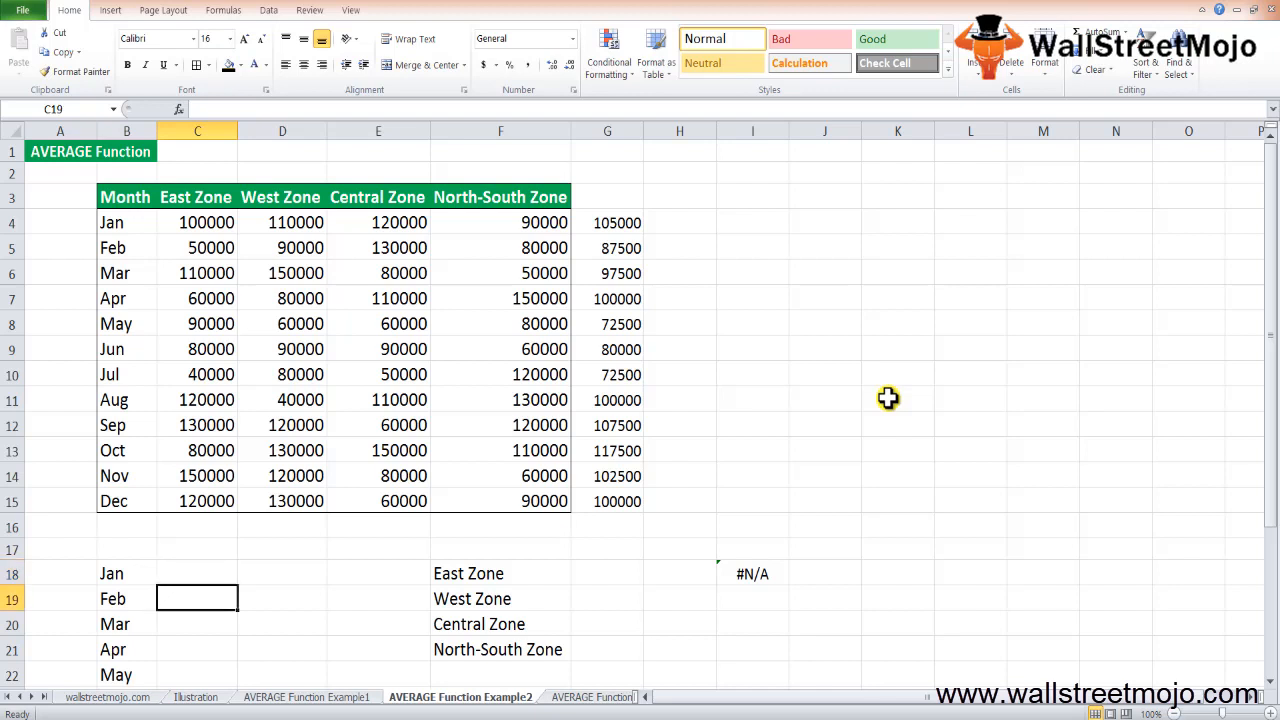
{"action": "type", "text": "=av"}
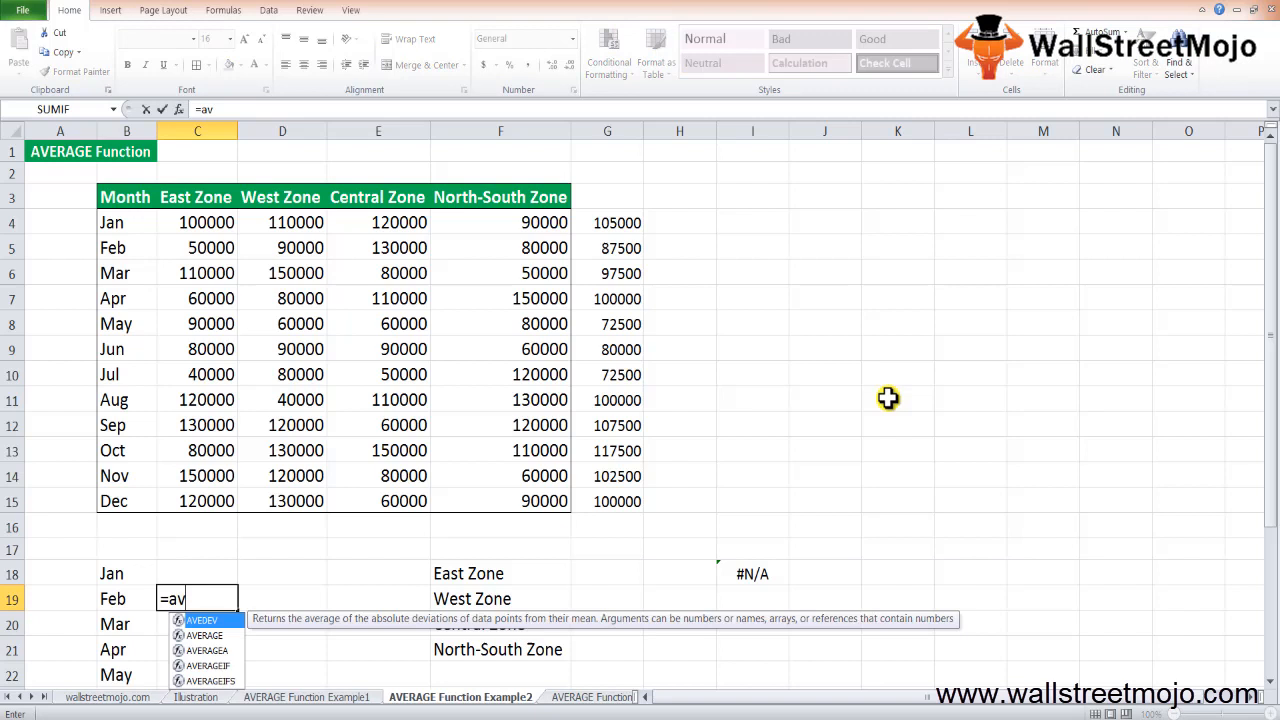
{"action": "key", "text": "Escape"}
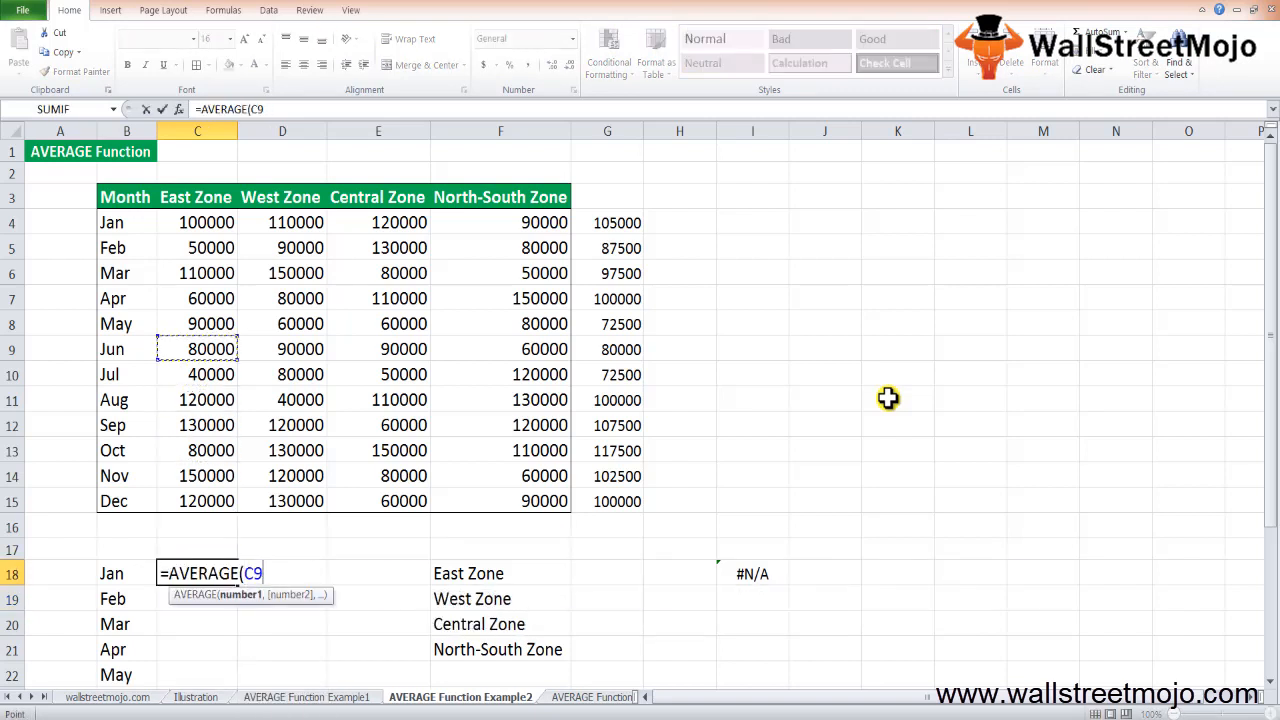
{"action": "left_click", "coordinate": [196, 222]}
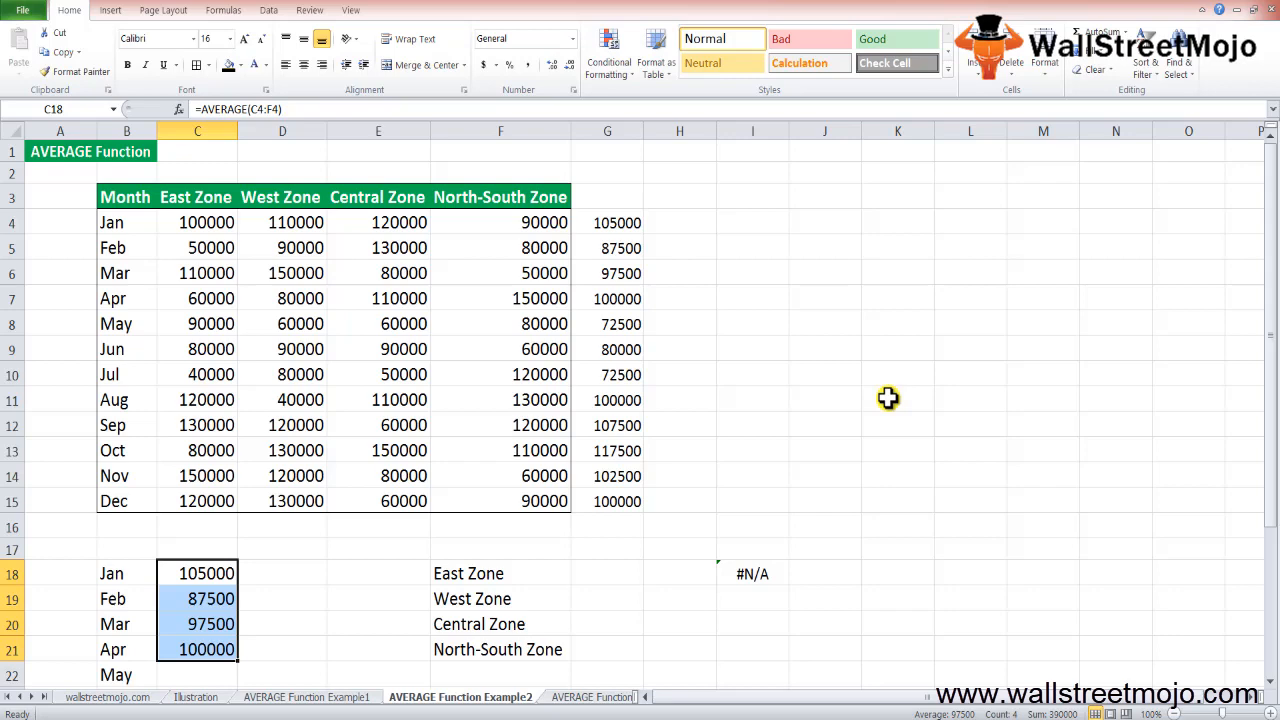
{"action": "scroll", "scroll_direction": "down", "scroll_amount": 3}
{"action": "type", "text": "="}
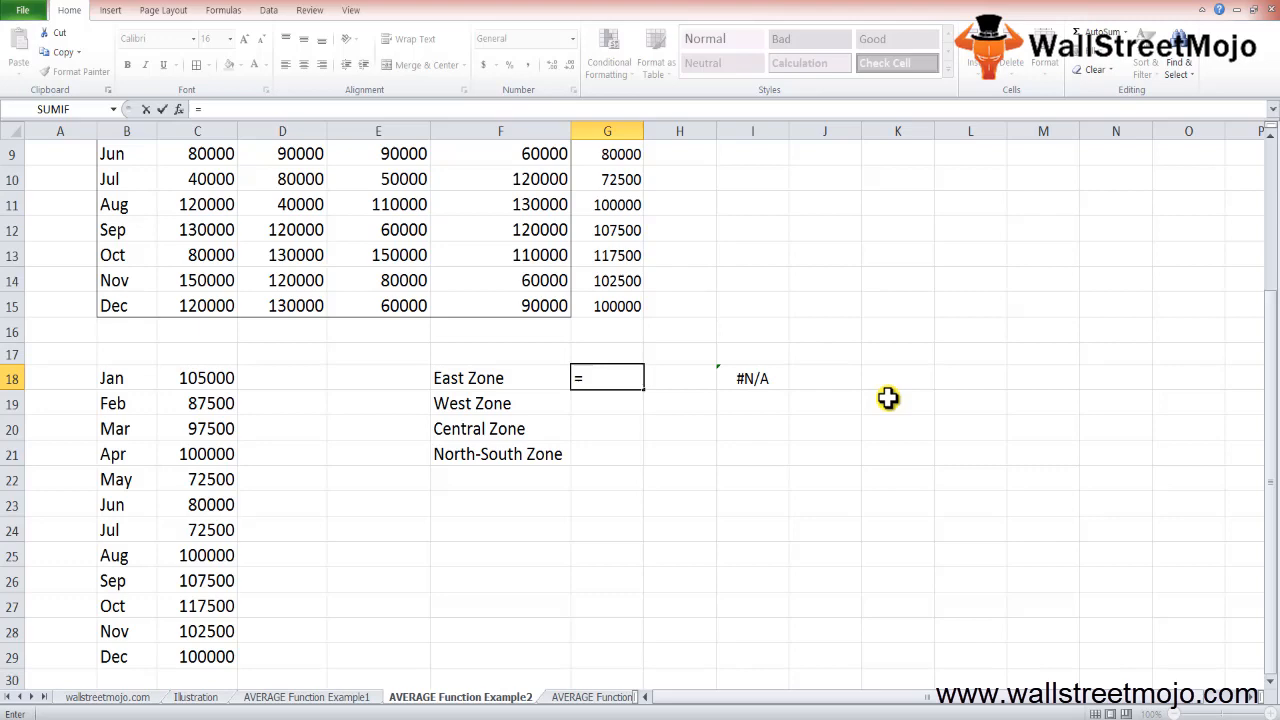
- Average East Zone's Jan–Dec sales with =AVERAGE(C4:C15) in G18 and copy it to the other zones
{"action": "type", "text": "a"}
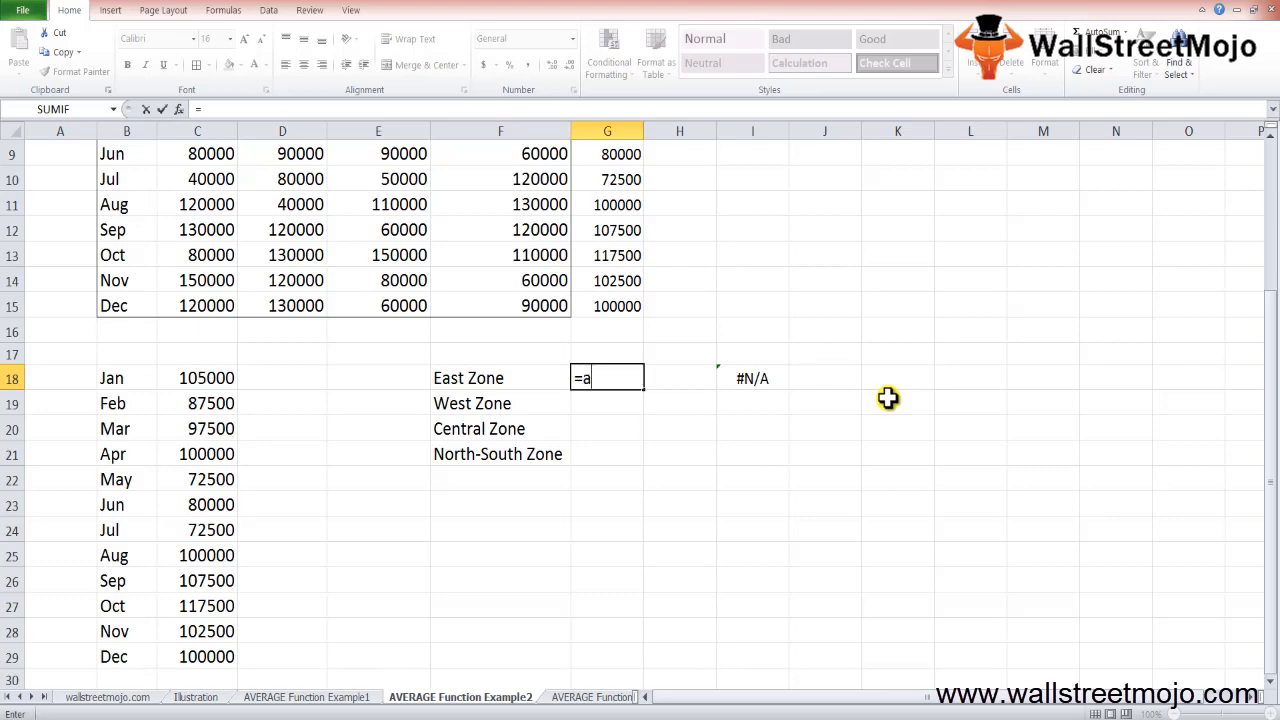
{"action": "type", "text": "AVERAGE(G17"}
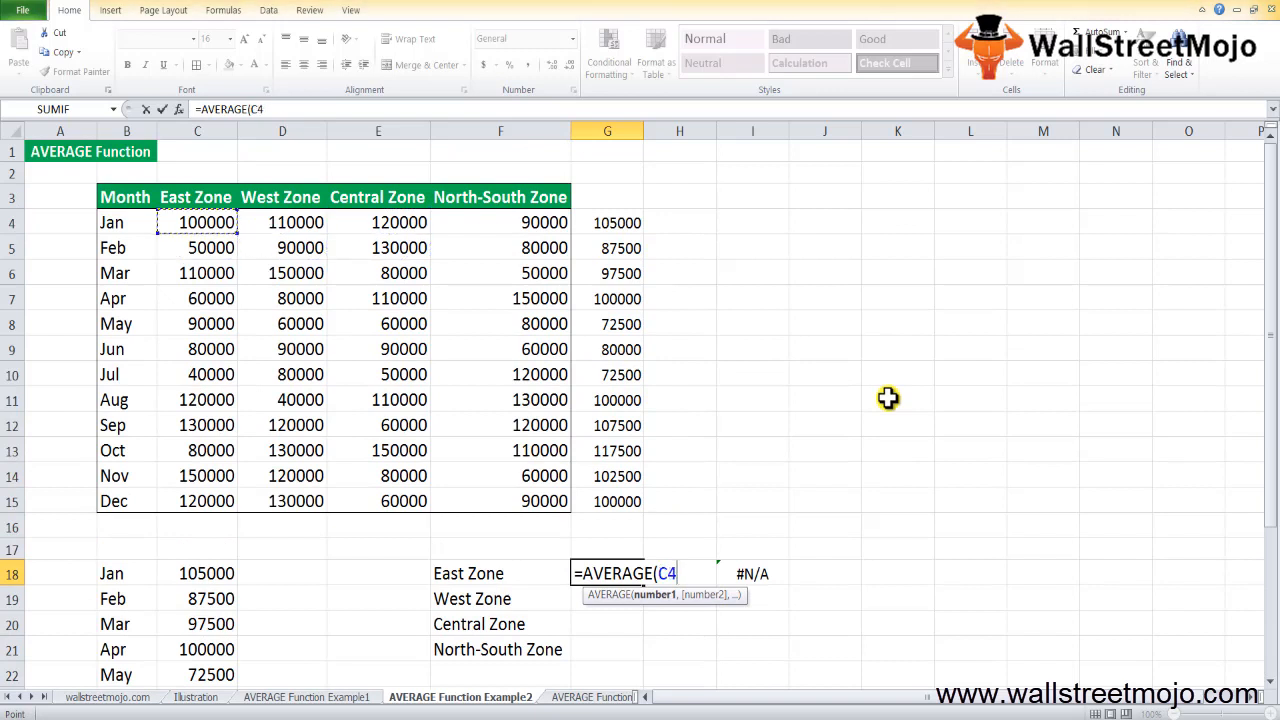
{"action": "left_click_drag", "start_coordinate": [196, 222], "coordinate": [196, 500]}
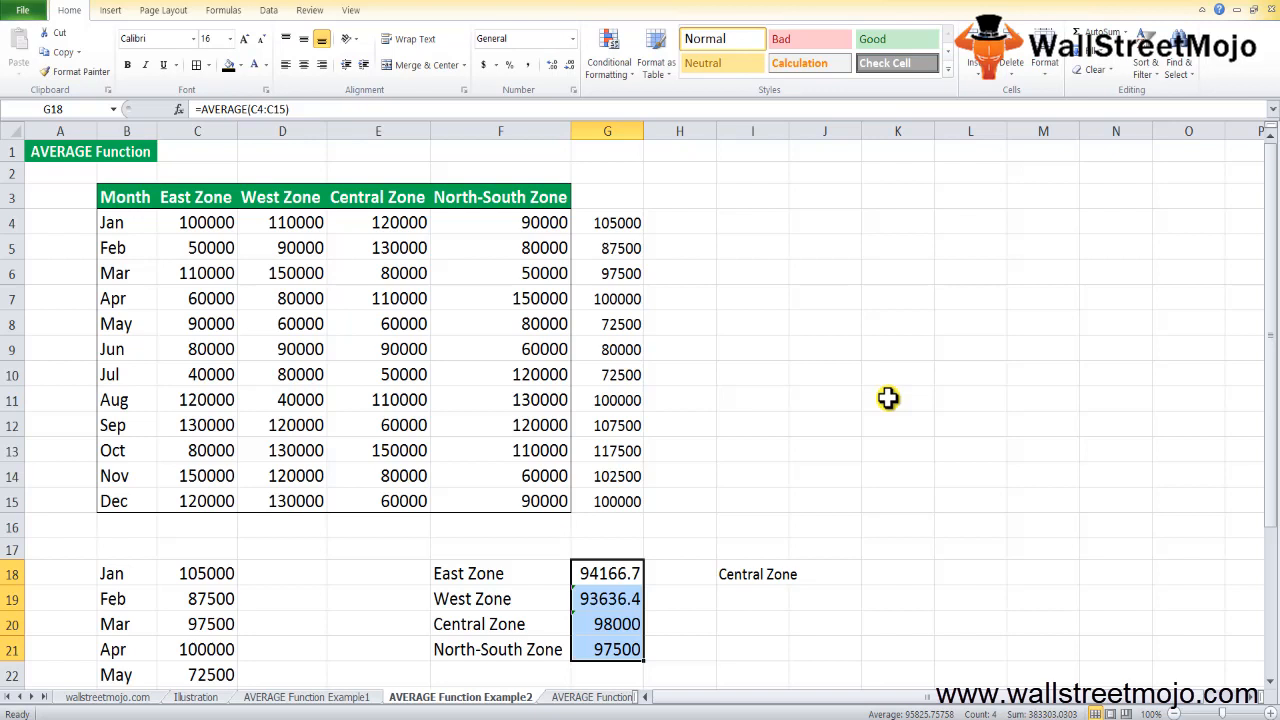
{"action": "left_click", "coordinate": [608, 598]}
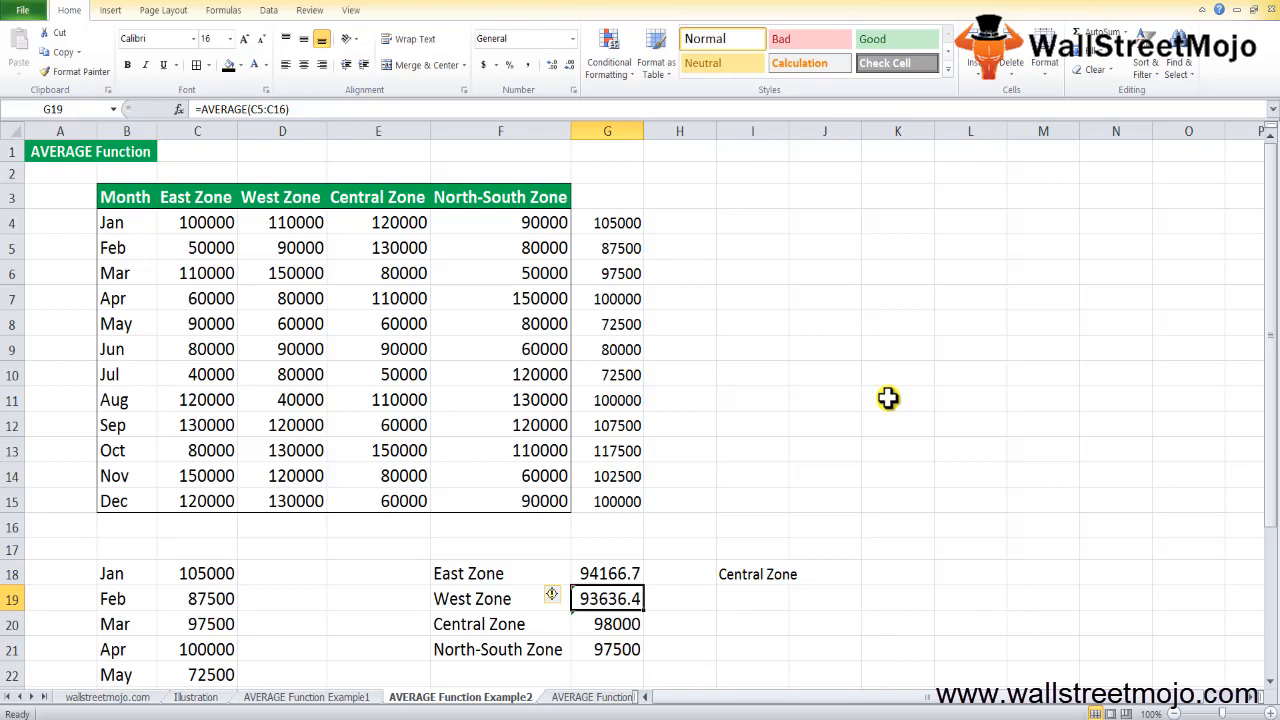
{"action": "left_click", "coordinate": [752, 572]}
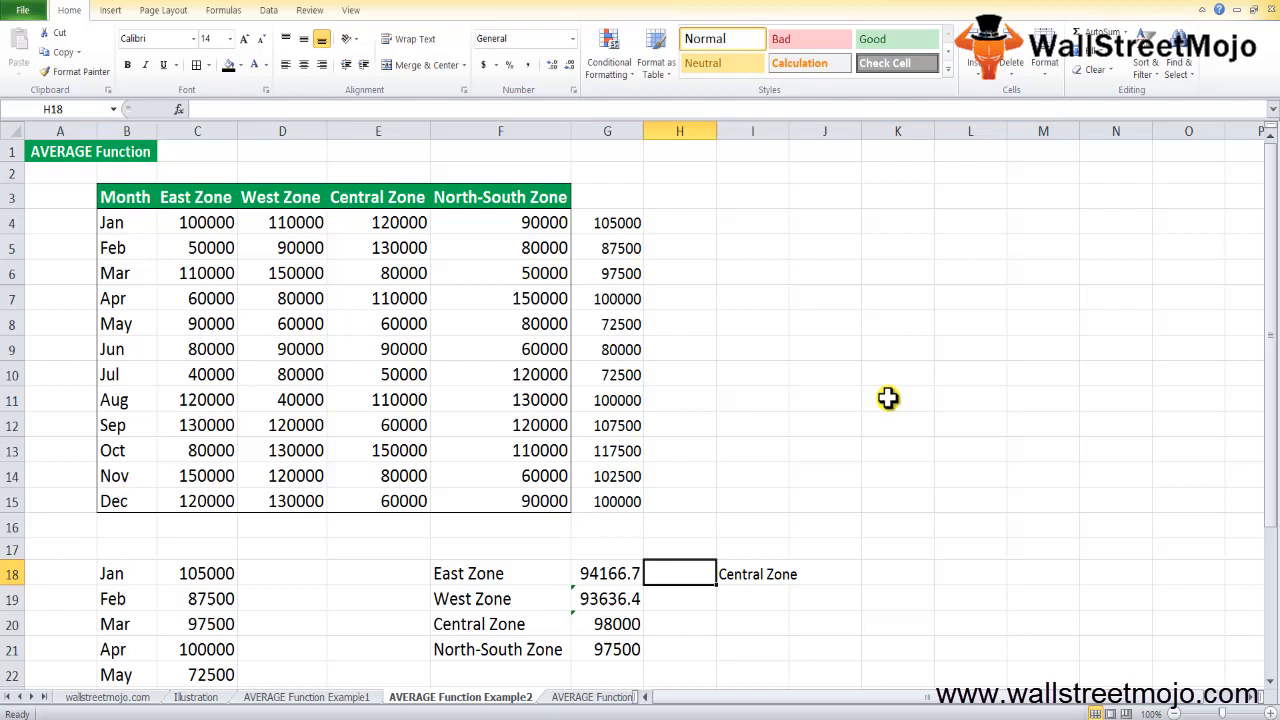
- Enter =LOOKUP(MAX(G18:G21),G18:G21,F18:F21) in H18 to return the top zone, Central Zone
{"action": "type", "text": "=l"}
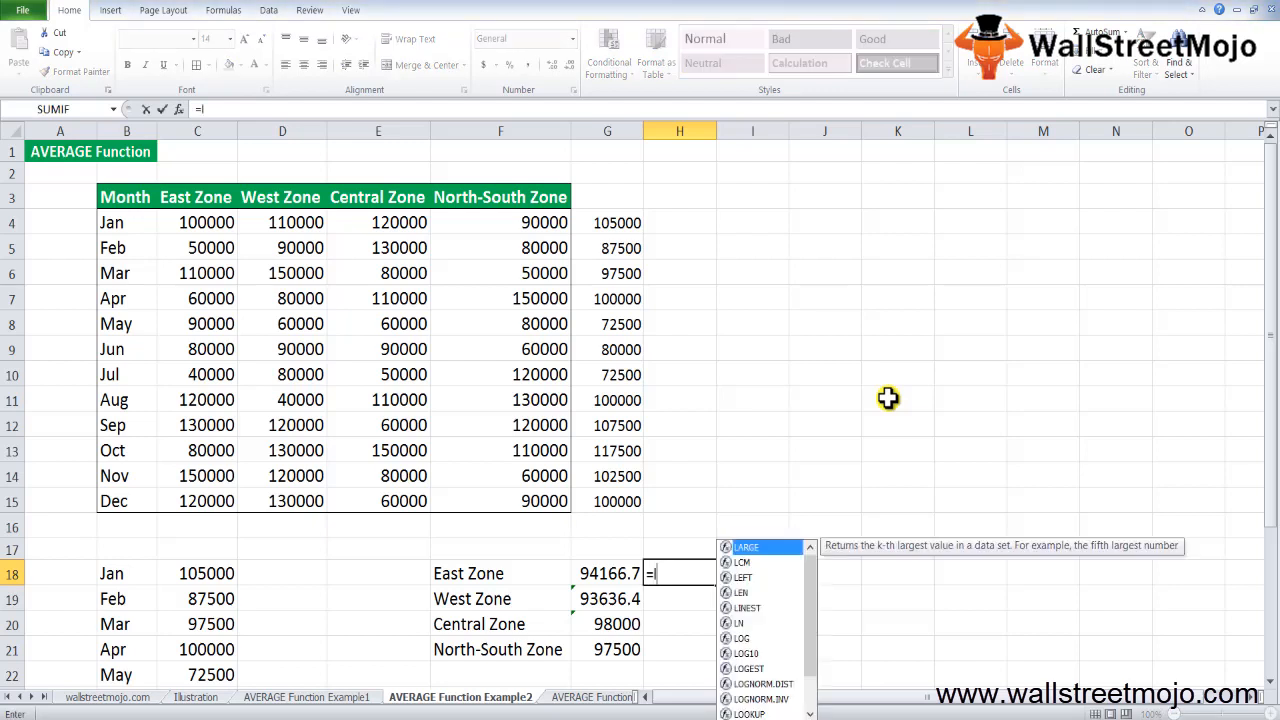
{"action": "type", "text": "LOOKUP("}
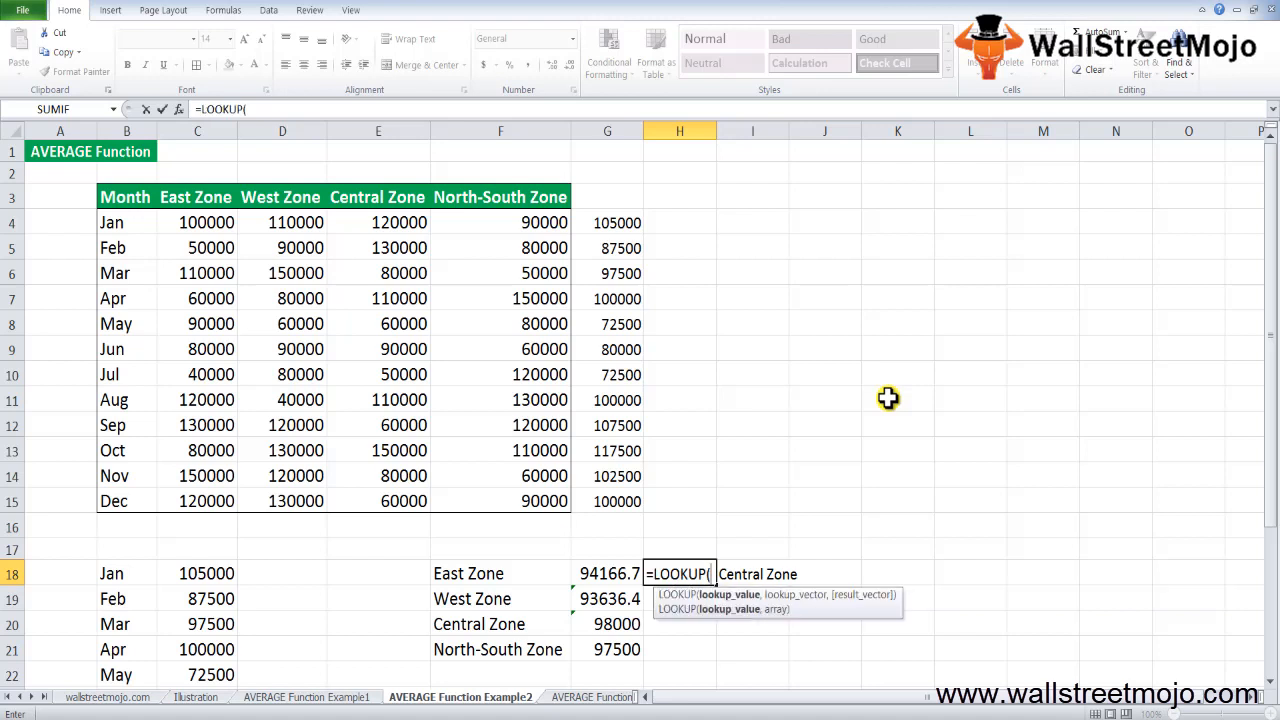
{"action": "type", "text": "max"}
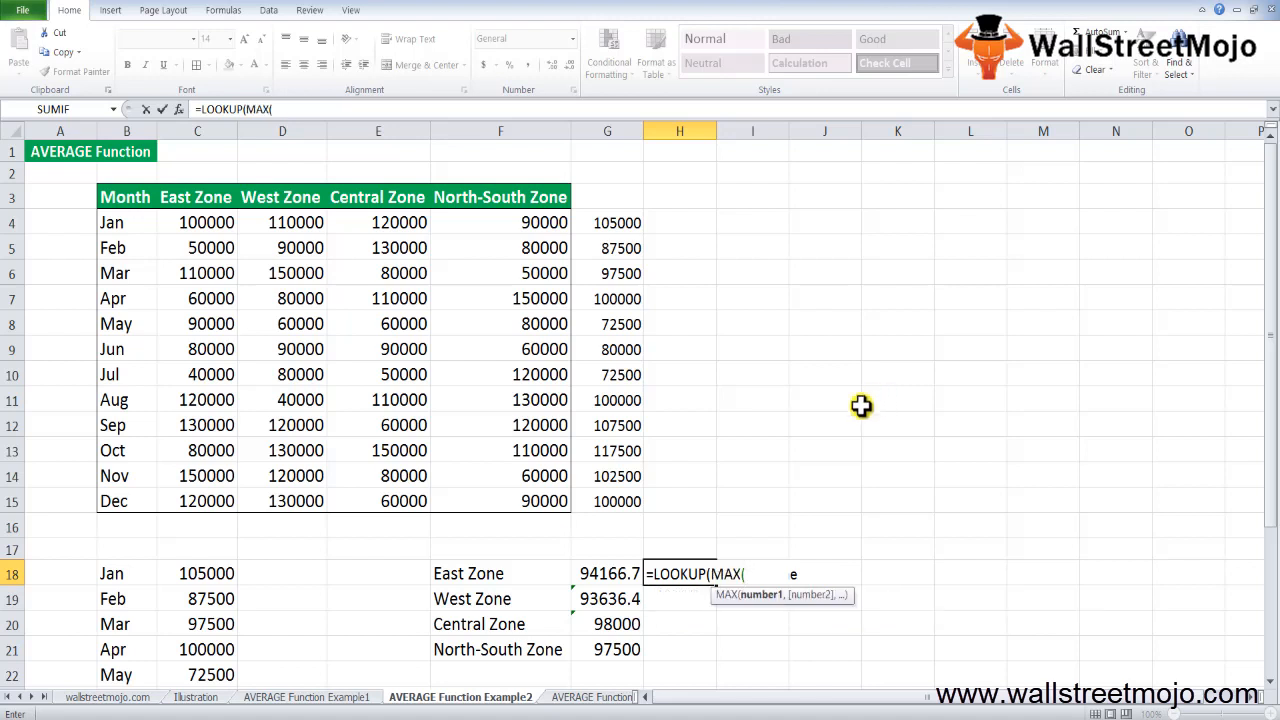
{"action": "mouse_move", "coordinate": [458, 580]}
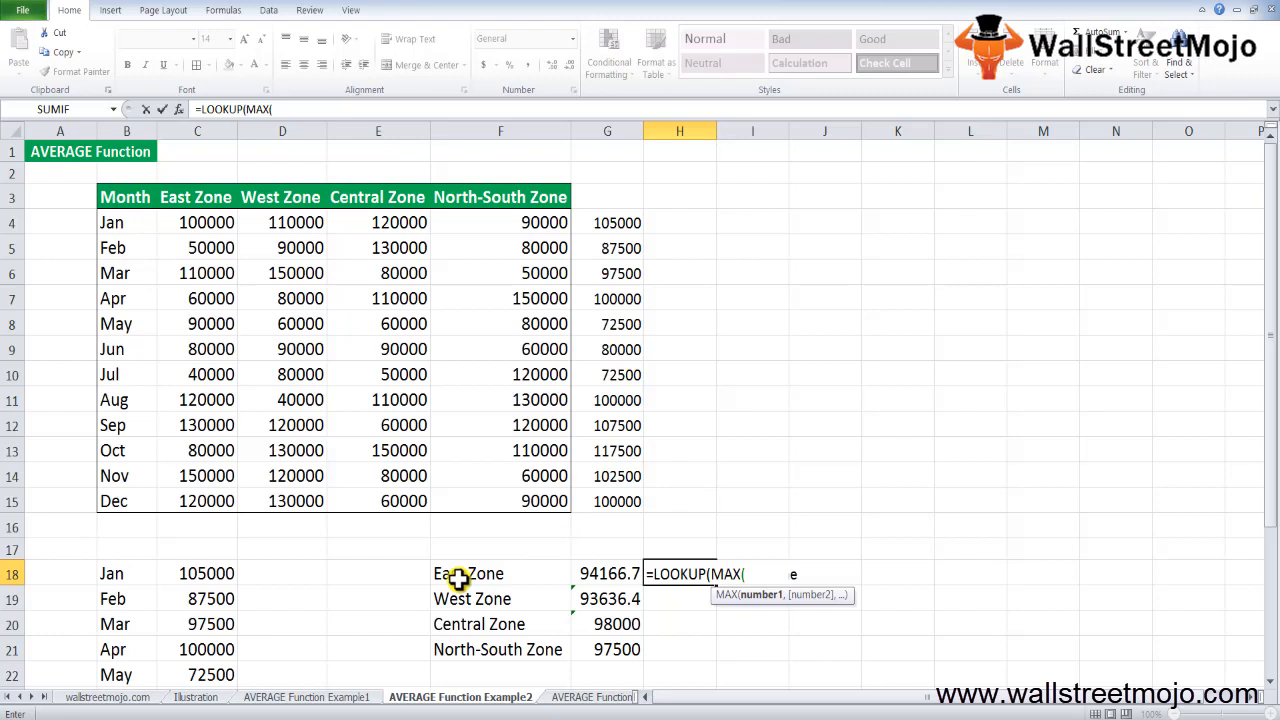
{"action": "left_click_drag", "start_coordinate": [608, 572], "coordinate": [608, 648]}
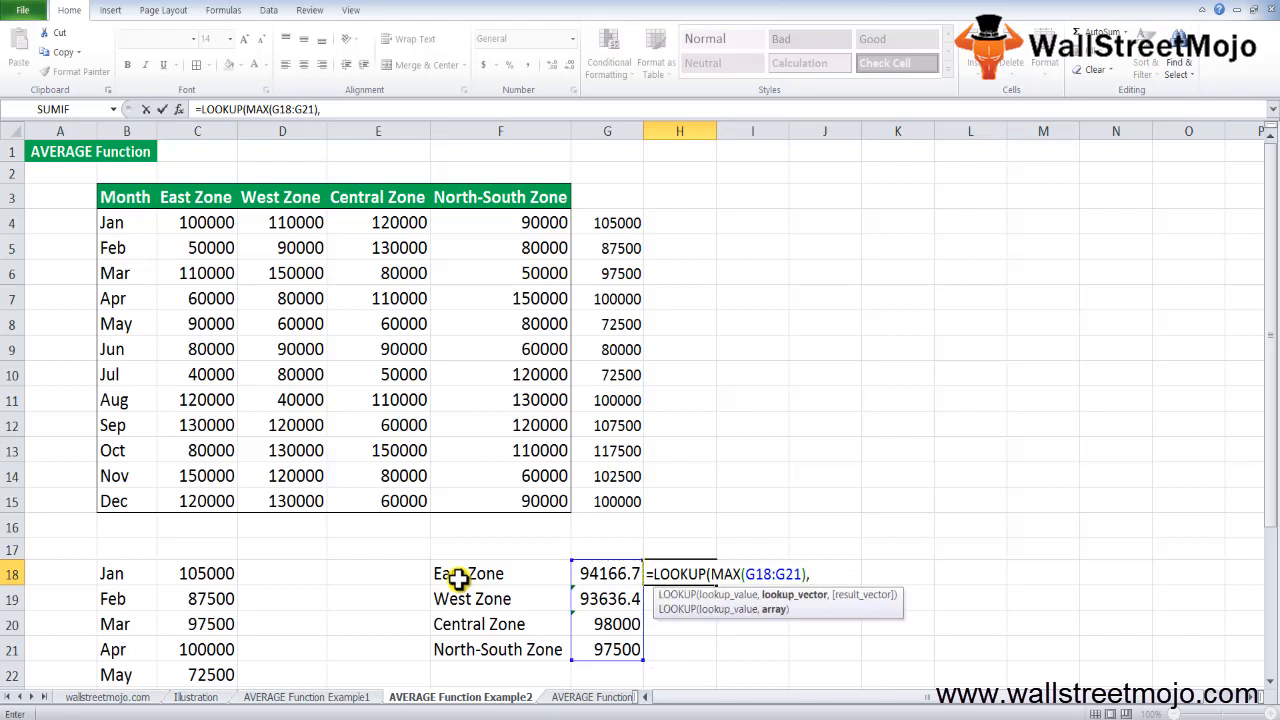
{"action": "mouse_move", "coordinate": [552, 570]}
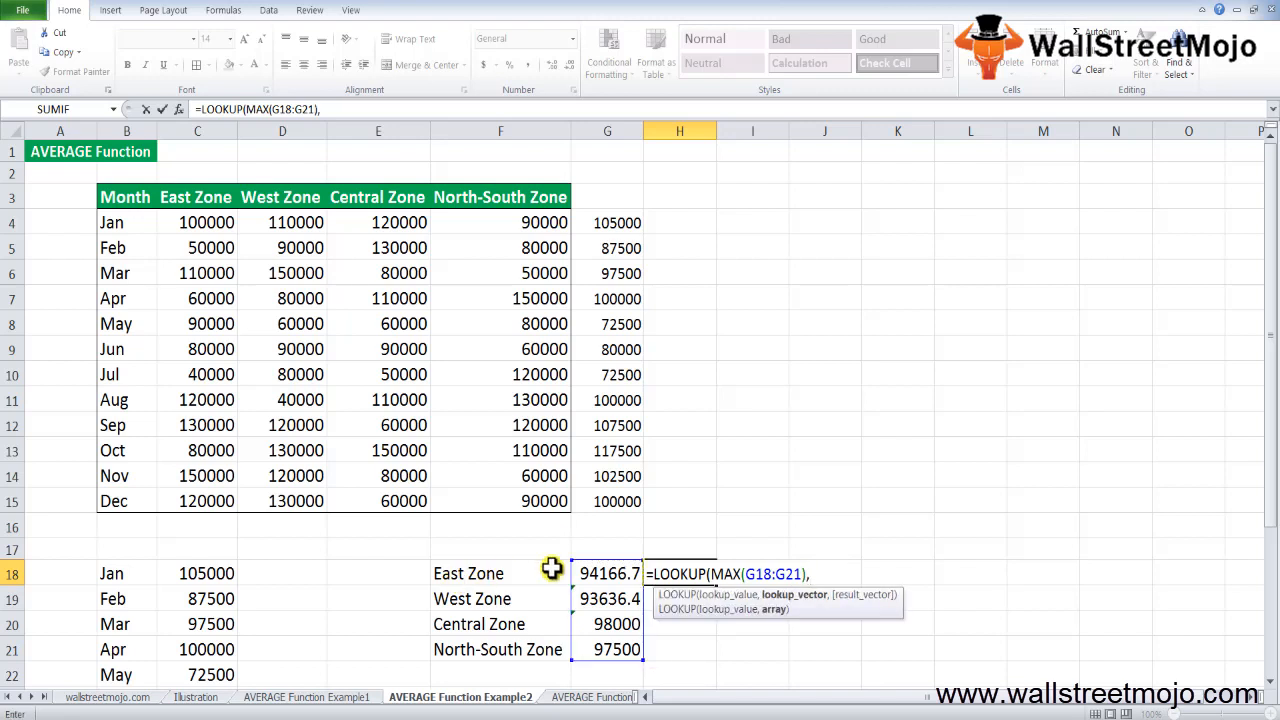
{"action": "mouse_move", "coordinate": [546, 536]}
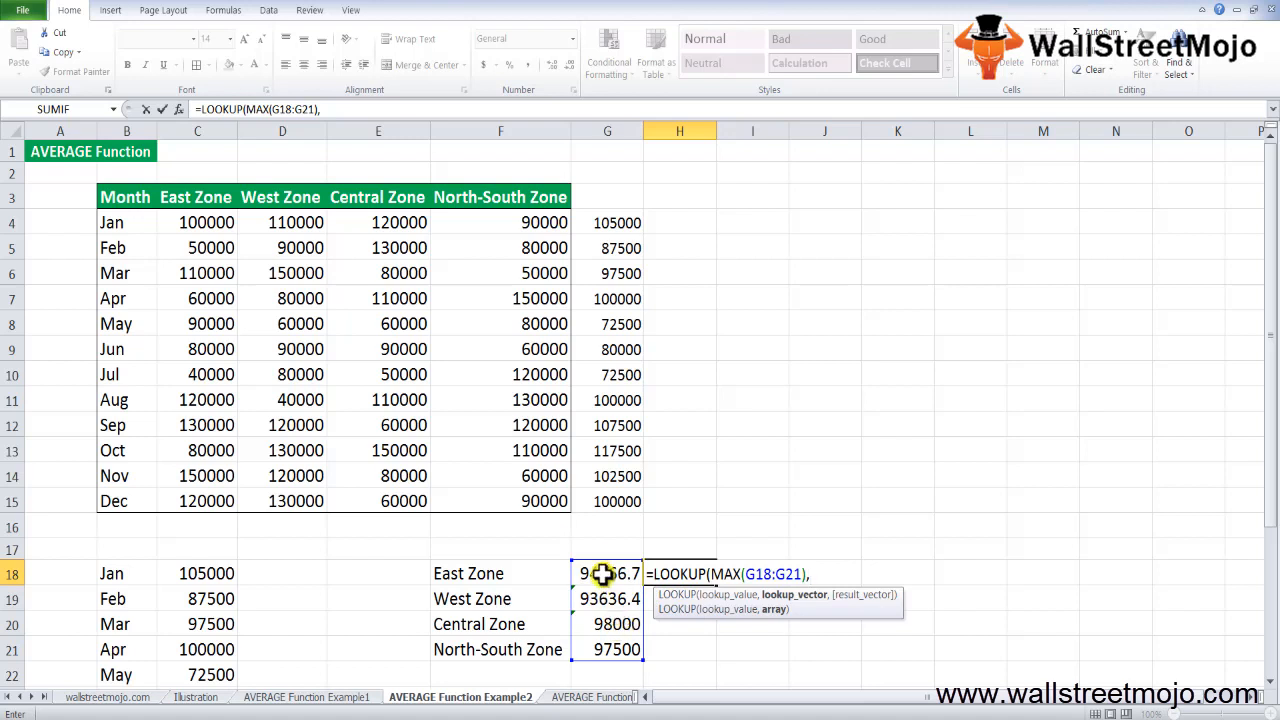
{"action": "left_click_drag", "start_coordinate": [608, 572], "coordinate": [608, 648]}
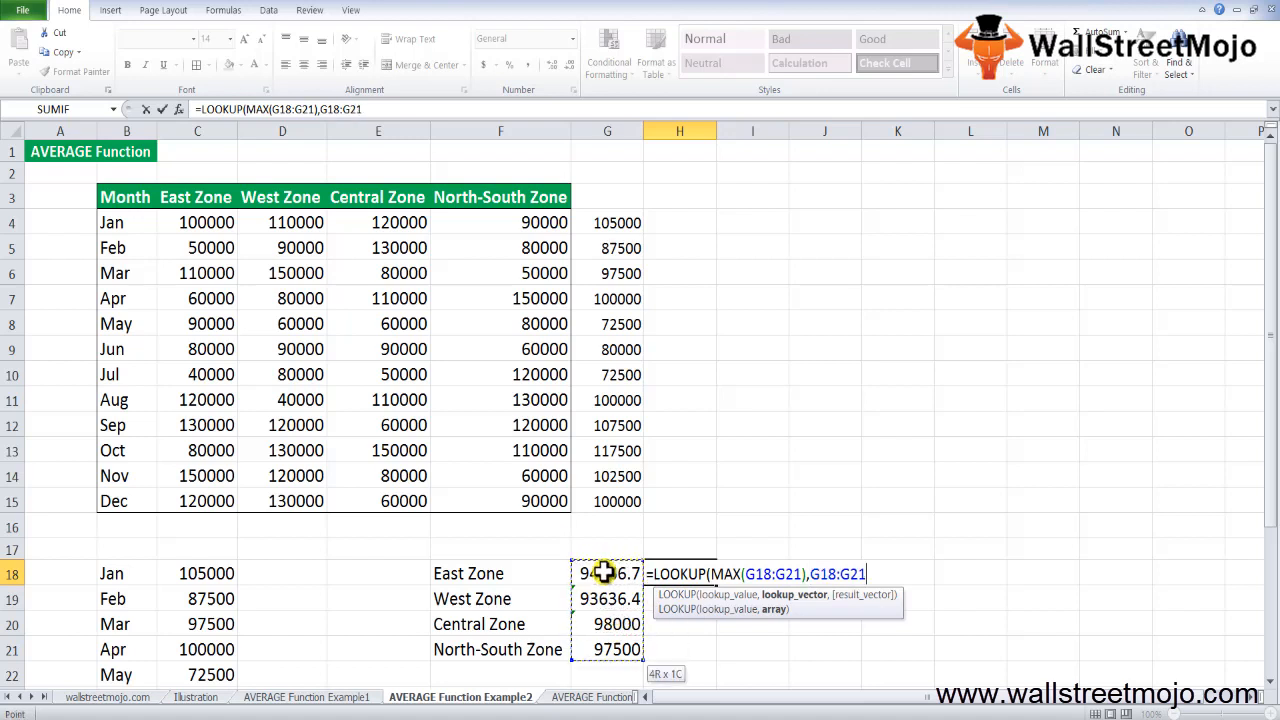
{"action": "type", "text": ",F18:F21)"}
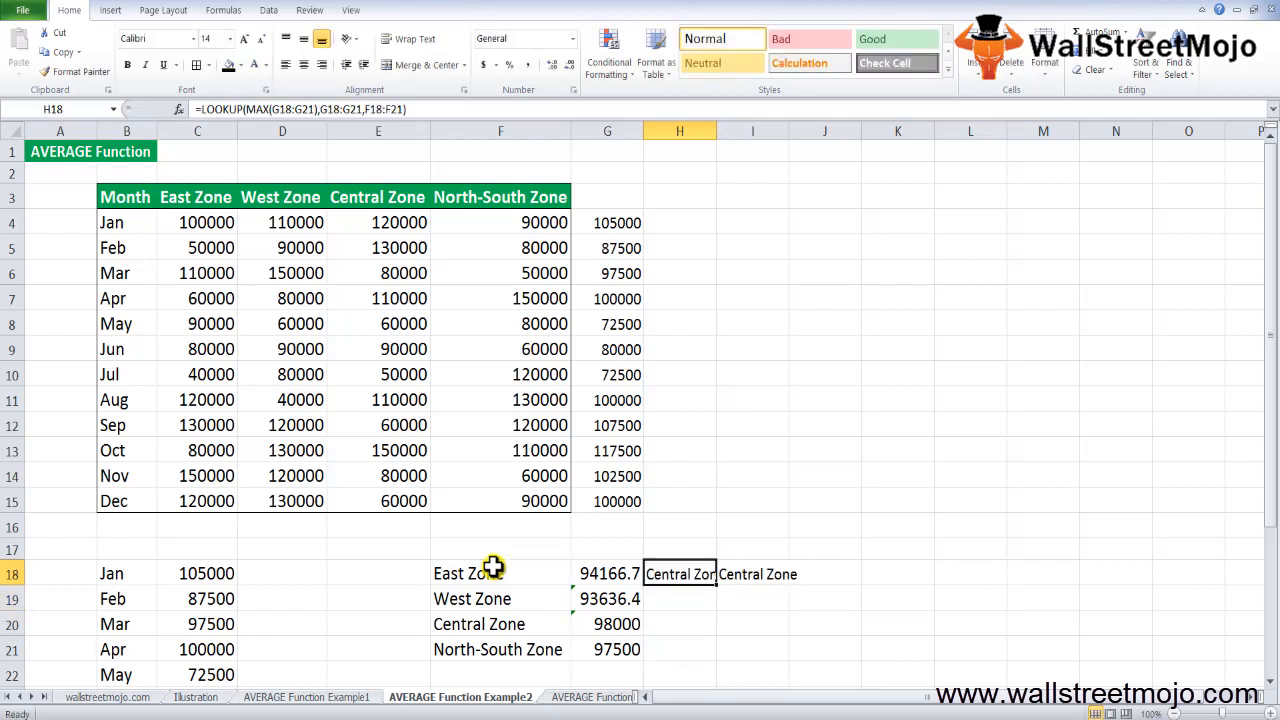
{"action": "type", "text": "=AVERAGE(C6:C17)"}
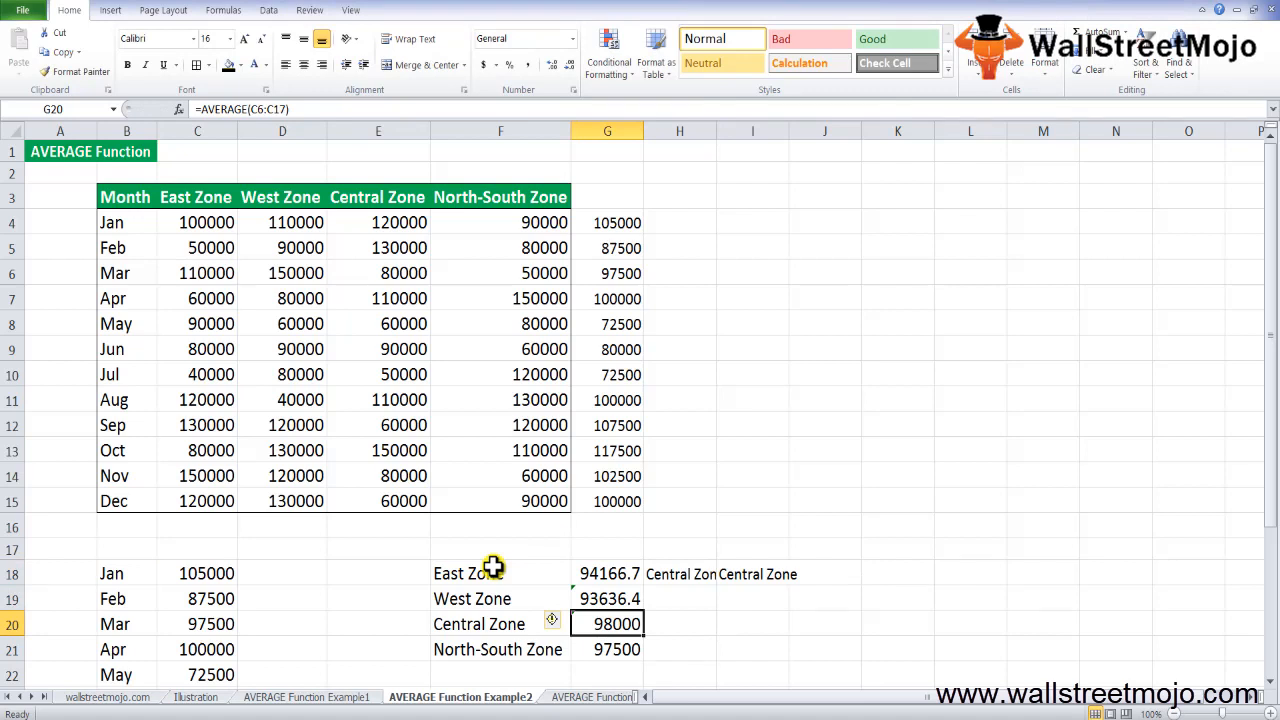
{"action": "mouse_move", "coordinate": [540, 582]}
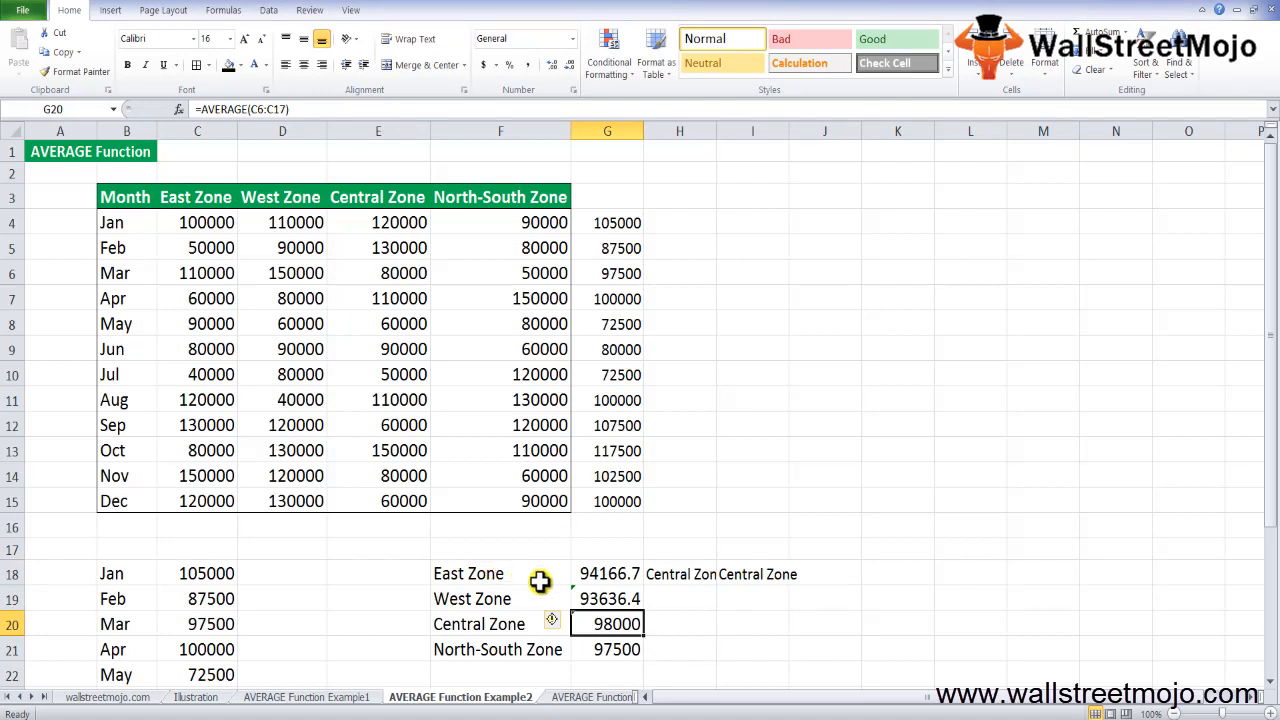
{"action": "left_click_drag", "start_coordinate": [608, 572], "coordinate": [608, 648]}
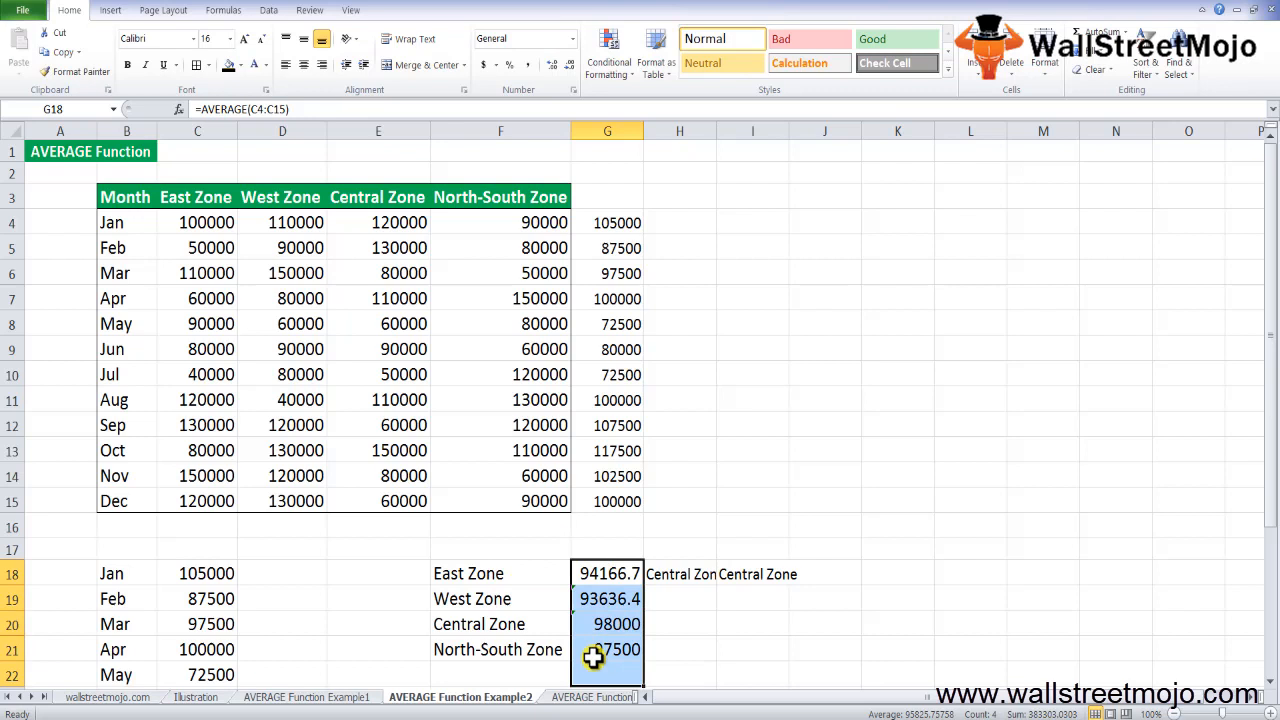
{"action": "left_click", "coordinate": [680, 572]}
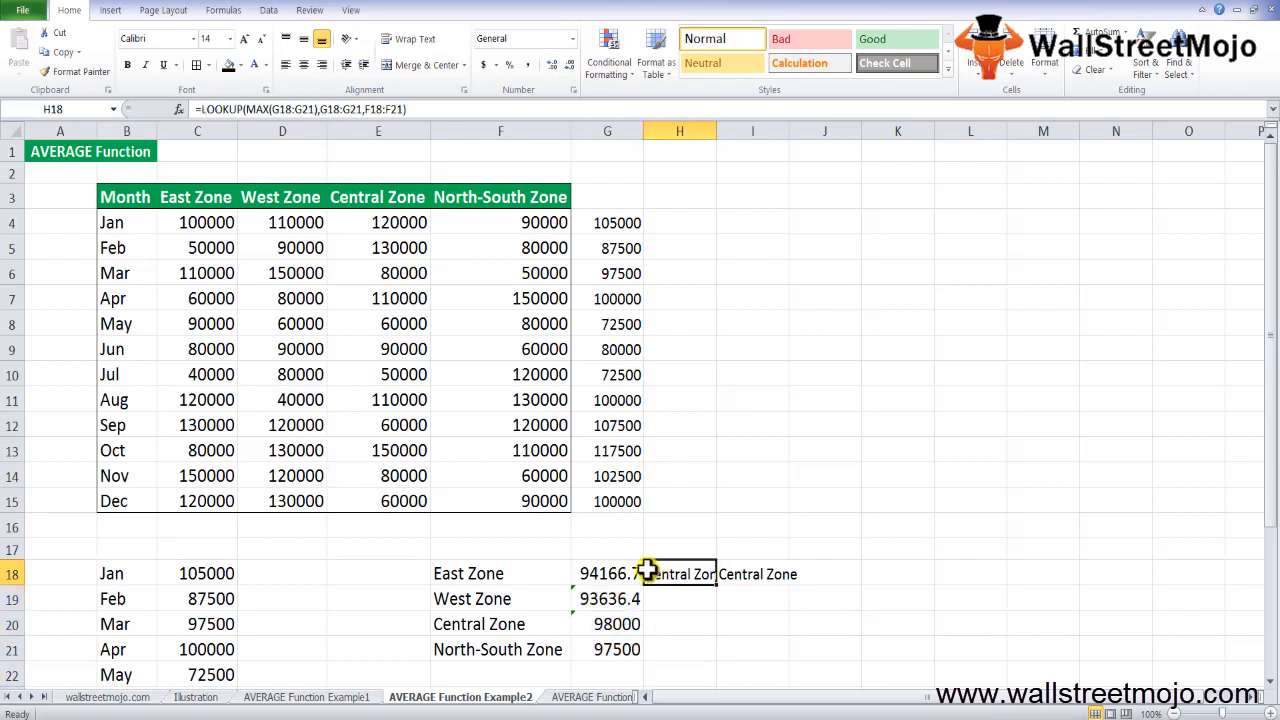
{"action": "left_click_drag", "start_coordinate": [608, 572], "coordinate": [608, 648]}
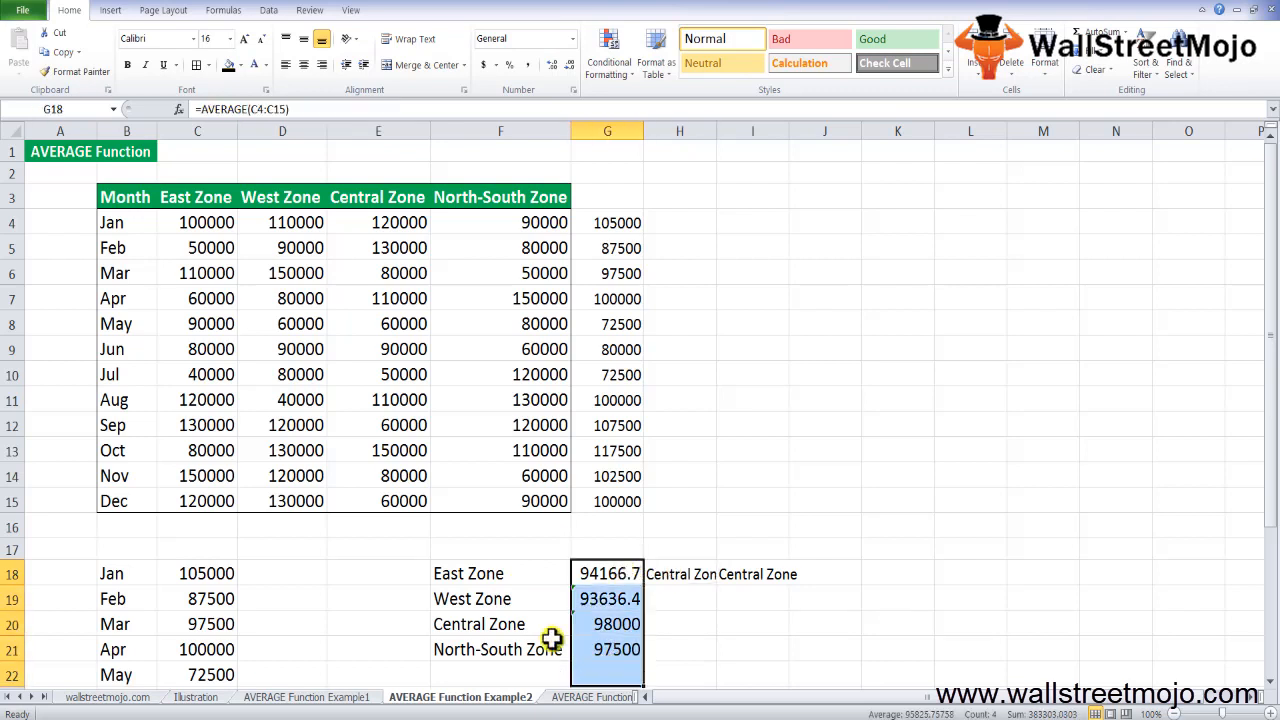
{"action": "mouse_move", "coordinate": [464, 572]}
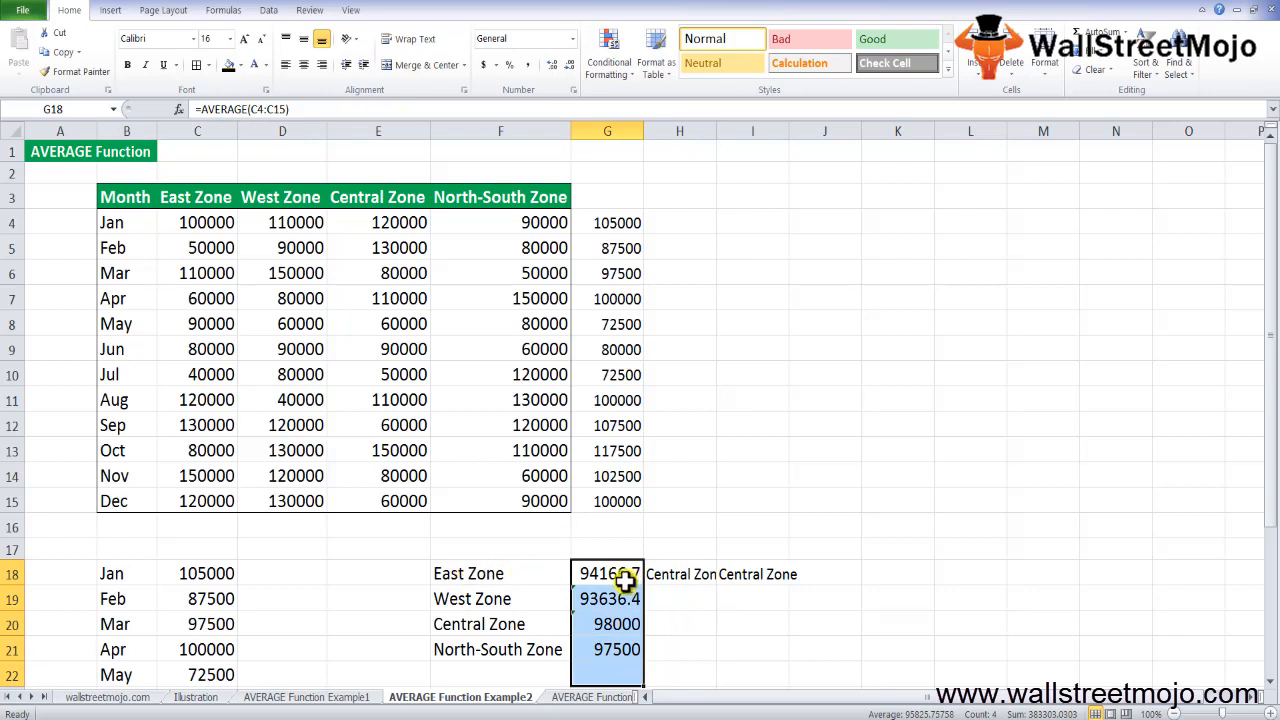
{"action": "left_click", "coordinate": [680, 572]}
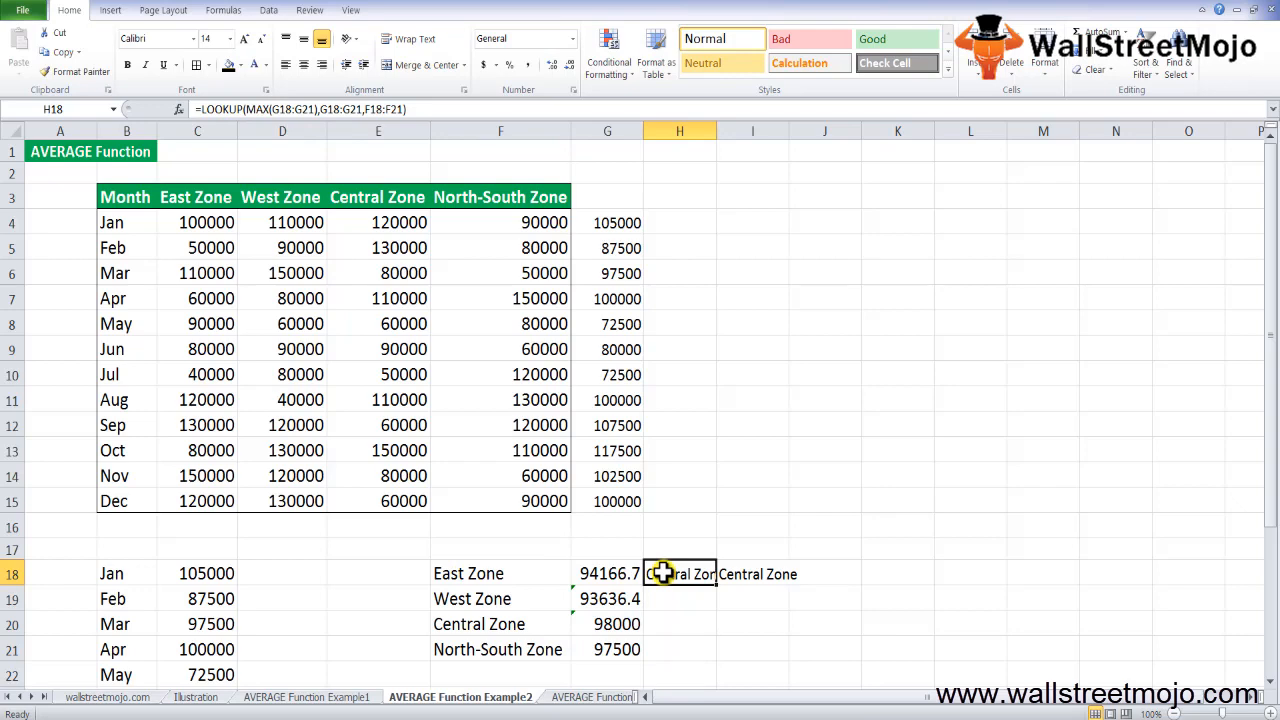
{"action": "left_click", "coordinate": [512, 696]}
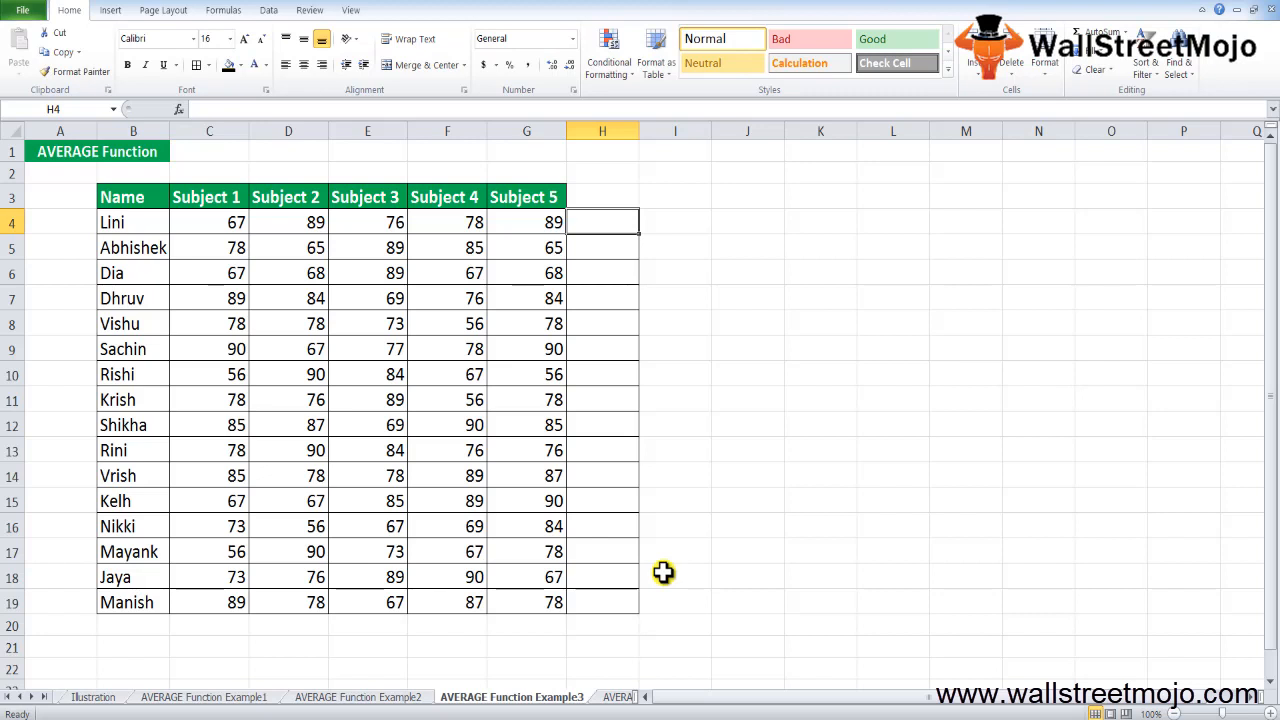
- Average Lini's five subjects in H4, fill it down to H19 and verify row 8's formula
{"action": "type", "text": "=a"}
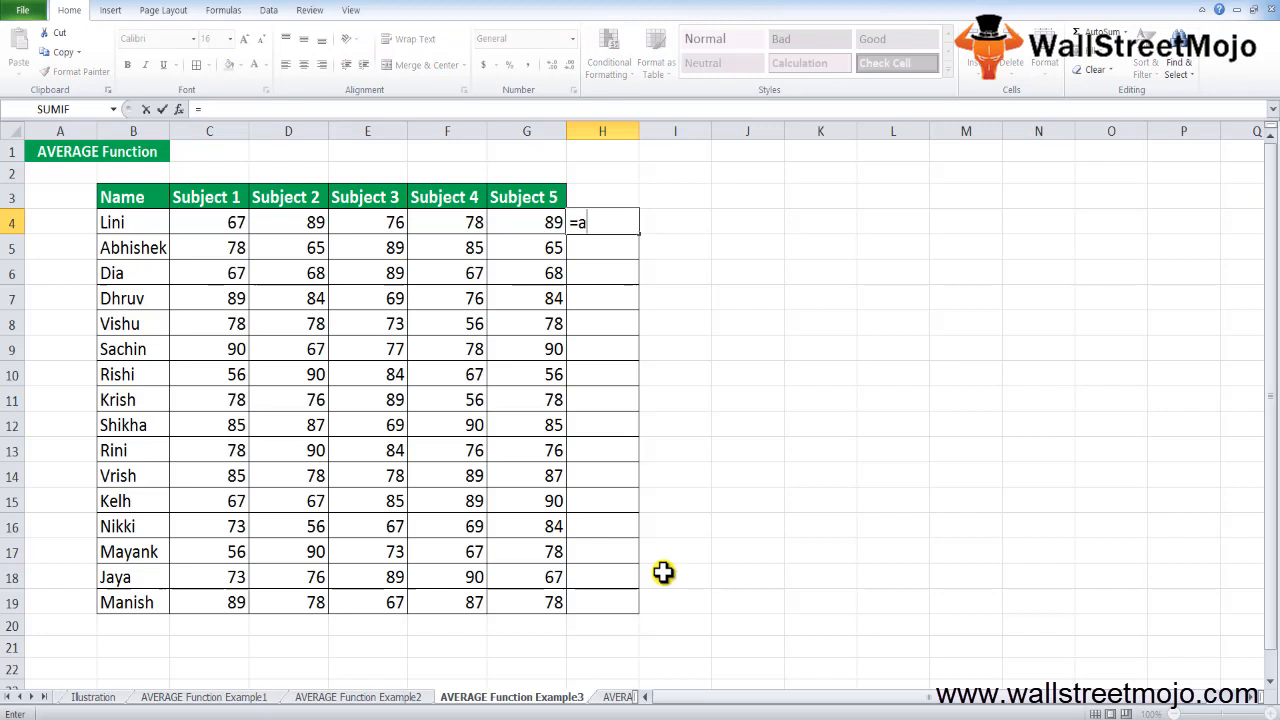
{"action": "left_click", "coordinate": [208, 222]}
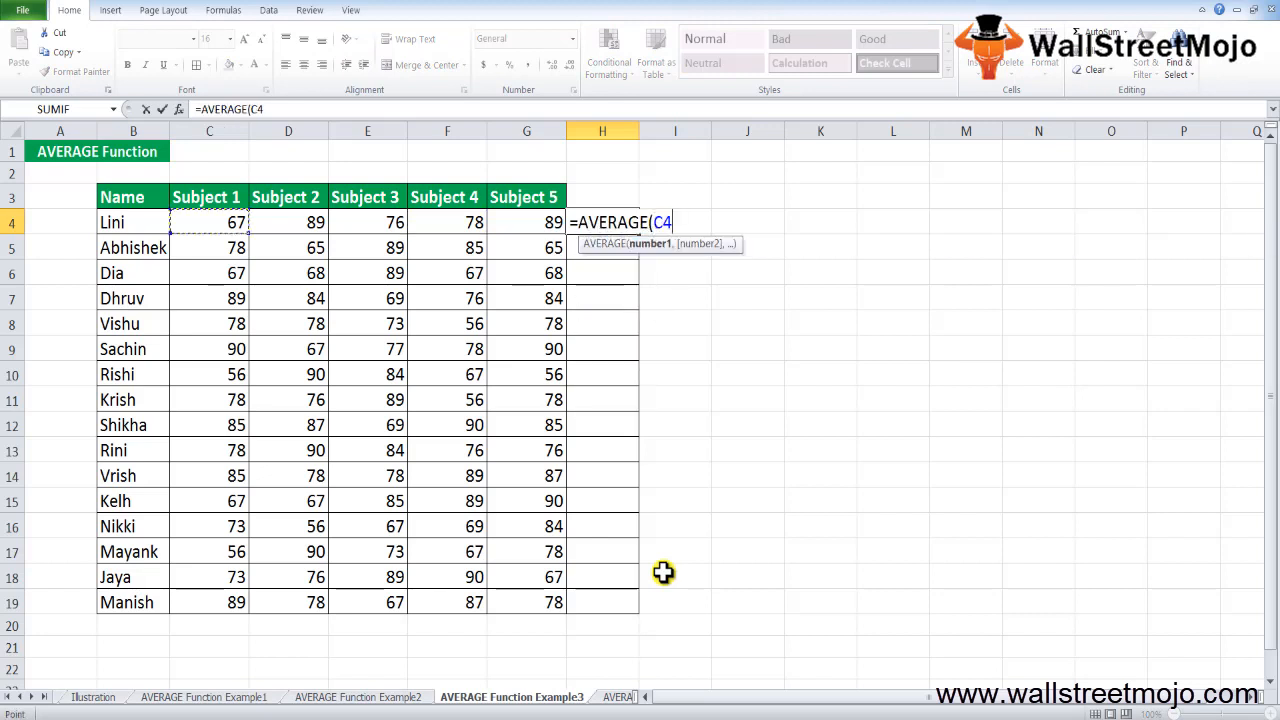
{"action": "key", "text": "Enter"}
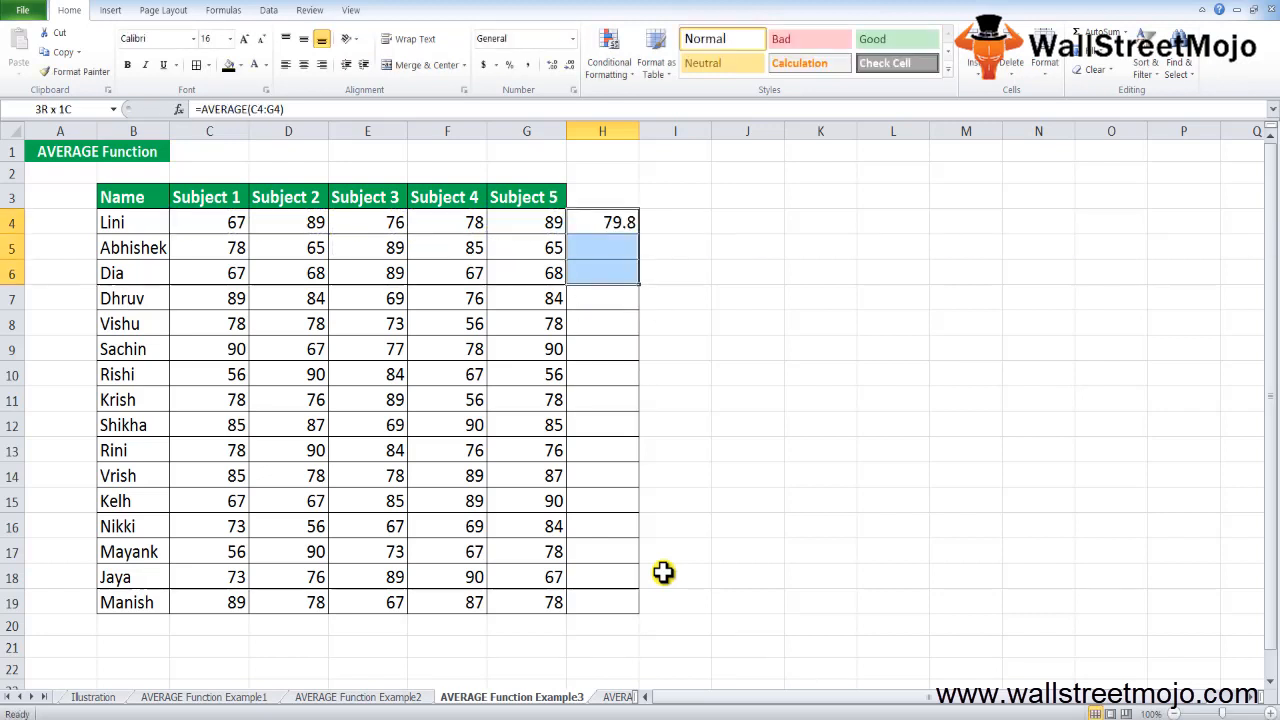
{"action": "left_click_drag", "start_coordinate": [602, 232], "coordinate": [602, 602]}
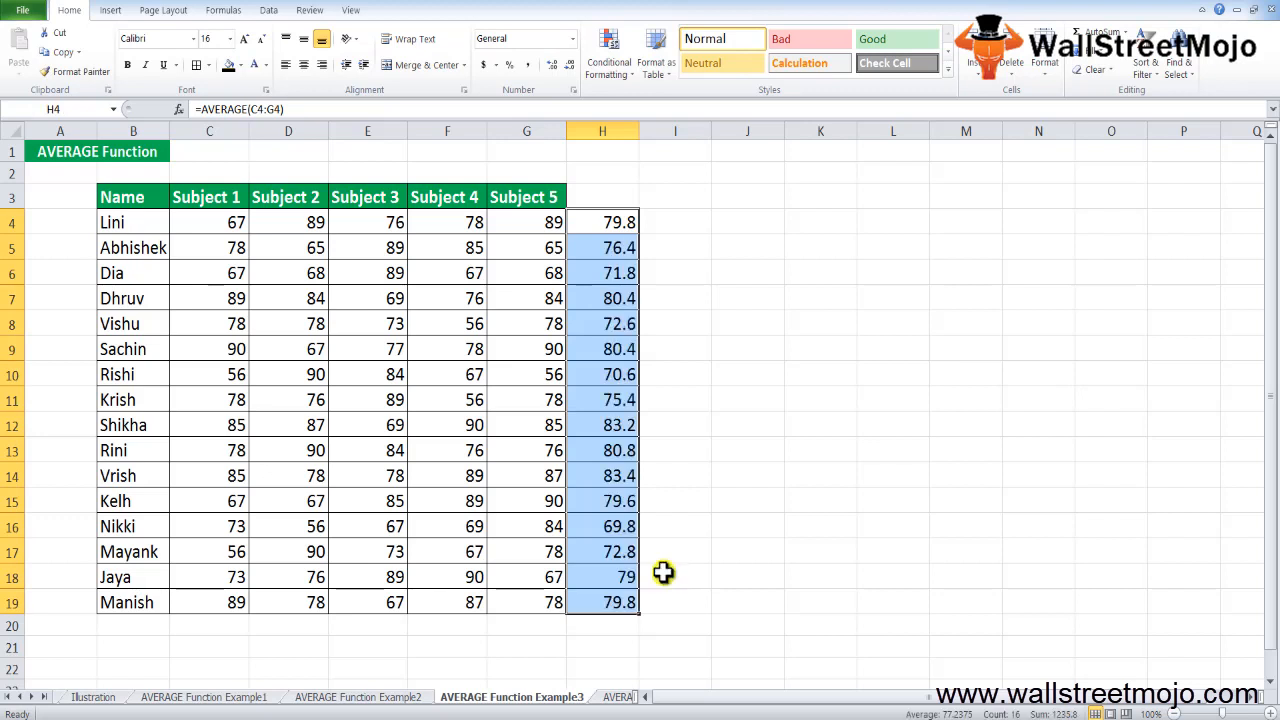
{"action": "left_click", "coordinate": [602, 324]}
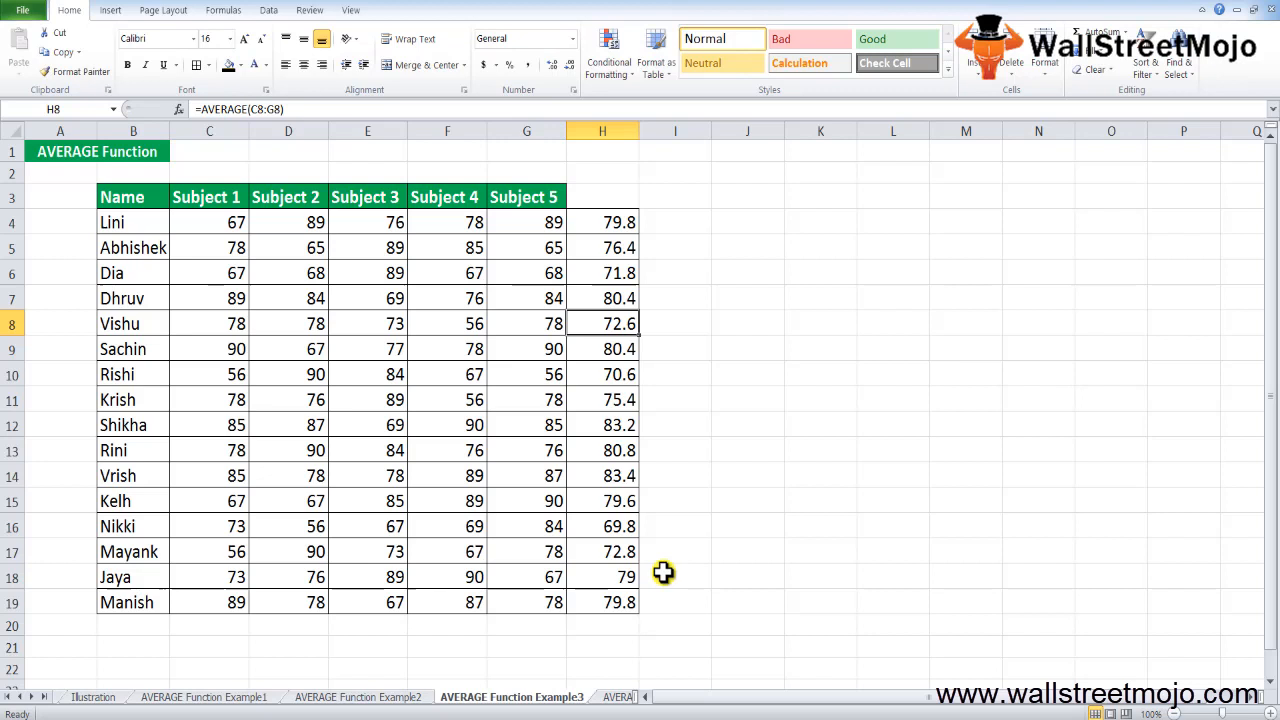
{"action": "left_click", "coordinate": [602, 348]}
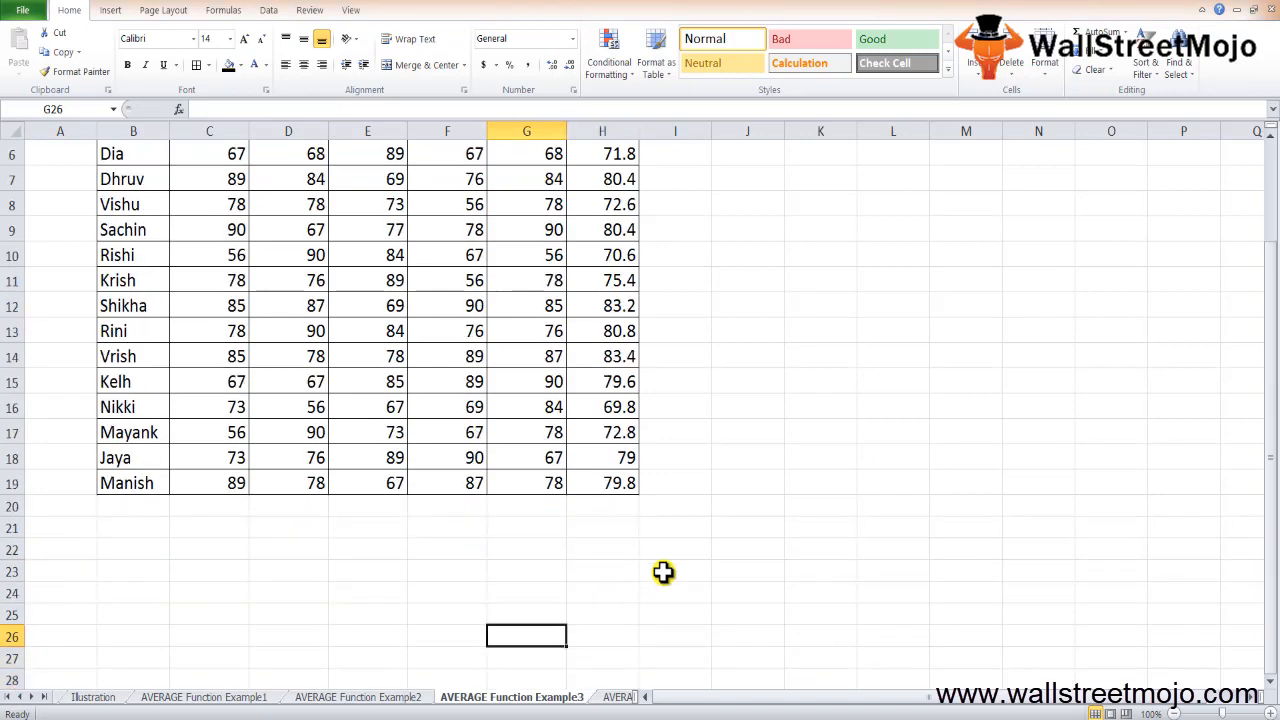
- Type notes 1–4 from E21: Arithematic Mean, Numbers, a third note and 255 Numbers
{"action": "left_click", "coordinate": [368, 528]}
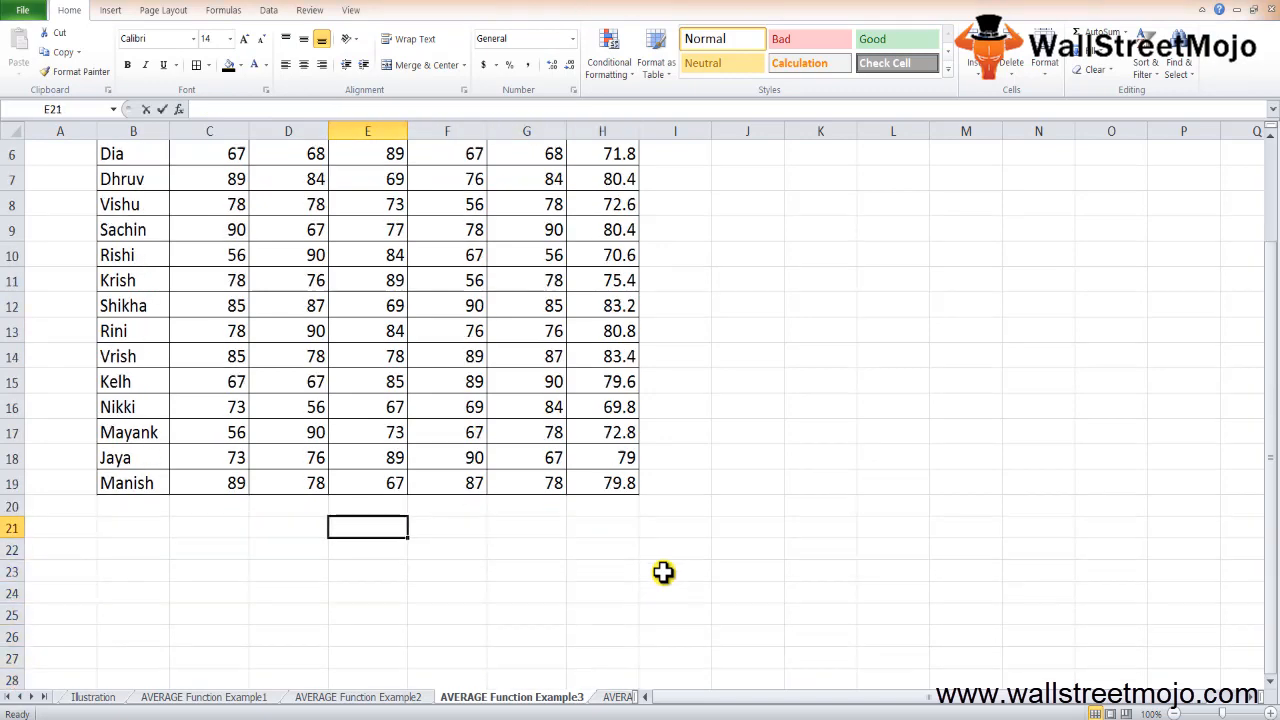
{"action": "type", "text": "1."}
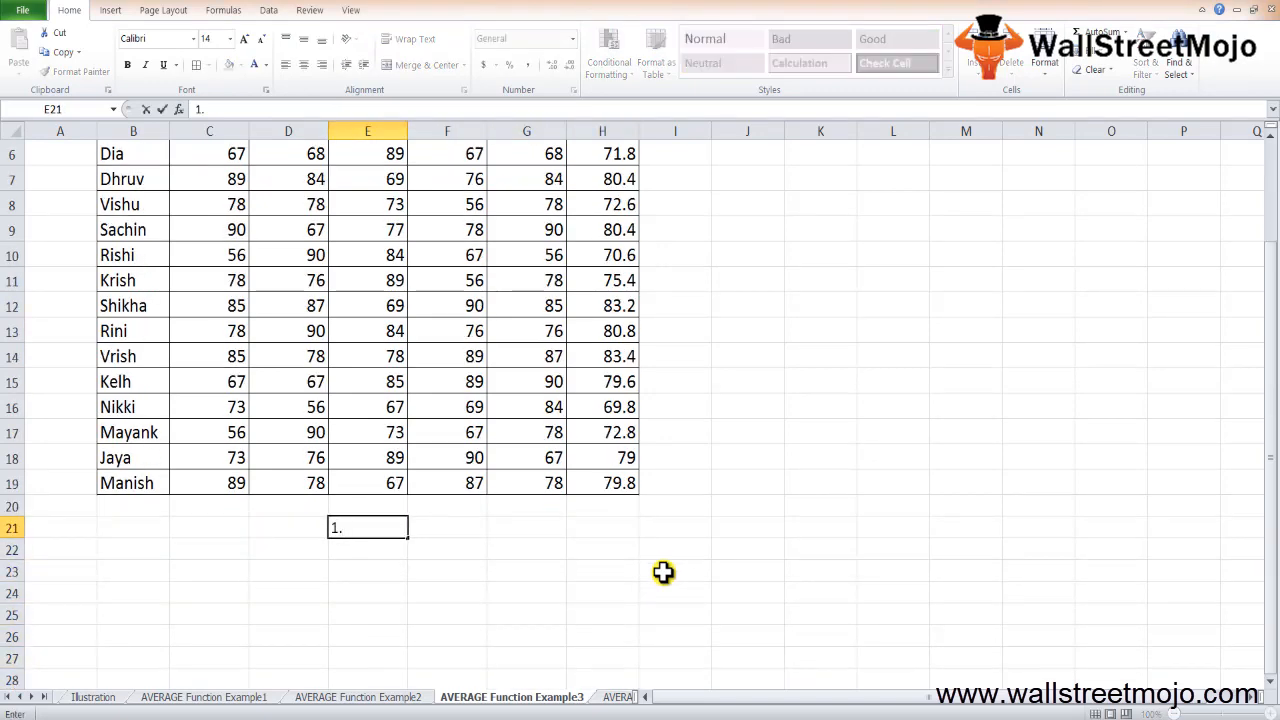
{"action": "type", "text": "Arithematic Mean"}
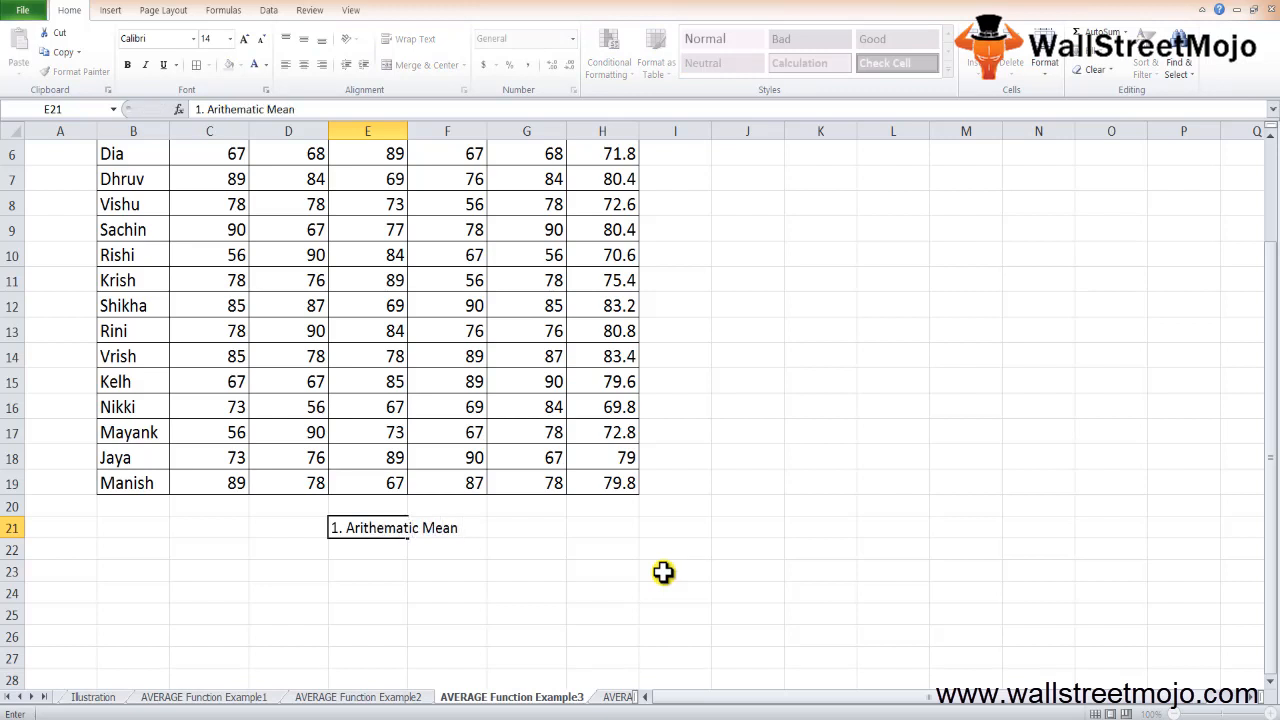
{"action": "type", "text": "2."}
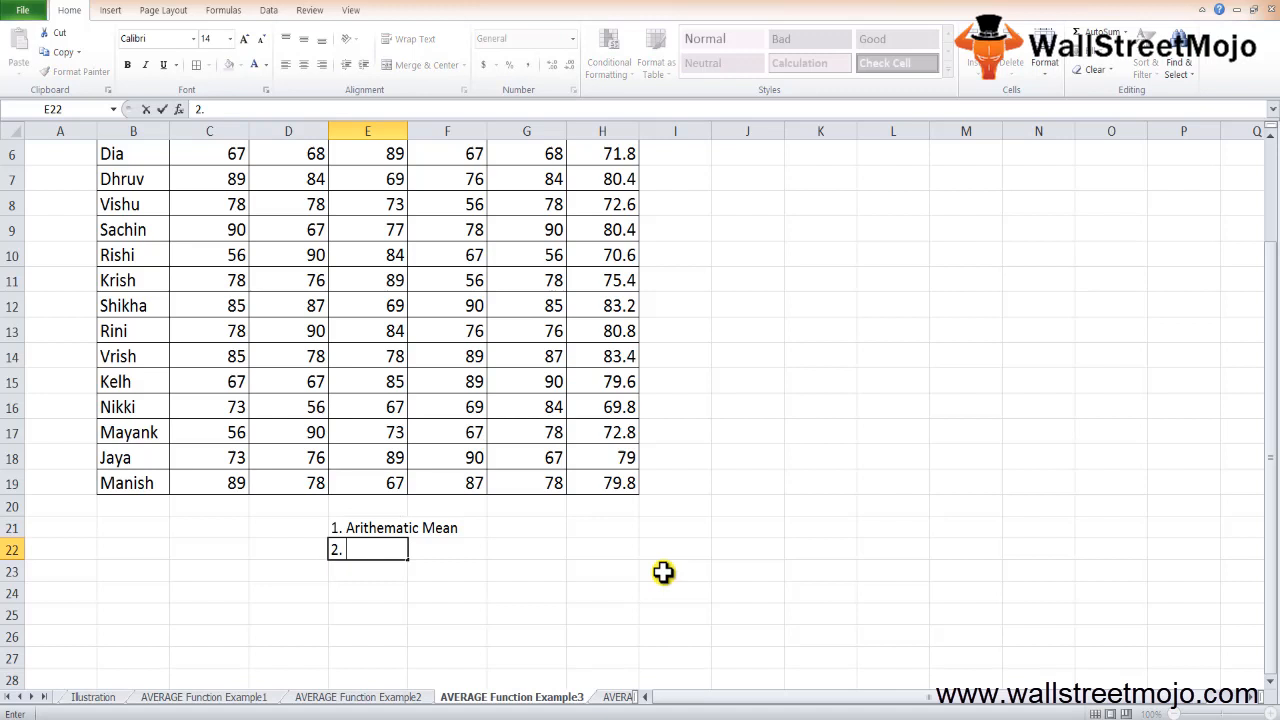
{"action": "type", "text": "Num"}
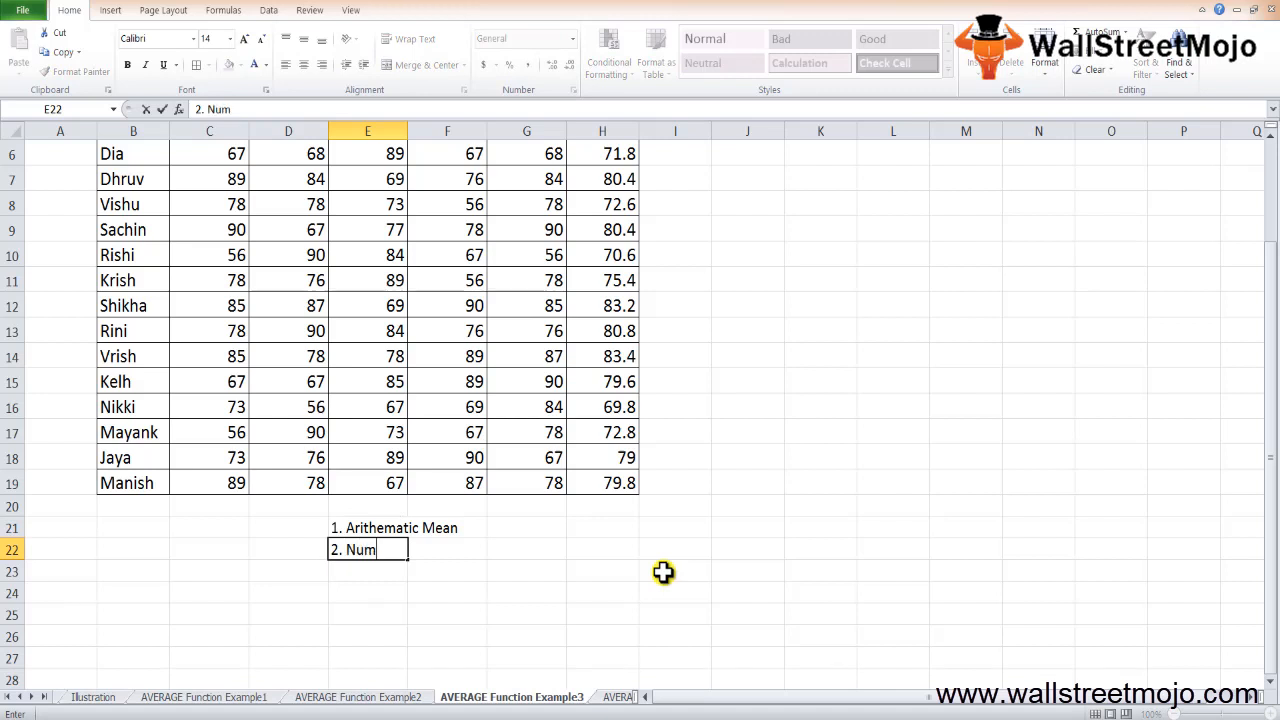
{"action": "type", "text": "bers"}
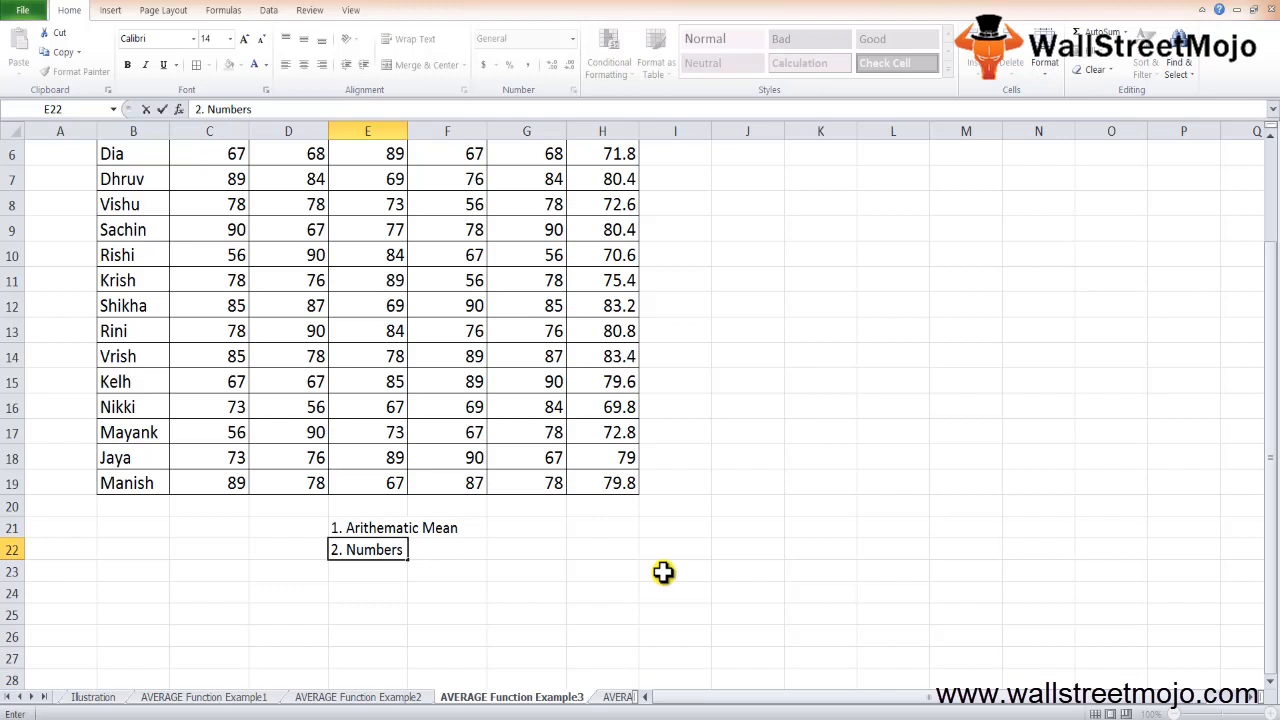
{"action": "type", "text": "3."}
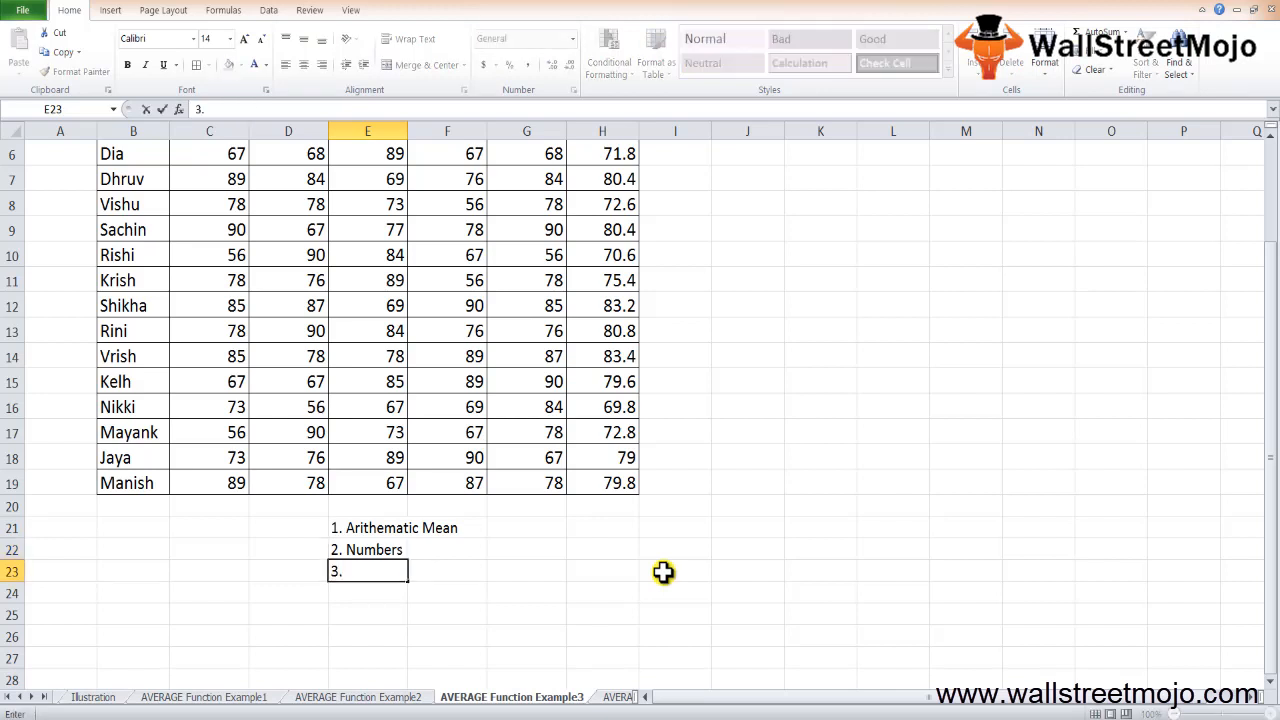
{"action": "left_click", "coordinate": [368, 570]}
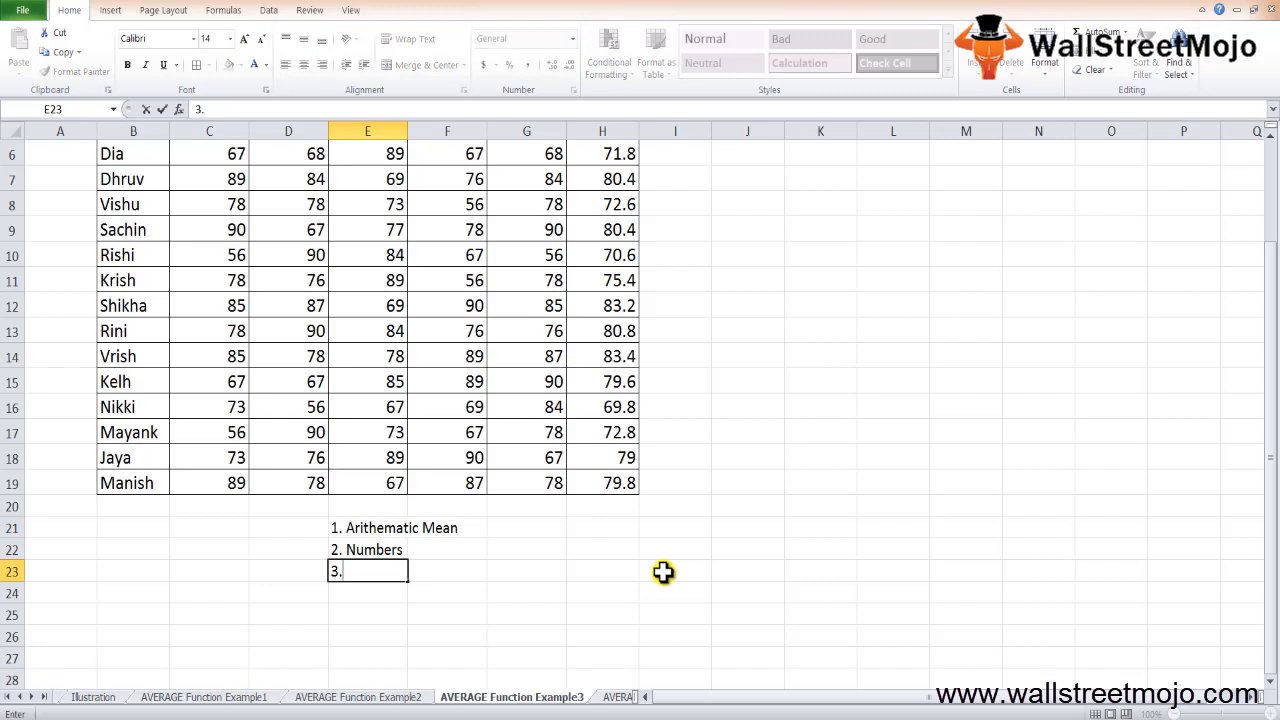
{"action": "key", "text": "Return"}
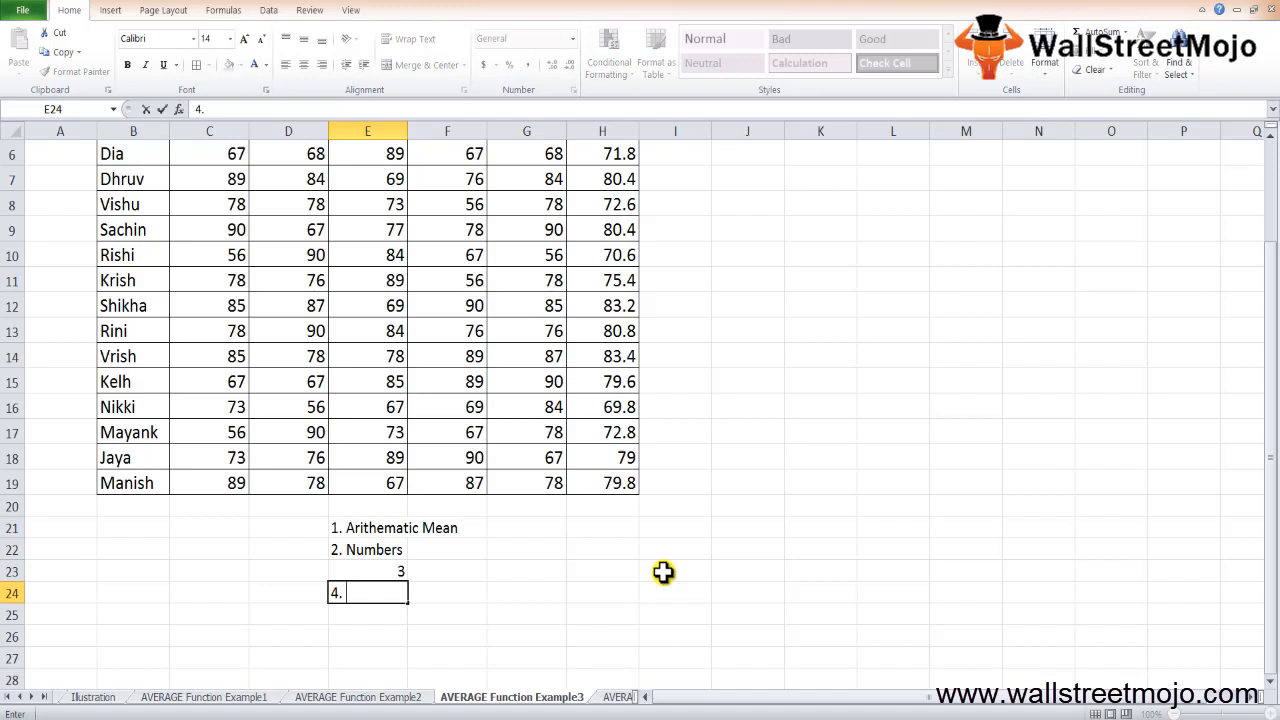
{"action": "type", "text": "255 Nu"}
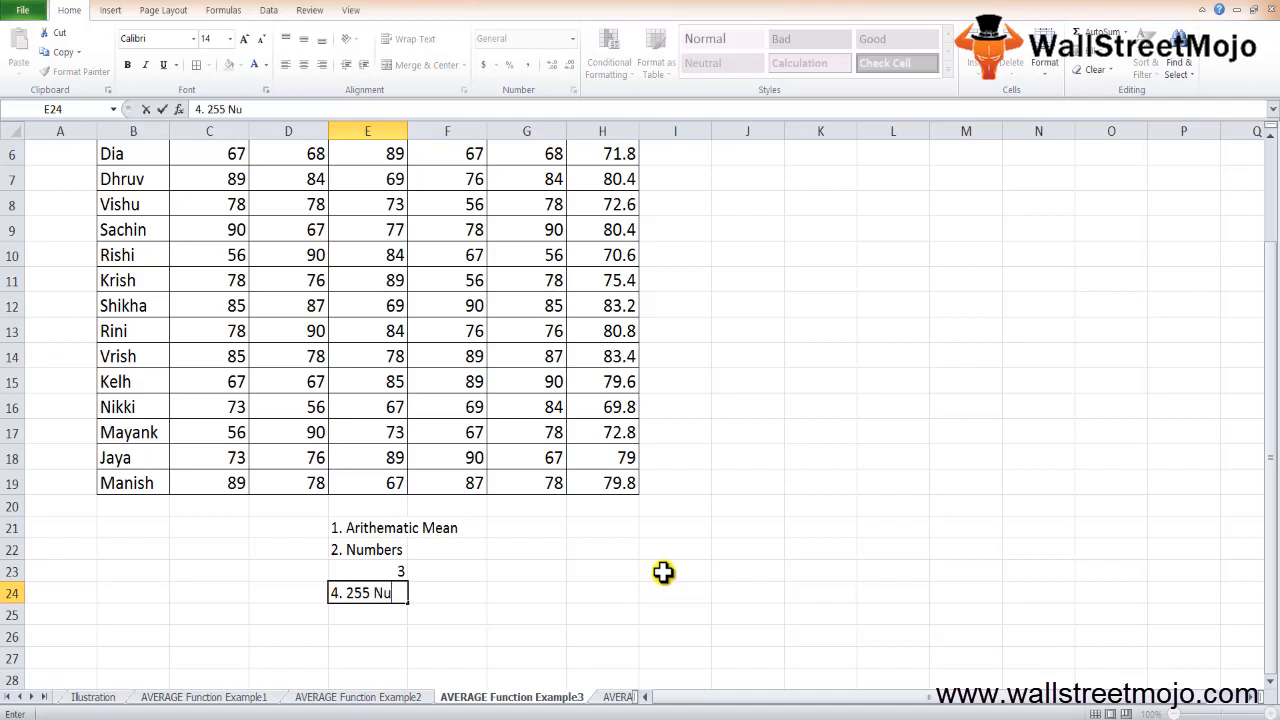
{"action": "key", "text": "enter"}
{"action": "type", "text": "5."}
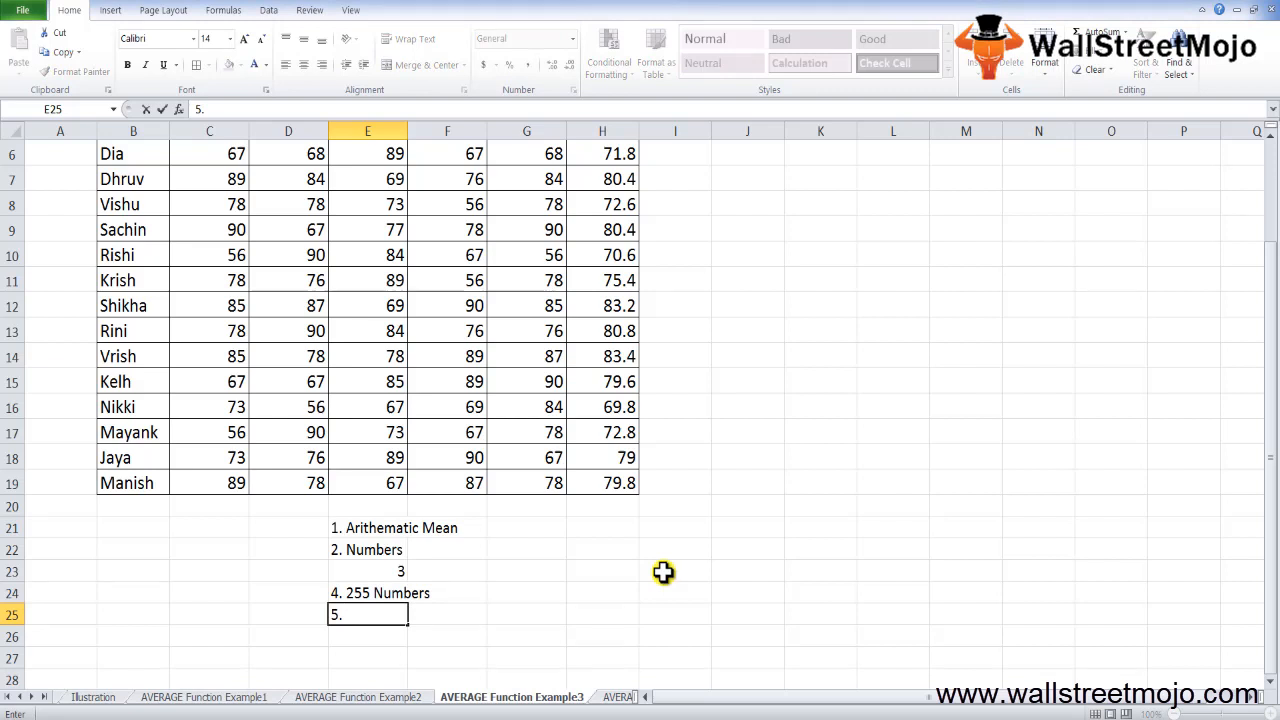
- Type notes 5–8: Logical values texts, 0, Numeric values value error and Error
{"action": "type", "text": "Logical"}
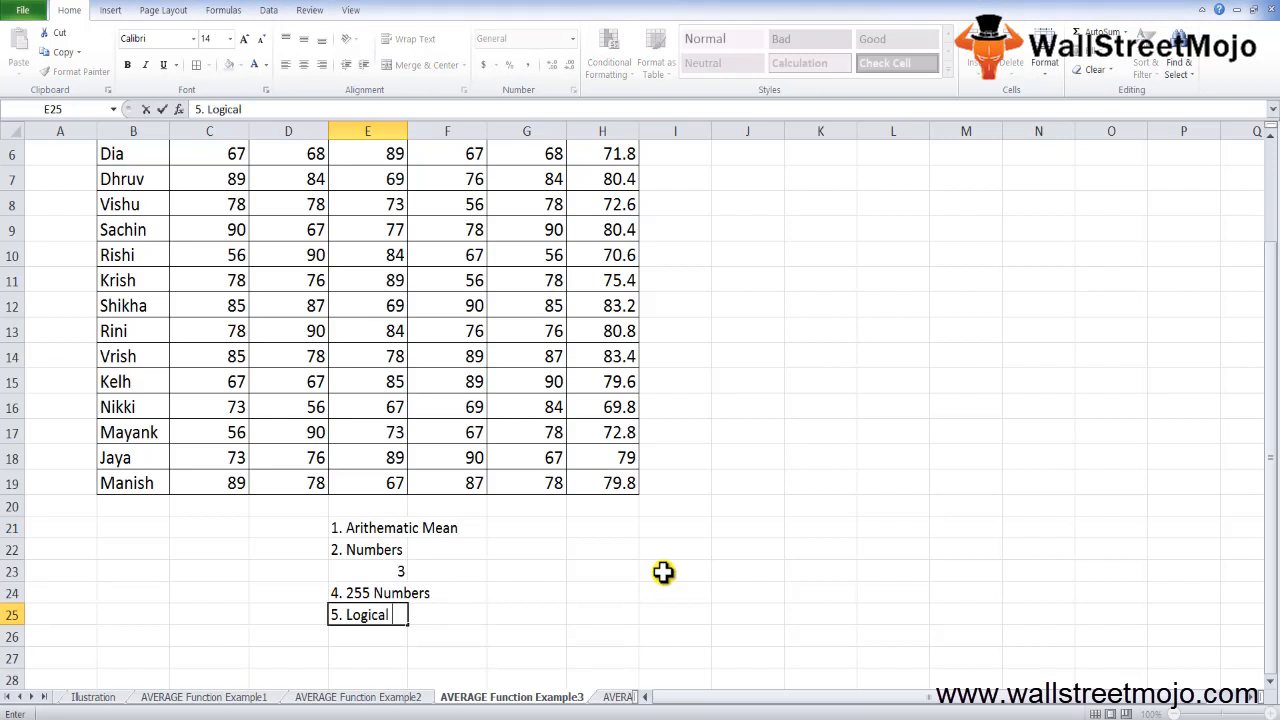
{"action": "type", "text": "values texts"}
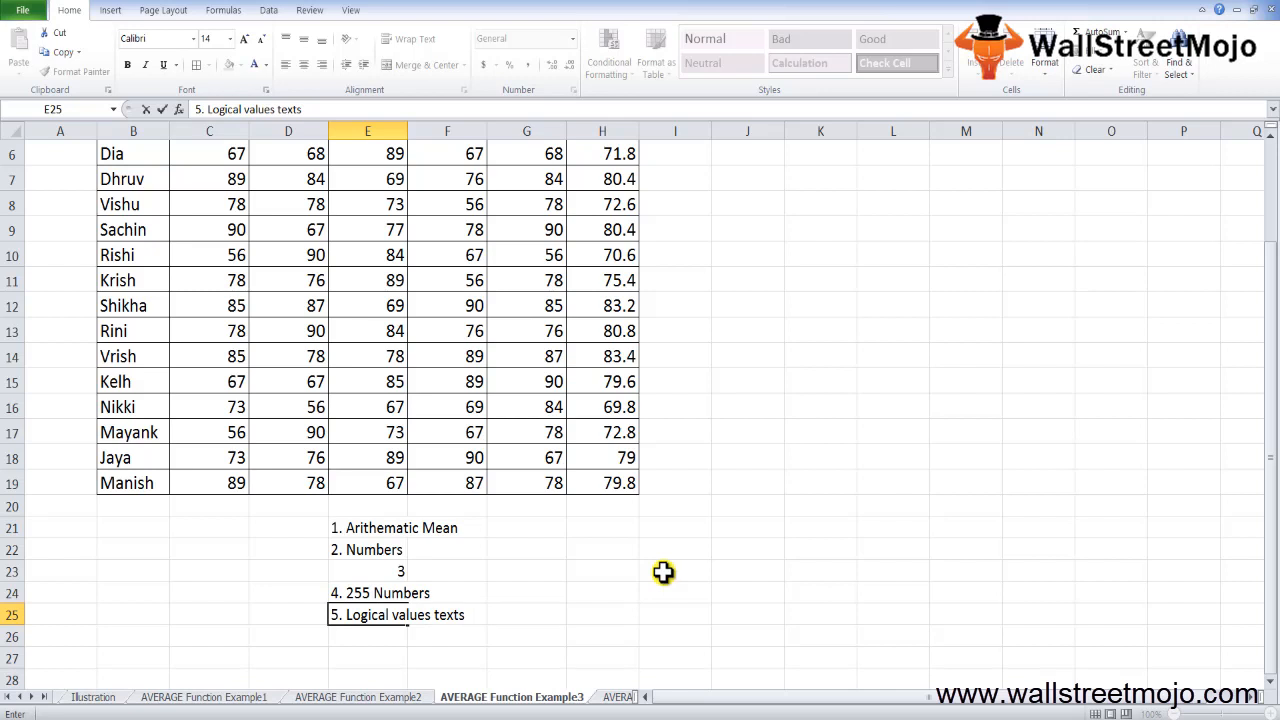
{"action": "type", "text": "6"}
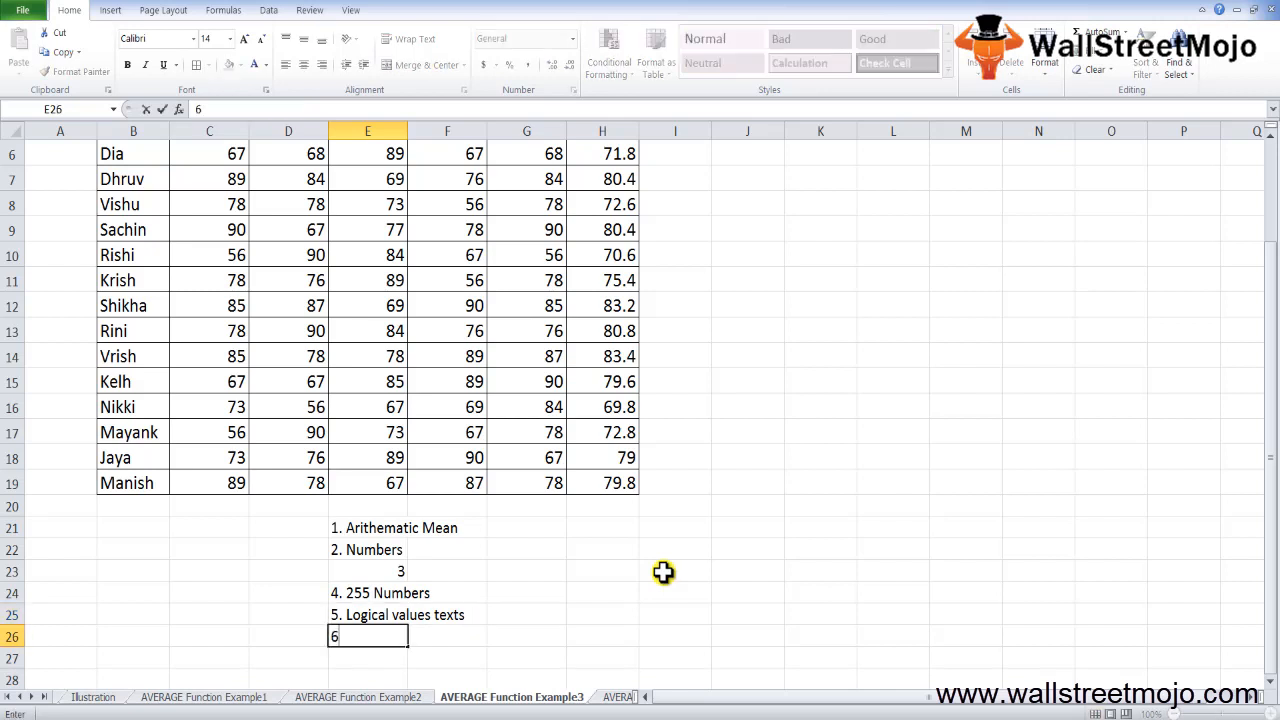
{"action": "type", "text": "."}
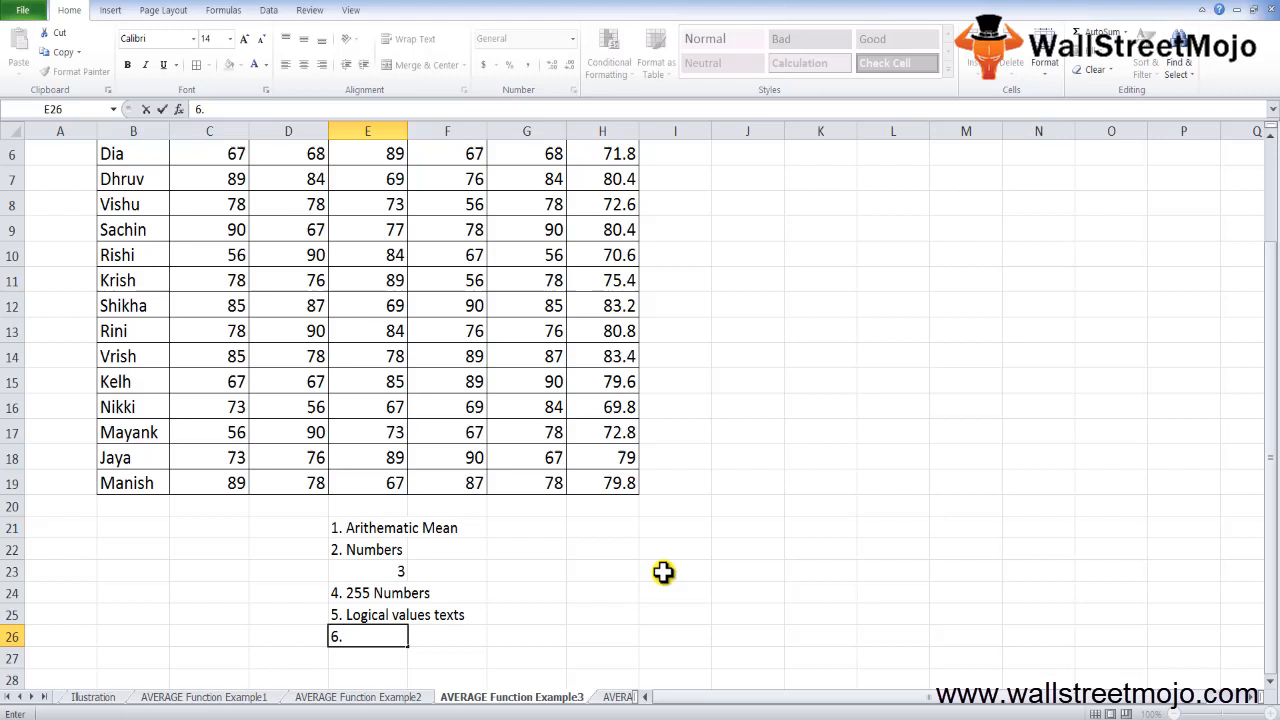
{"action": "type", "text": "0"}
{"action": "left_click", "coordinate": [368, 658]}
{"action": "type", "text": "7."}
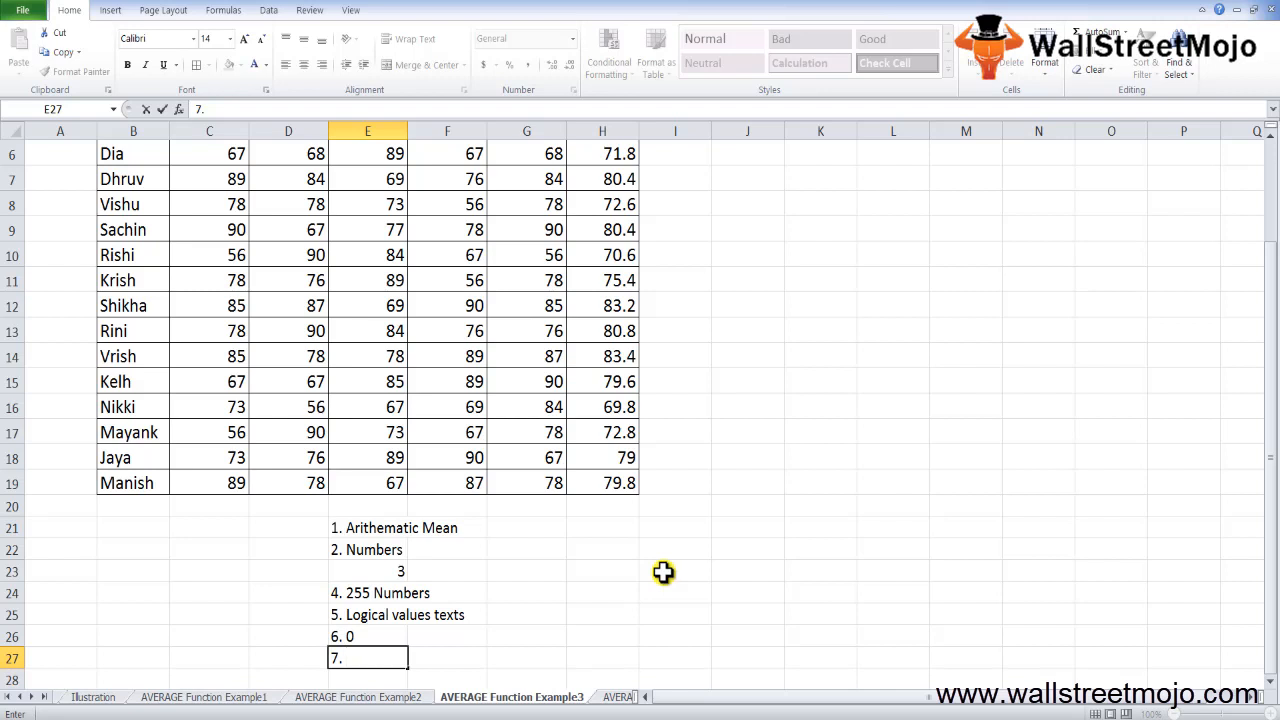
{"action": "type", "text": "Numeric values"}
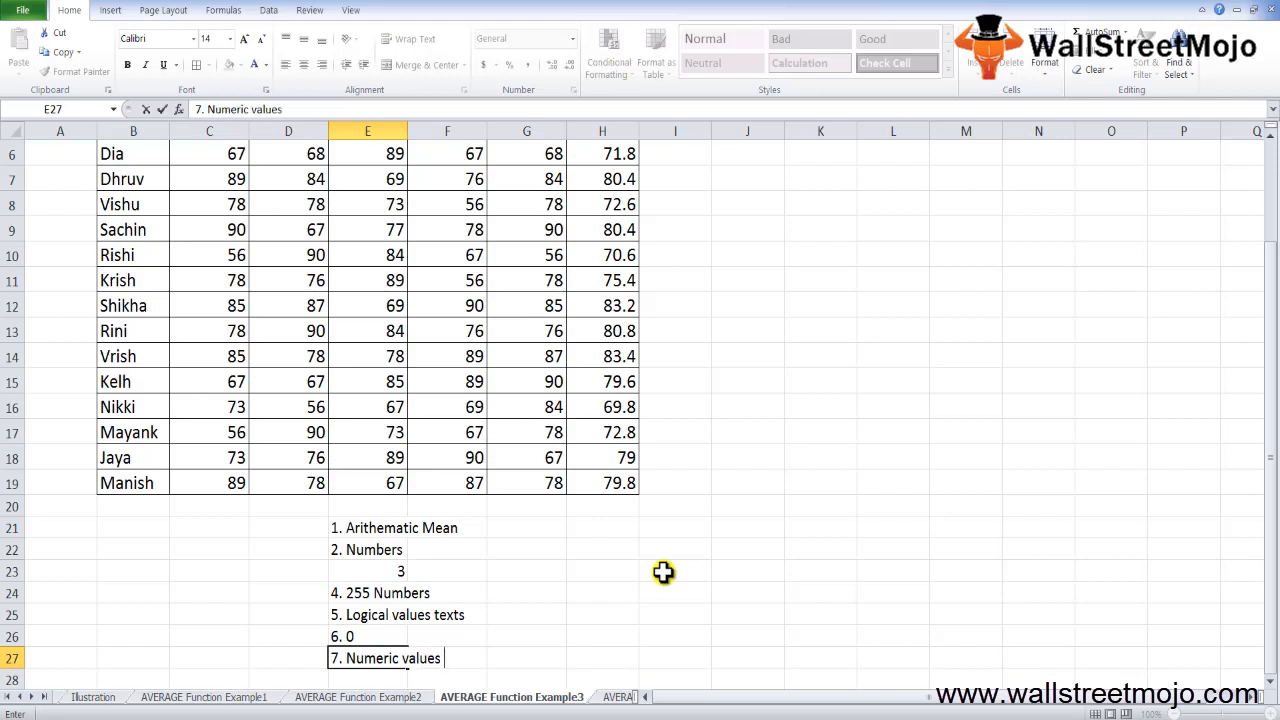
{"action": "type", "text": "value"}
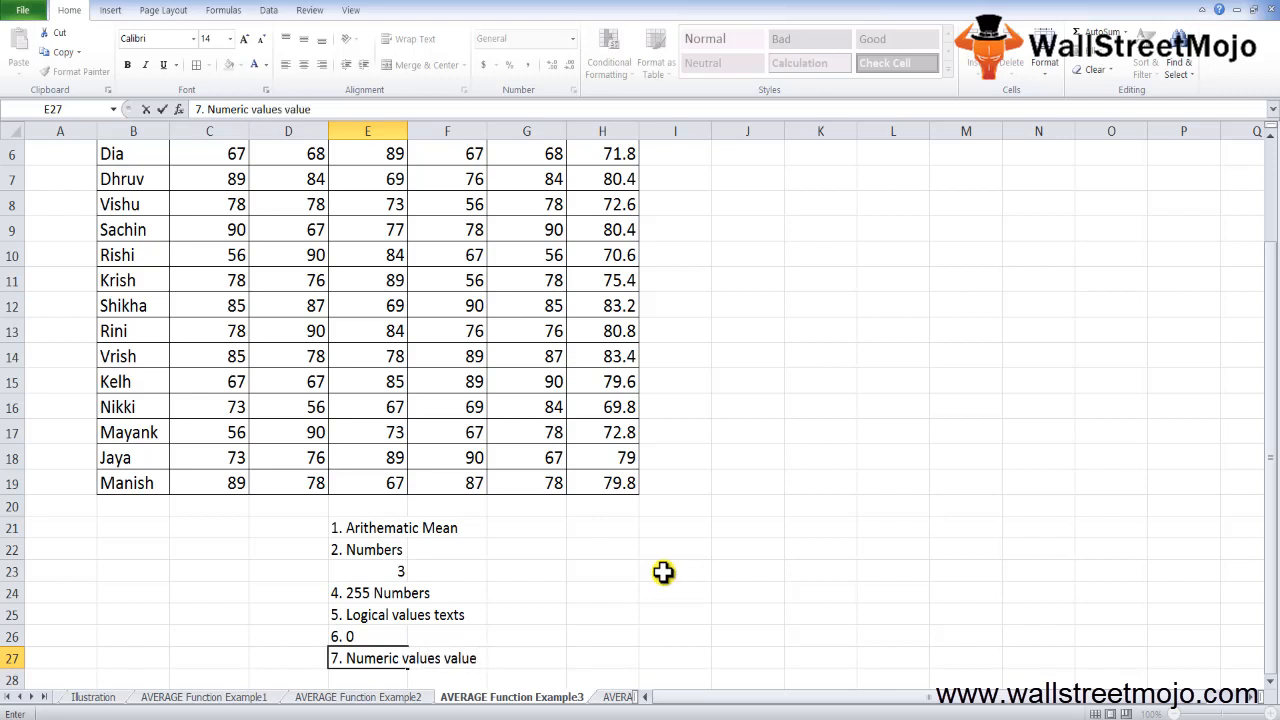
{"action": "type", "text": "error"}
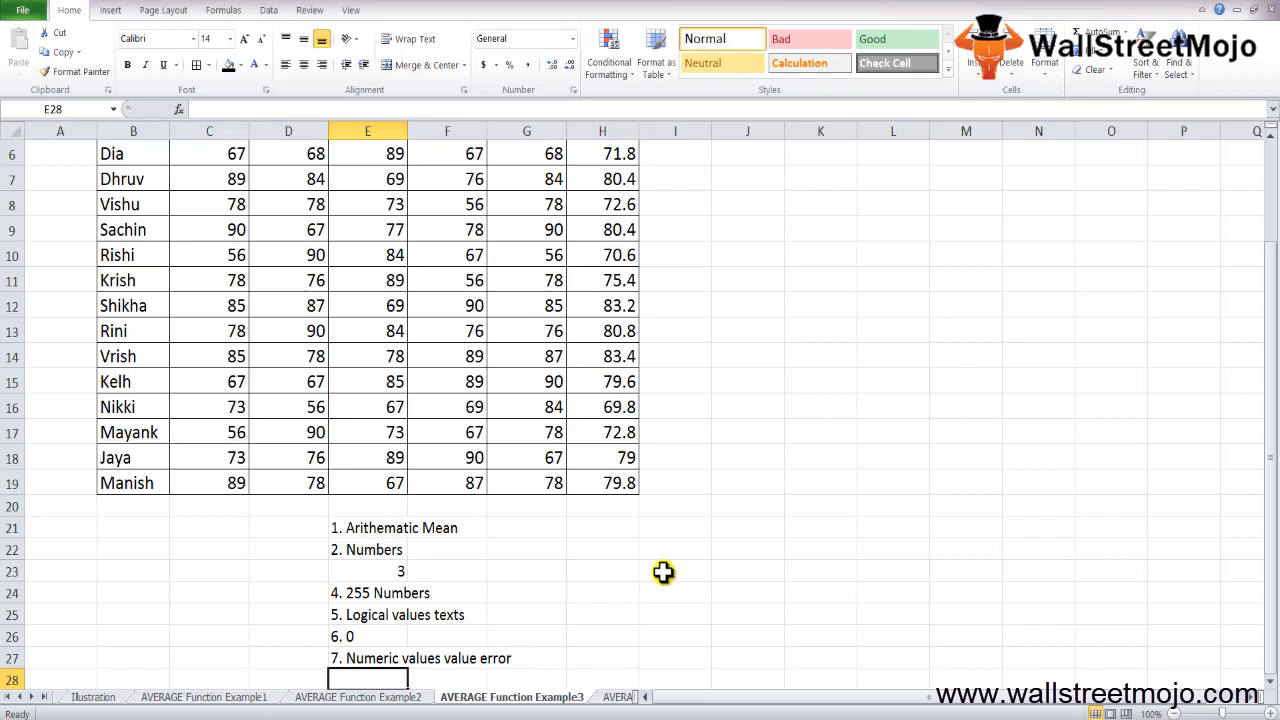
{"action": "type", "text": "8."}
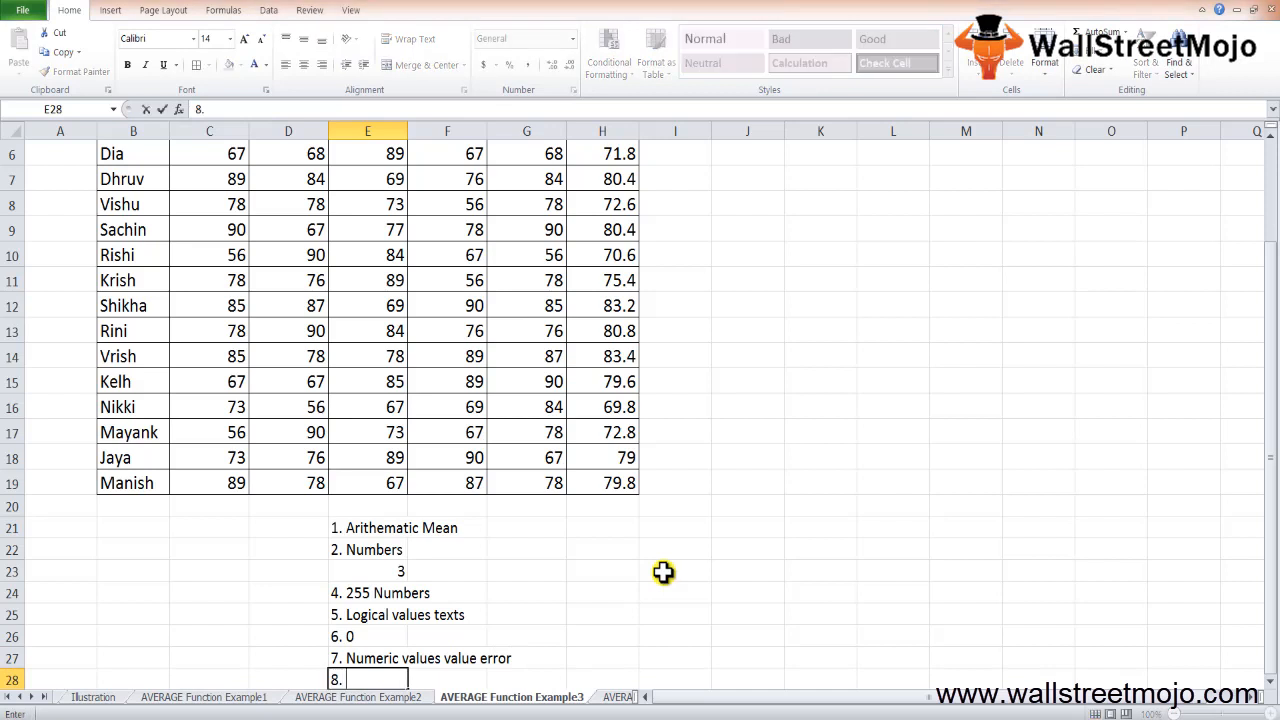
{"action": "type", "text": "Error"}
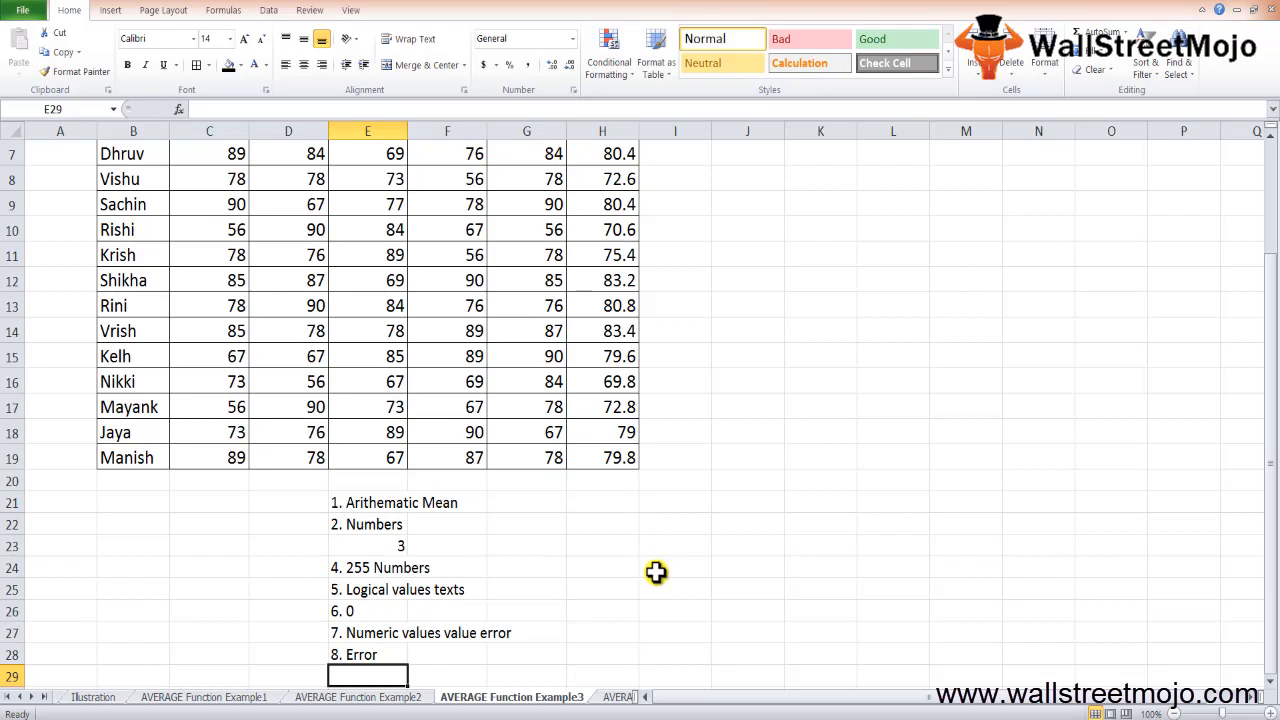
{"action": "mouse_move", "coordinate": [628, 278]}
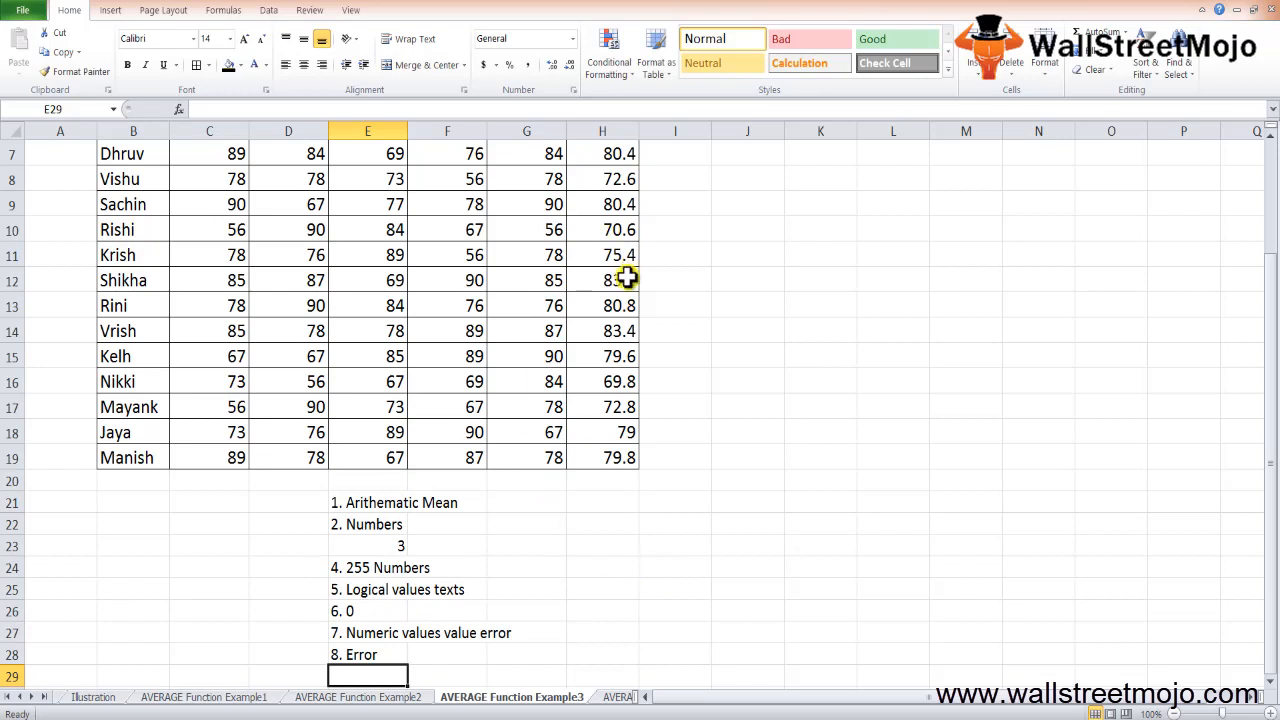